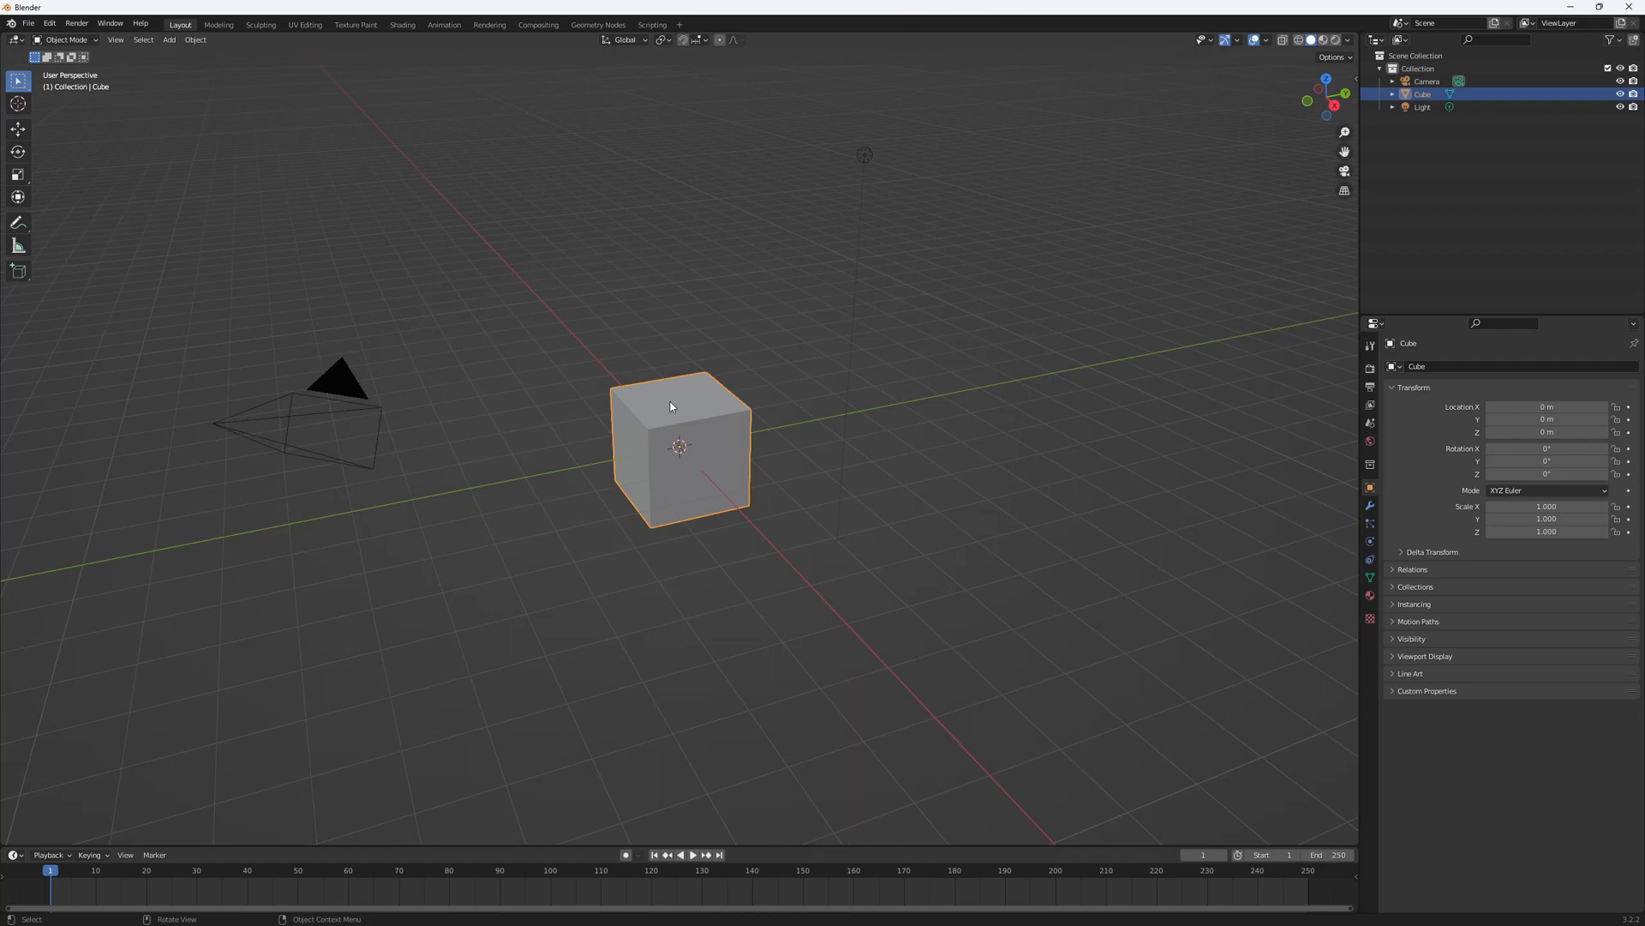
- Download the ultra-resolution Stars + Milky Way texture from Solar System Scope and save it
click(233, 10)
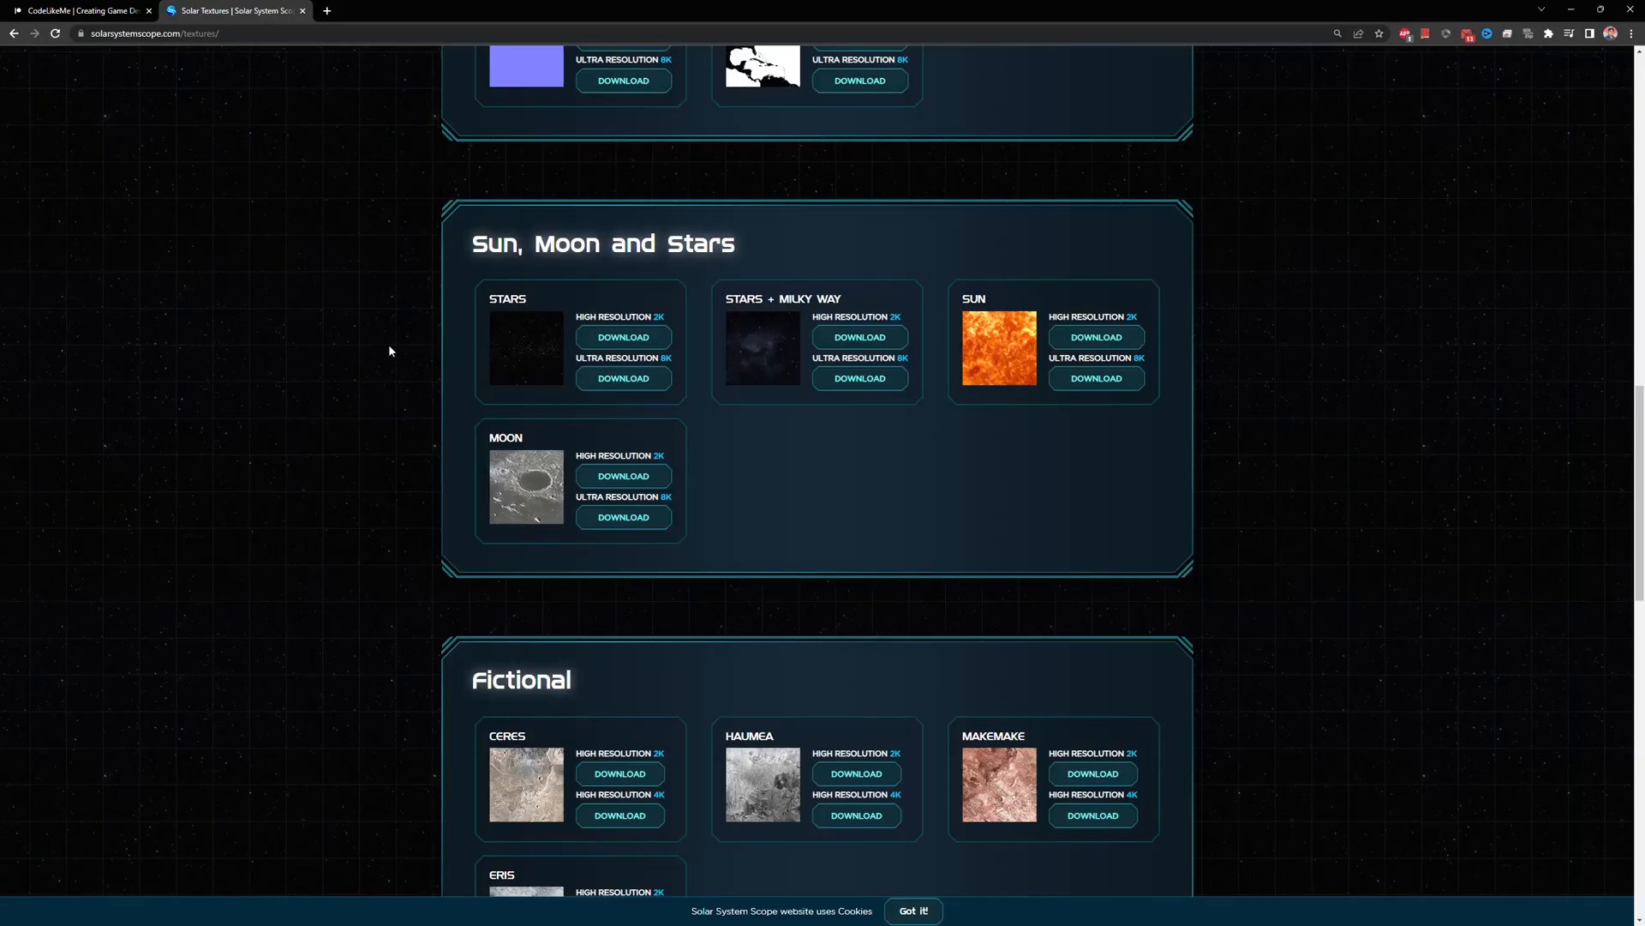
mouse_move(808, 330)
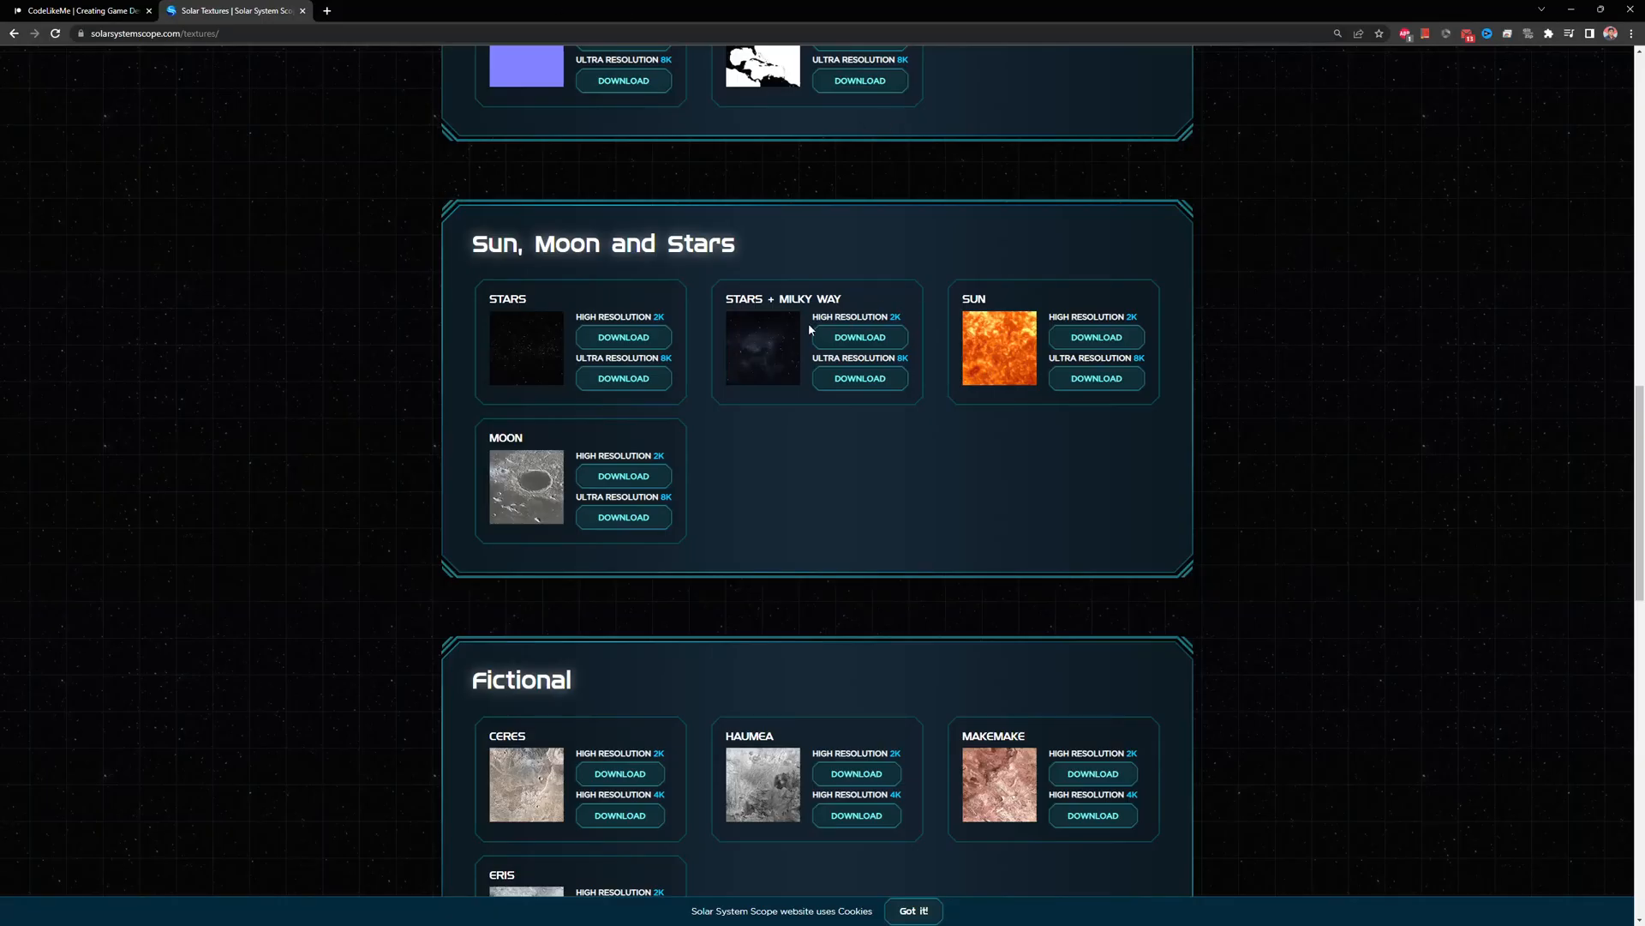
scroll(up, 3)
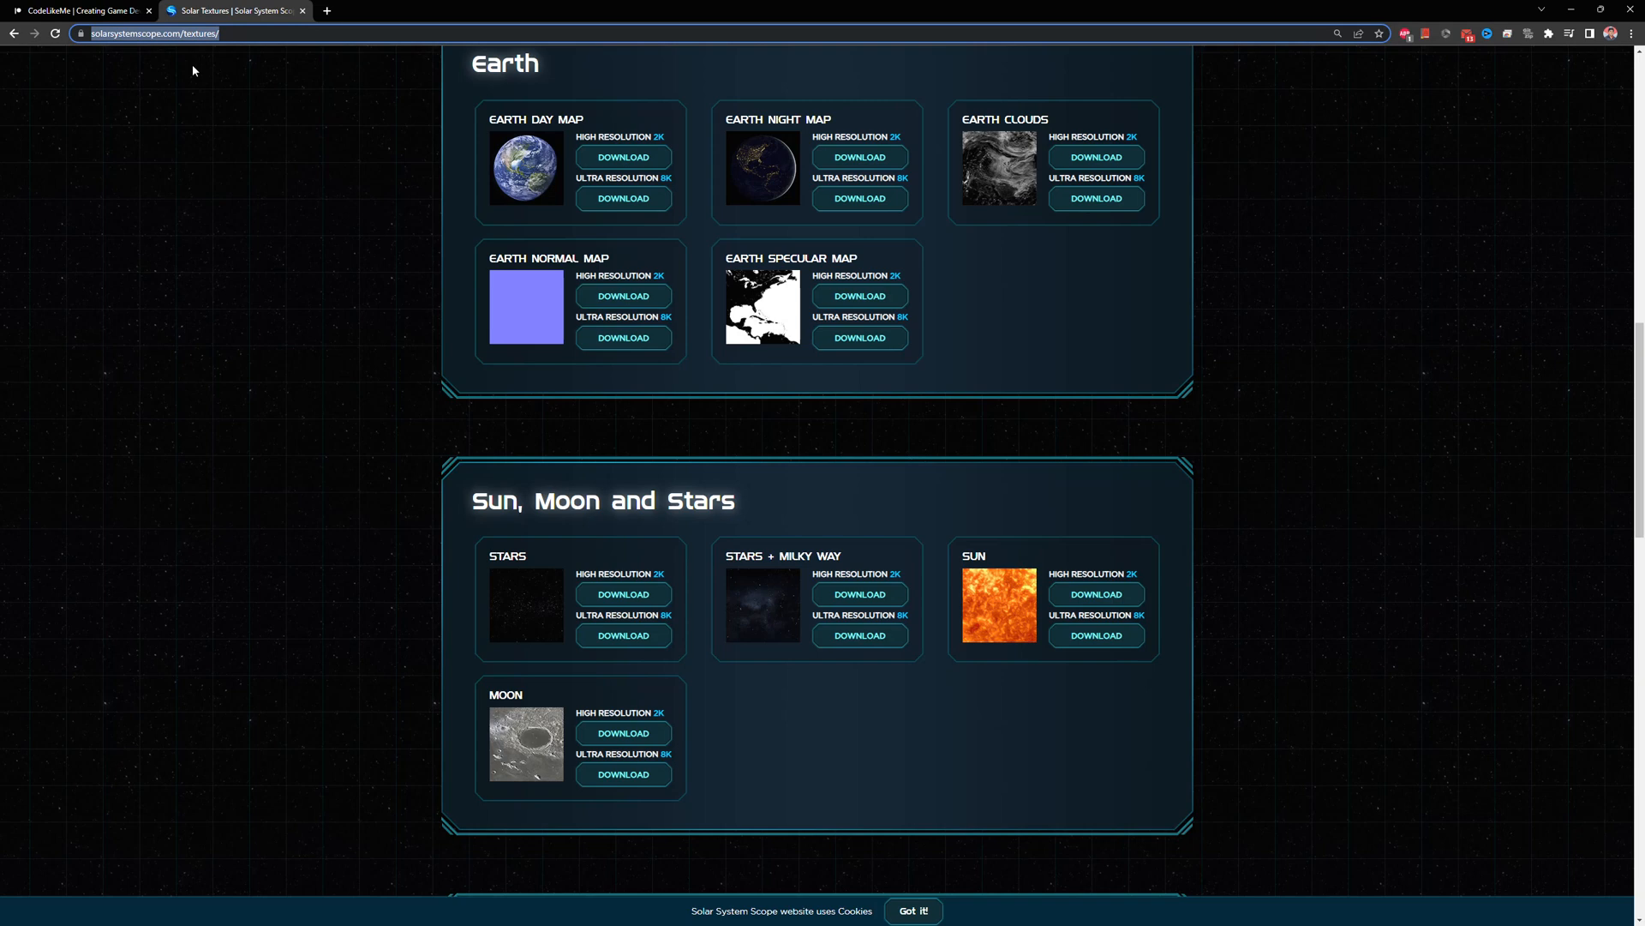
mouse_move(1203, 487)
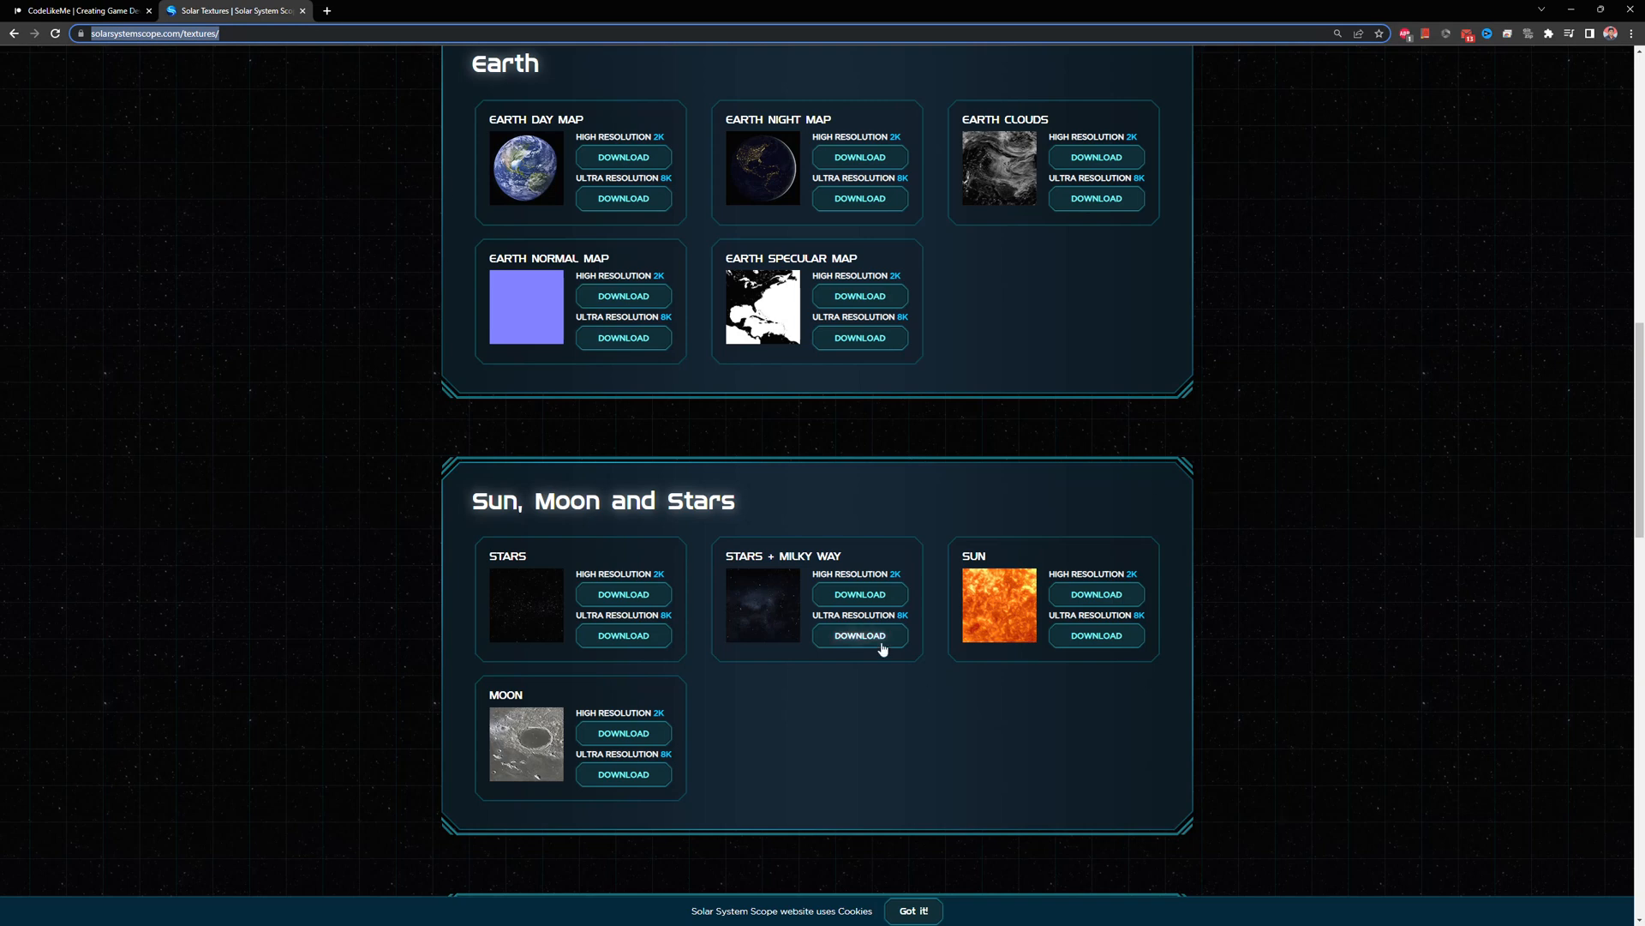
click(860, 635)
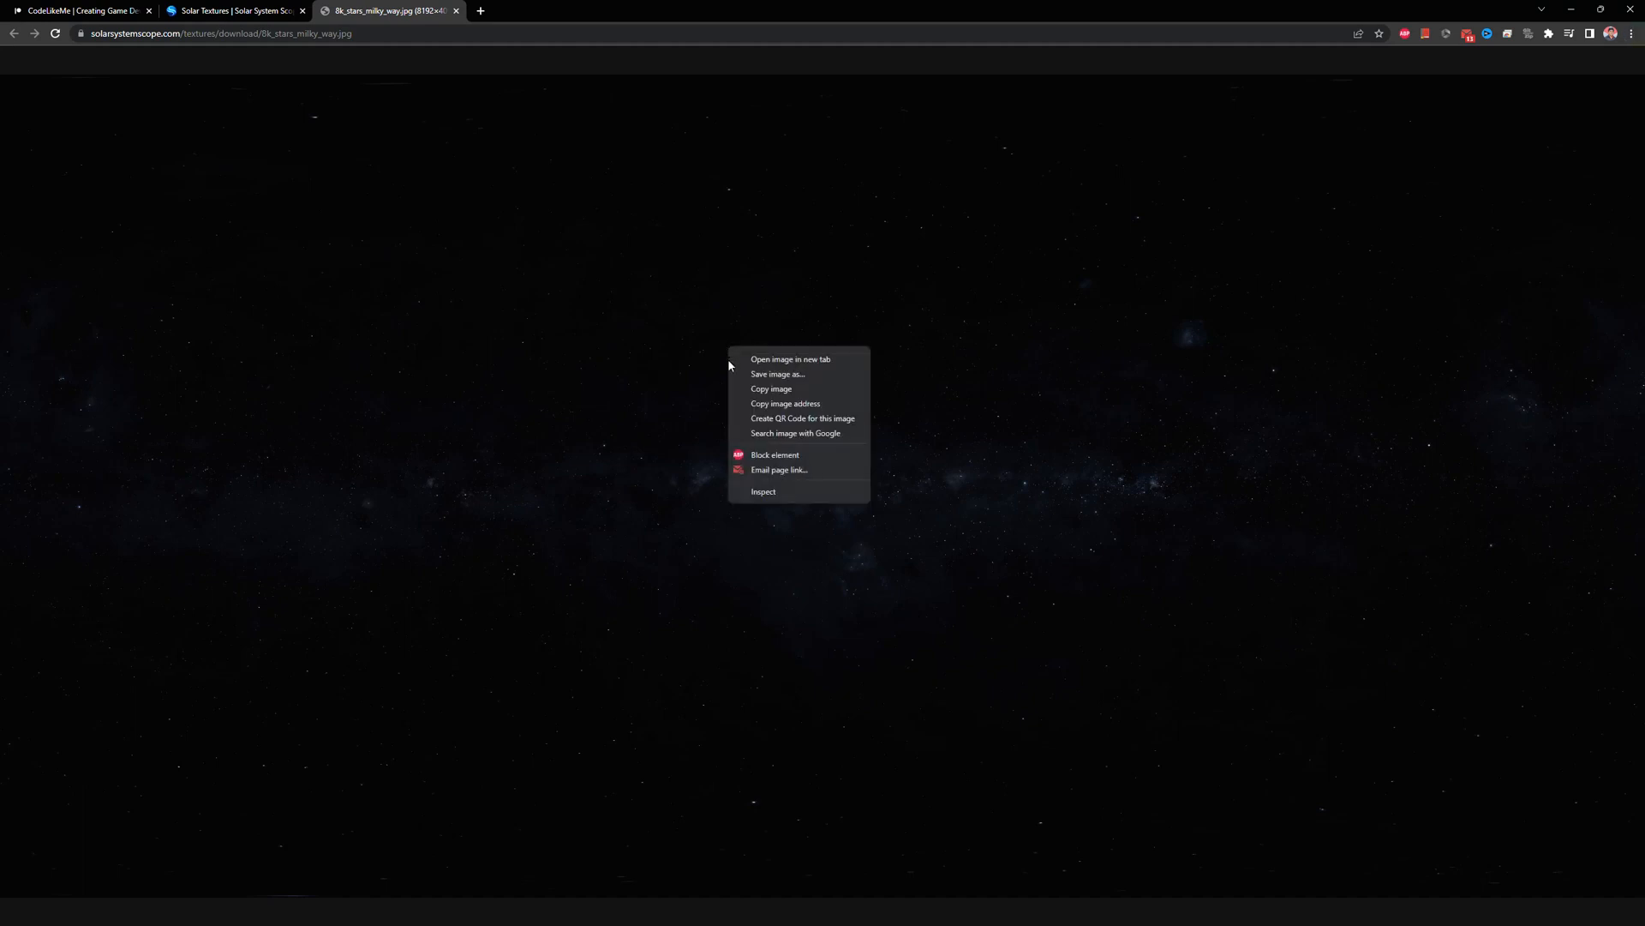
click(777, 374)
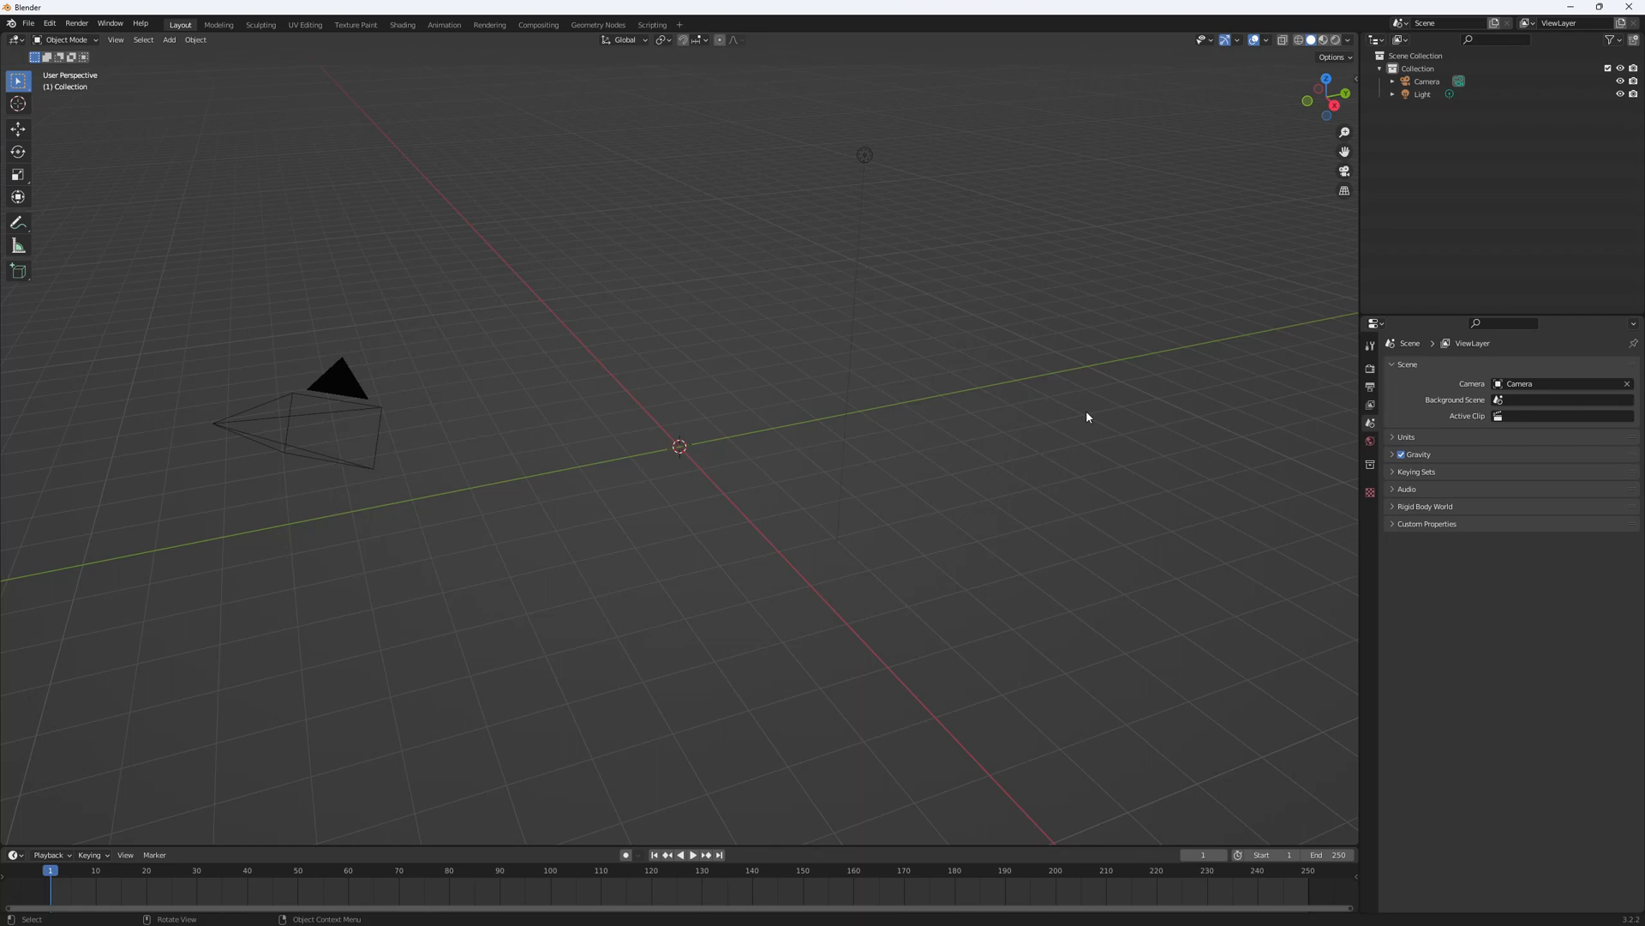
mouse_move(645, 199)
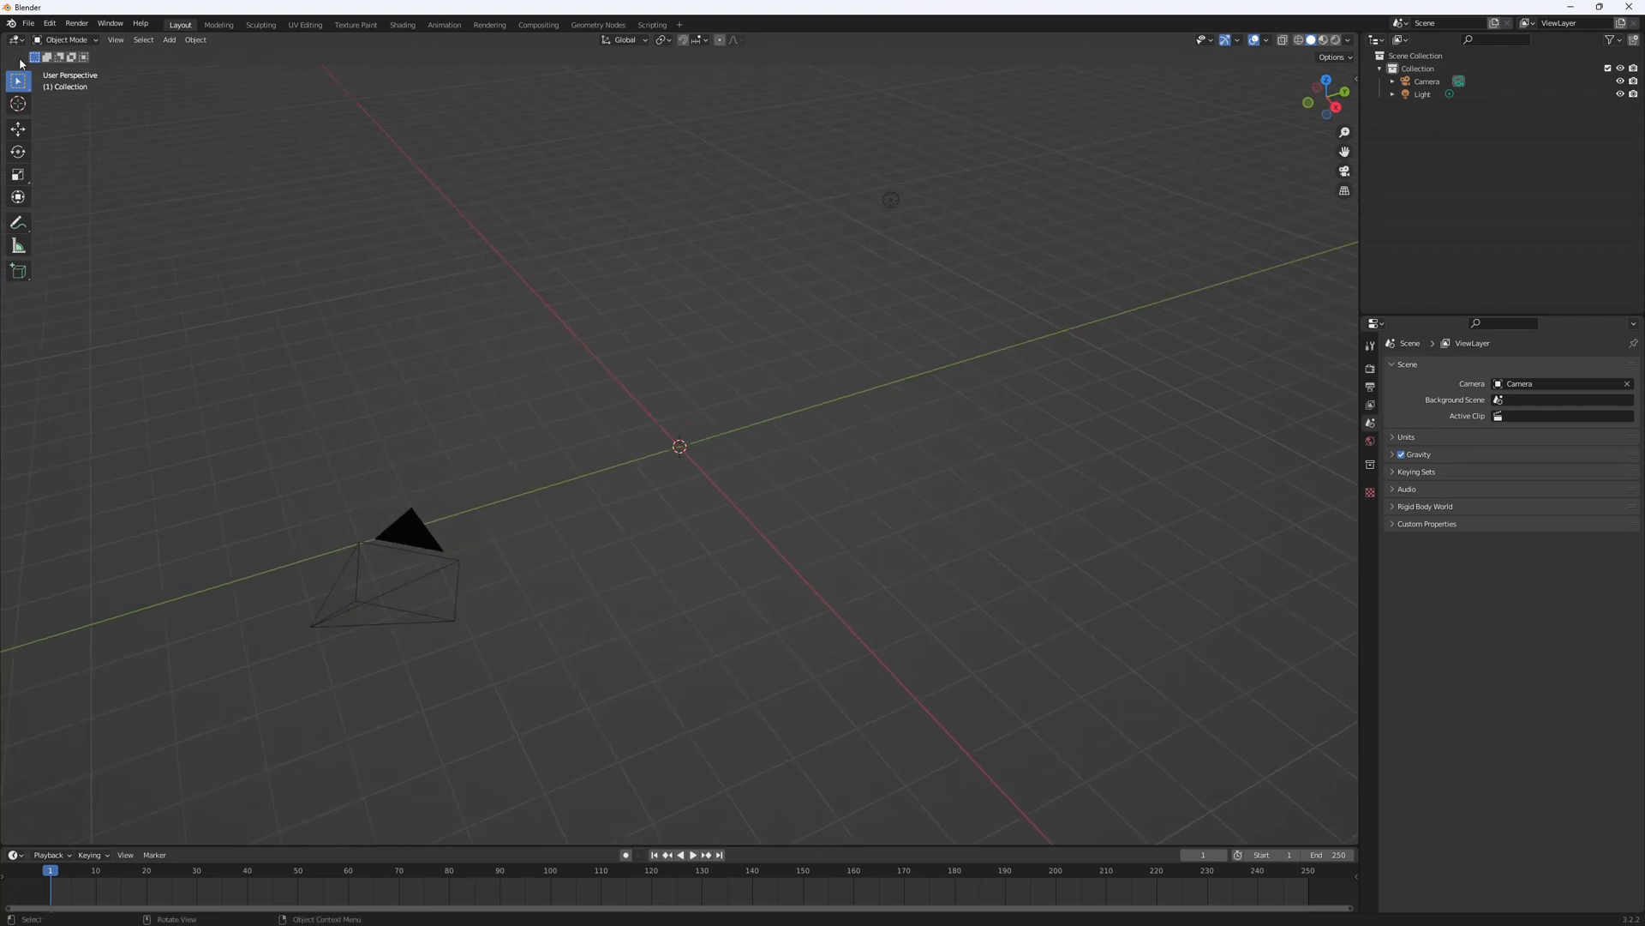
- Search add-ons for 'im' and enable Import-Export: Import Images as Planes in Preferences
click(27, 23)
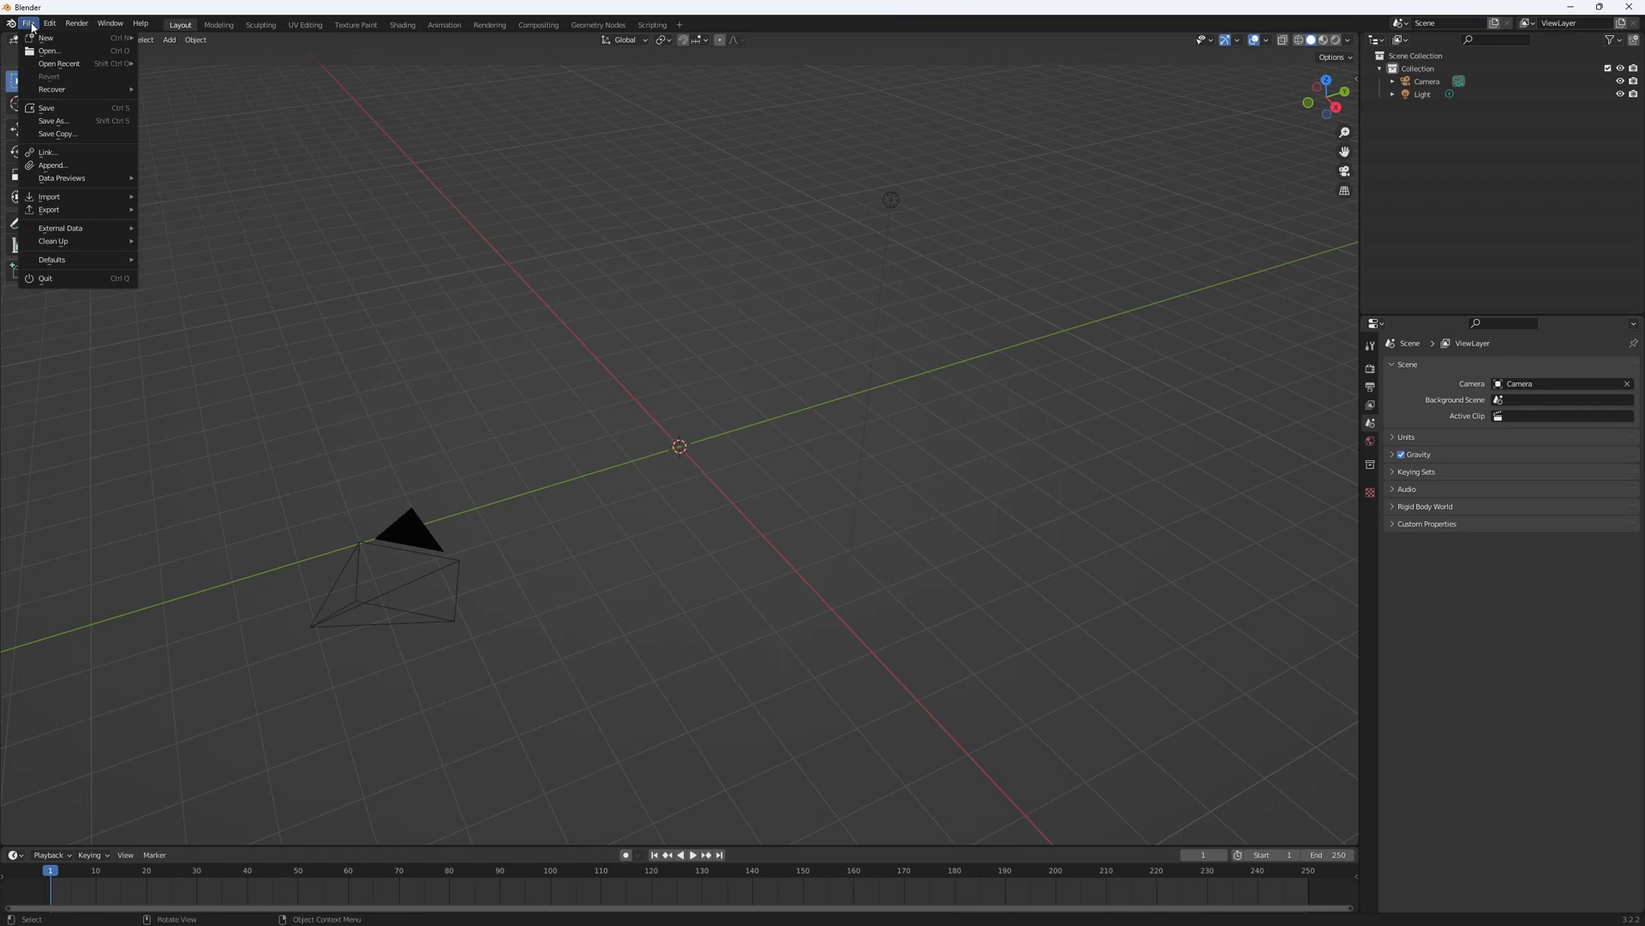
click(76, 23)
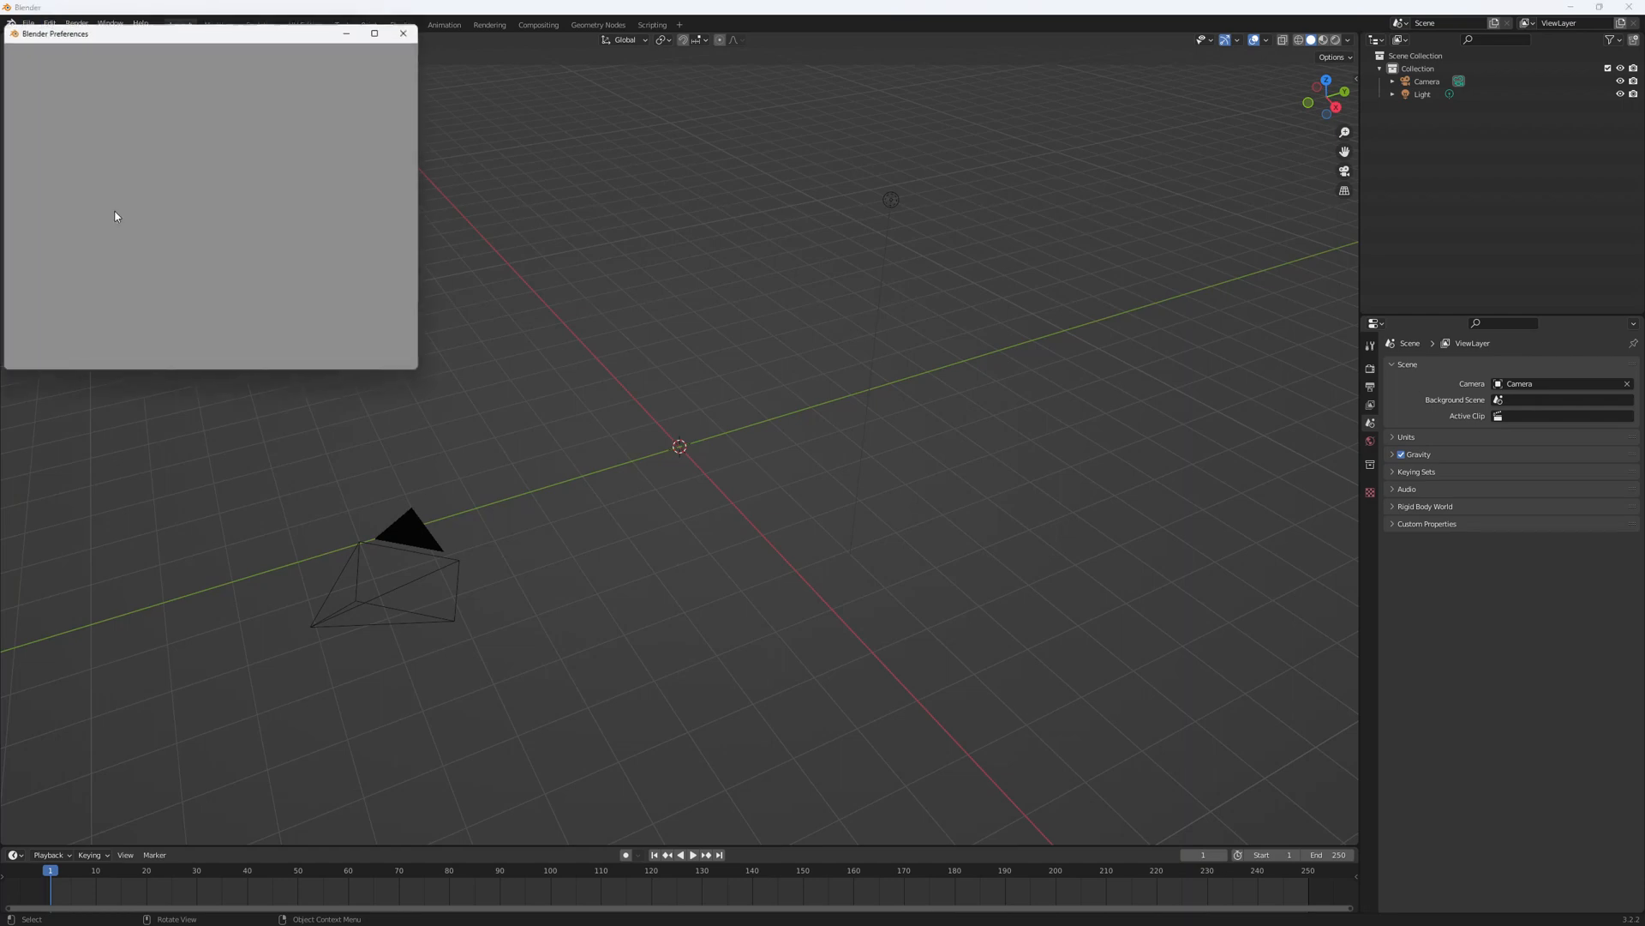
click(22, 158)
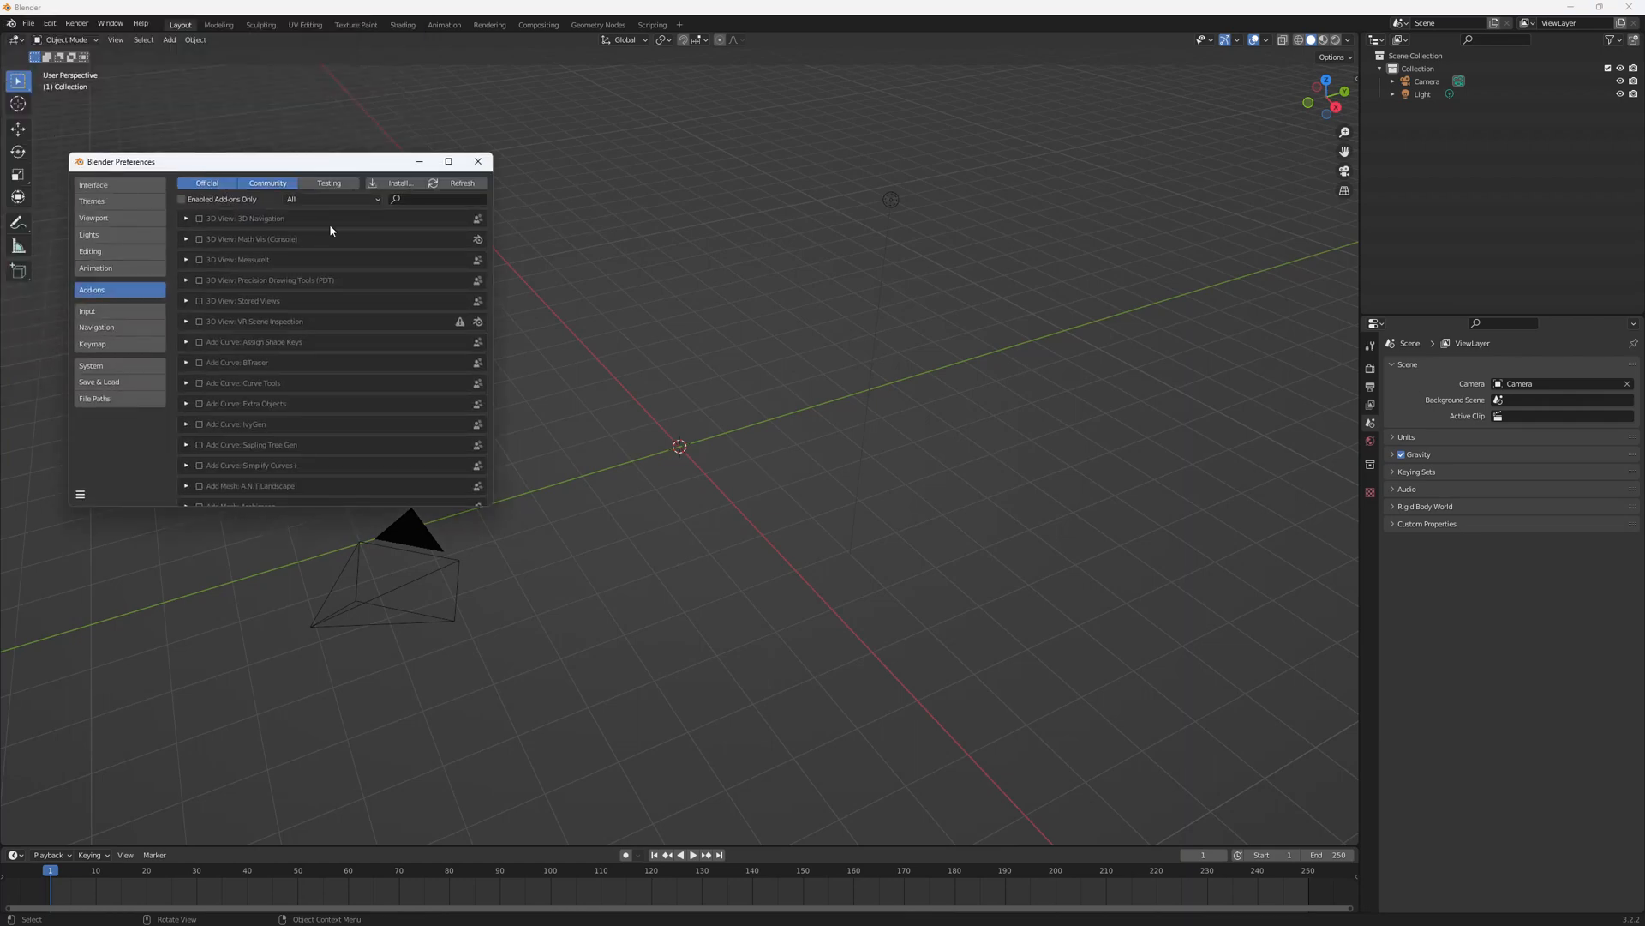
text(image)
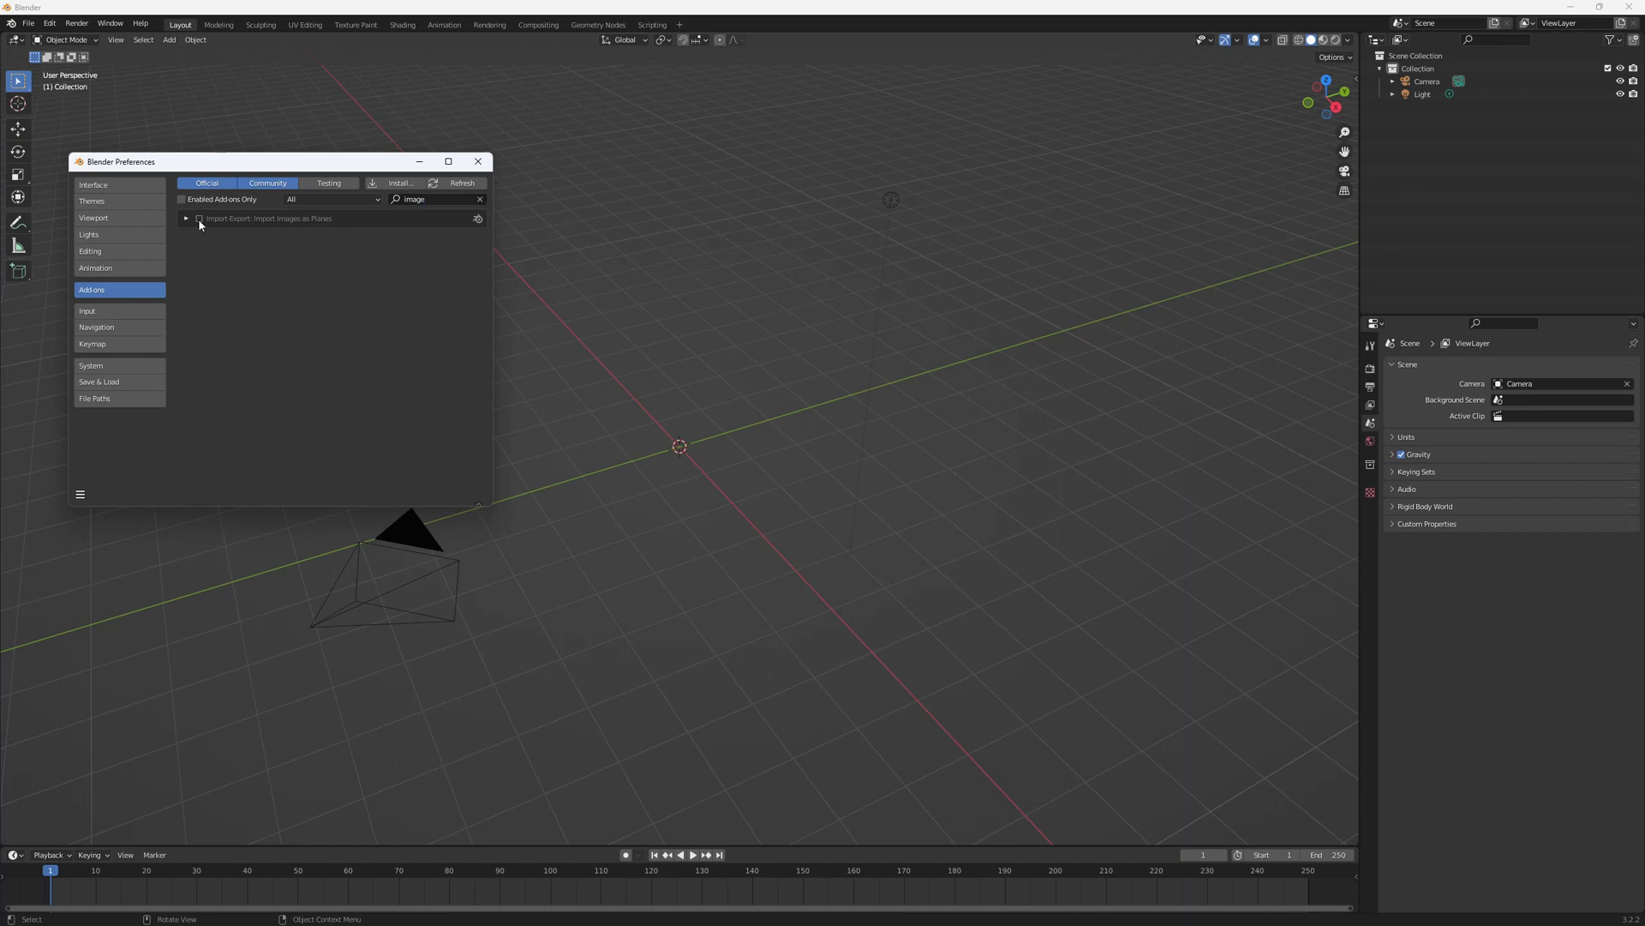
click(200, 218)
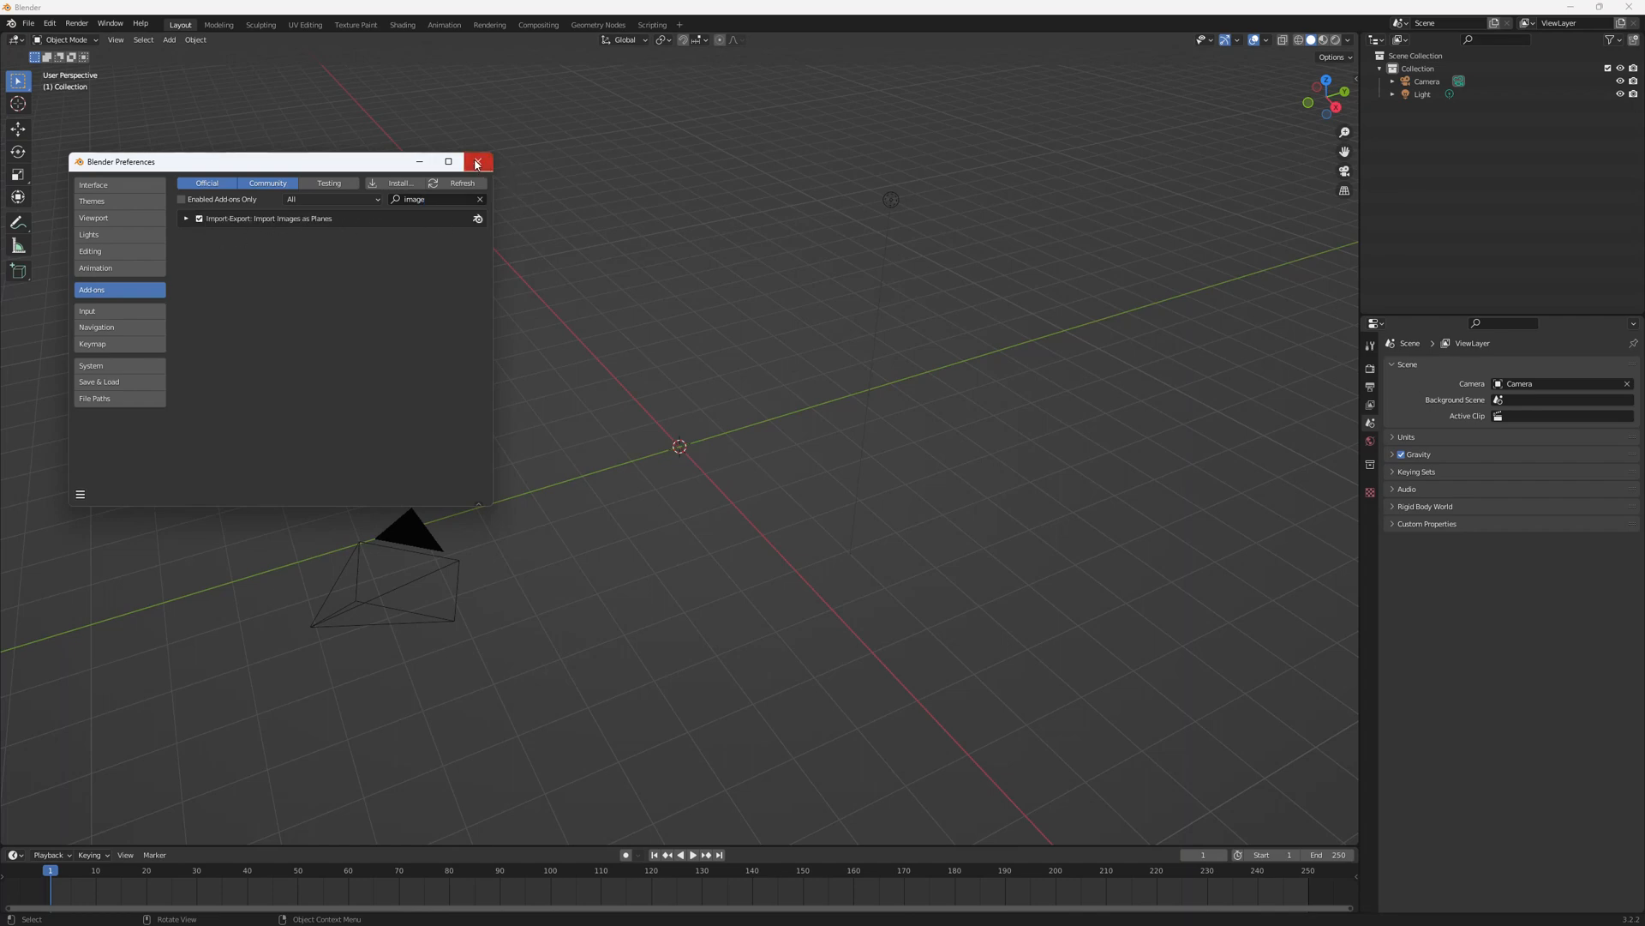
click(477, 162)
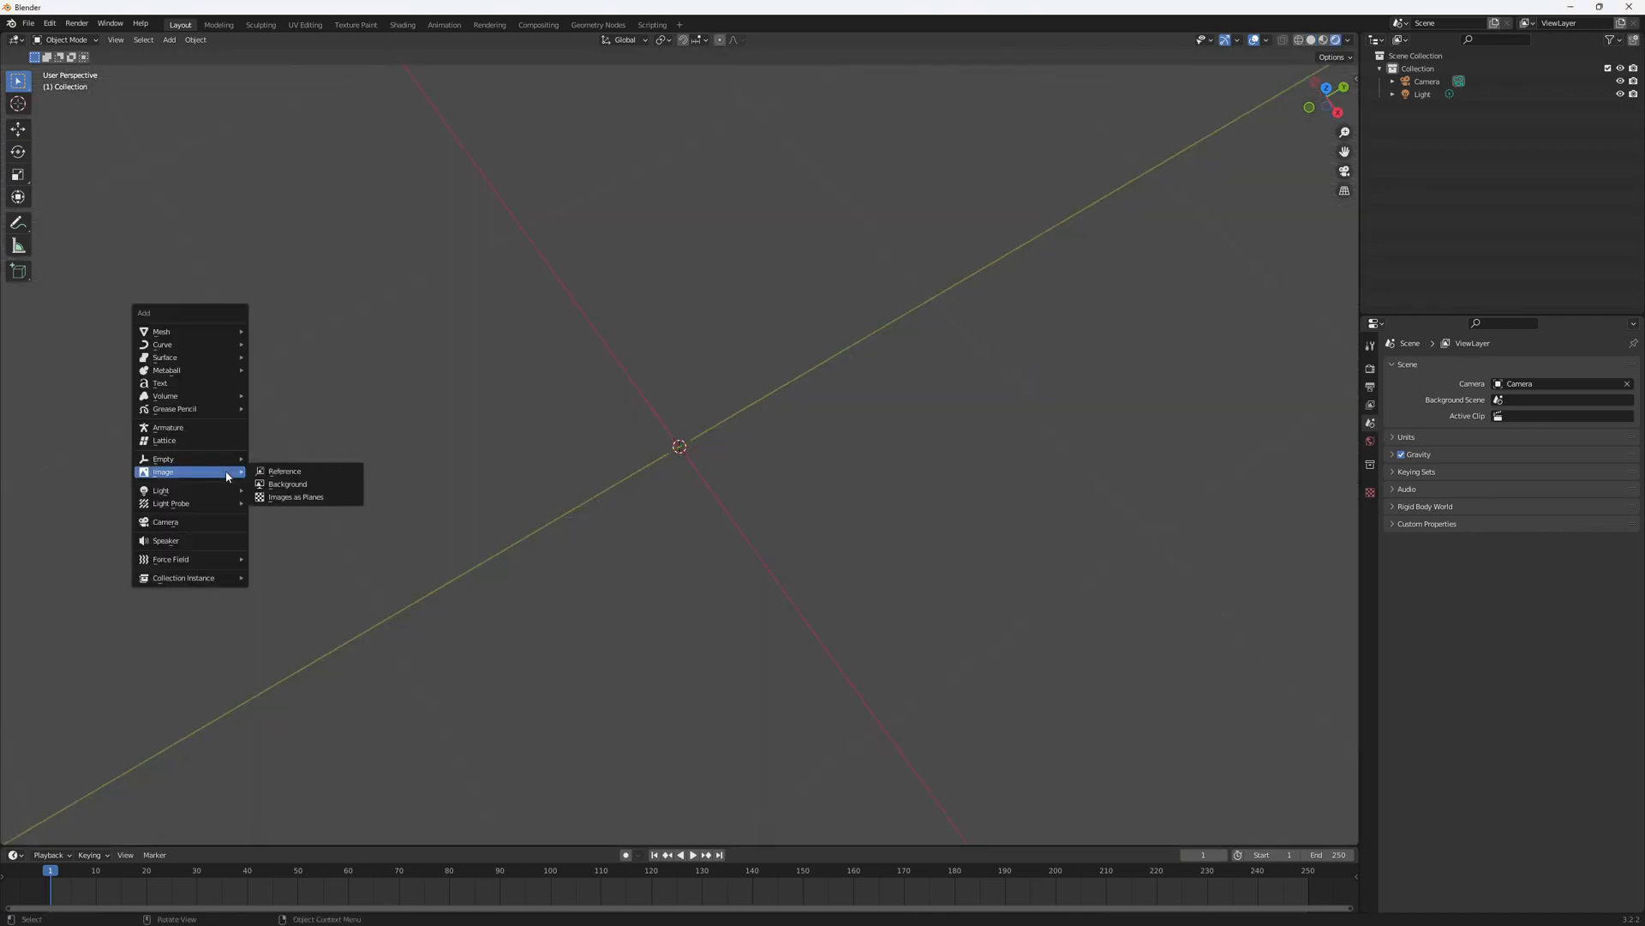
mouse_move(295, 496)
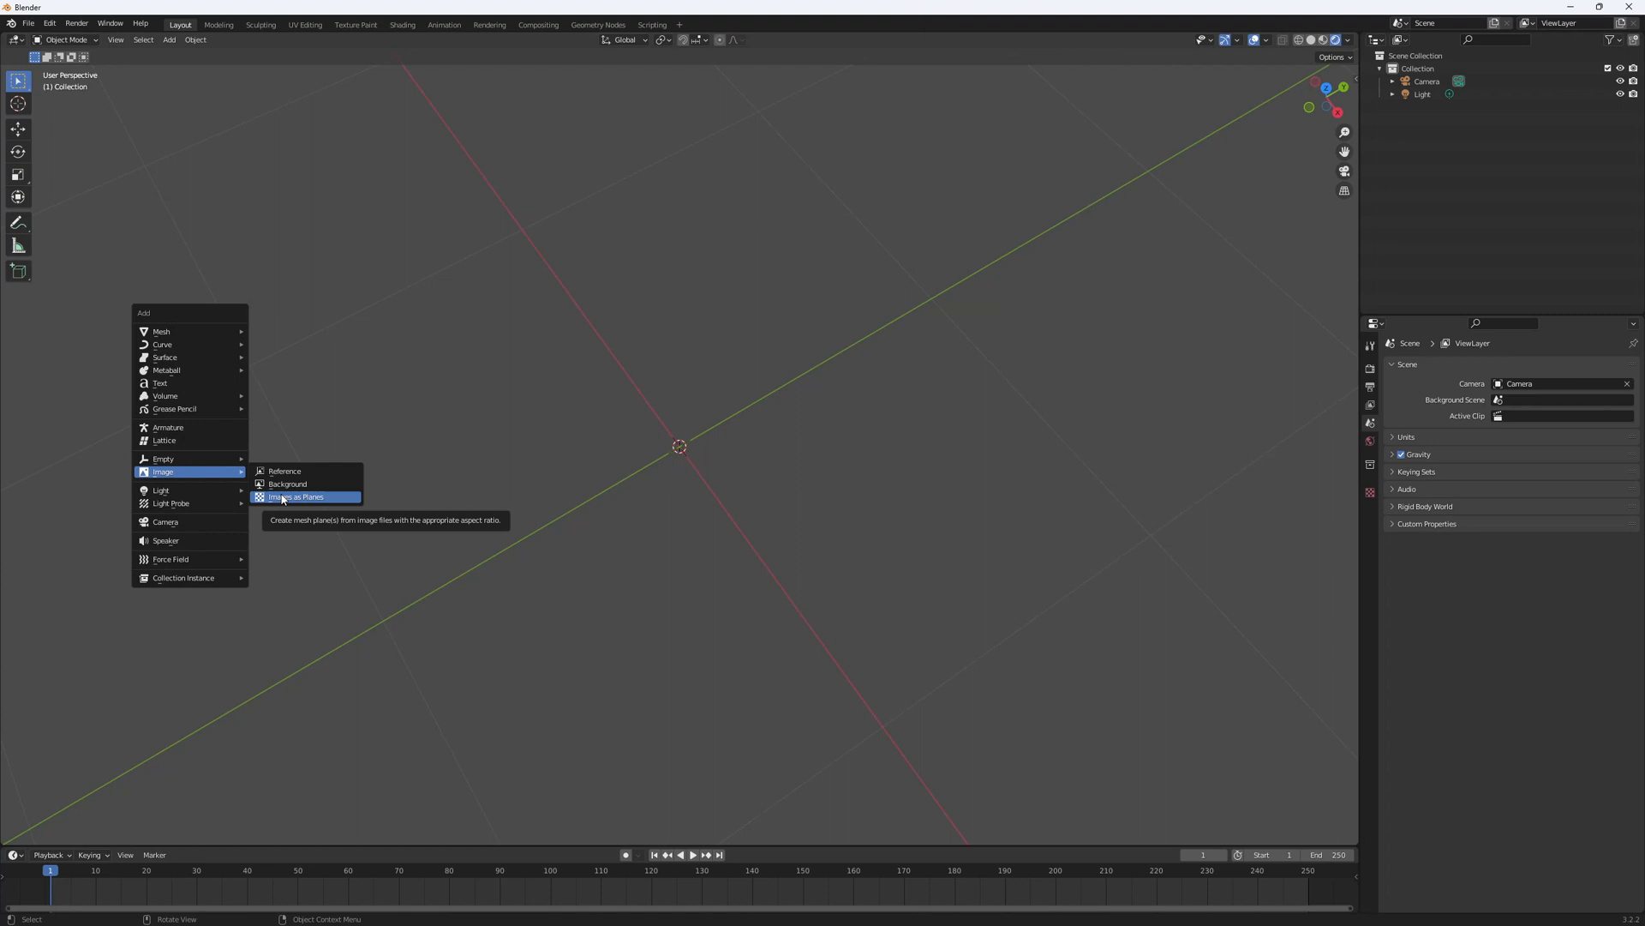
- Import 8k_stars_milky_way.jpg from Downloads as a plane and change viewport shading
click(297, 495)
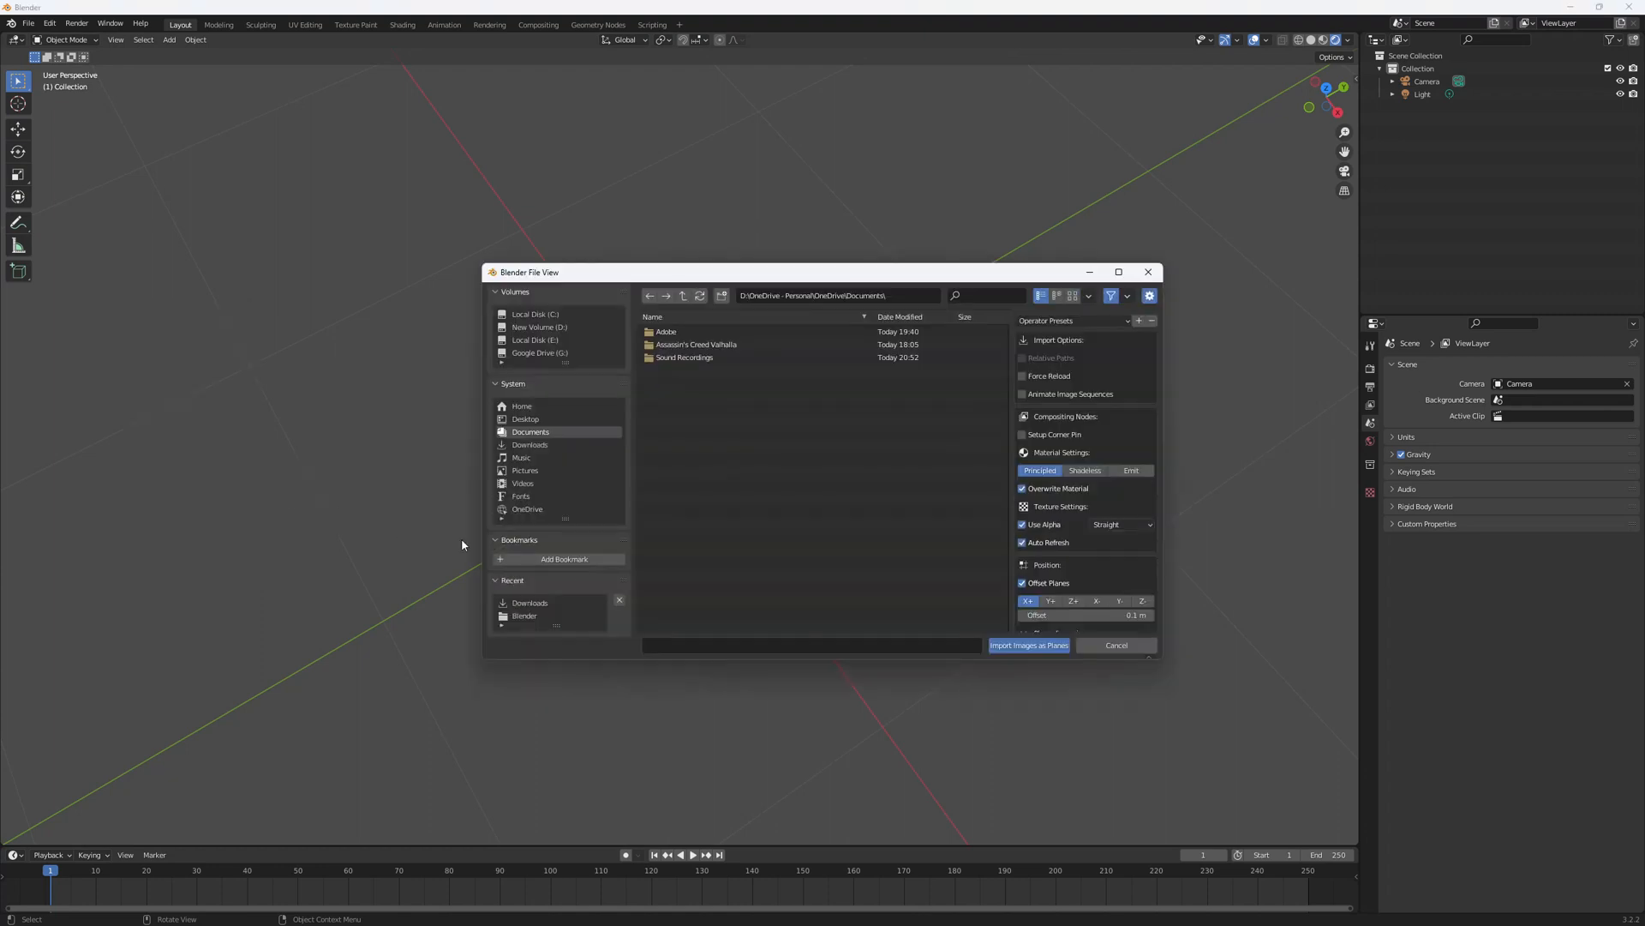
click(530, 444)
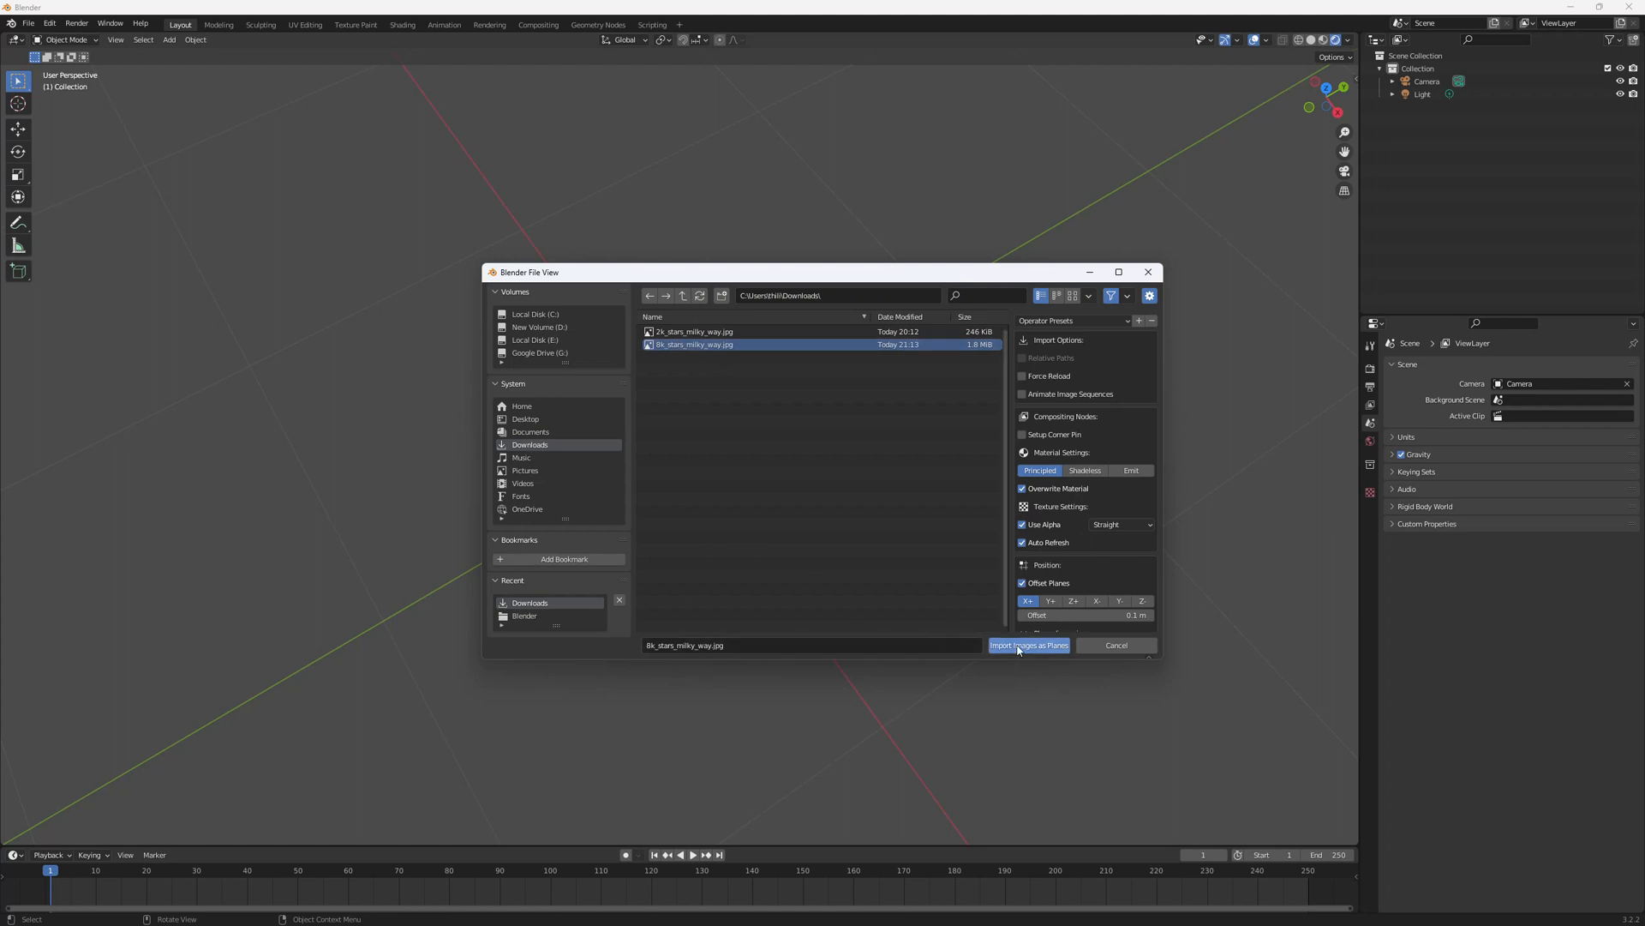
click(1027, 645)
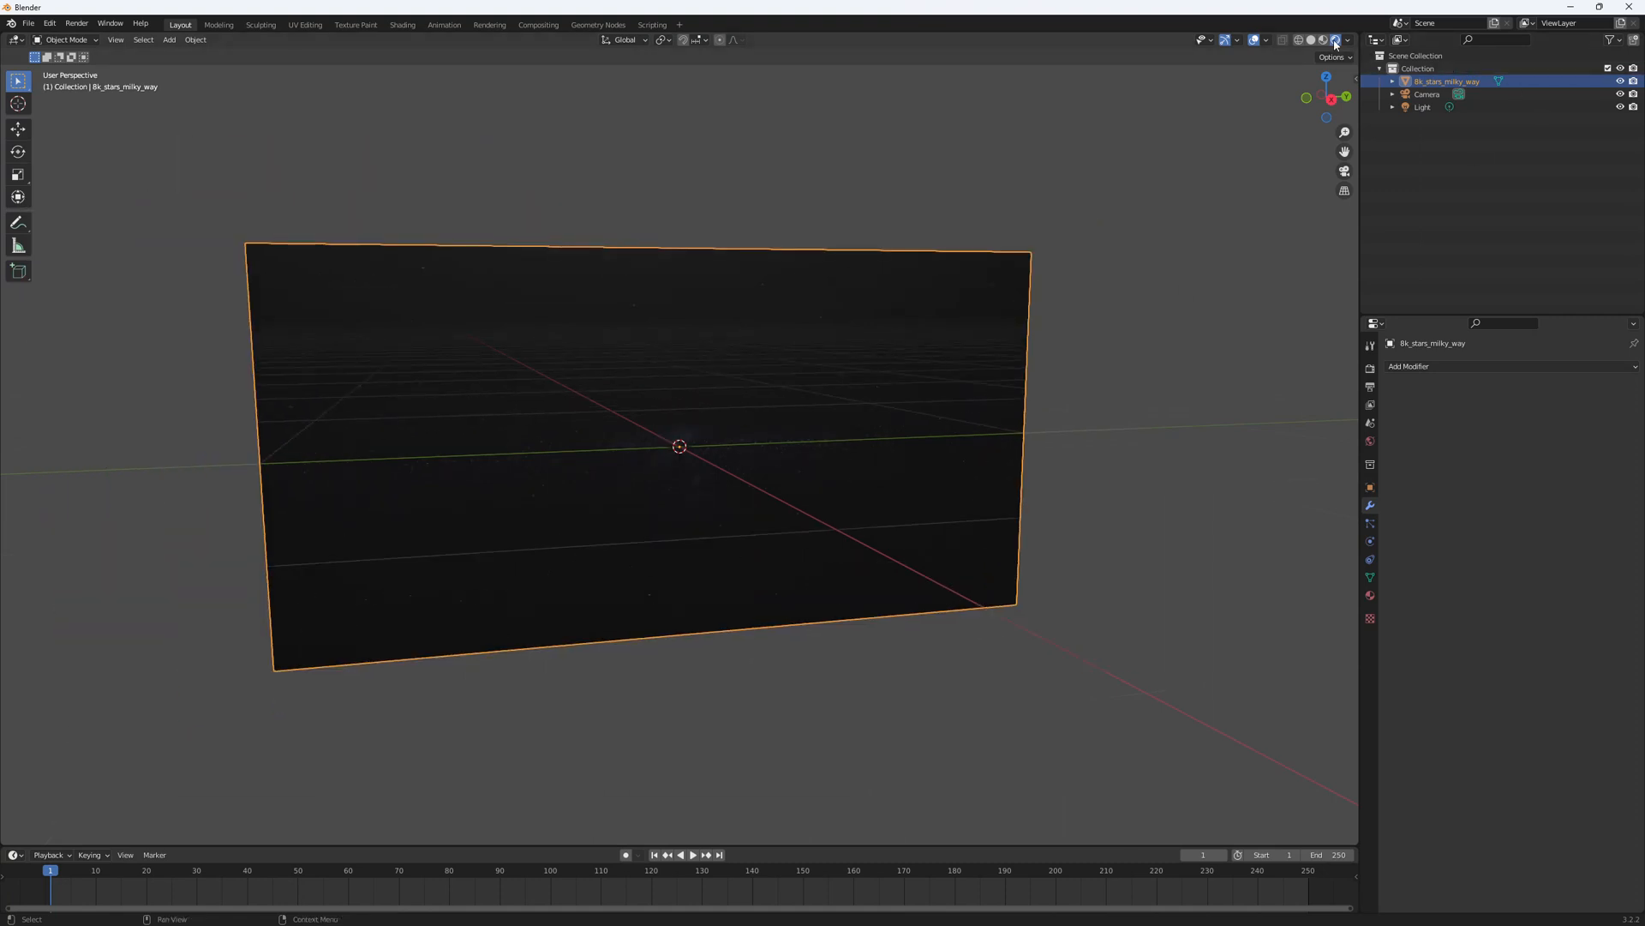
mouse_move(1336, 38)
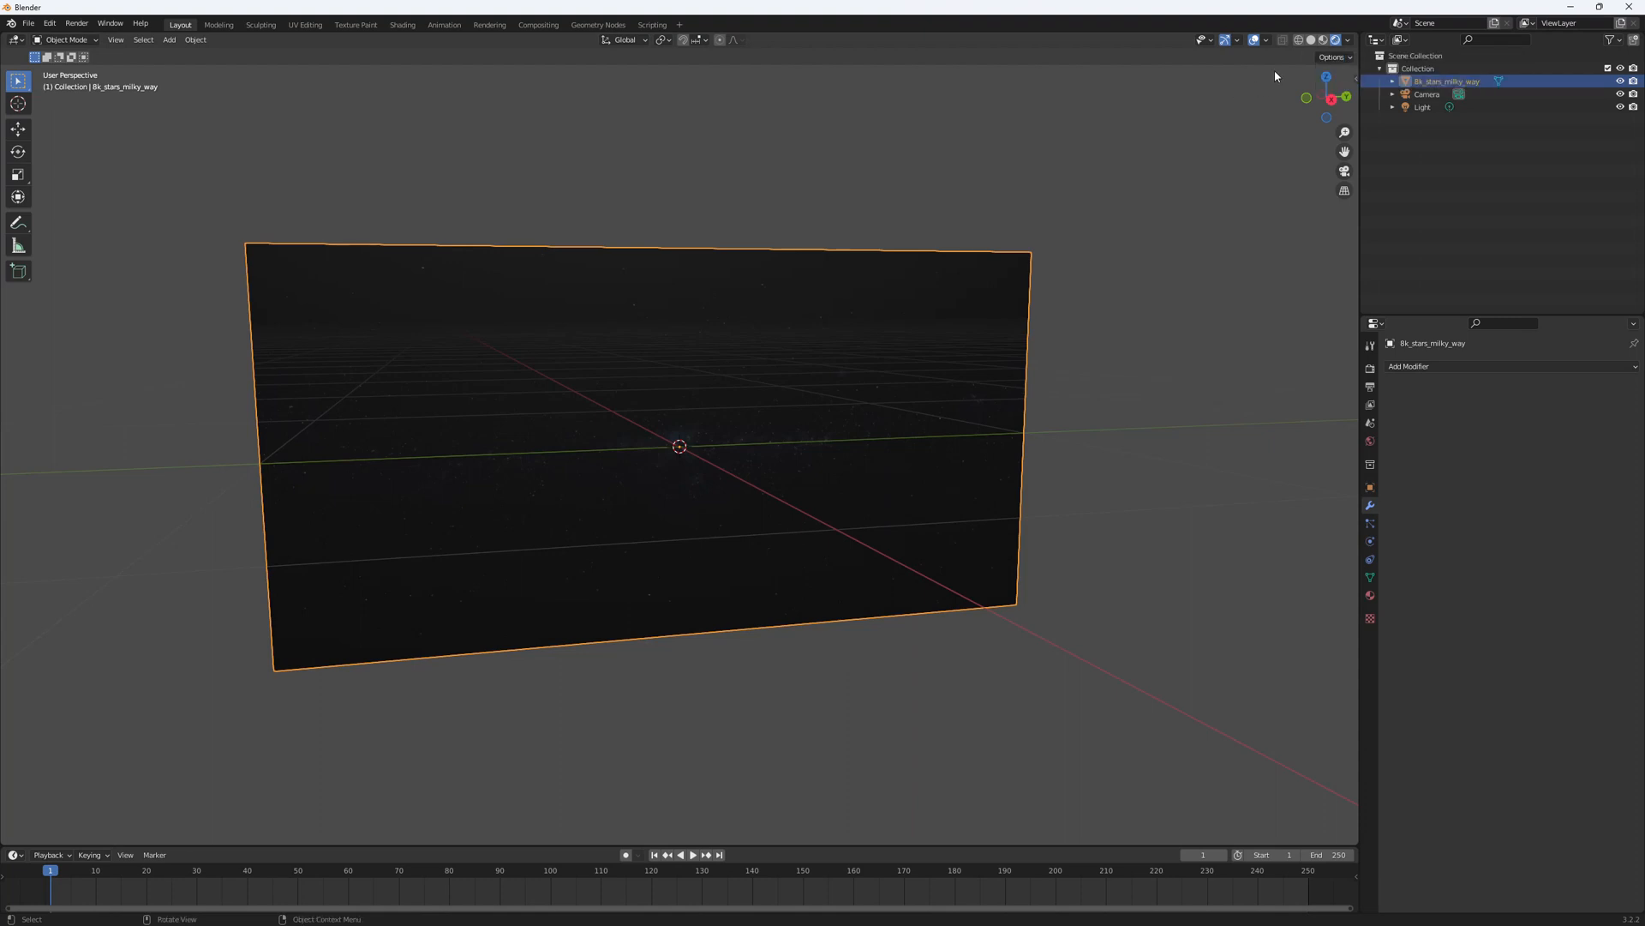
click(1310, 40)
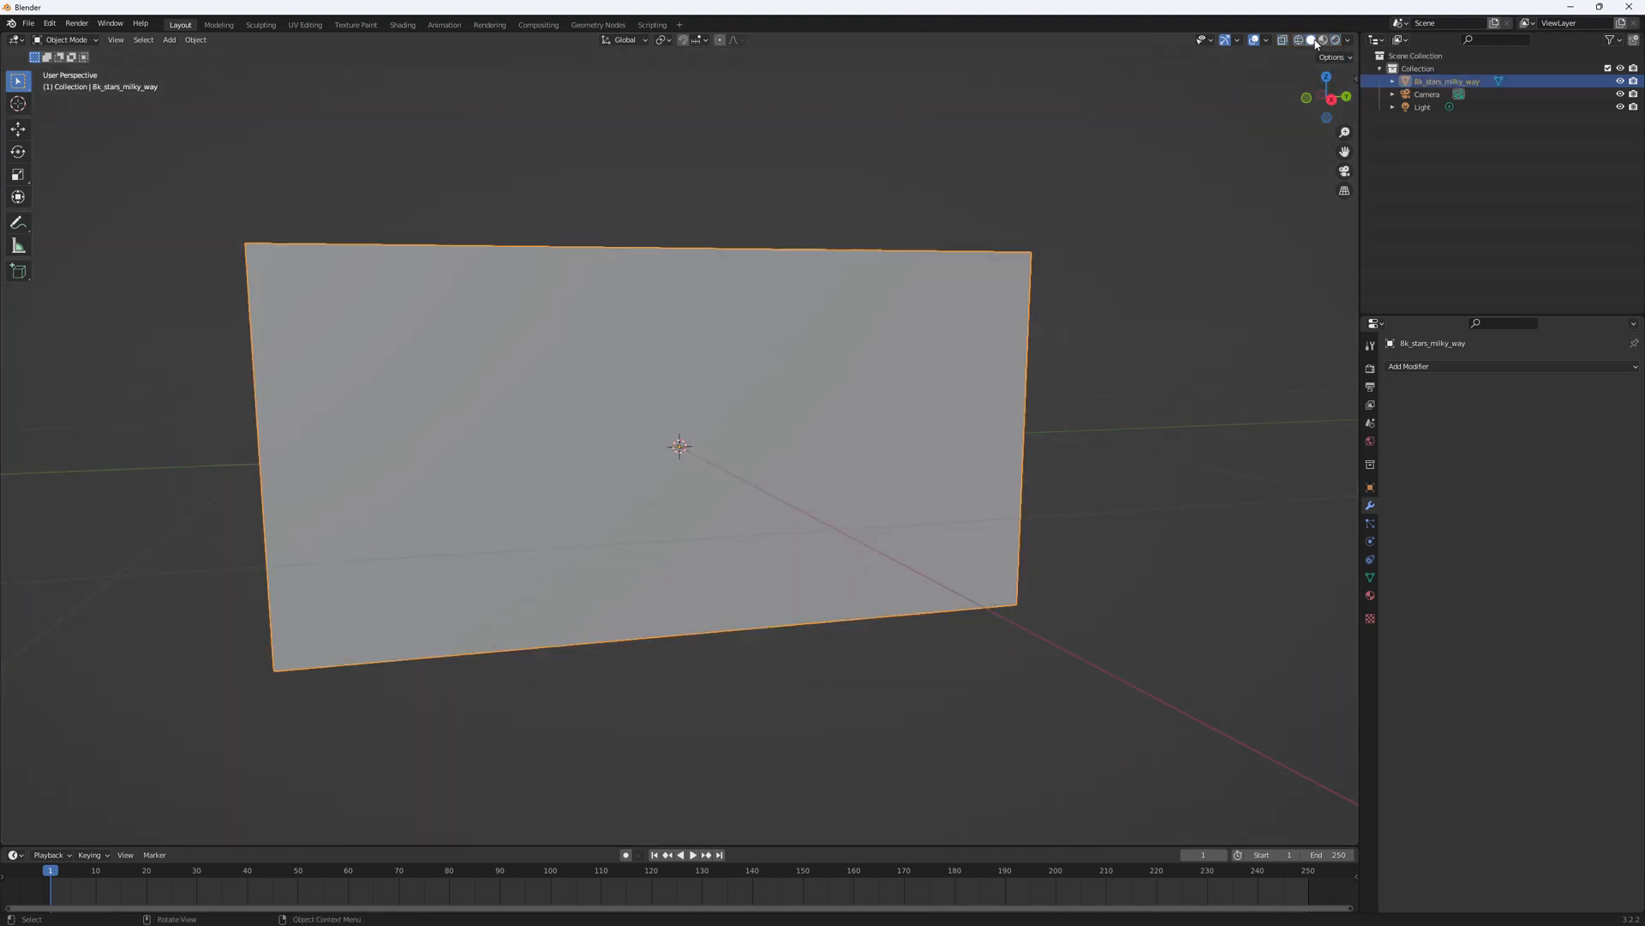
click(1335, 40)
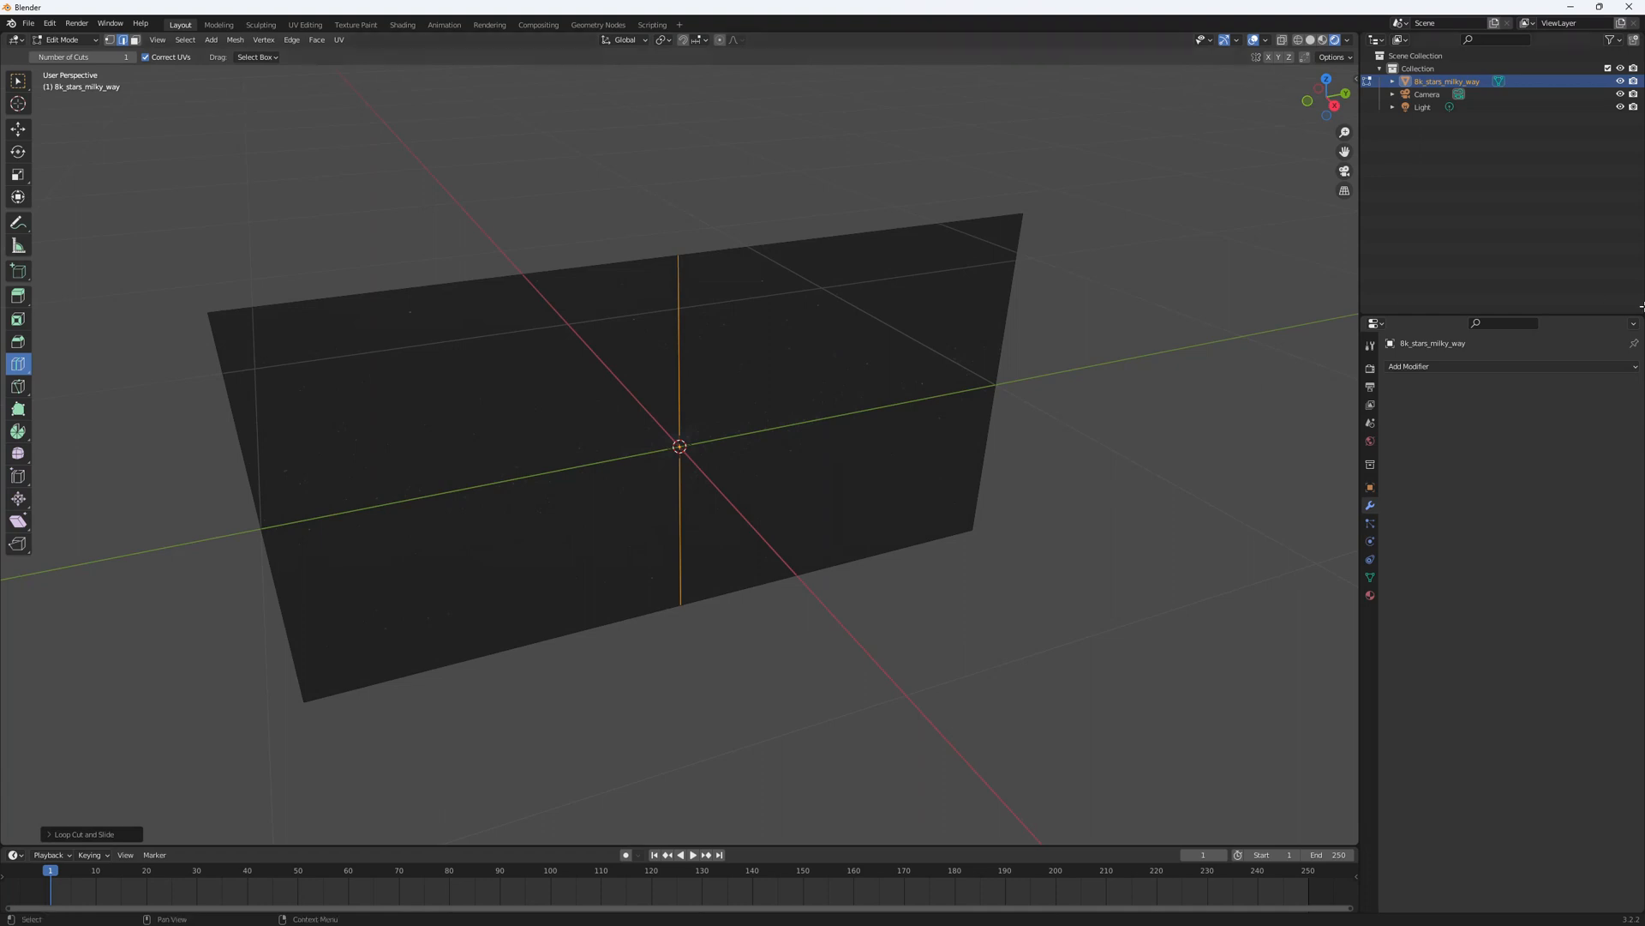
- Open the modifier list and dismiss it without adding anything
click(1409, 365)
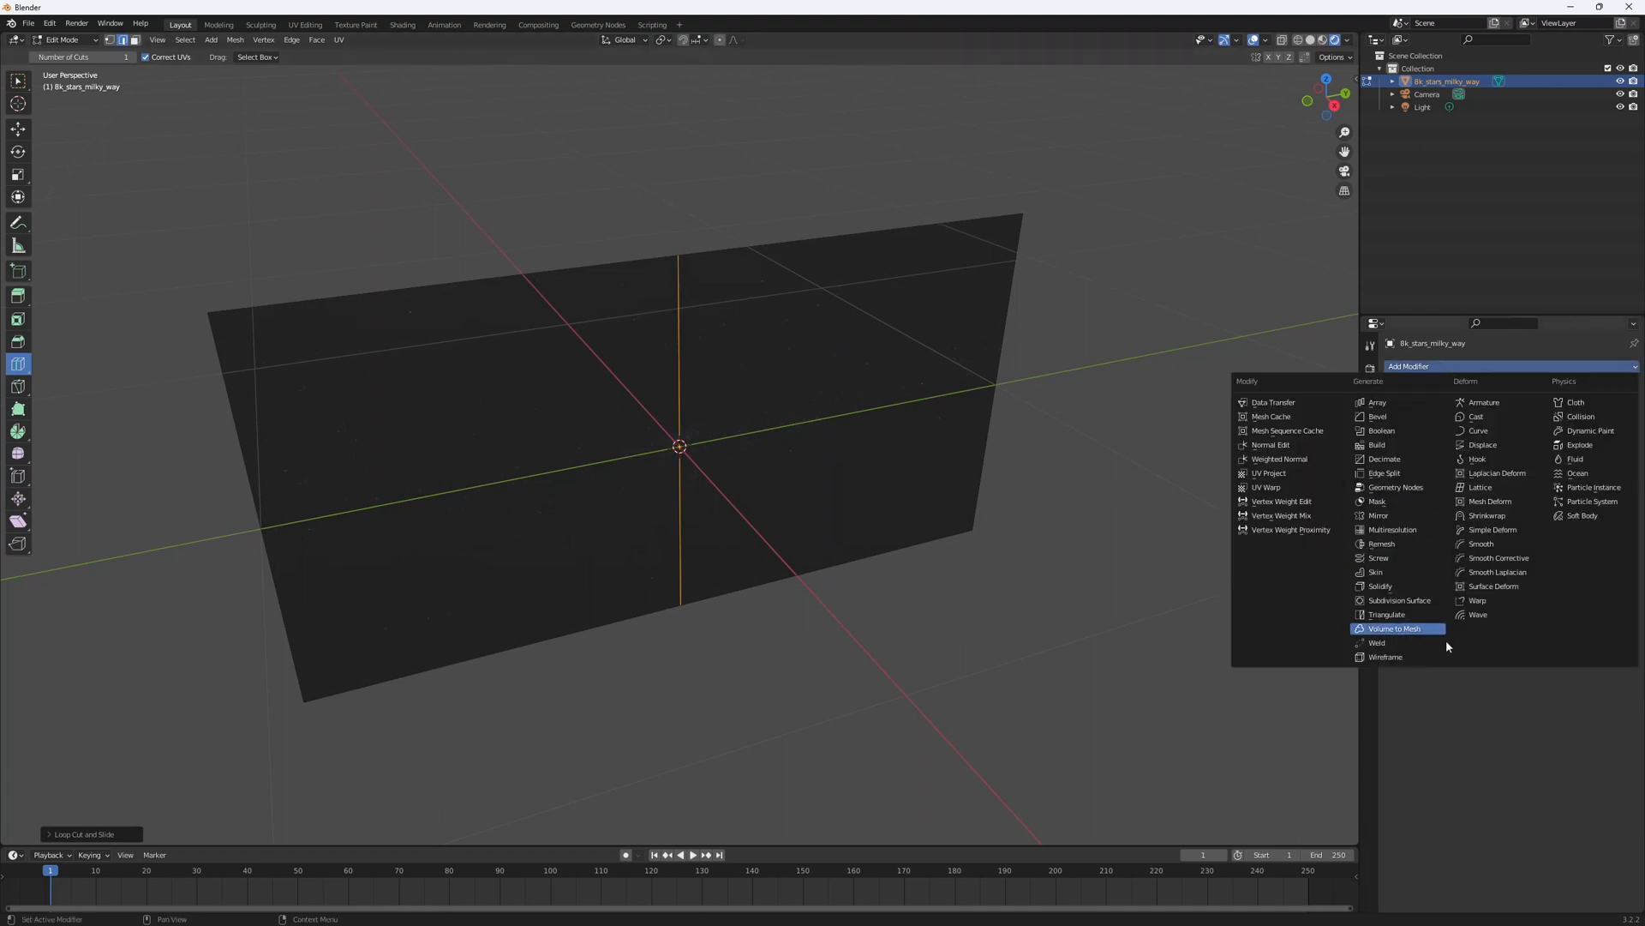
click(664, 352)
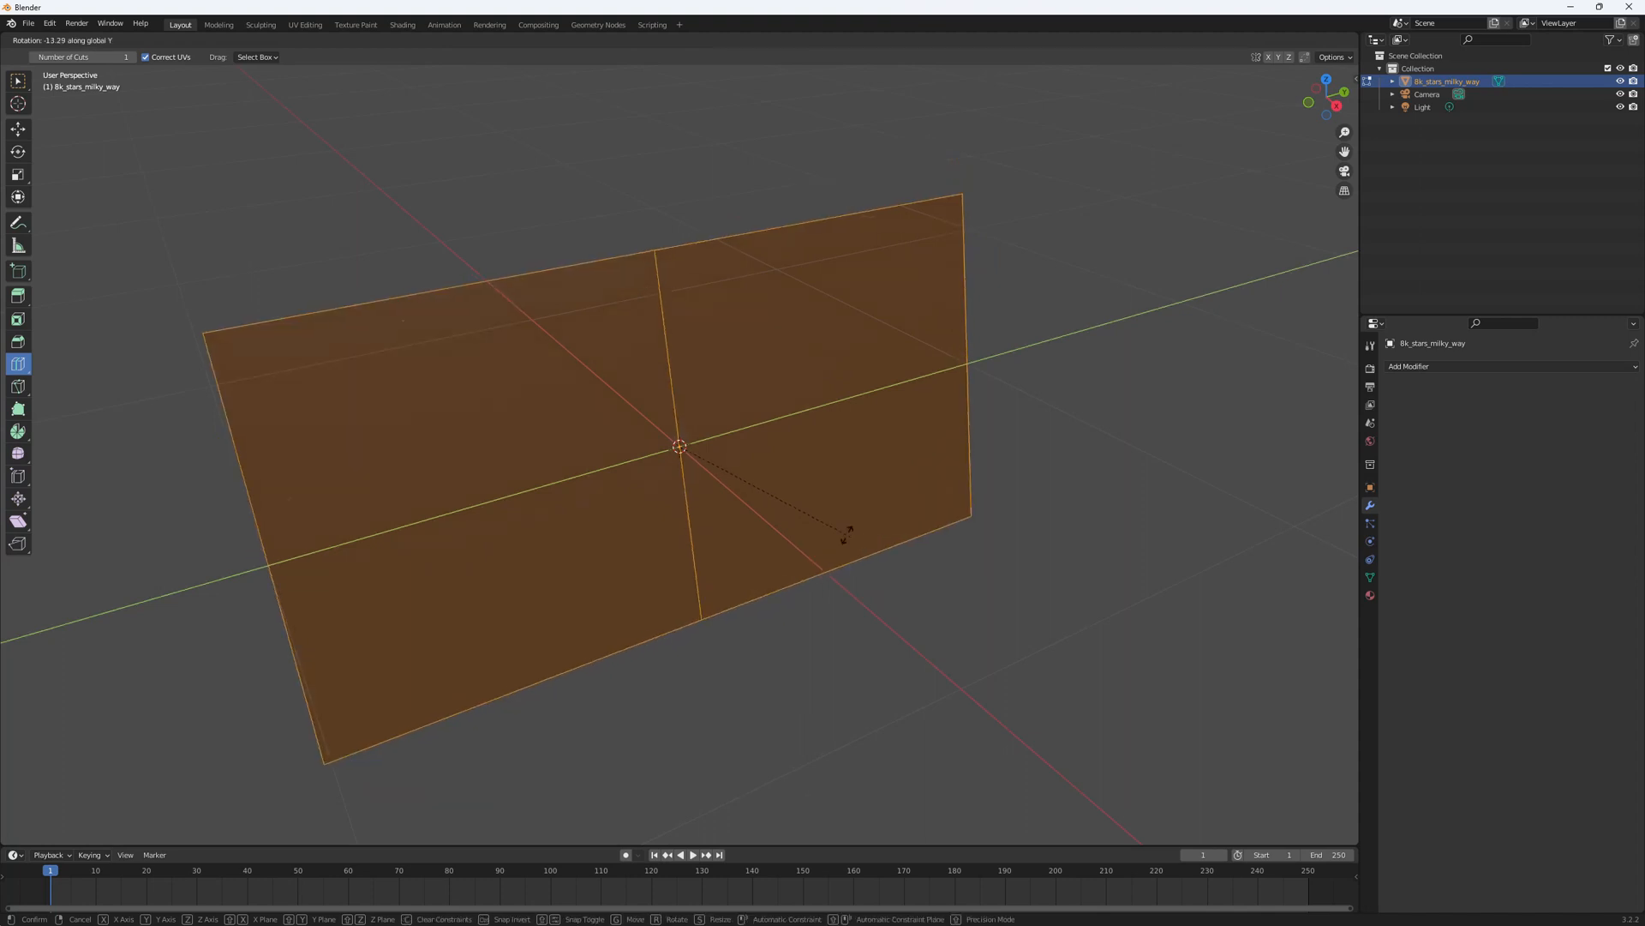
mouse_move(833, 458)
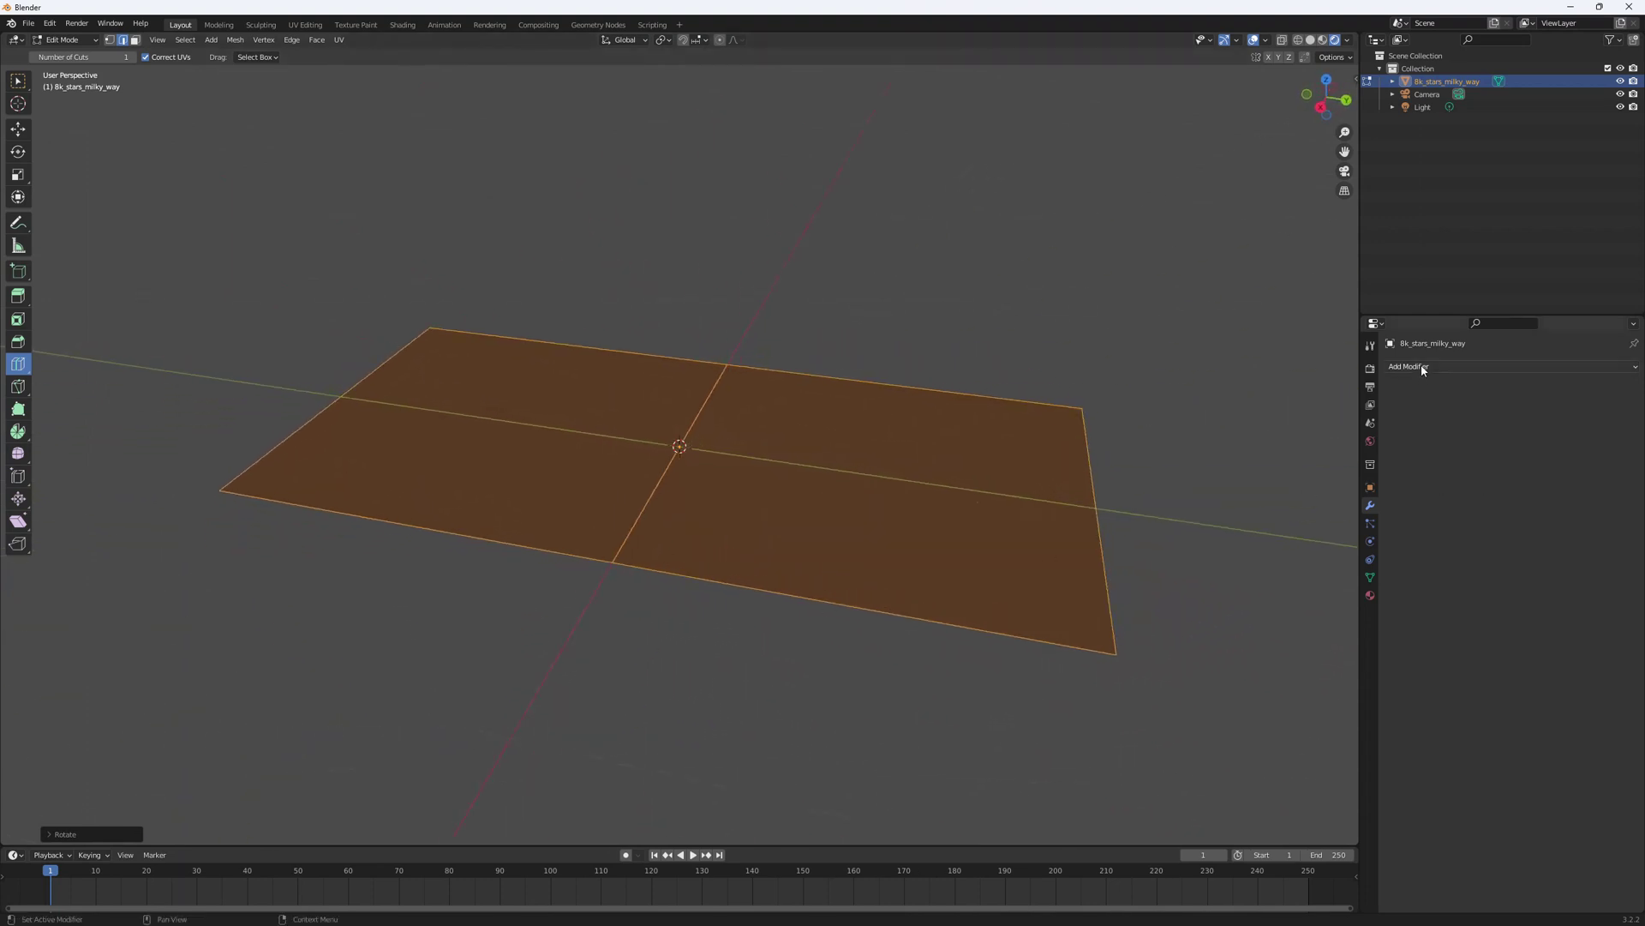
- Add a Subdivision Surface modifier to the Milky Way plane
click(1408, 365)
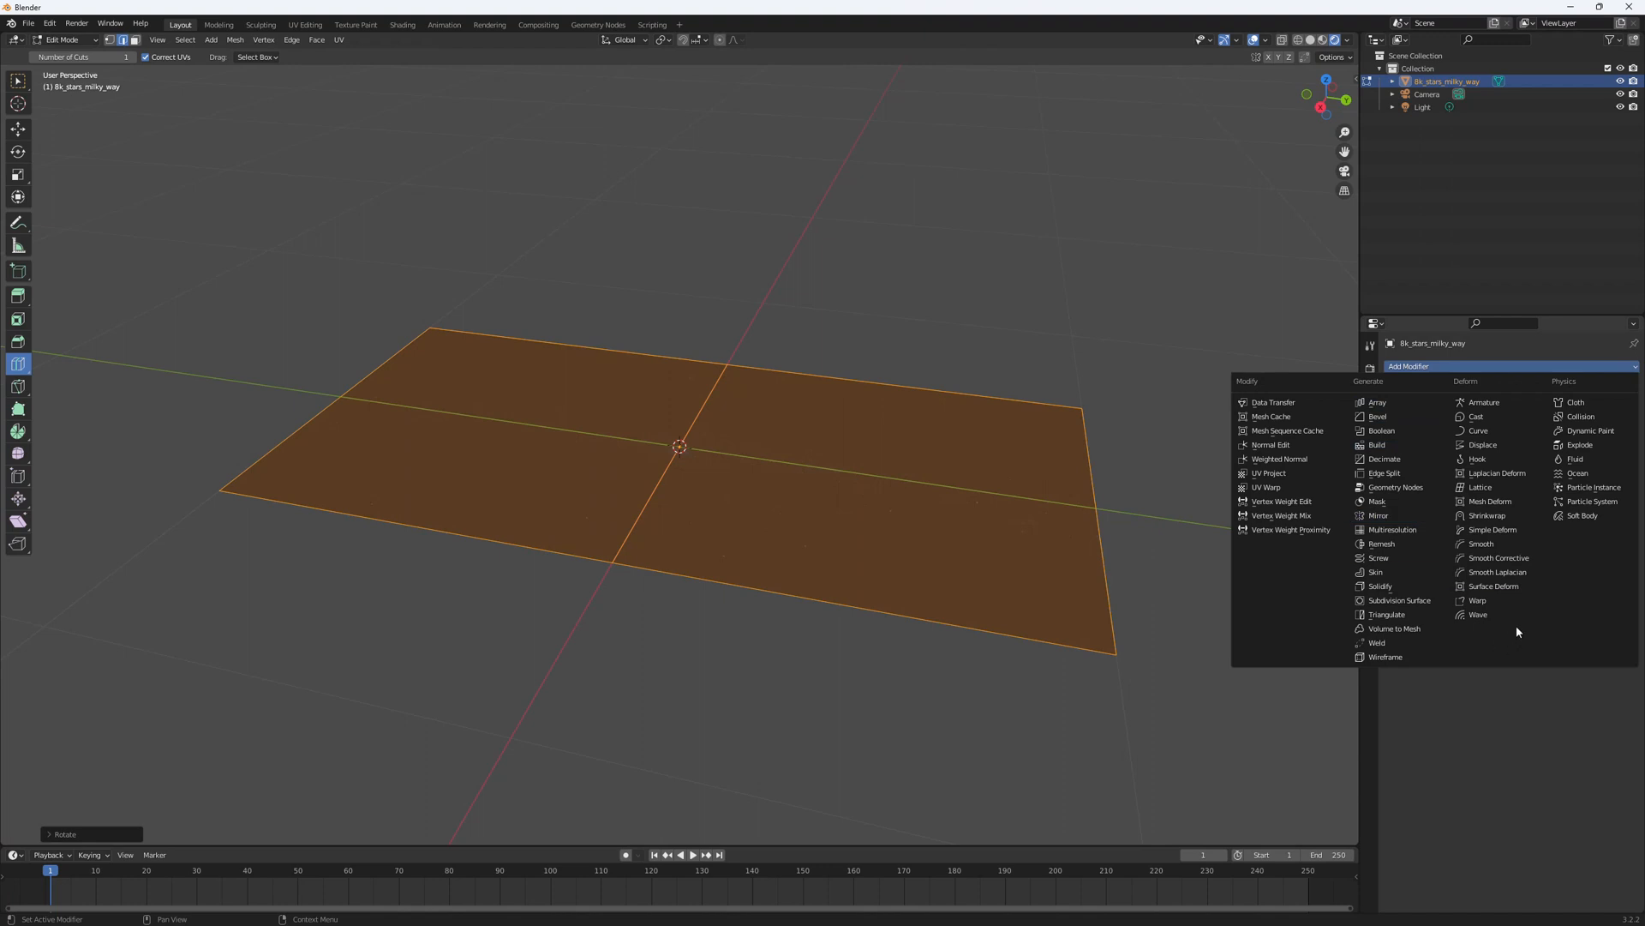
click(1398, 599)
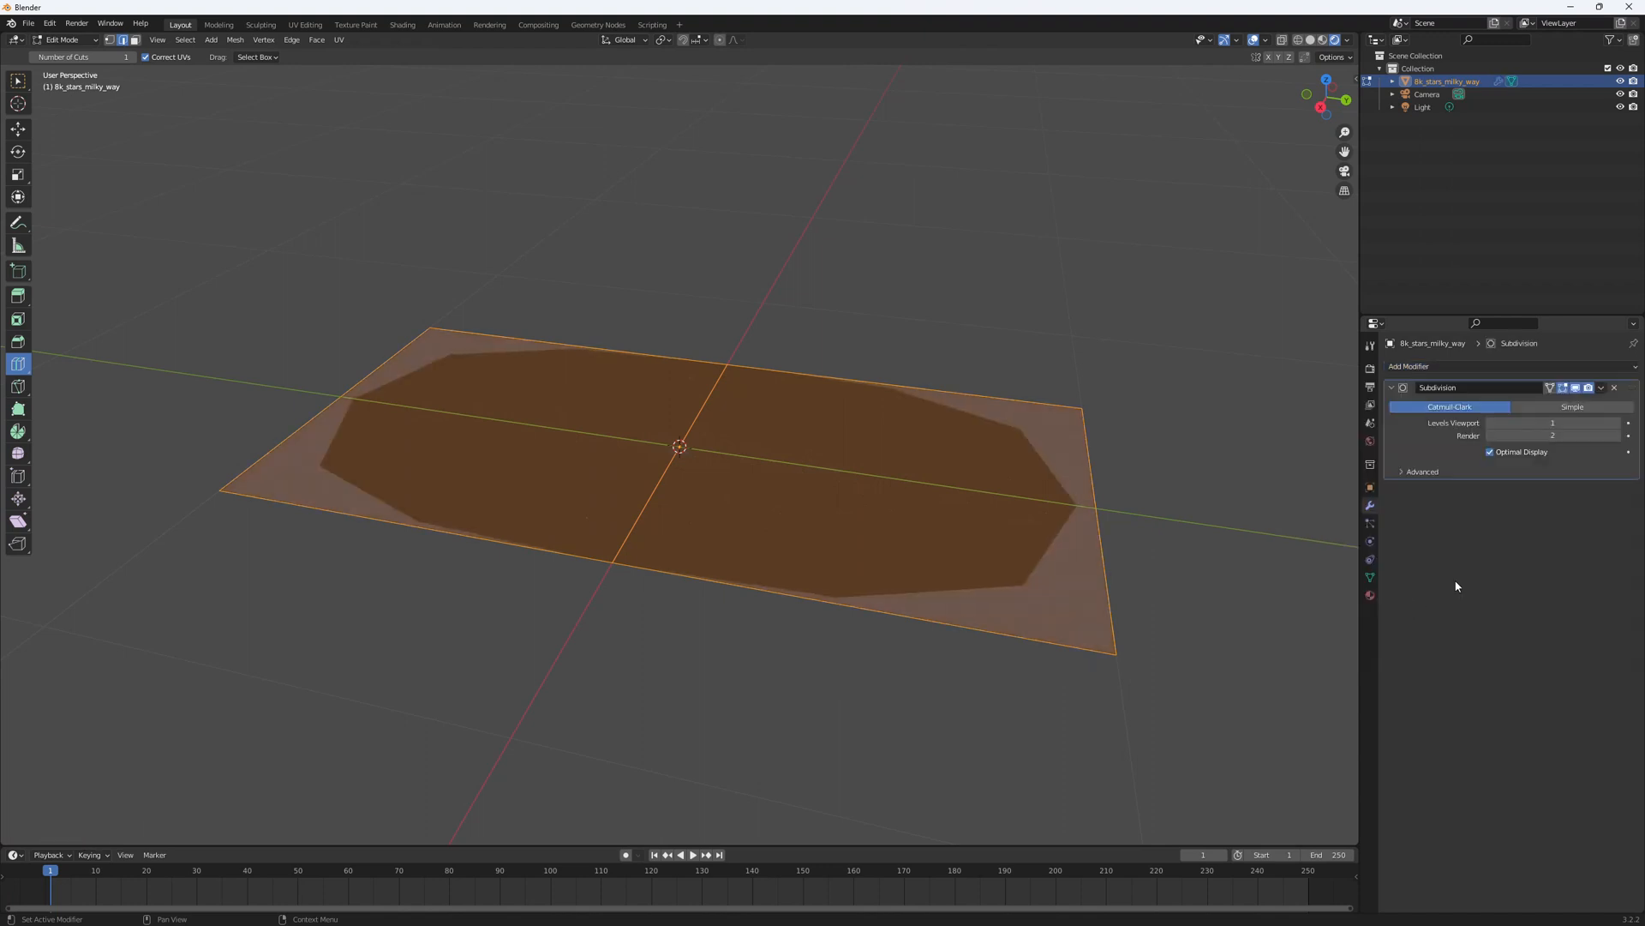
mouse_move(1571, 406)
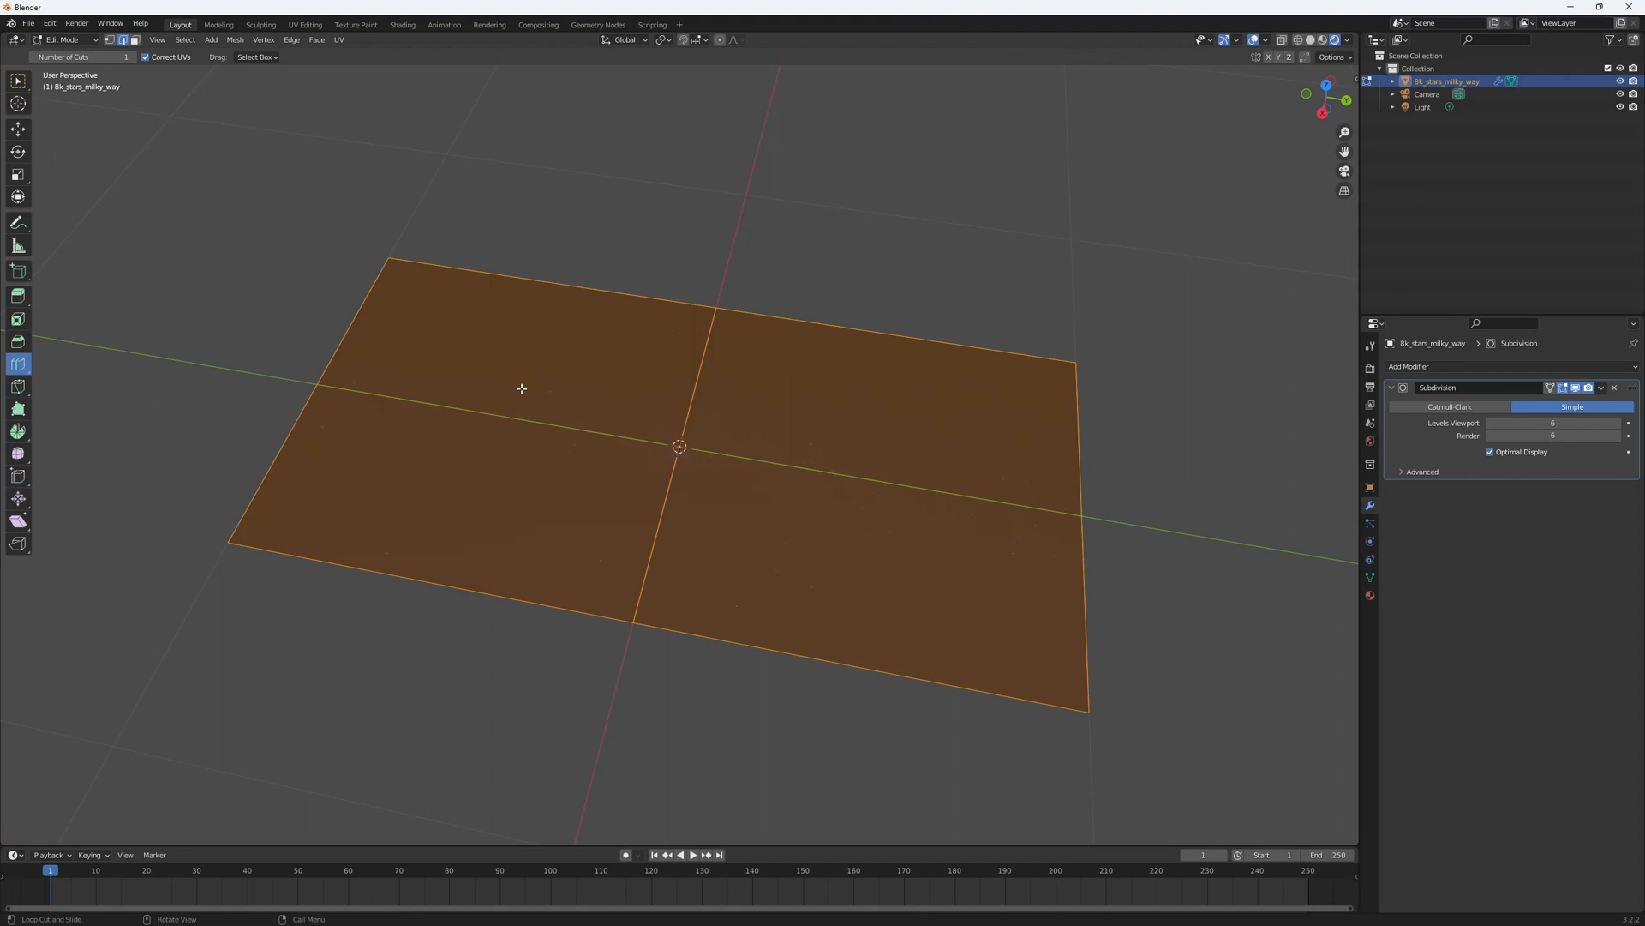
mouse_move(450, 640)
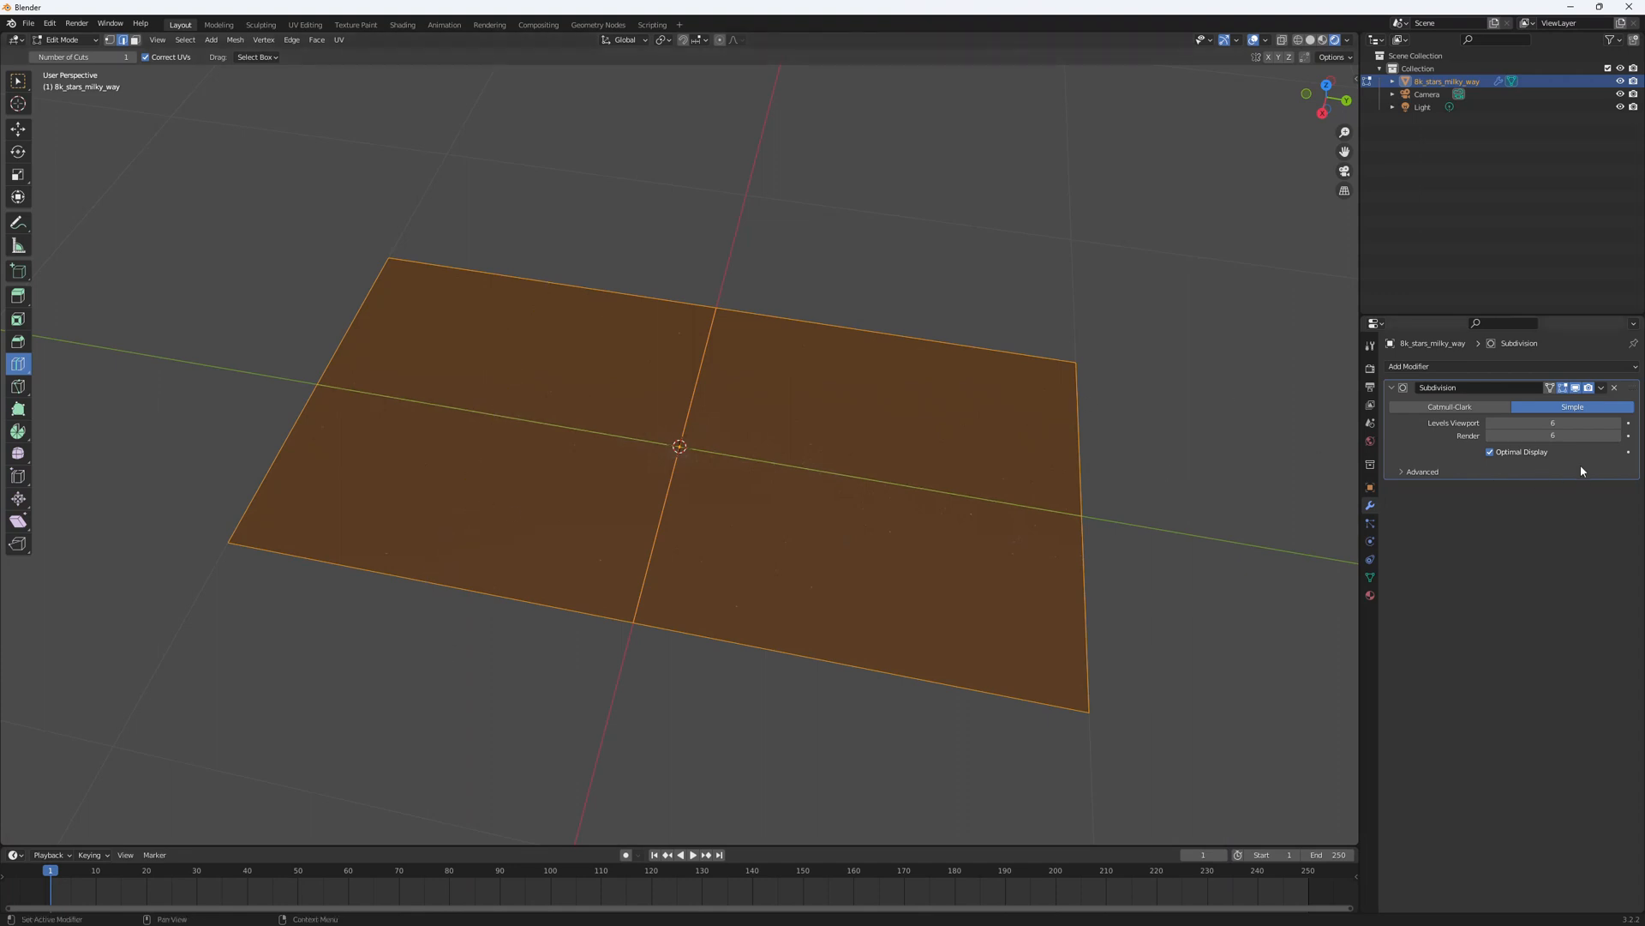
- Add a Simple Deform modifier set to Bend, 180° around X
click(1408, 365)
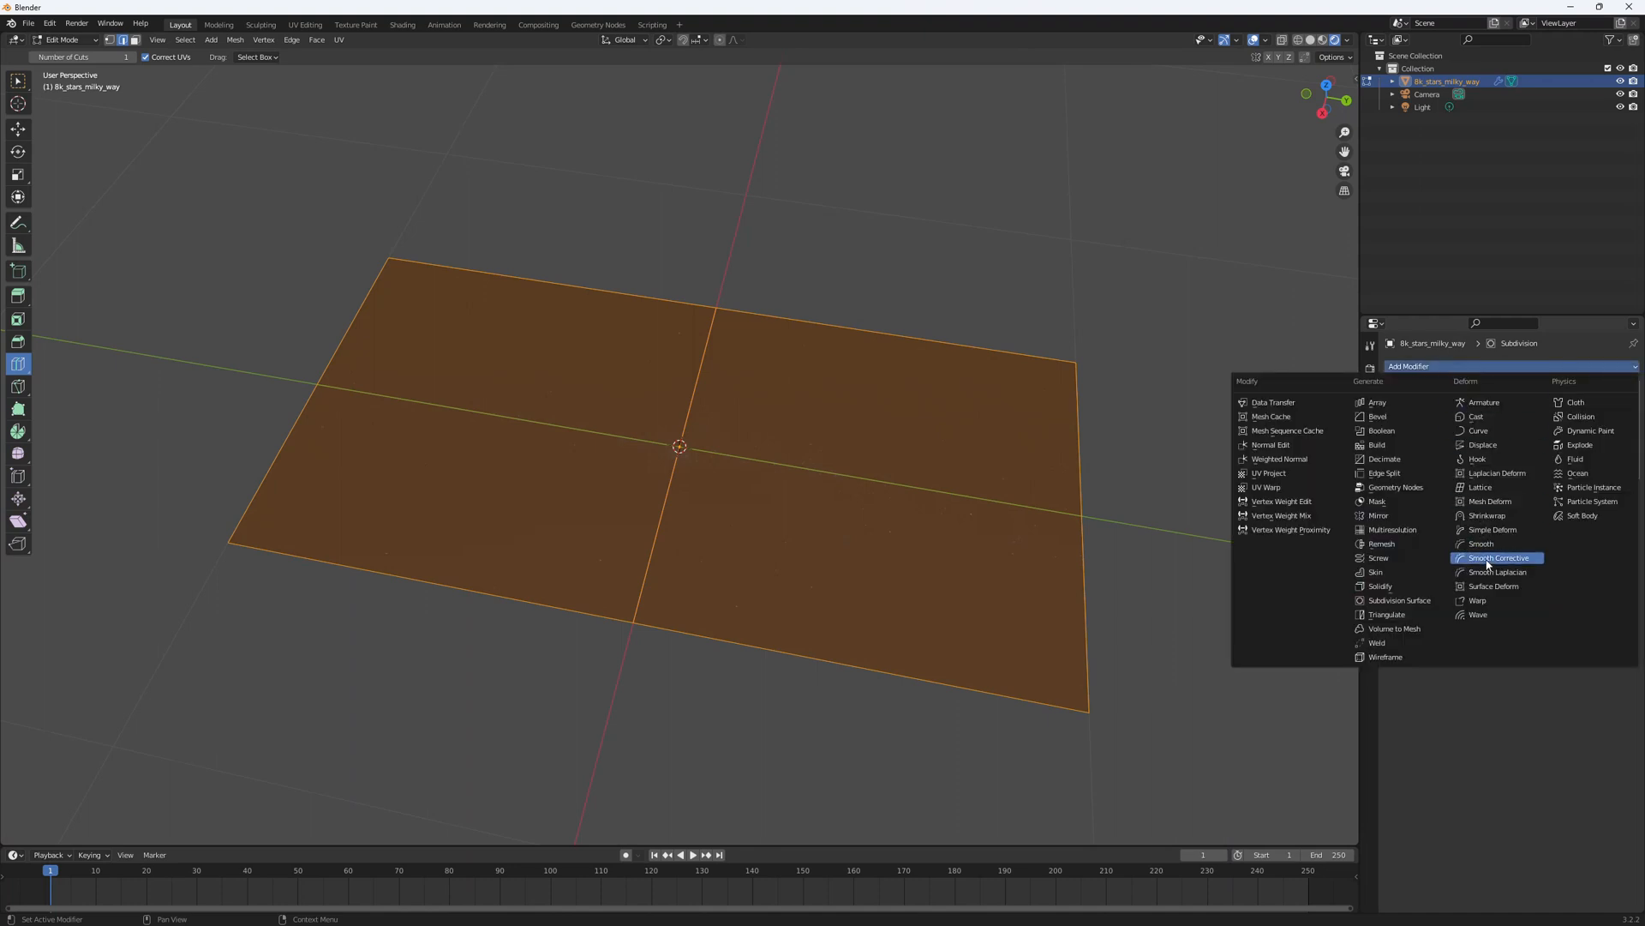
click(1491, 529)
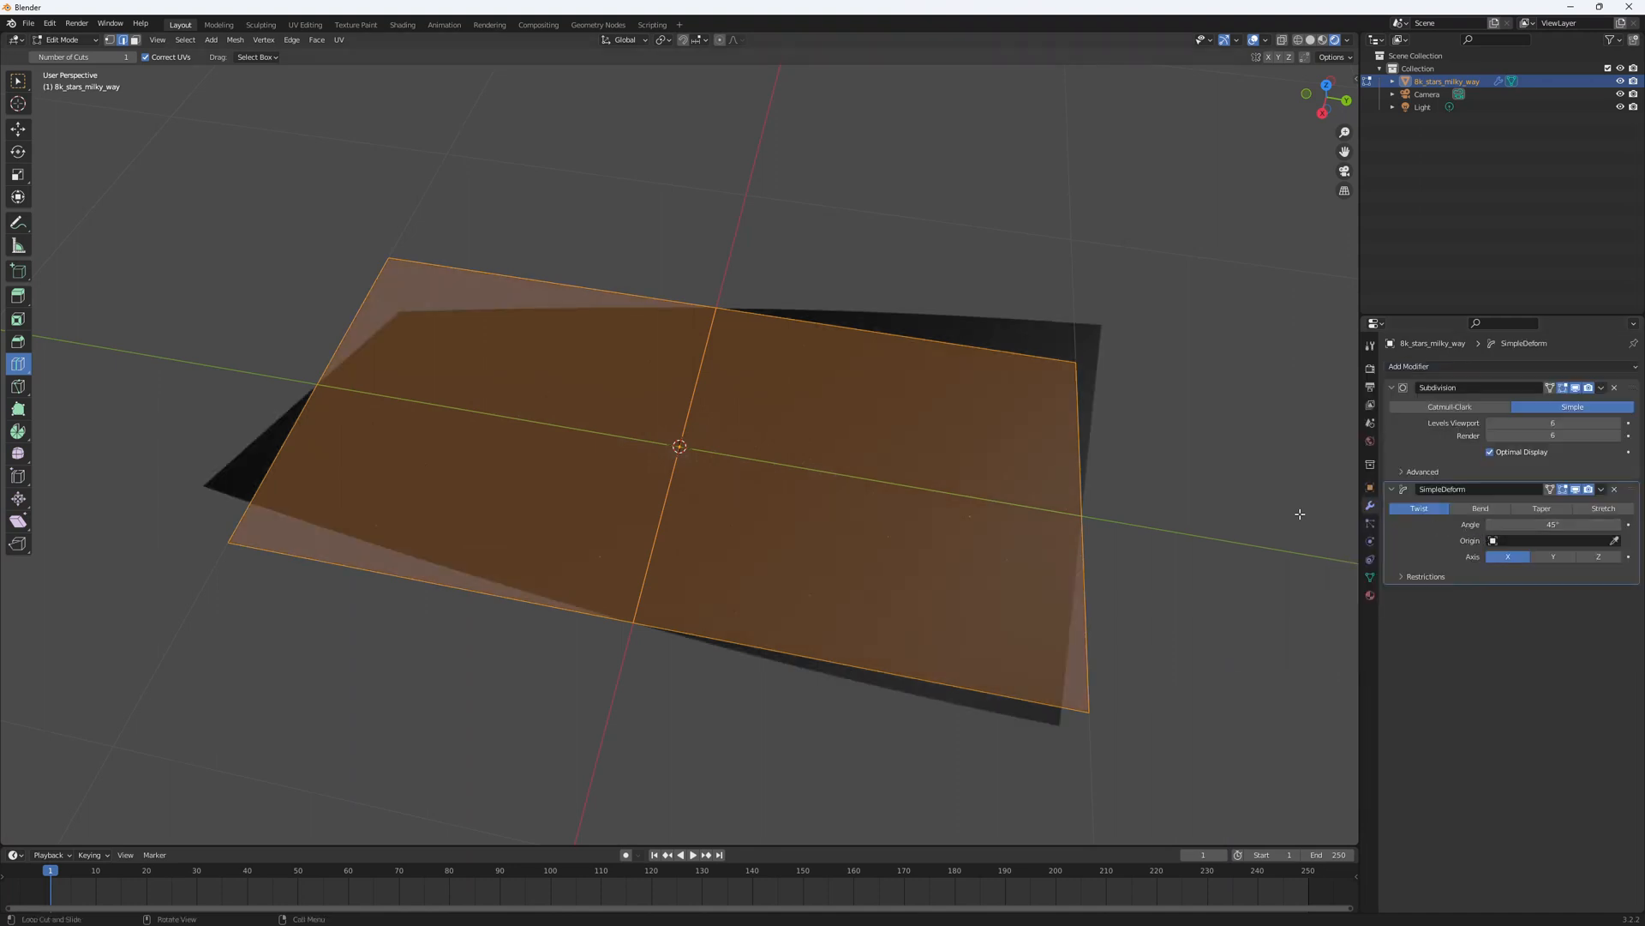
click(1480, 508)
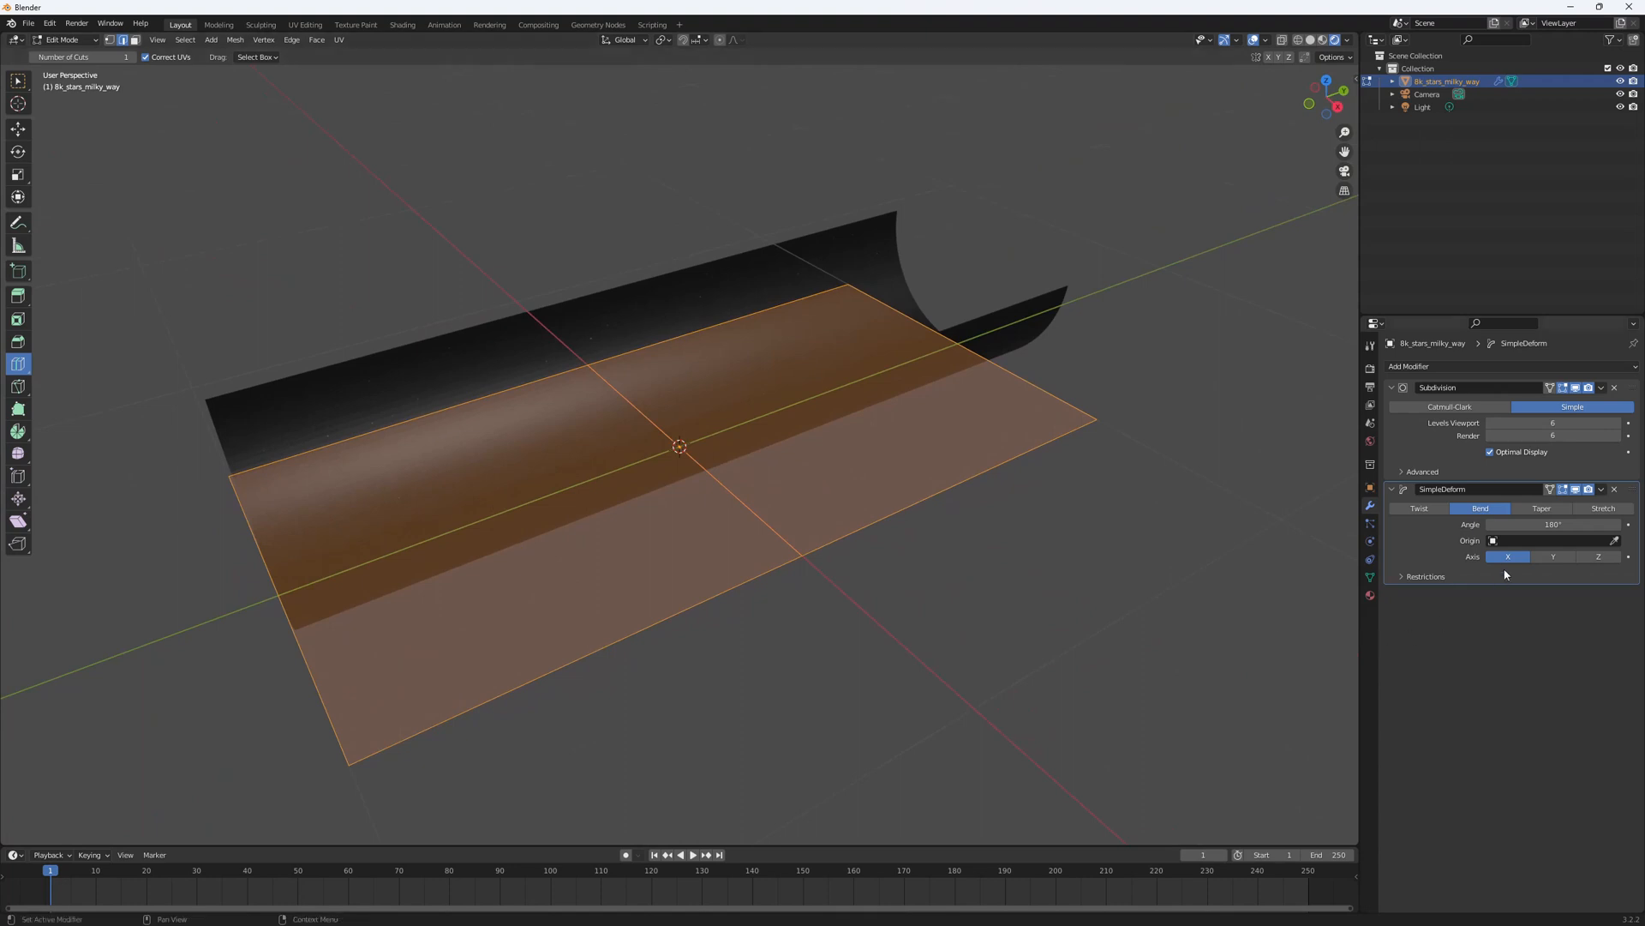
- Add a second Simple Deform bend of 360° around Z and exit edit mode
click(1409, 365)
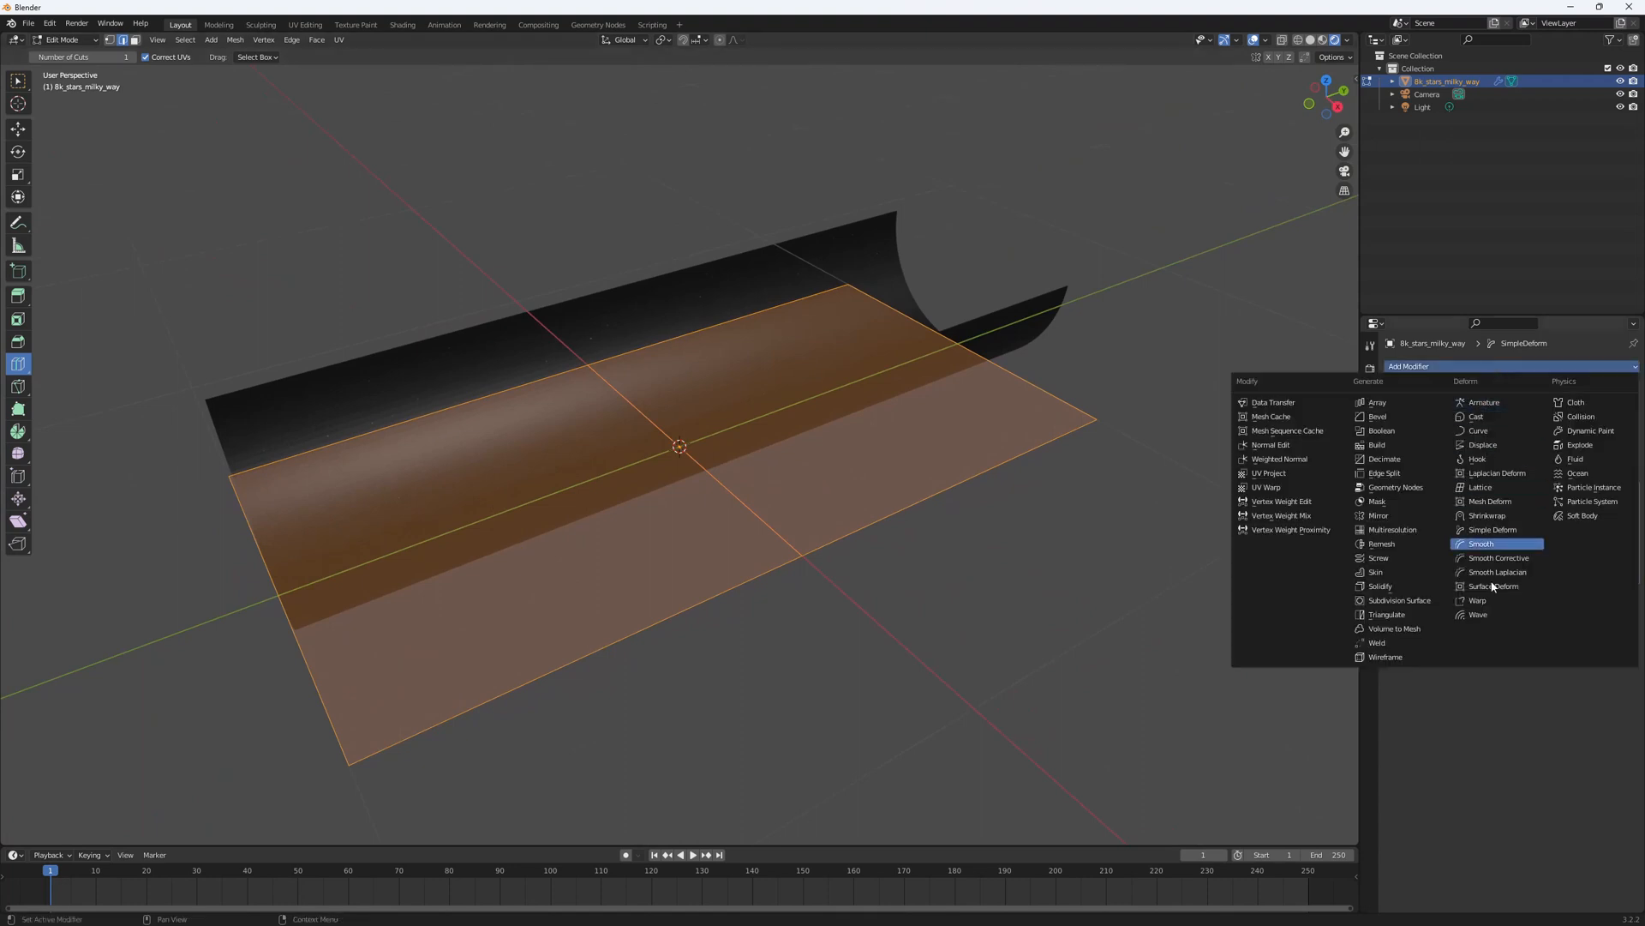
click(1491, 528)
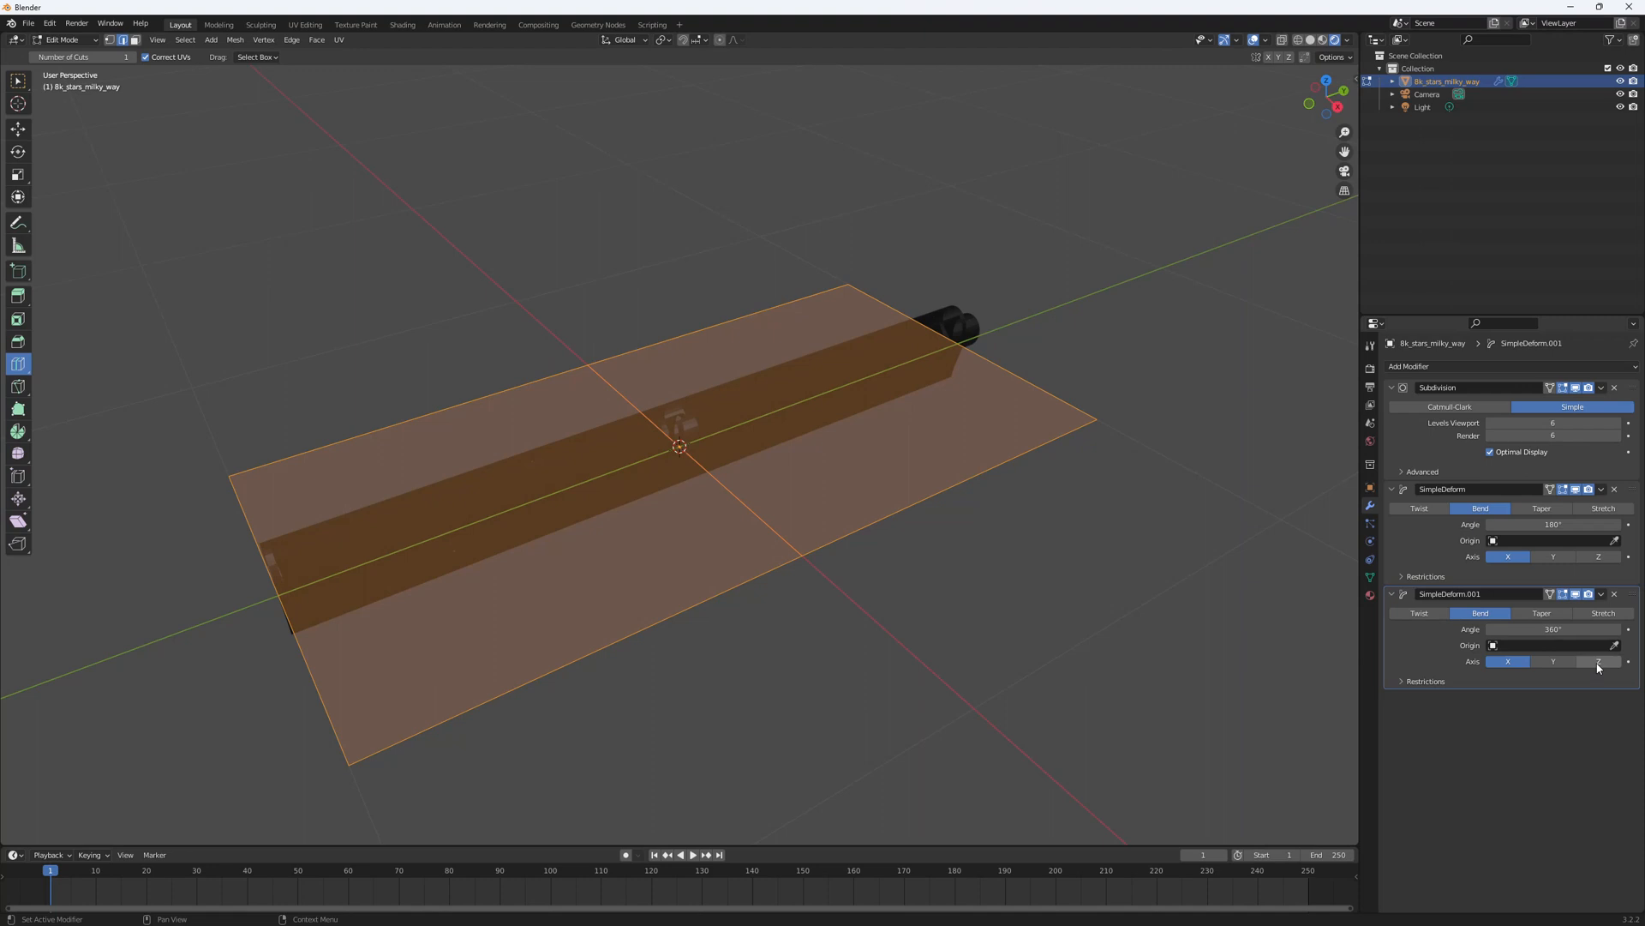
mouse_move(1599, 661)
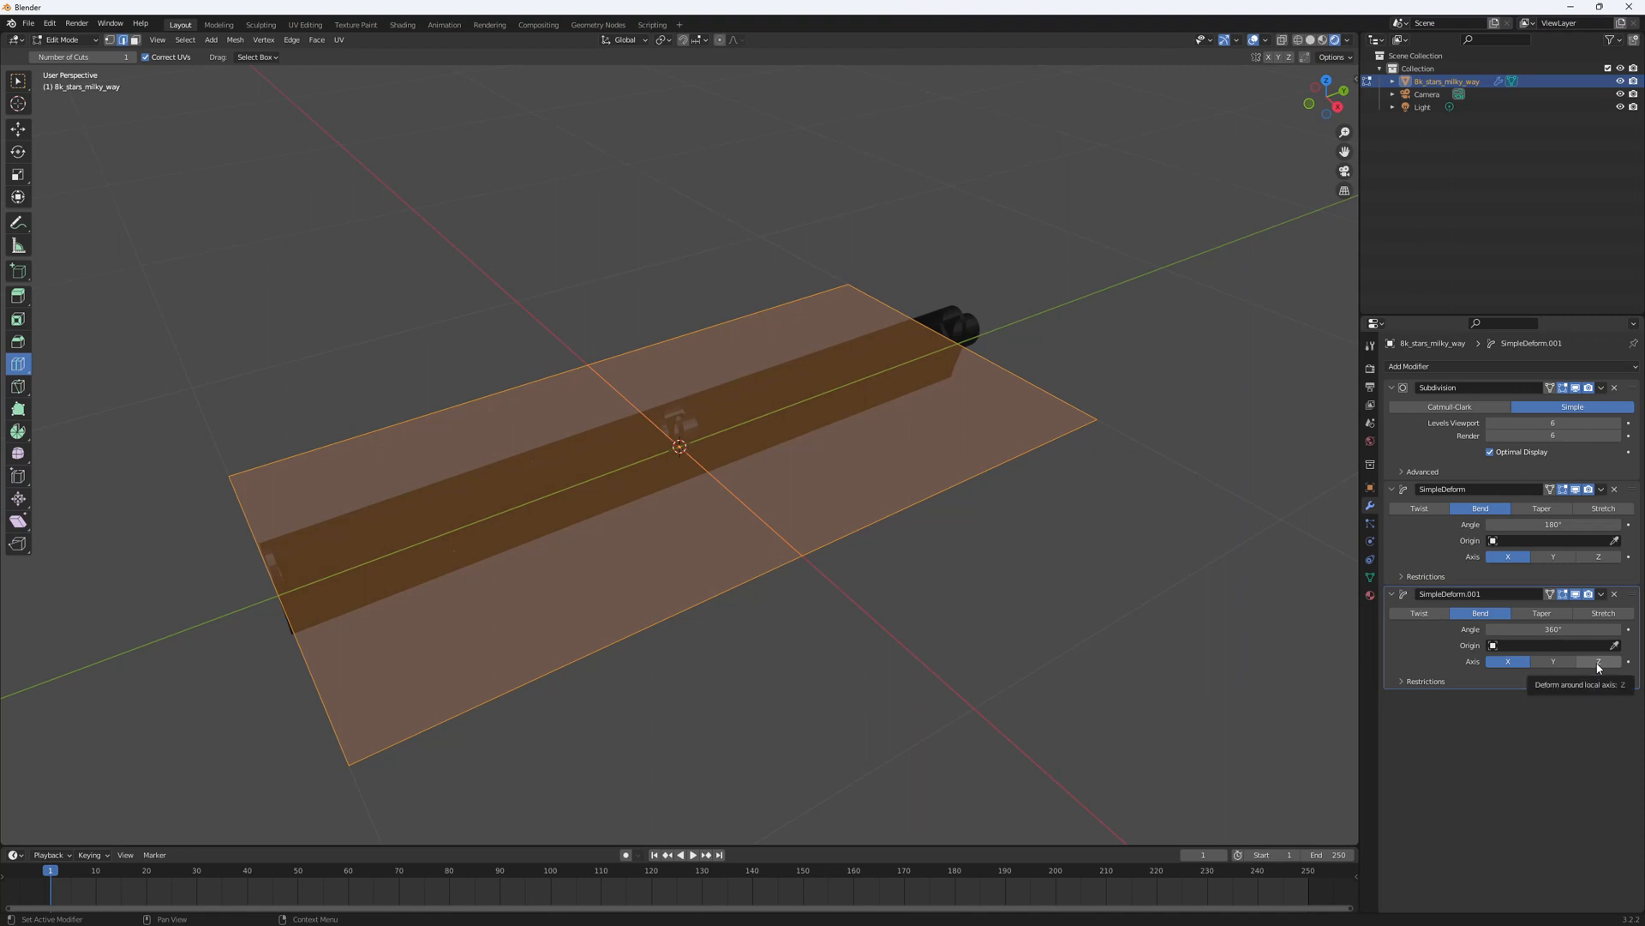
click(1598, 661)
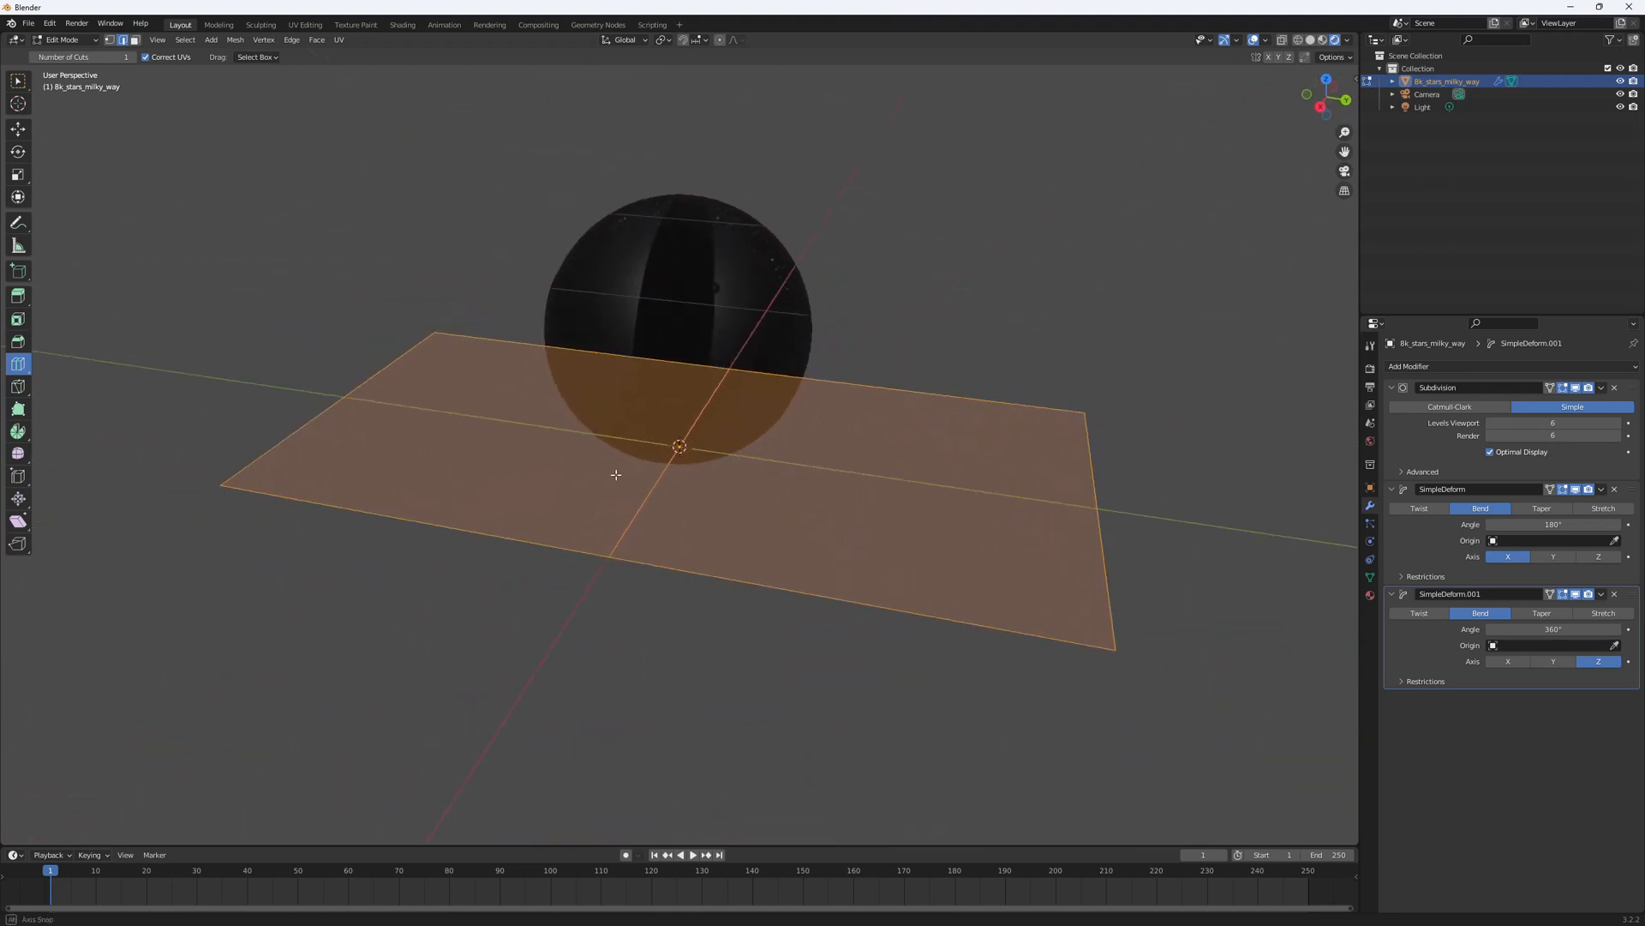
key(Tab)
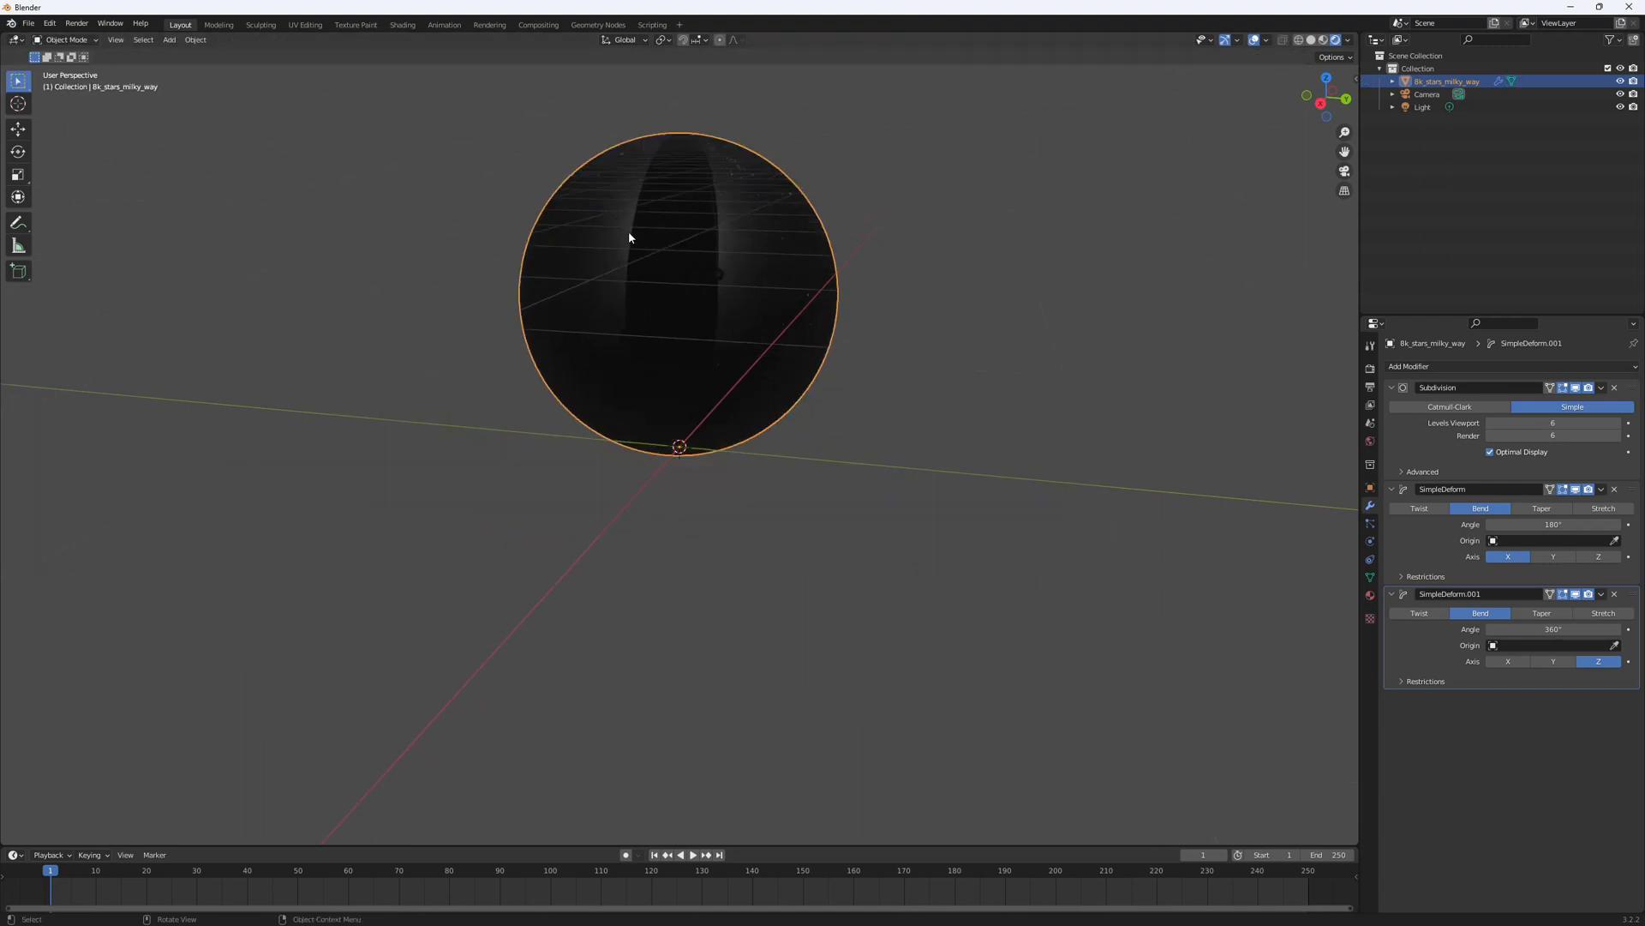
- Orbit the sphere and show its material's Alpha input and blend settings
drag(630, 237, 663, 281)
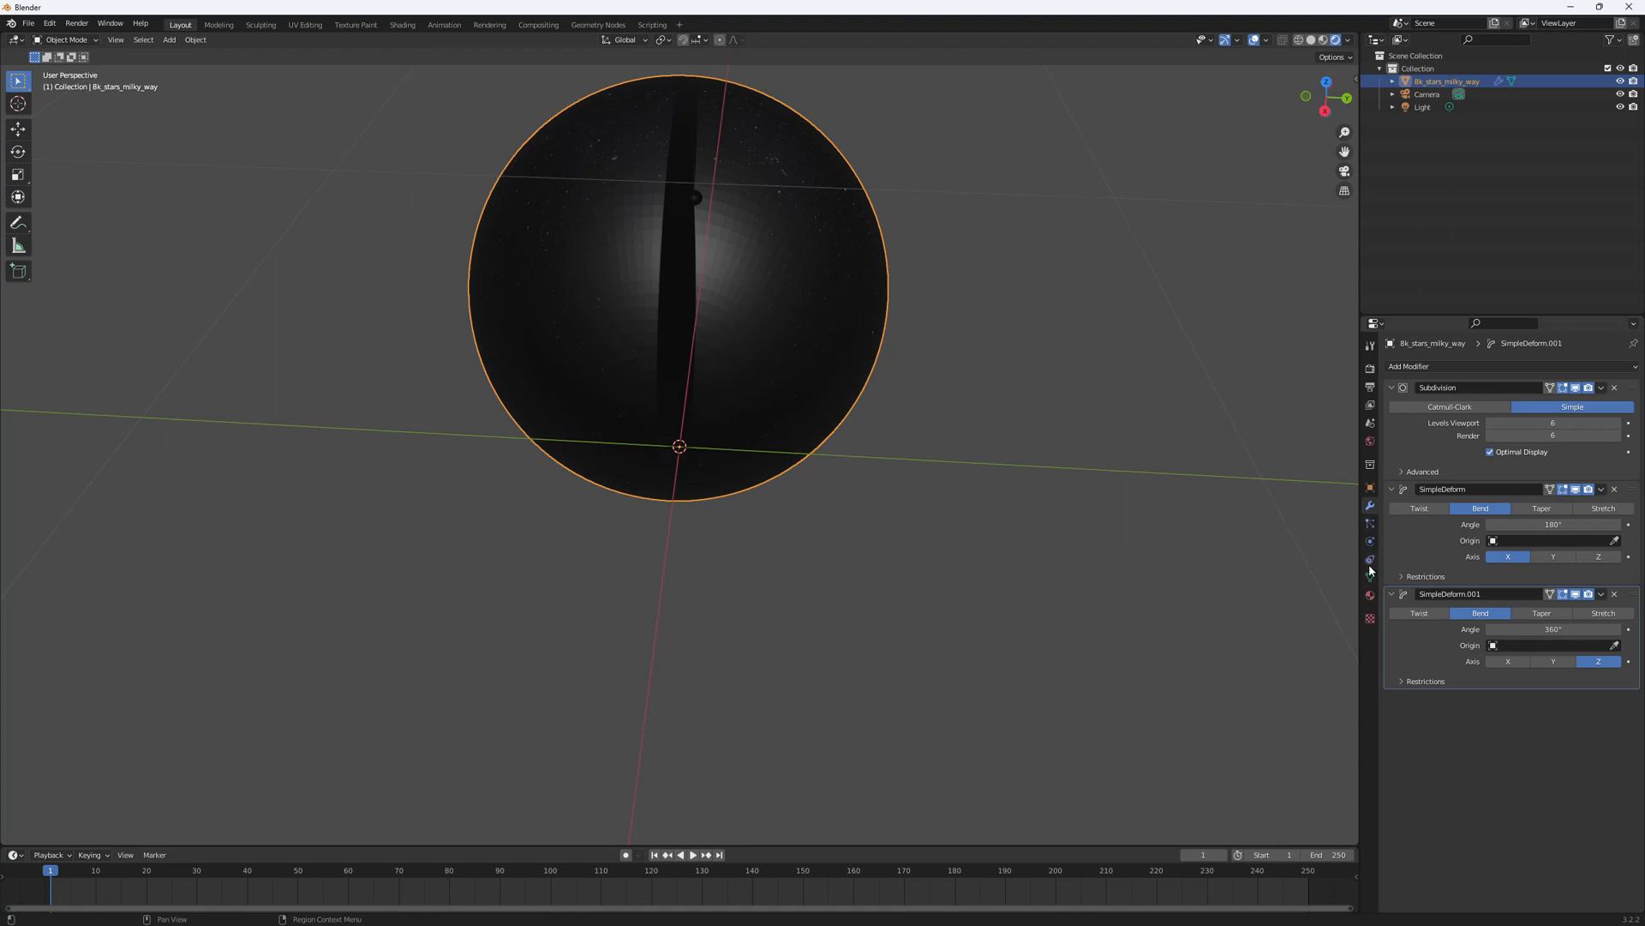
click(1369, 595)
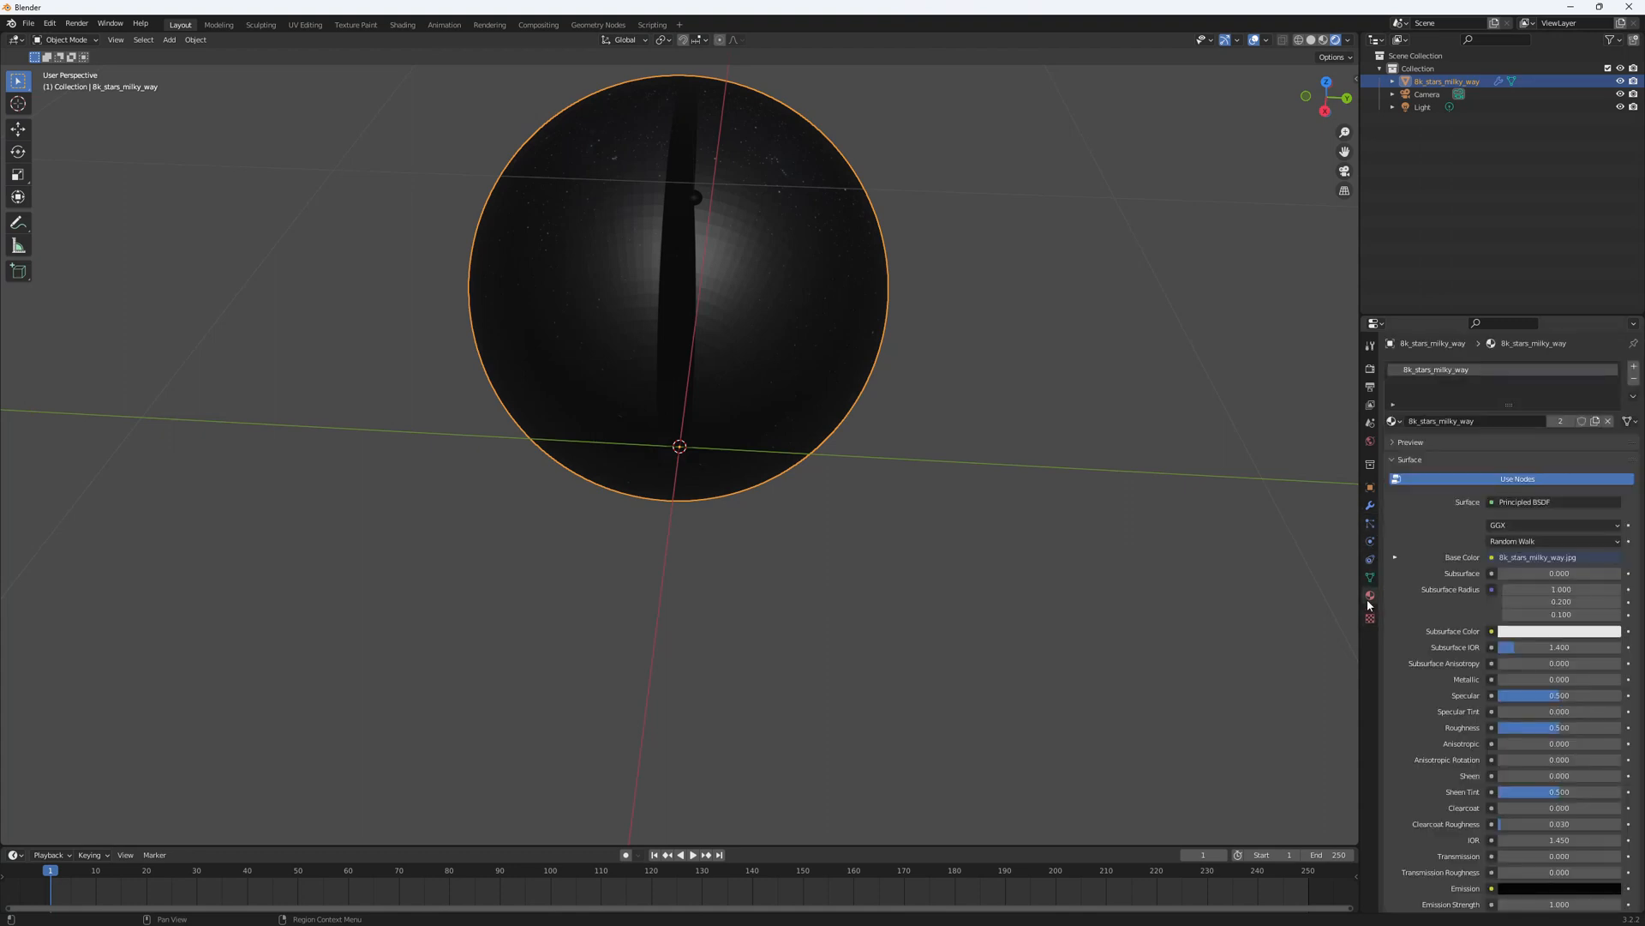
scroll(down, 3)
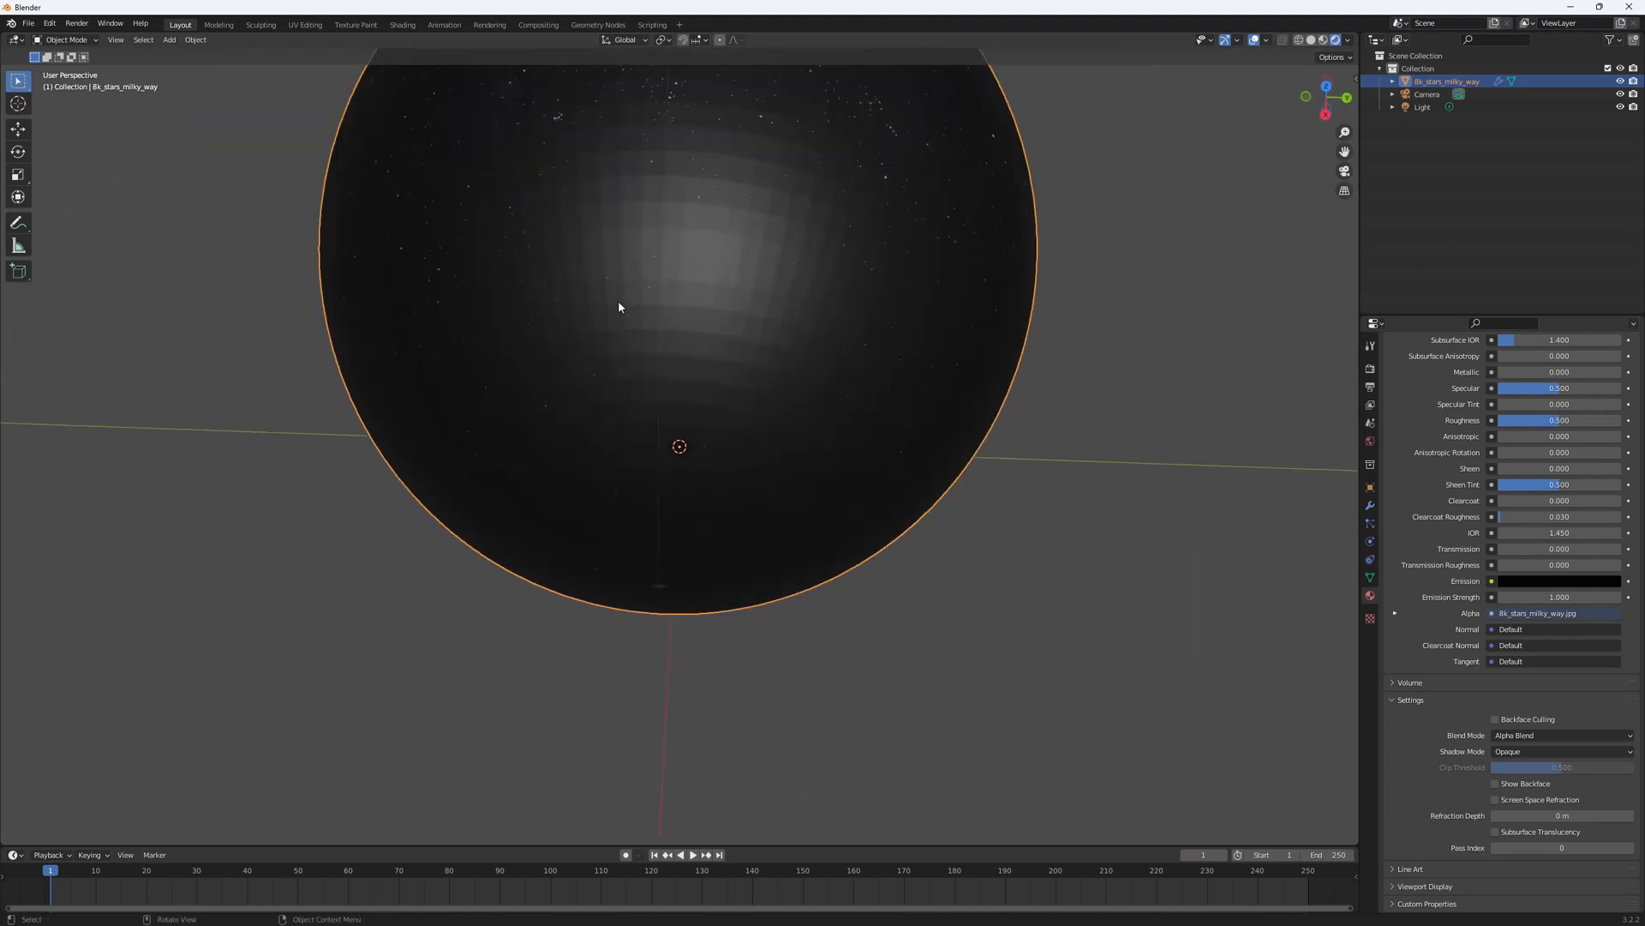
mouse_move(303, 29)
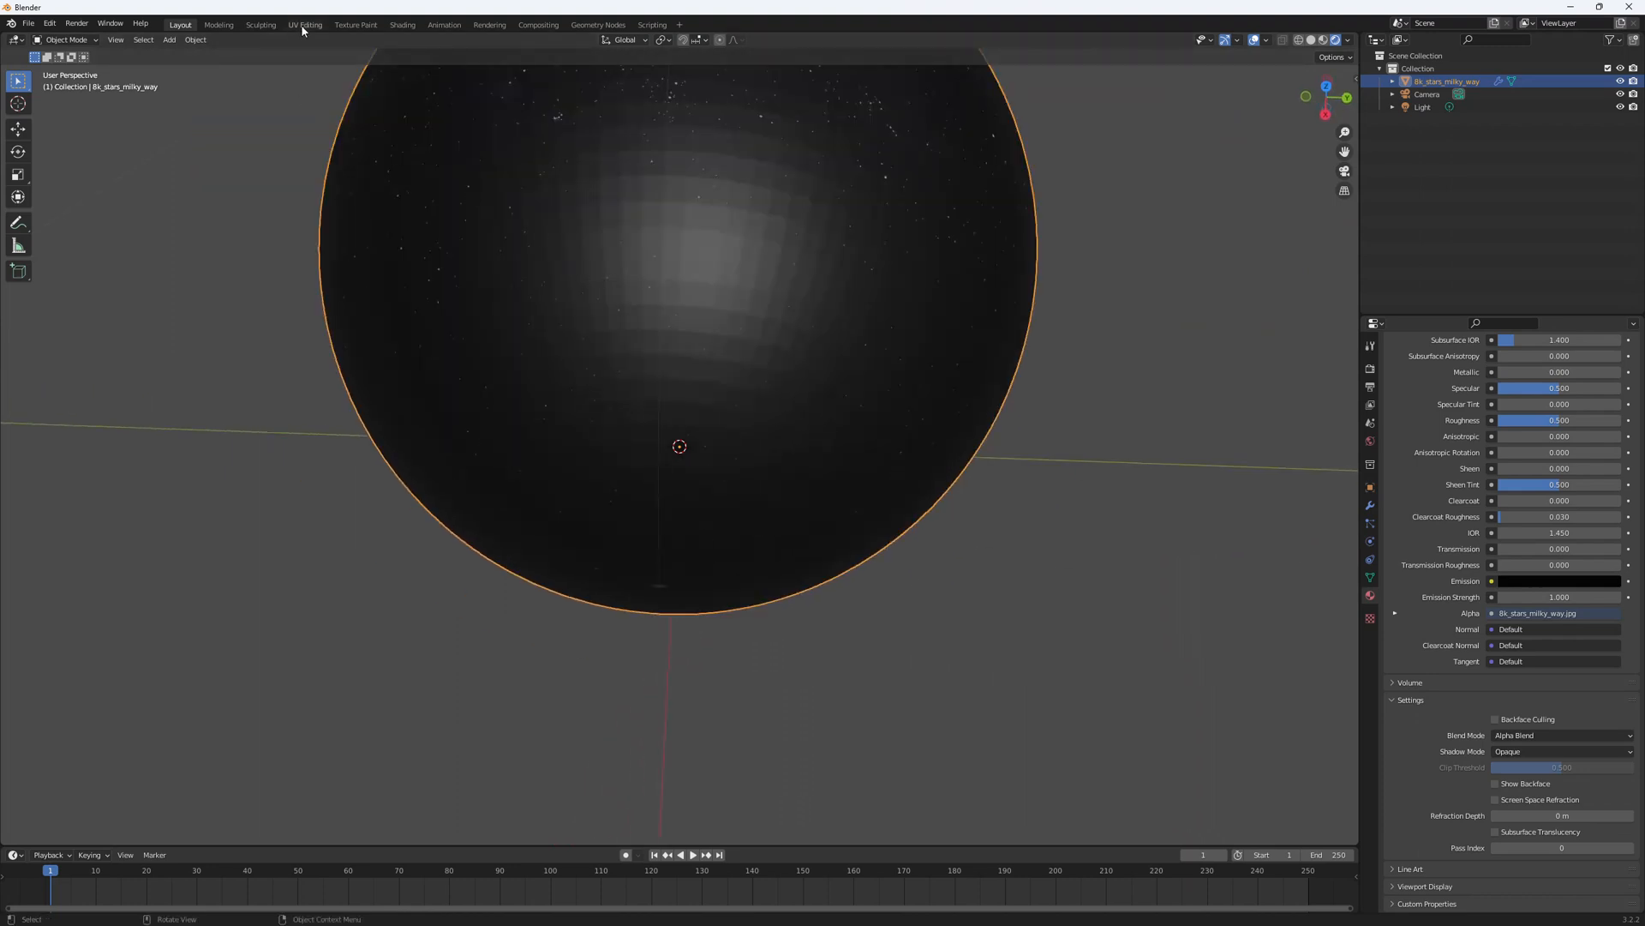
- In the UV Editing workspace, scale the UV layout horizontally along X
click(304, 24)
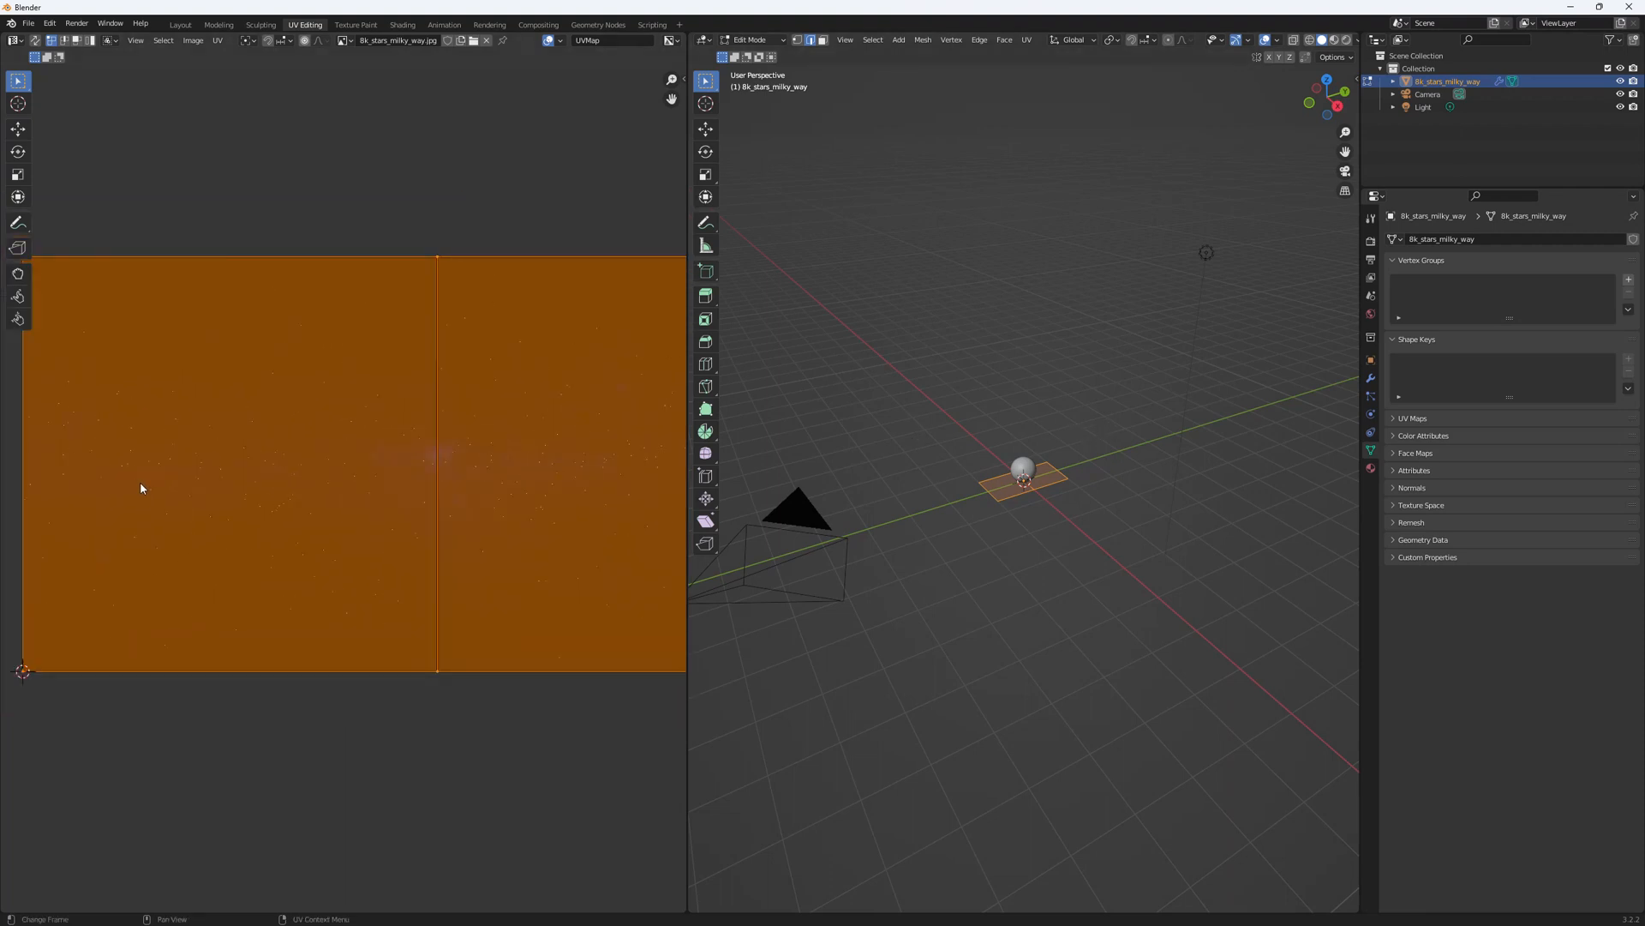
key(s)
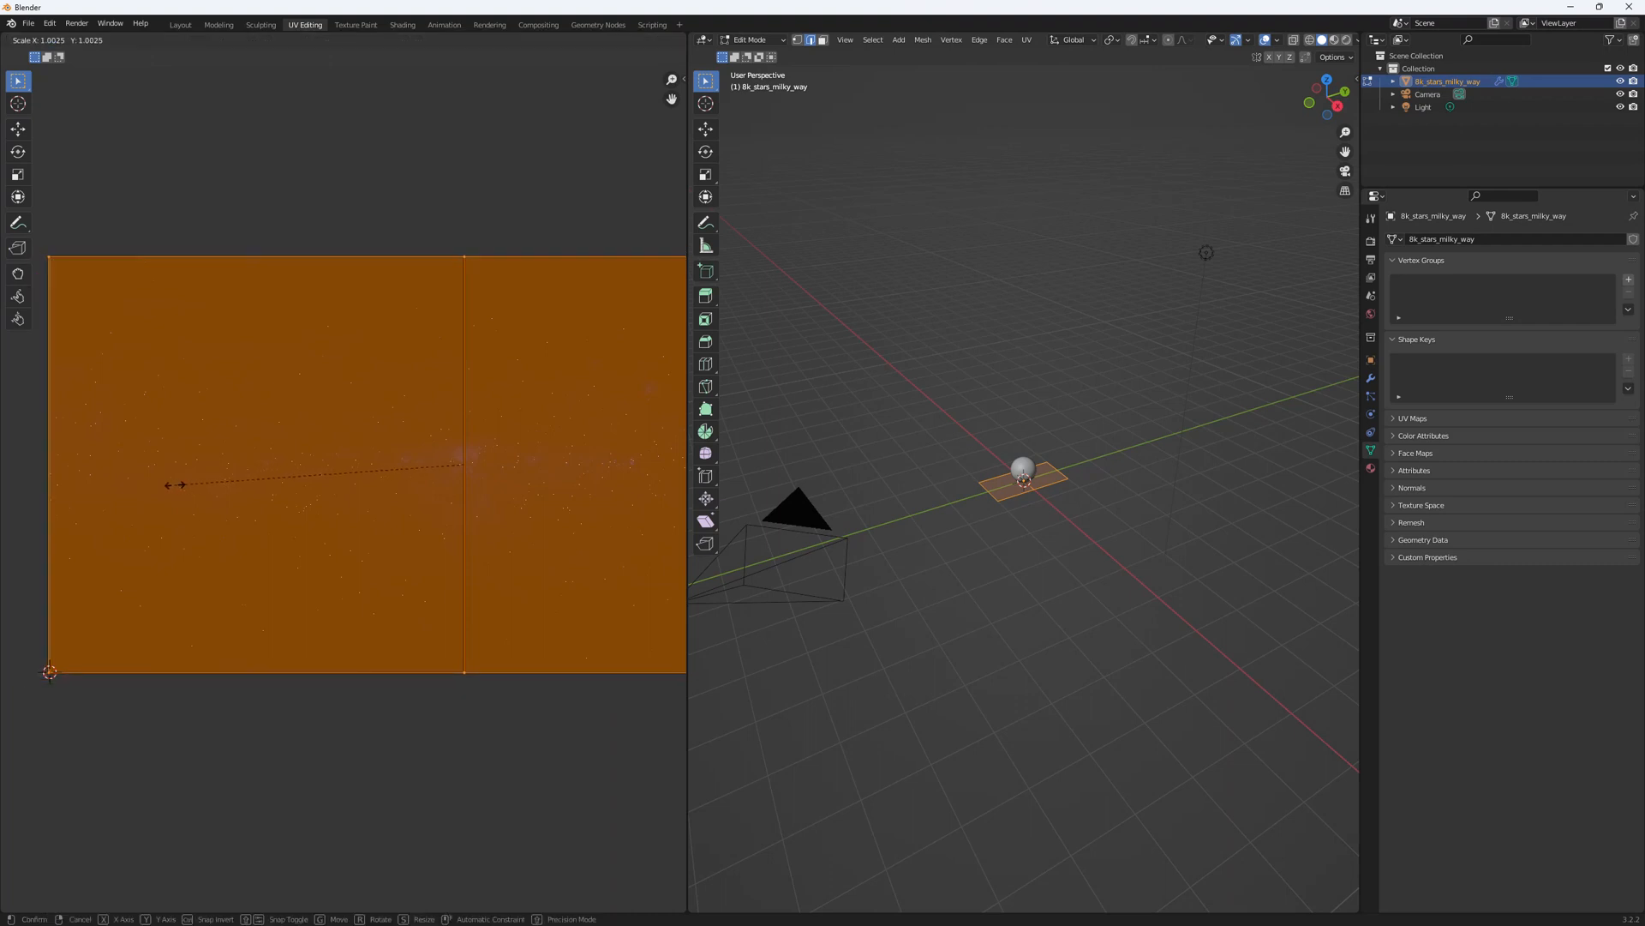
mouse_move(182, 485)
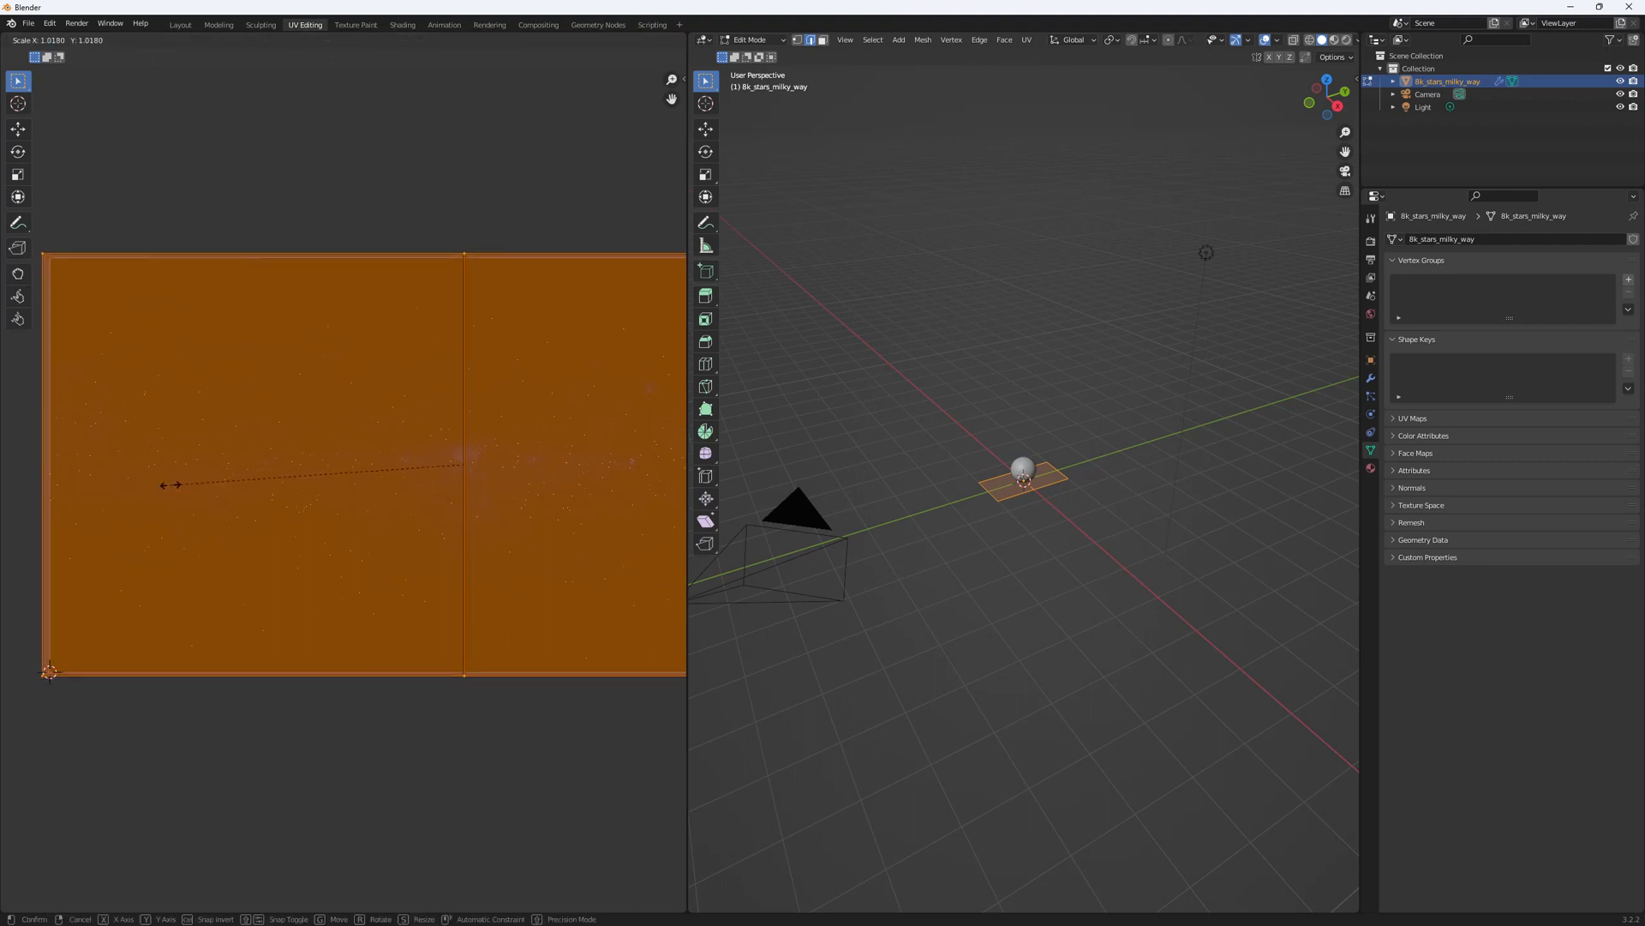
key(x)
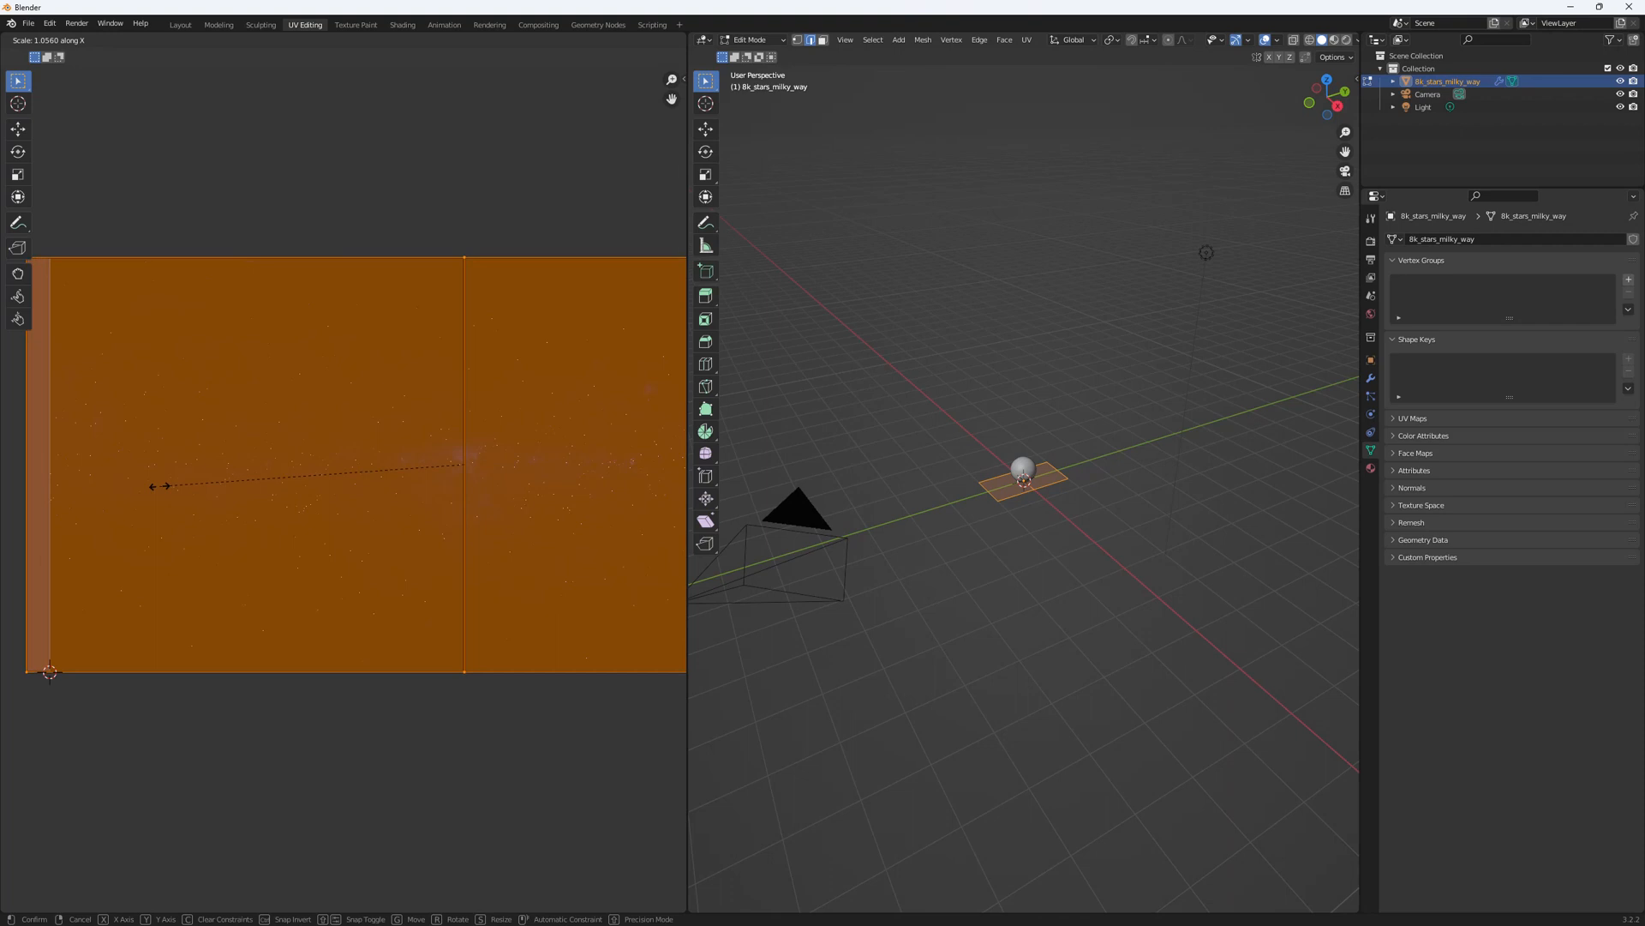
mouse_move(187, 490)
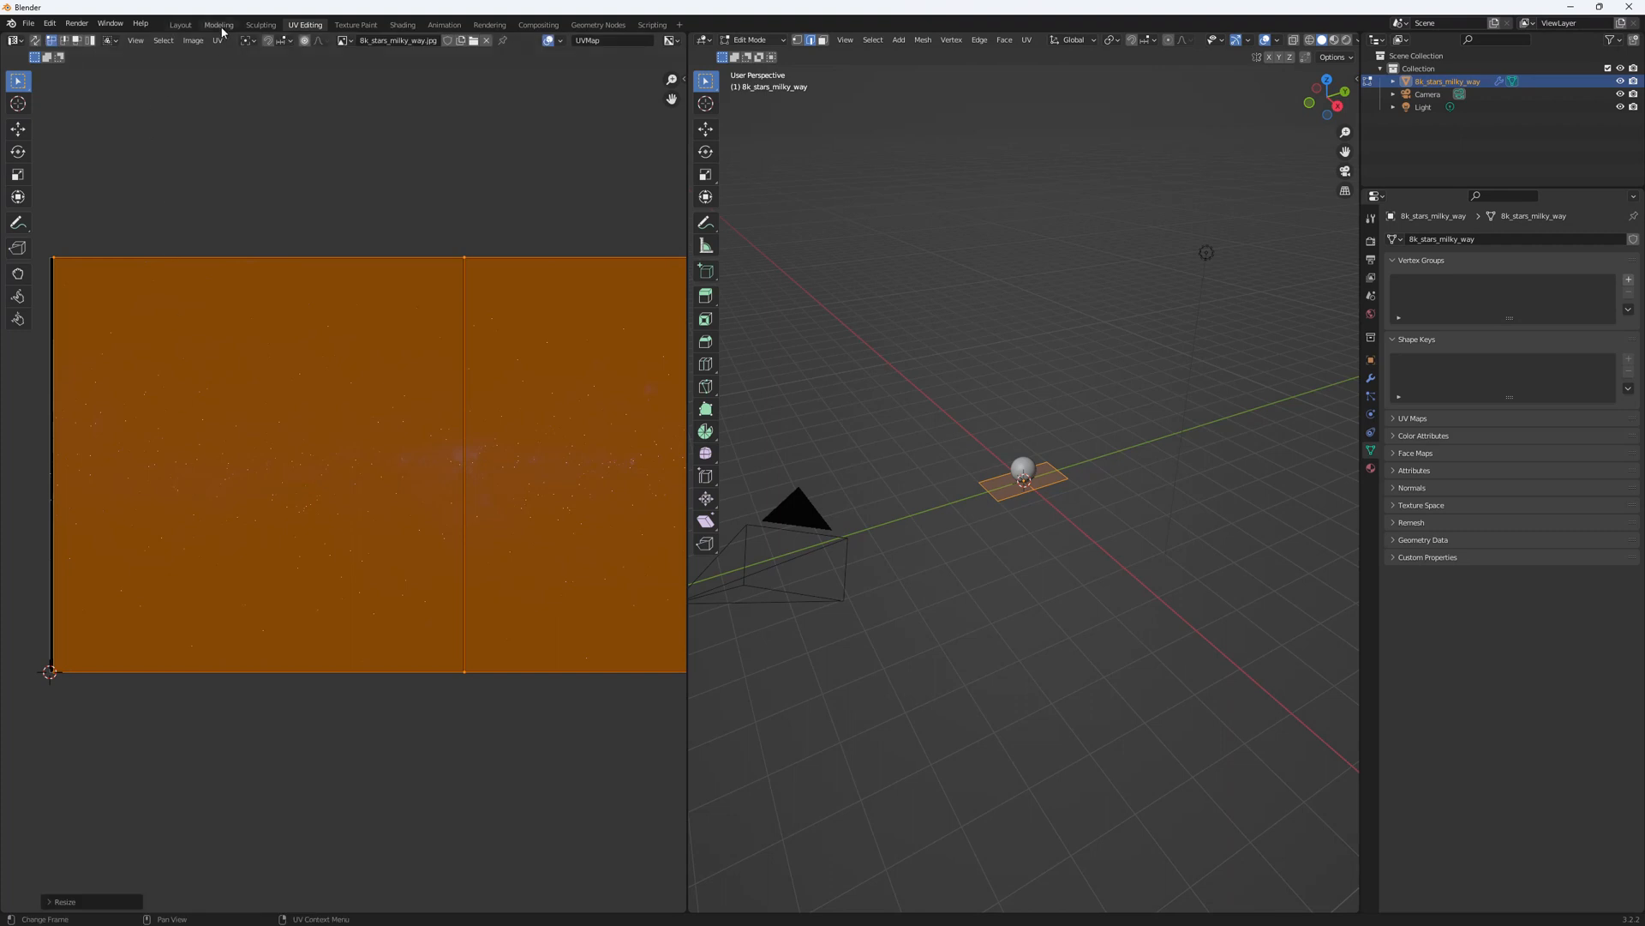
- Return to the Modeling workspace and browse the Add and Mesh menus
click(218, 24)
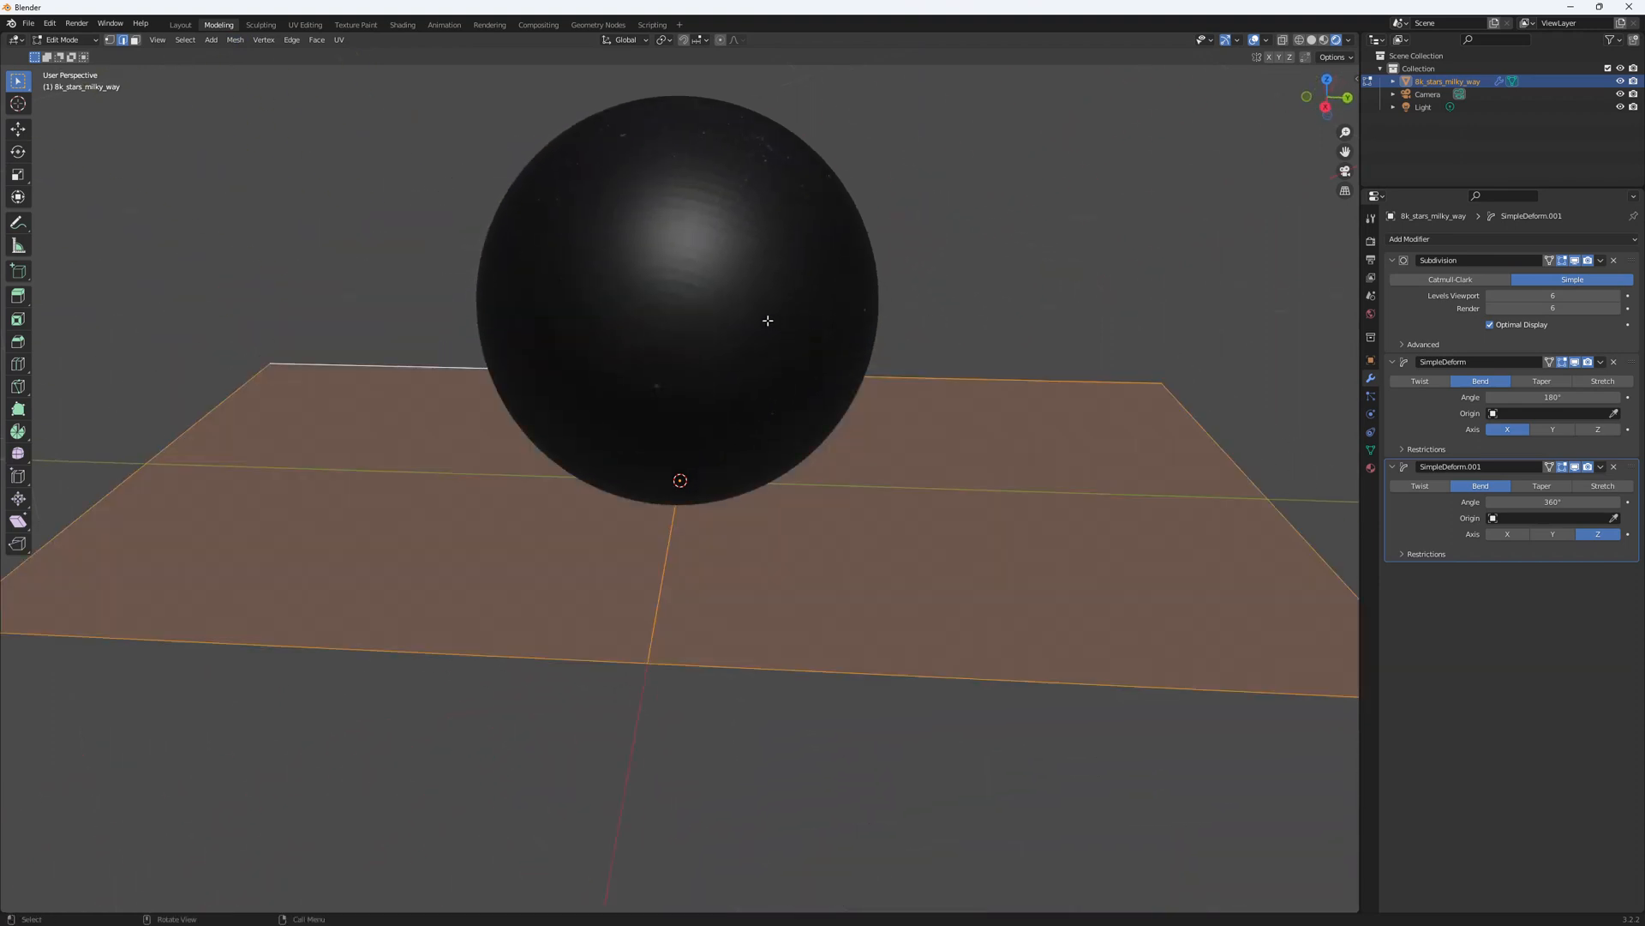
click(210, 41)
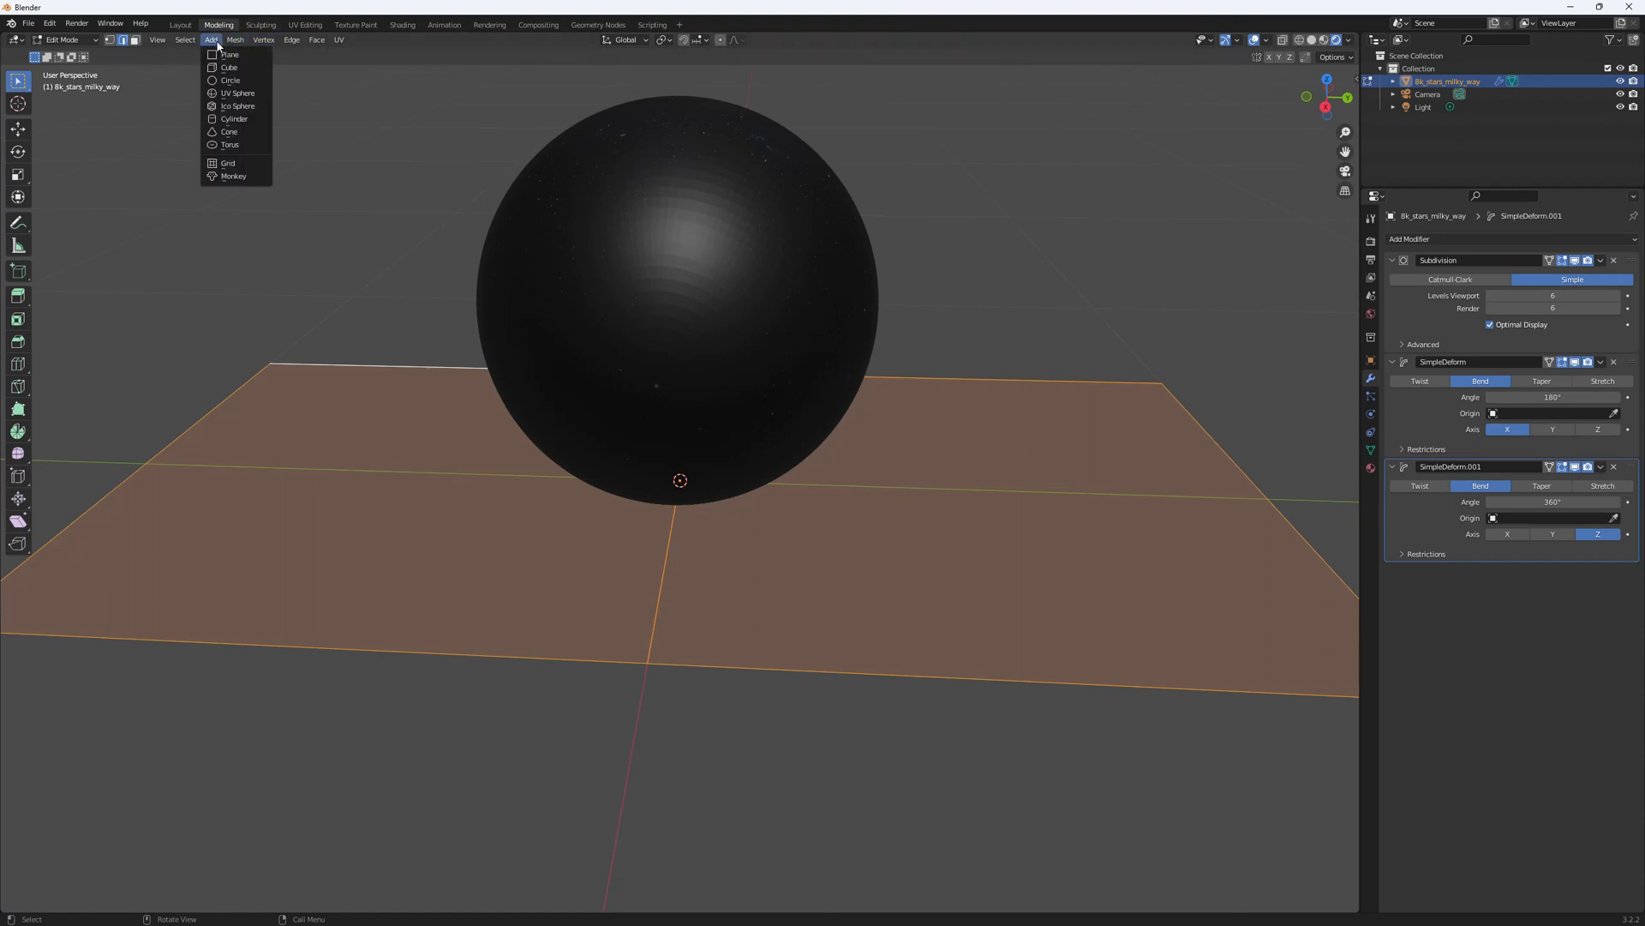
click(235, 40)
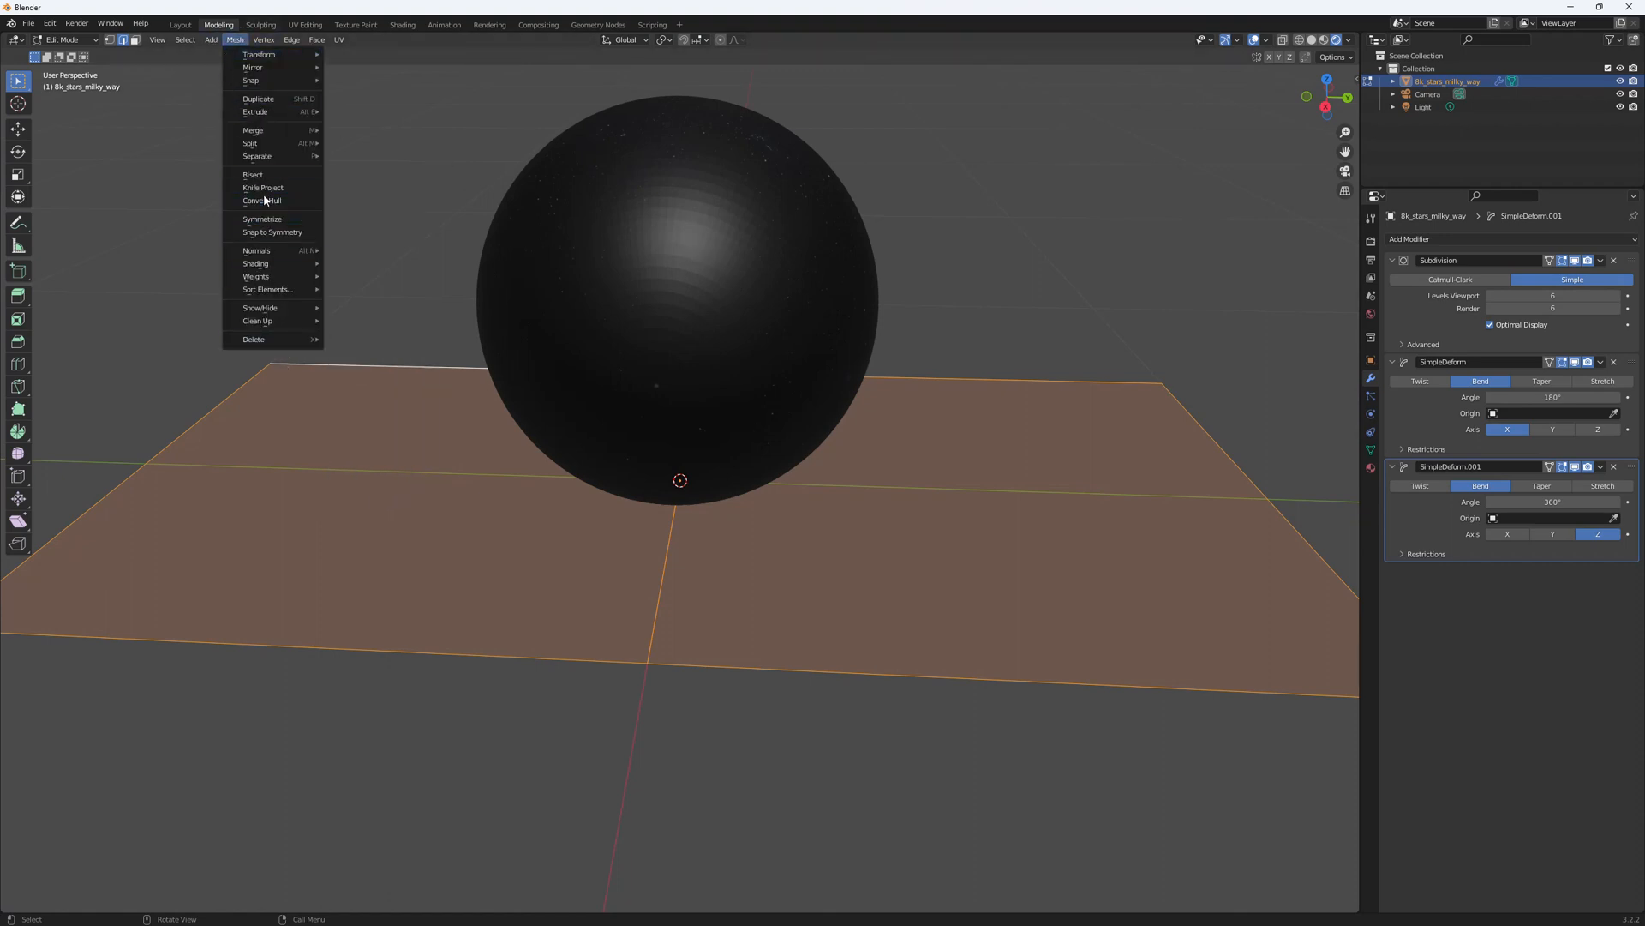
click(180, 94)
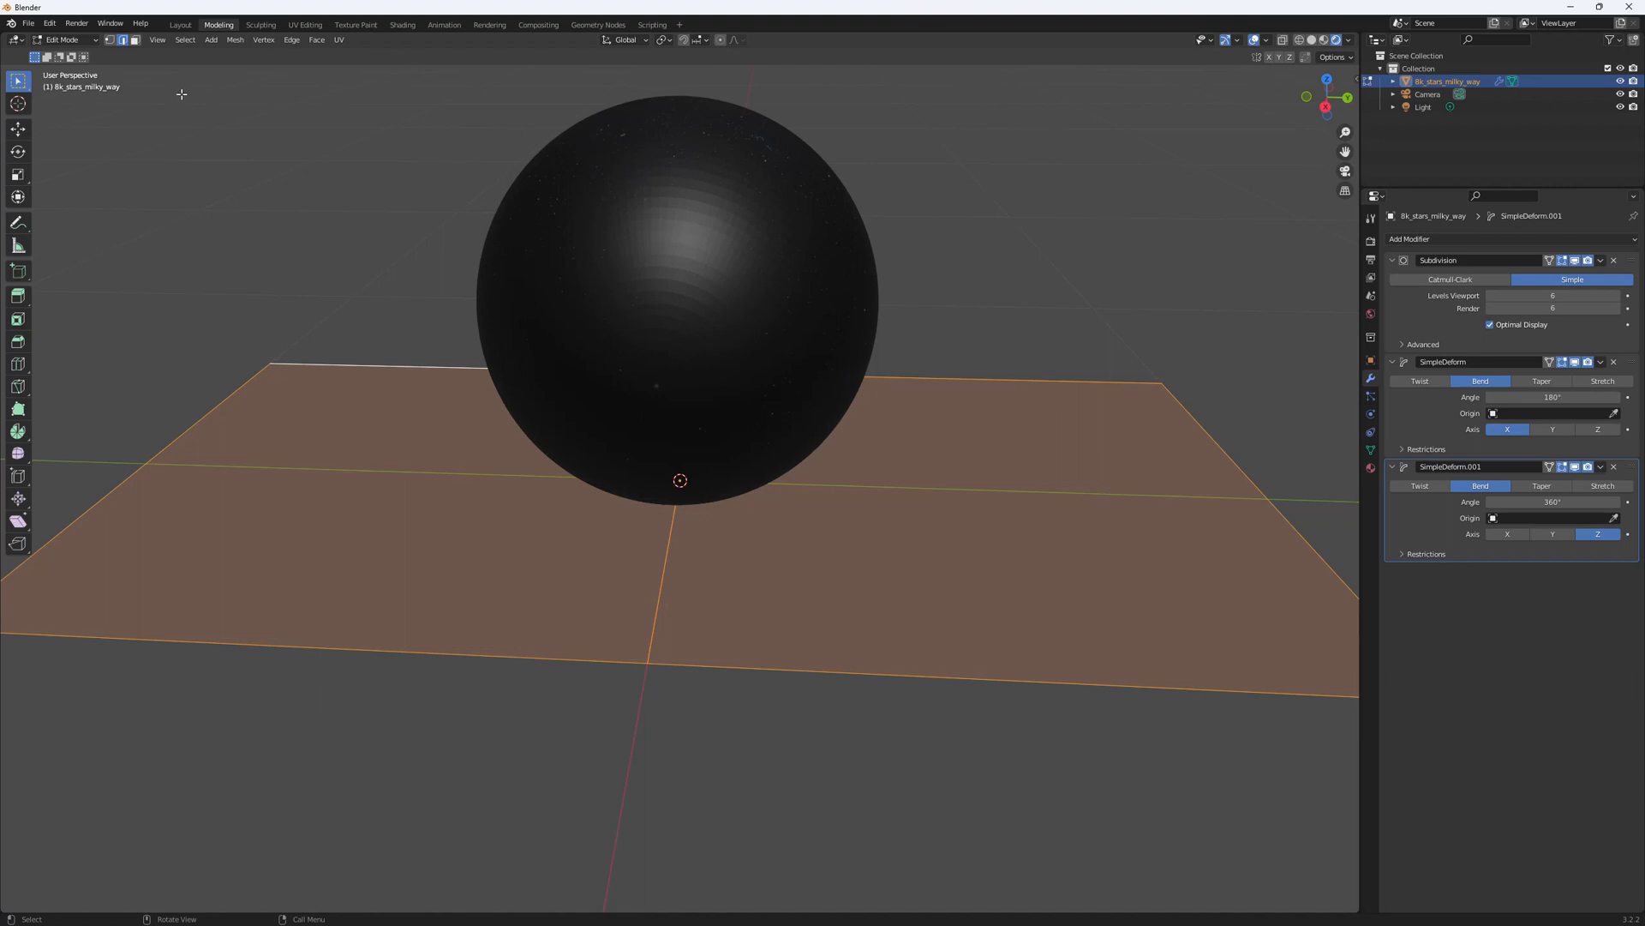
click(235, 41)
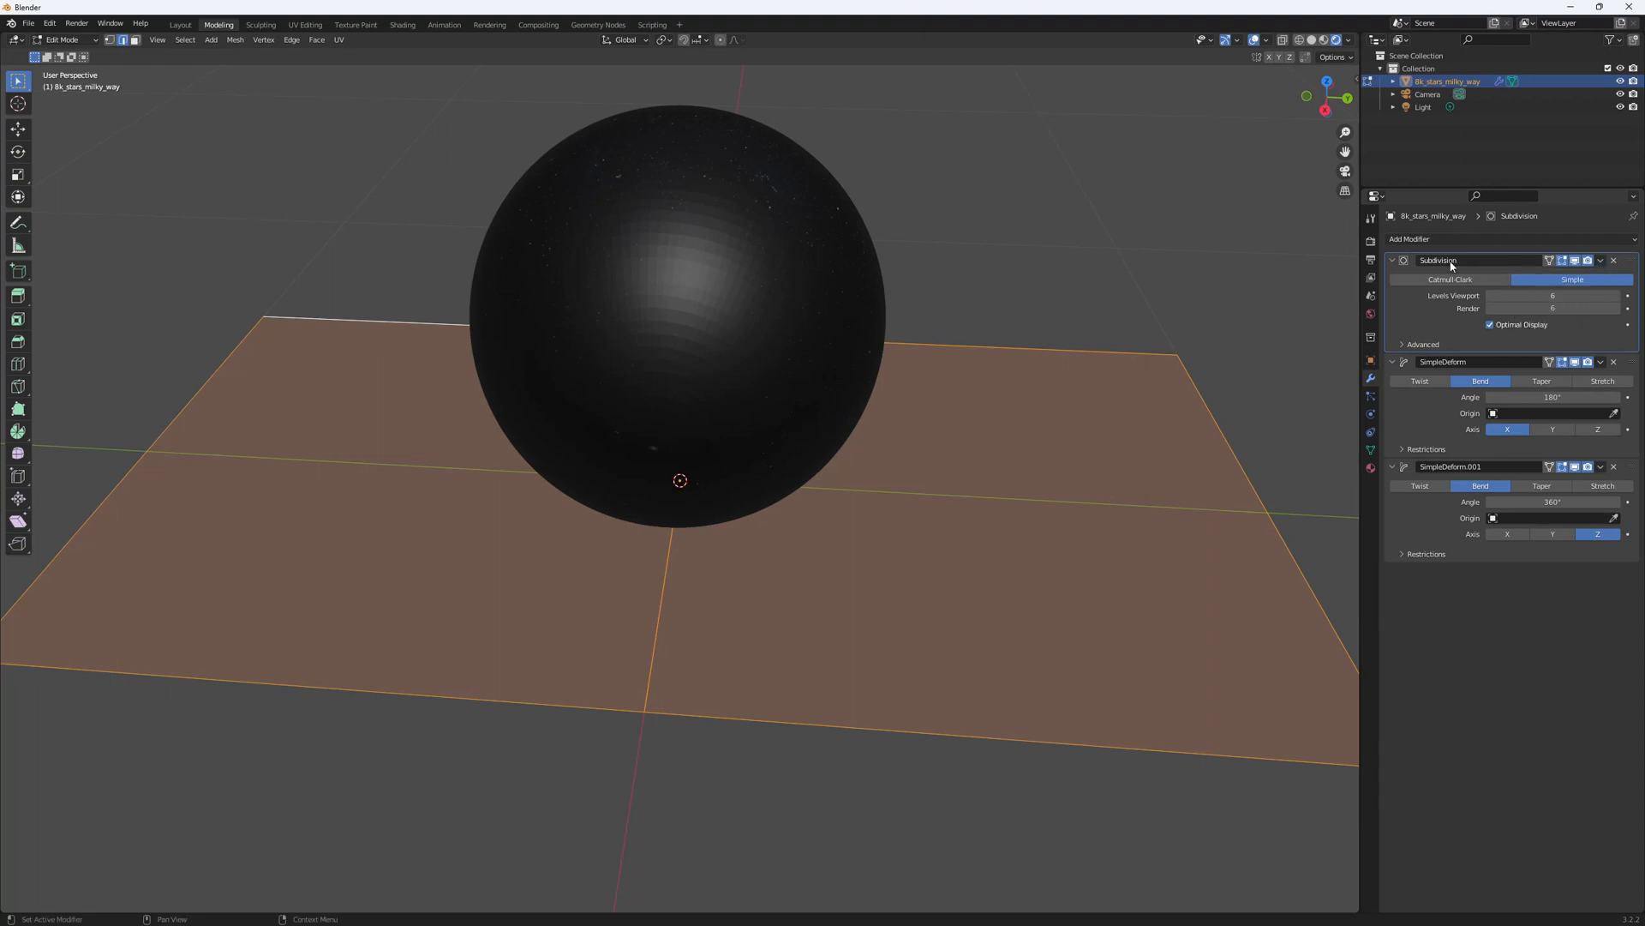
- Collapse and re-expand the Subdivision modifier panel, switch to Object Mode, and use its header
click(1393, 261)
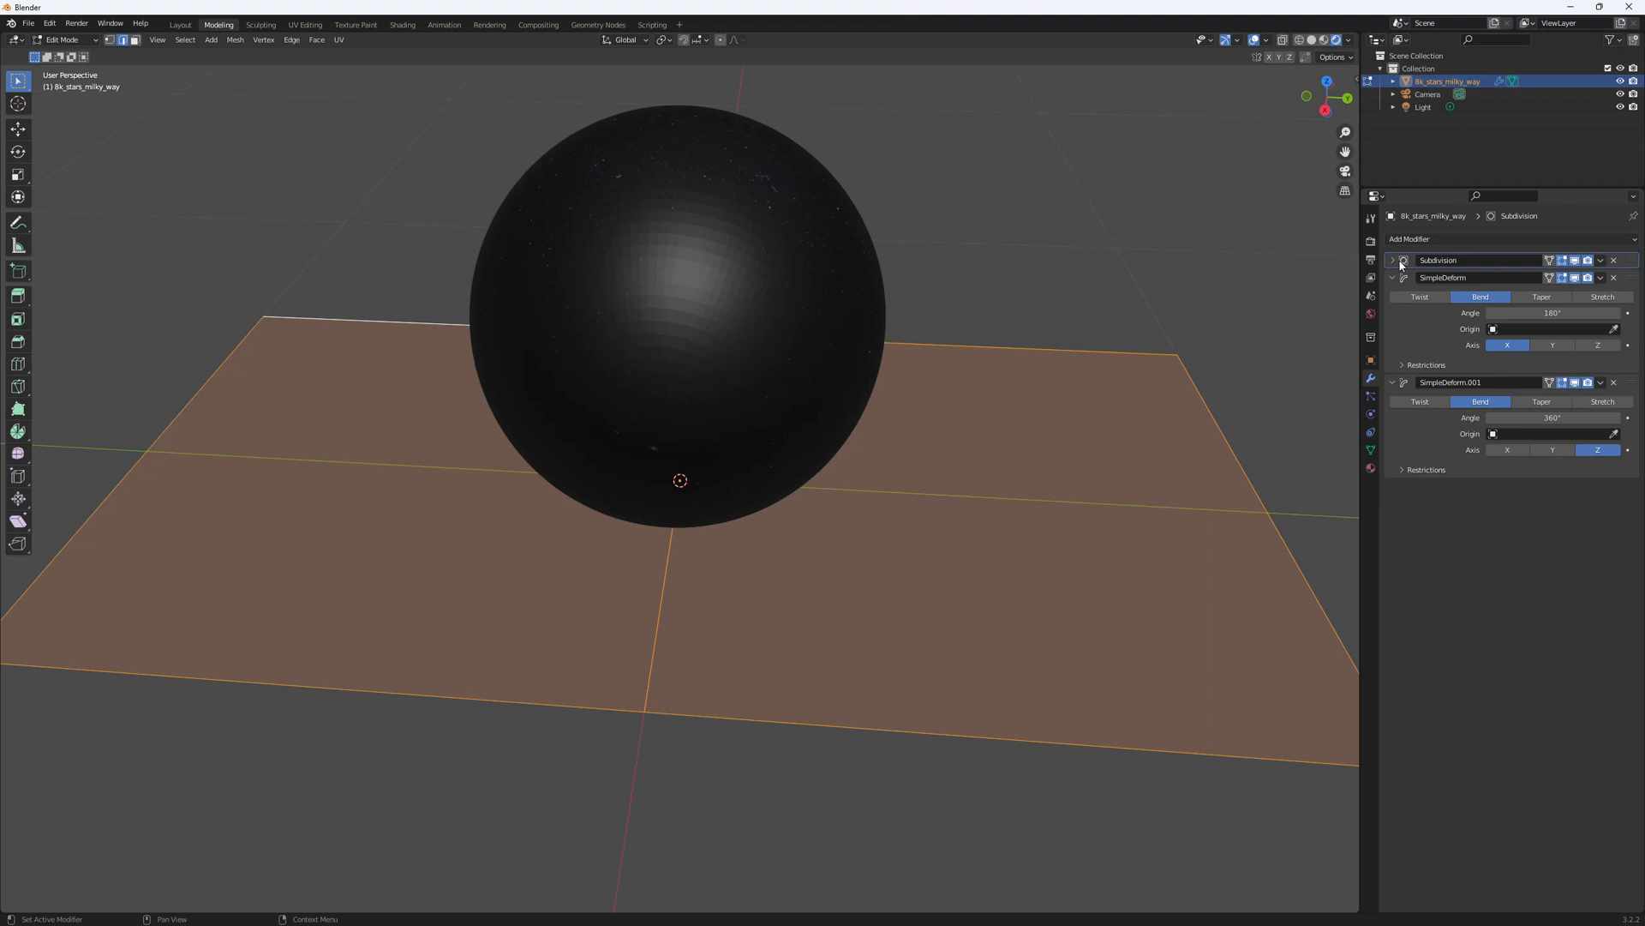
click(1394, 259)
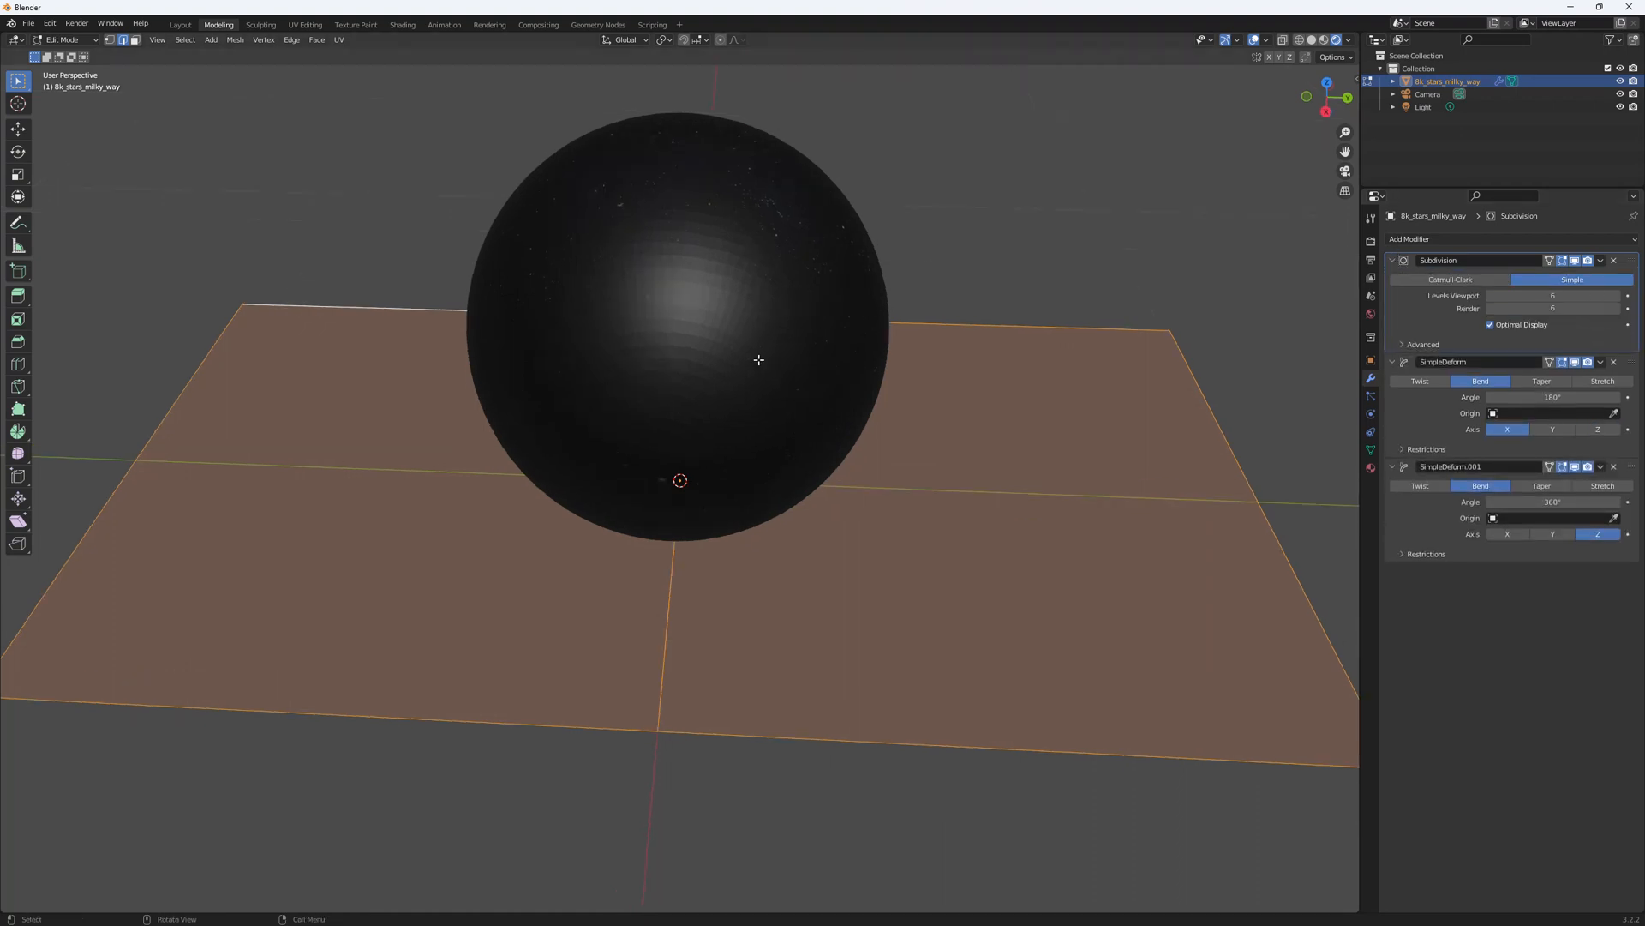
key(Tab)
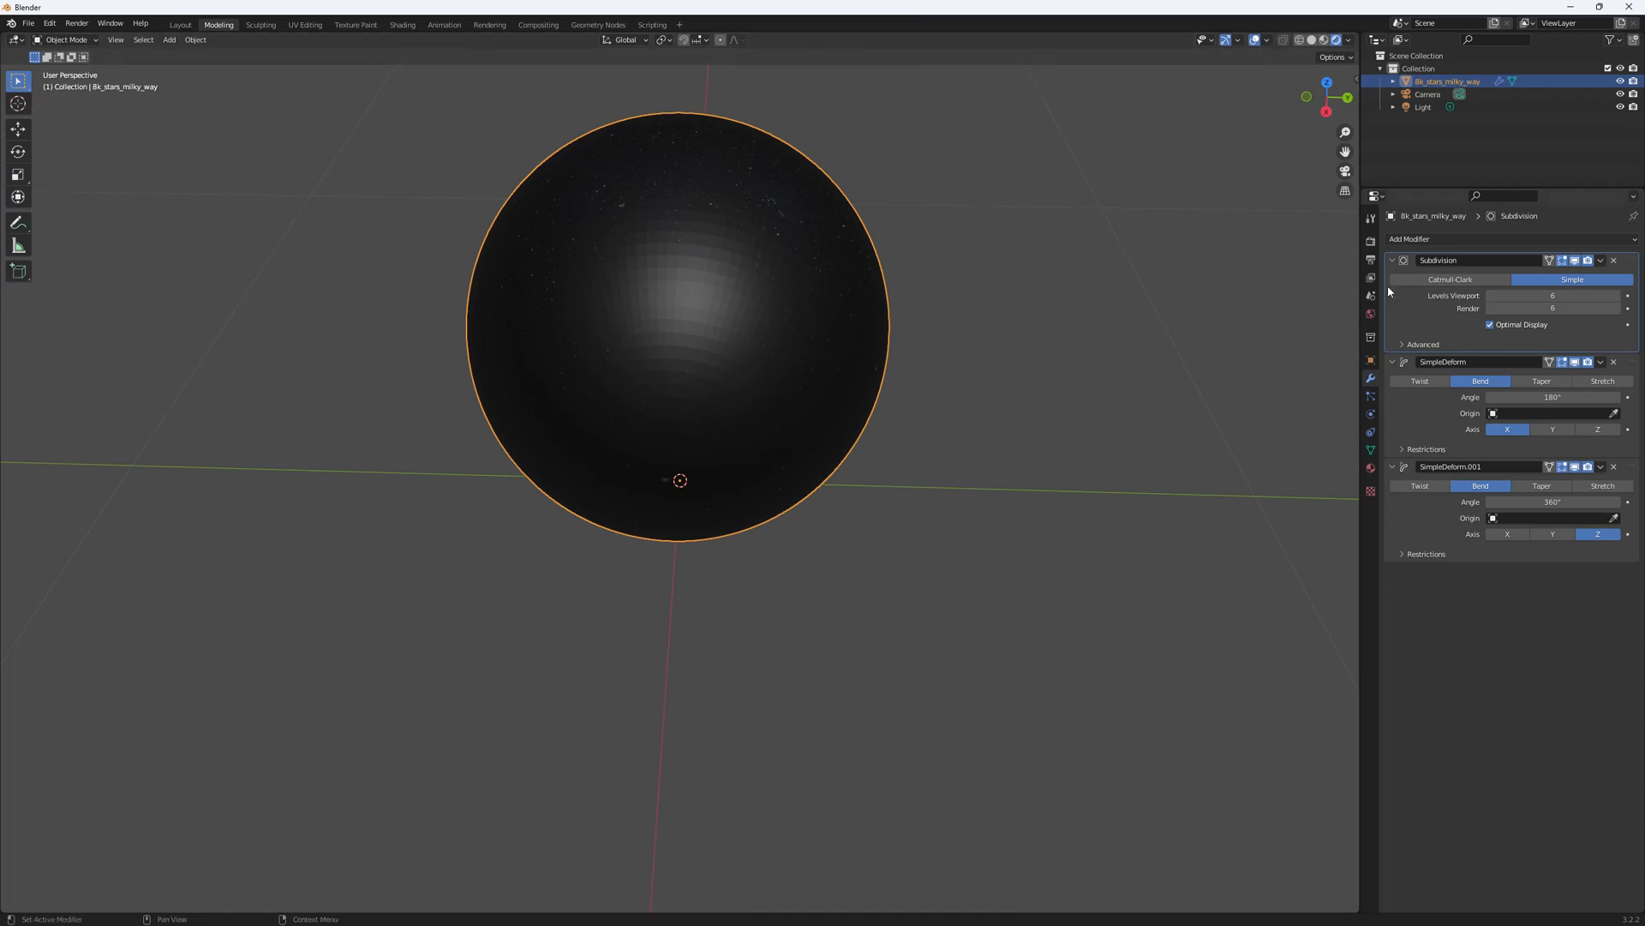
mouse_move(1457, 379)
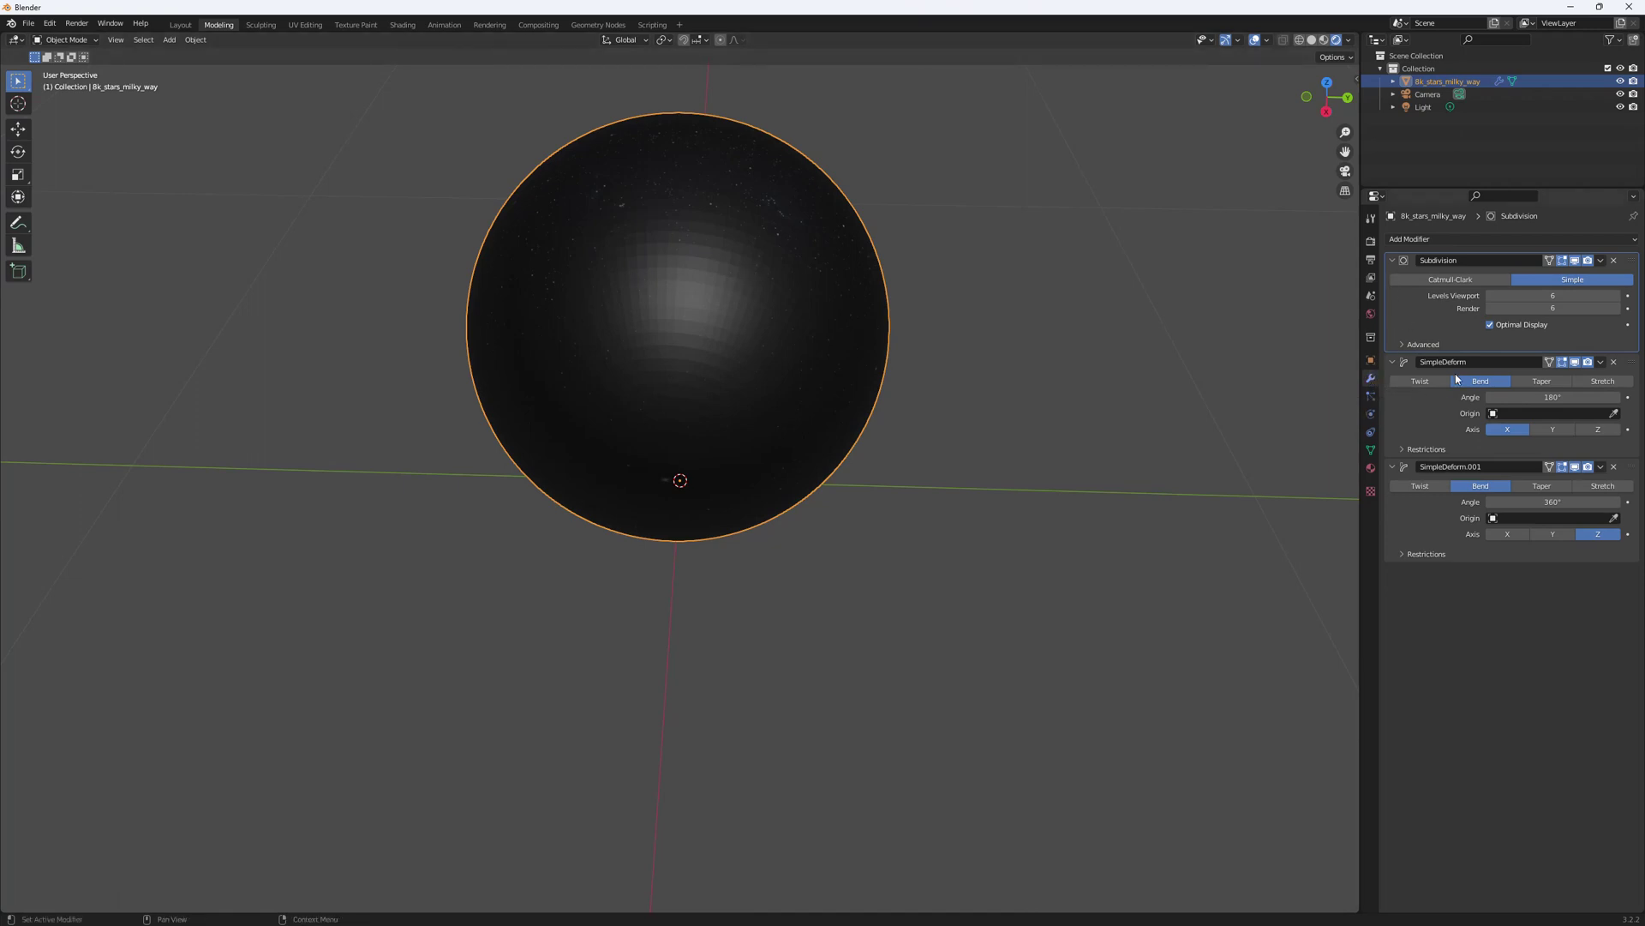
mouse_move(1370, 379)
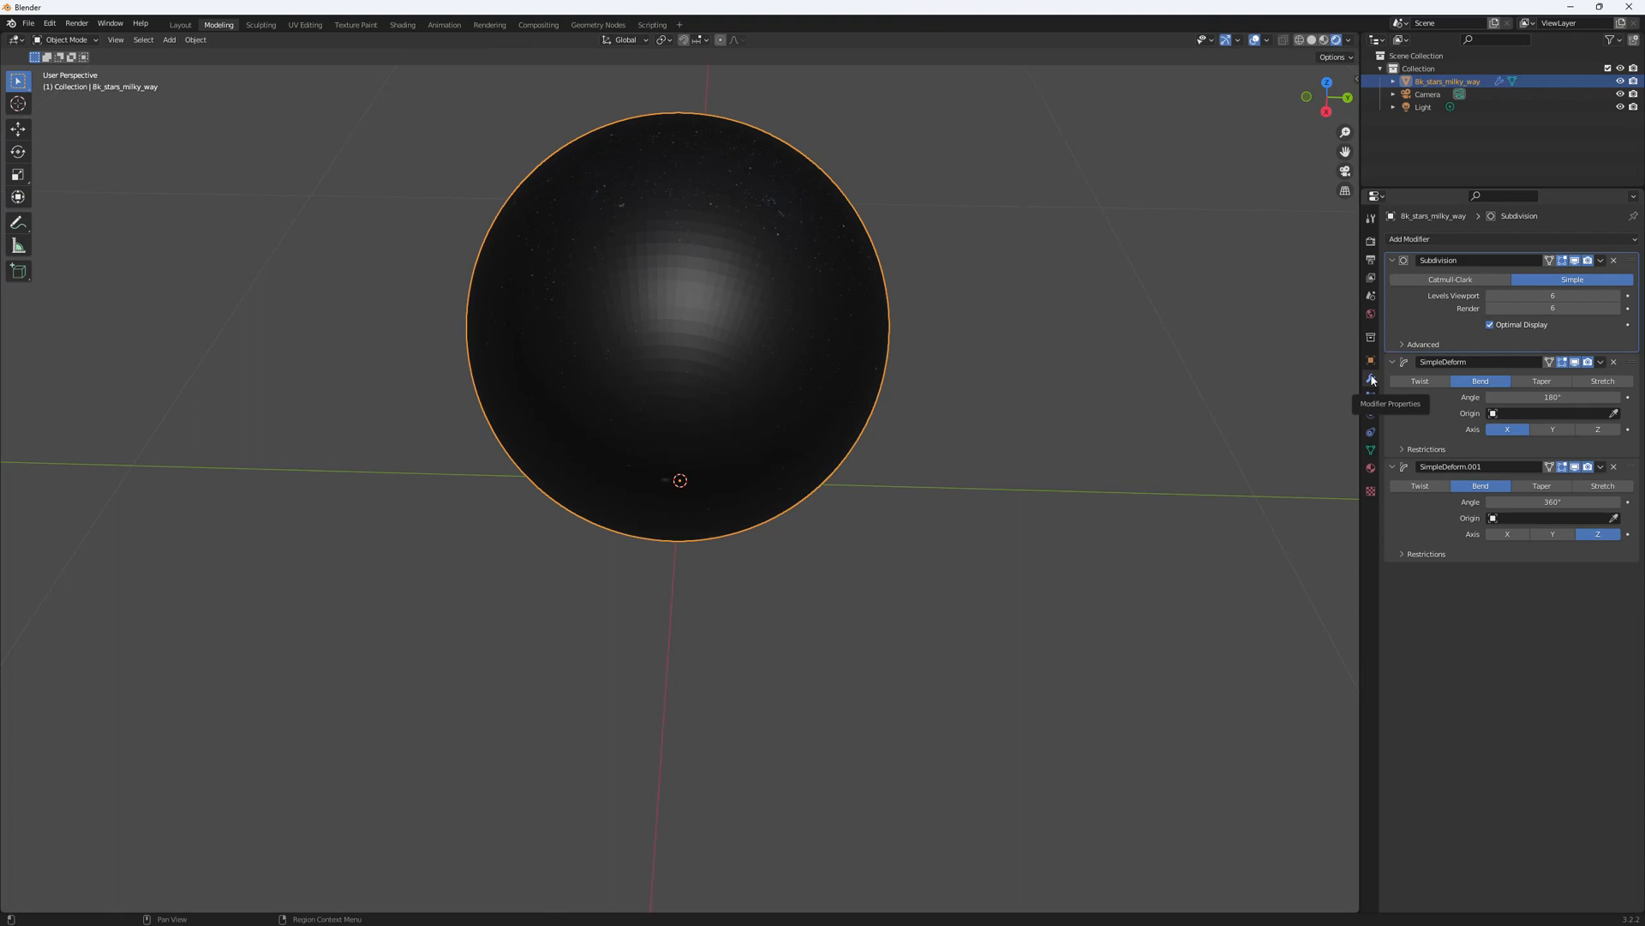
click(1600, 259)
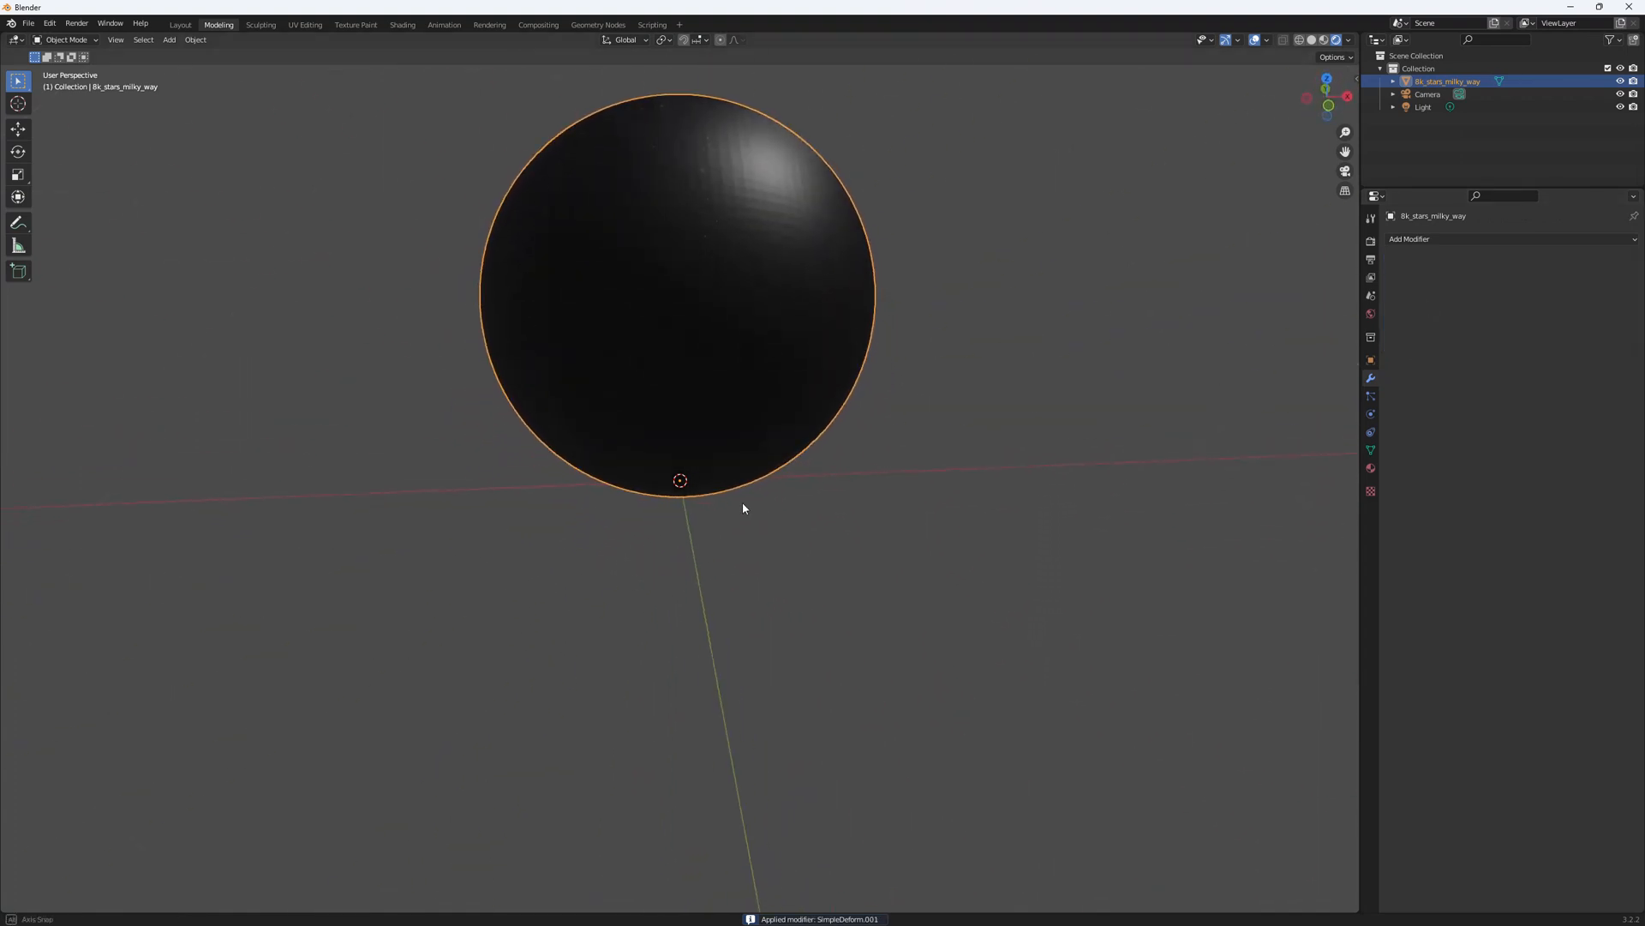
- Enter edit mode to inspect the dense mesh of the 8k_stars_milky_way sphere
key(Tab)
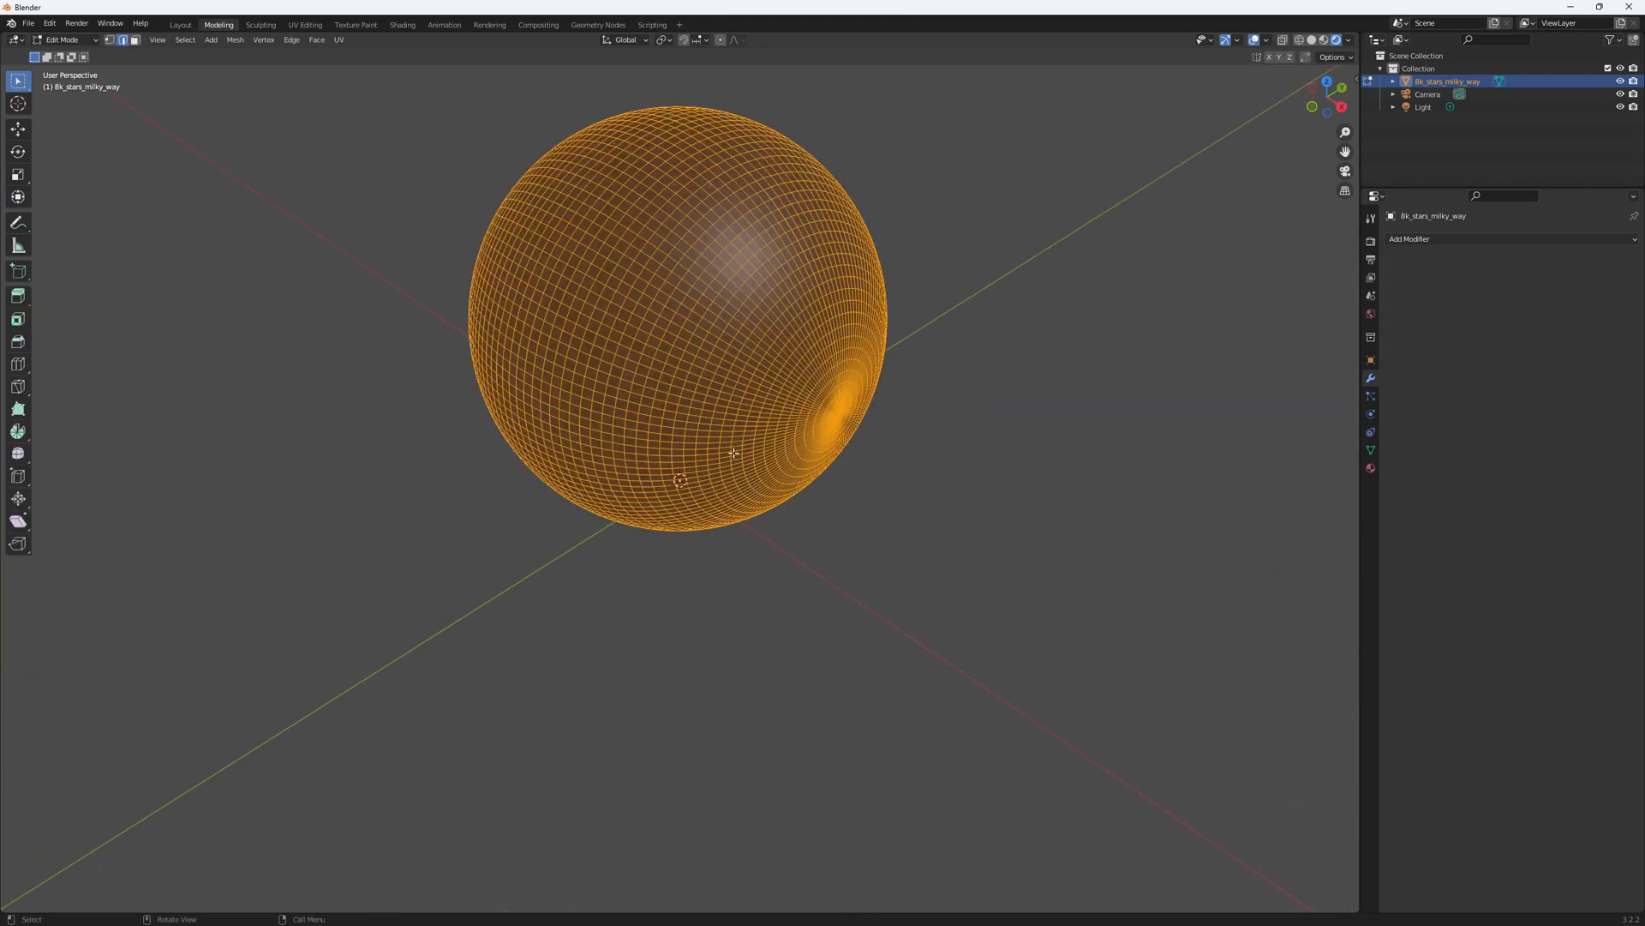
mouse_move(730, 347)
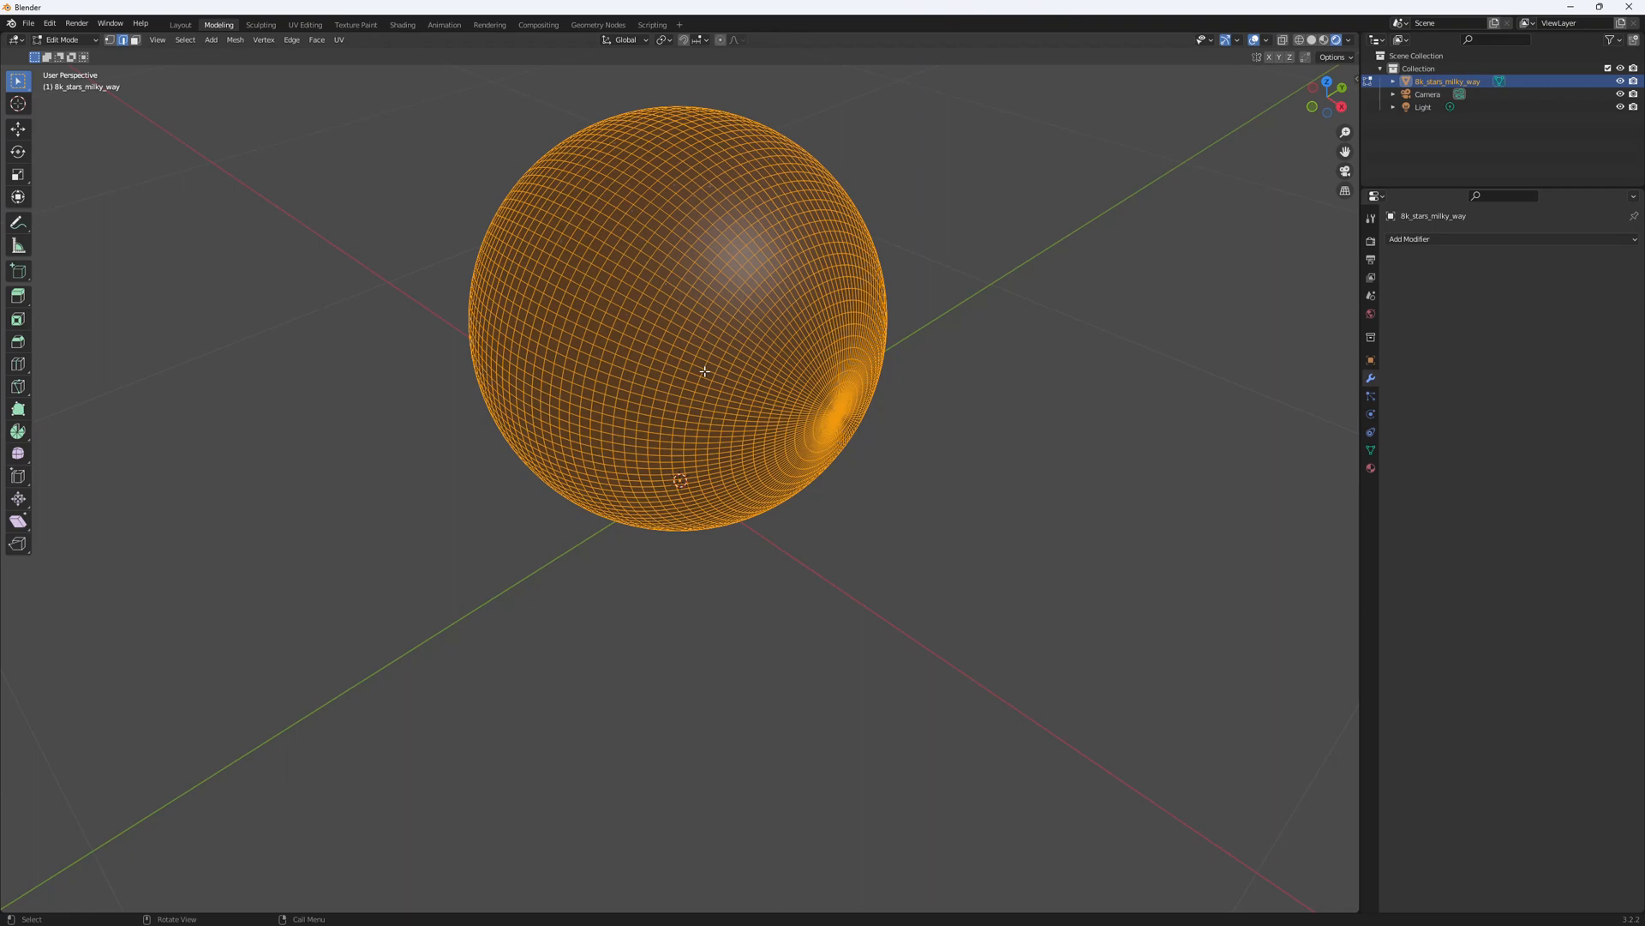
scroll(down, 3)
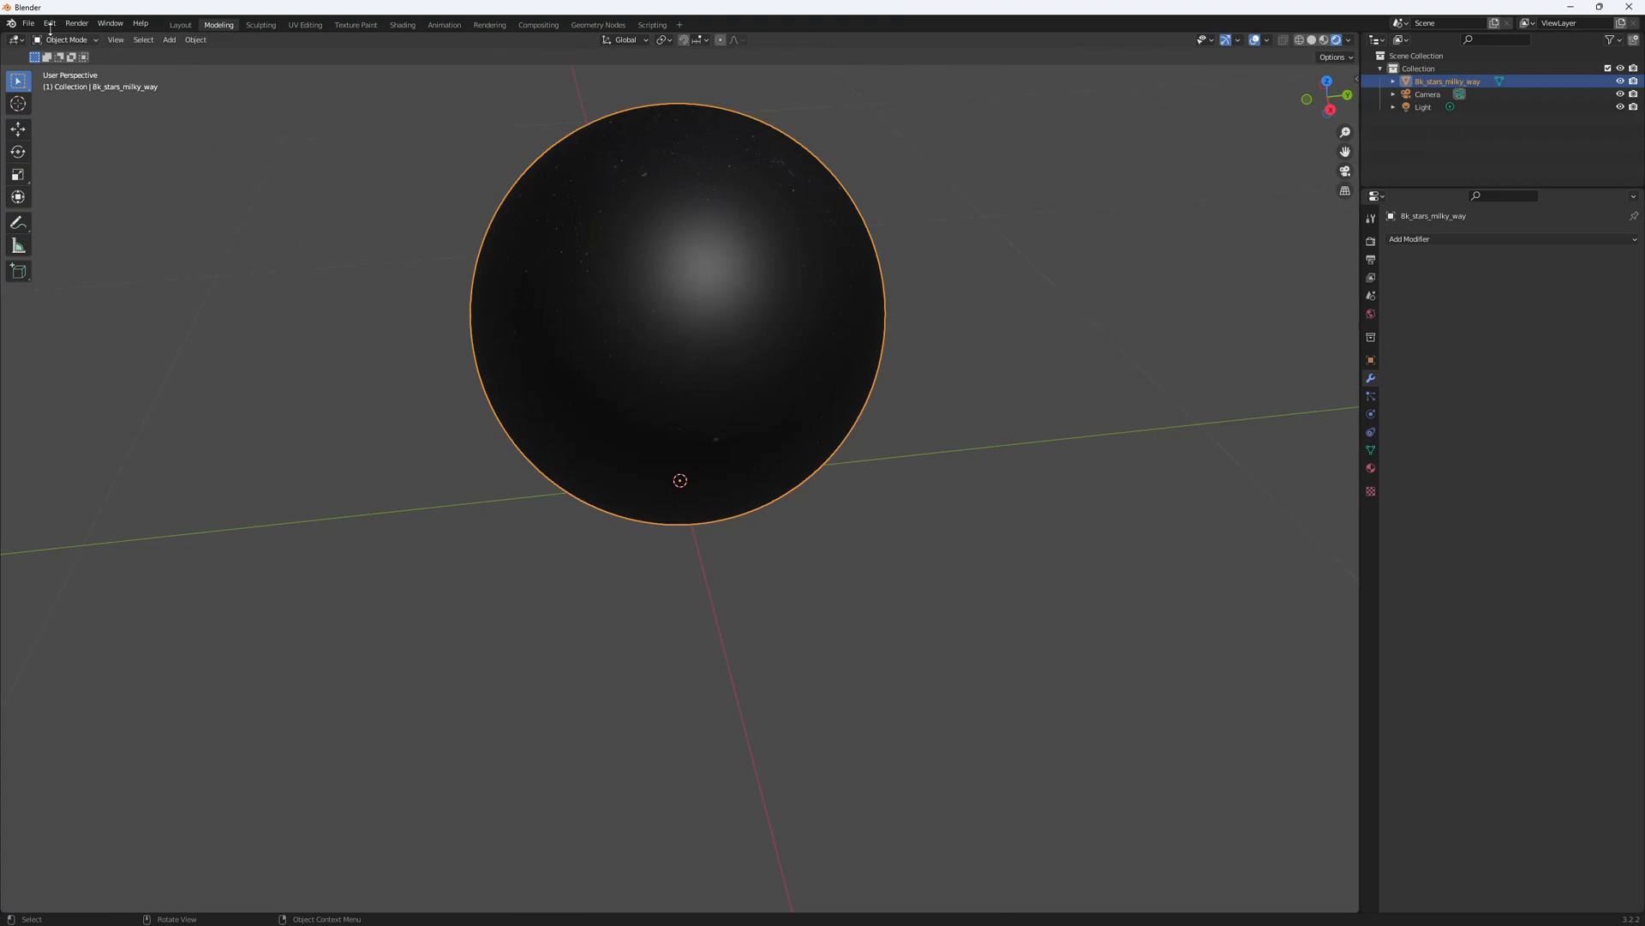
- Export the sphere to Downloads as StarSphere.fbx with X Forward and Z Up axes
click(28, 23)
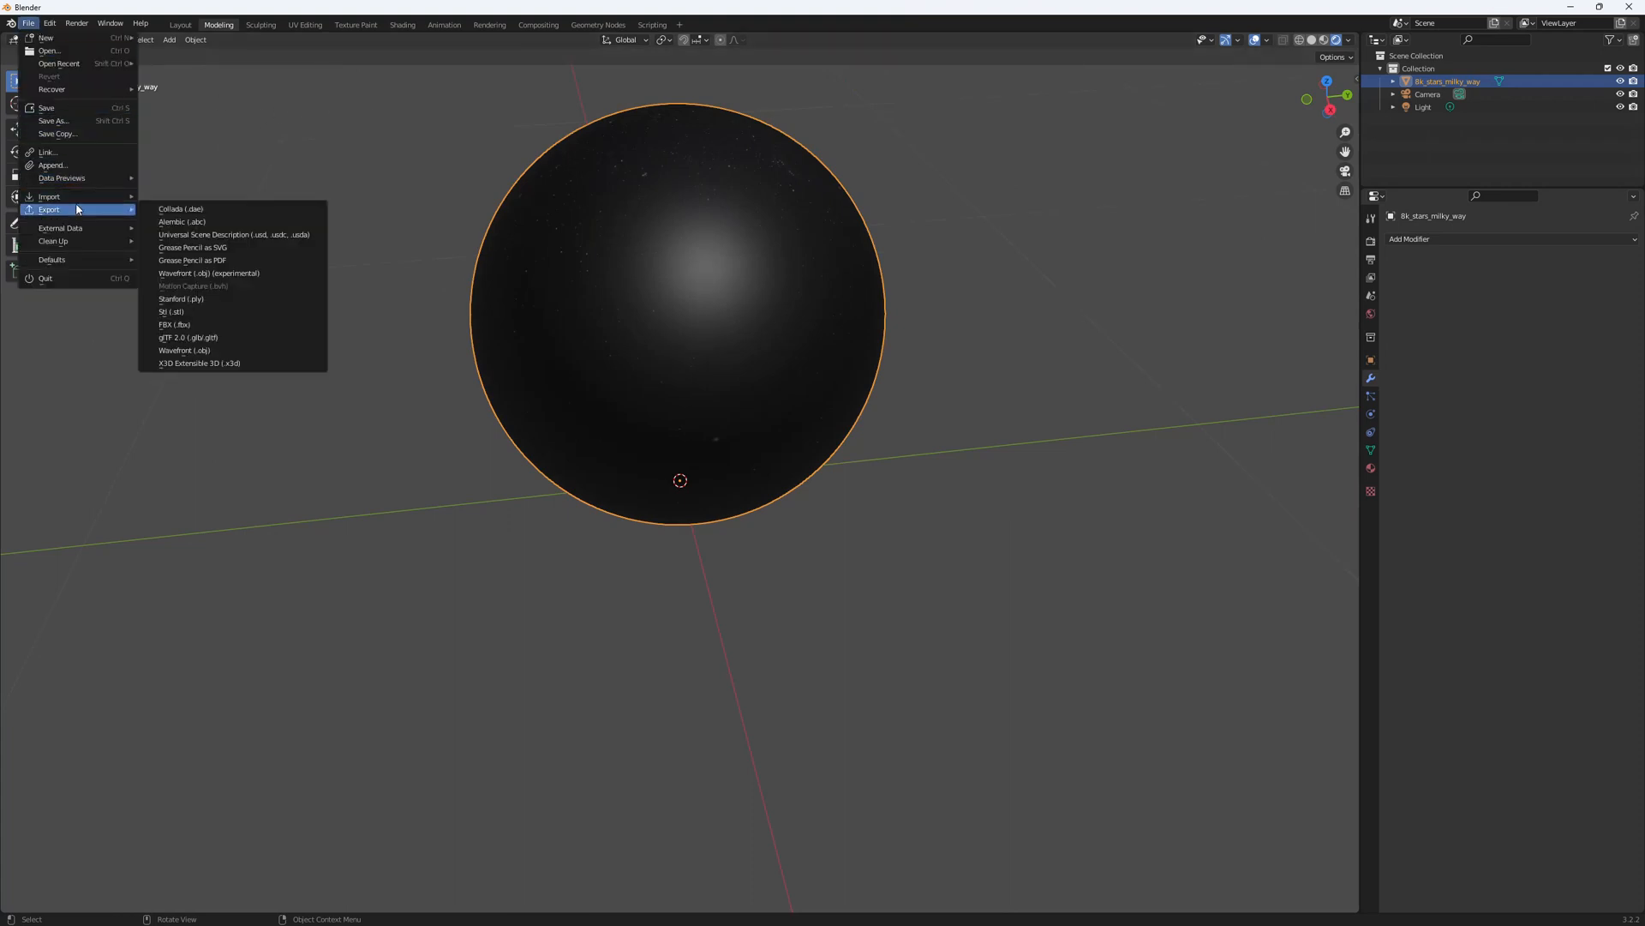
click(174, 323)
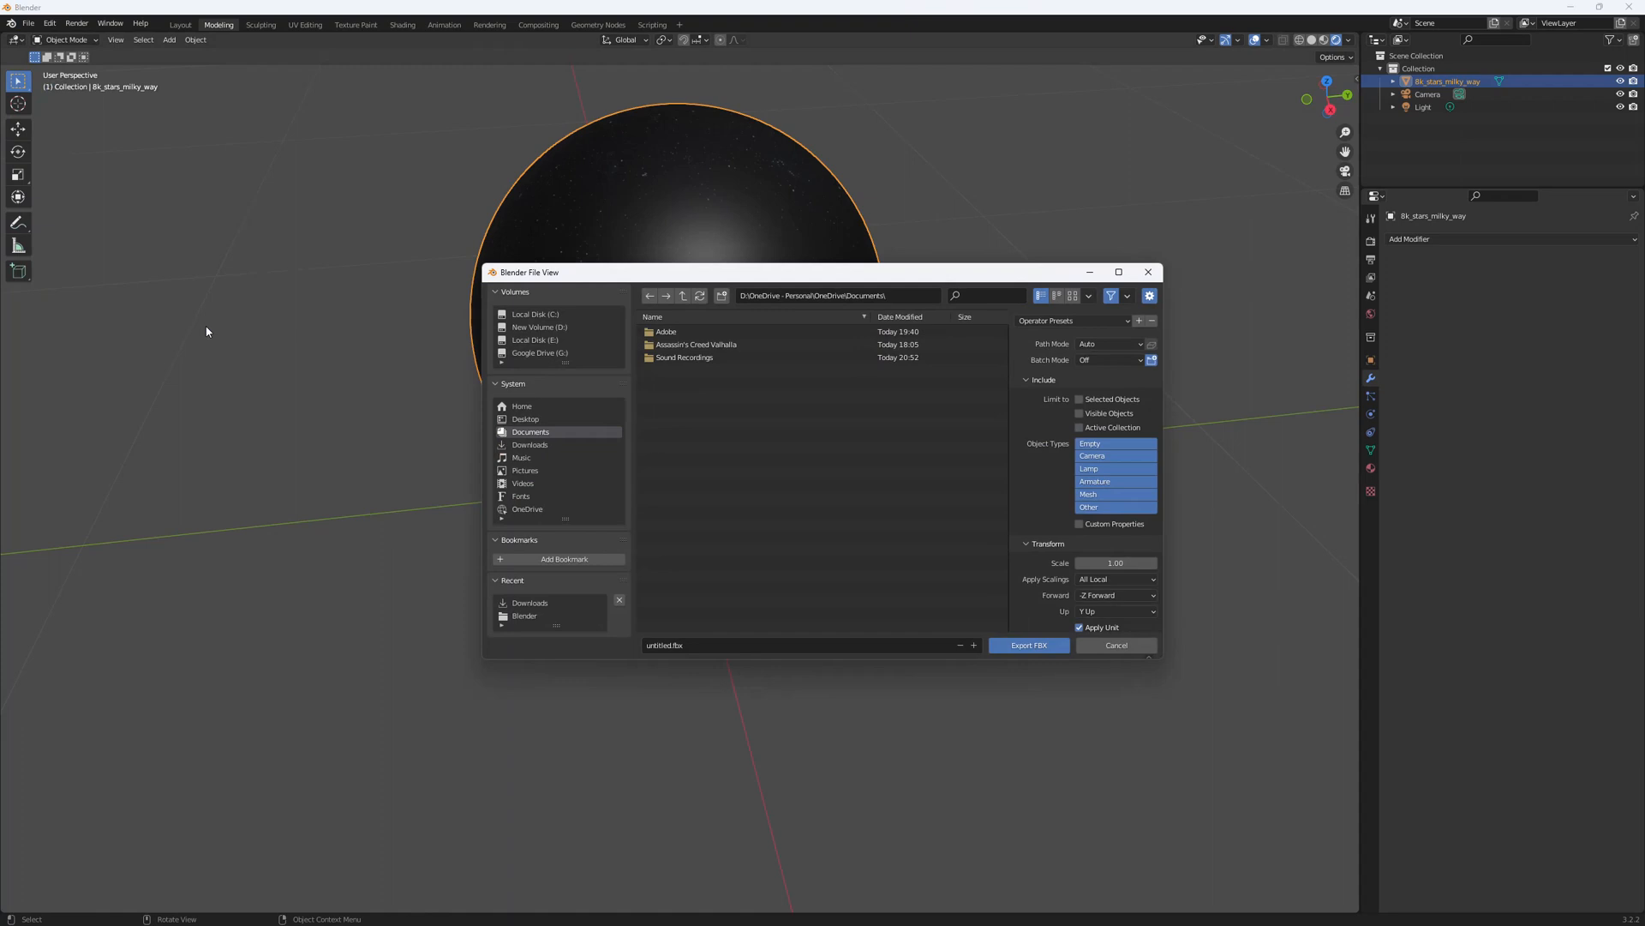
click(529, 444)
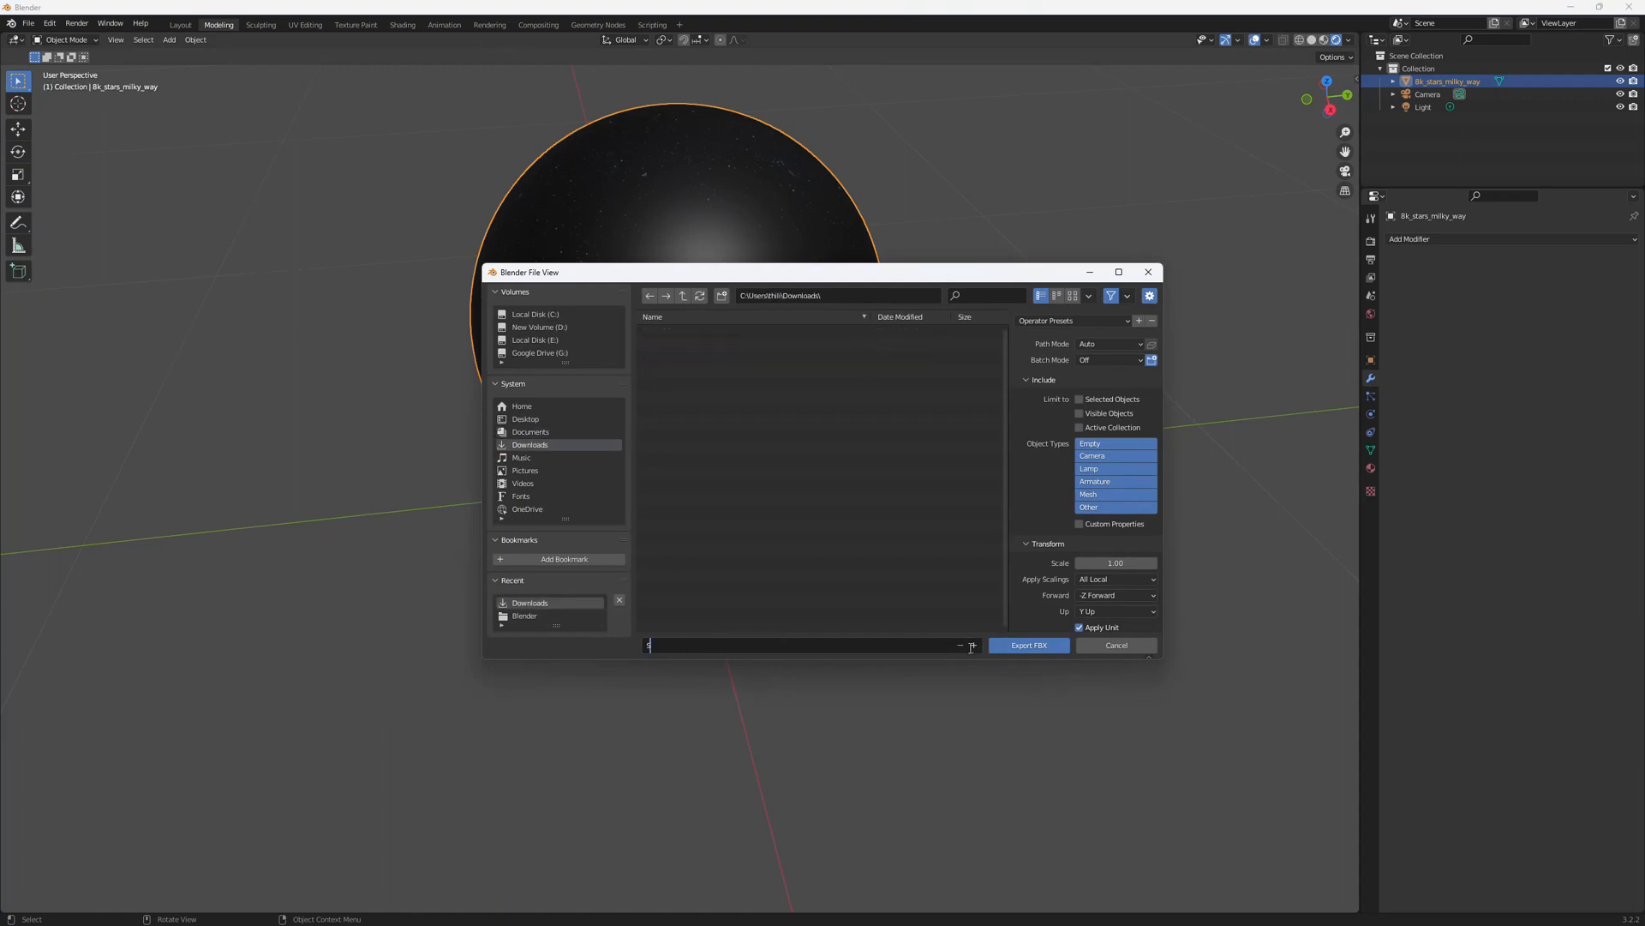
text(StarSphere)
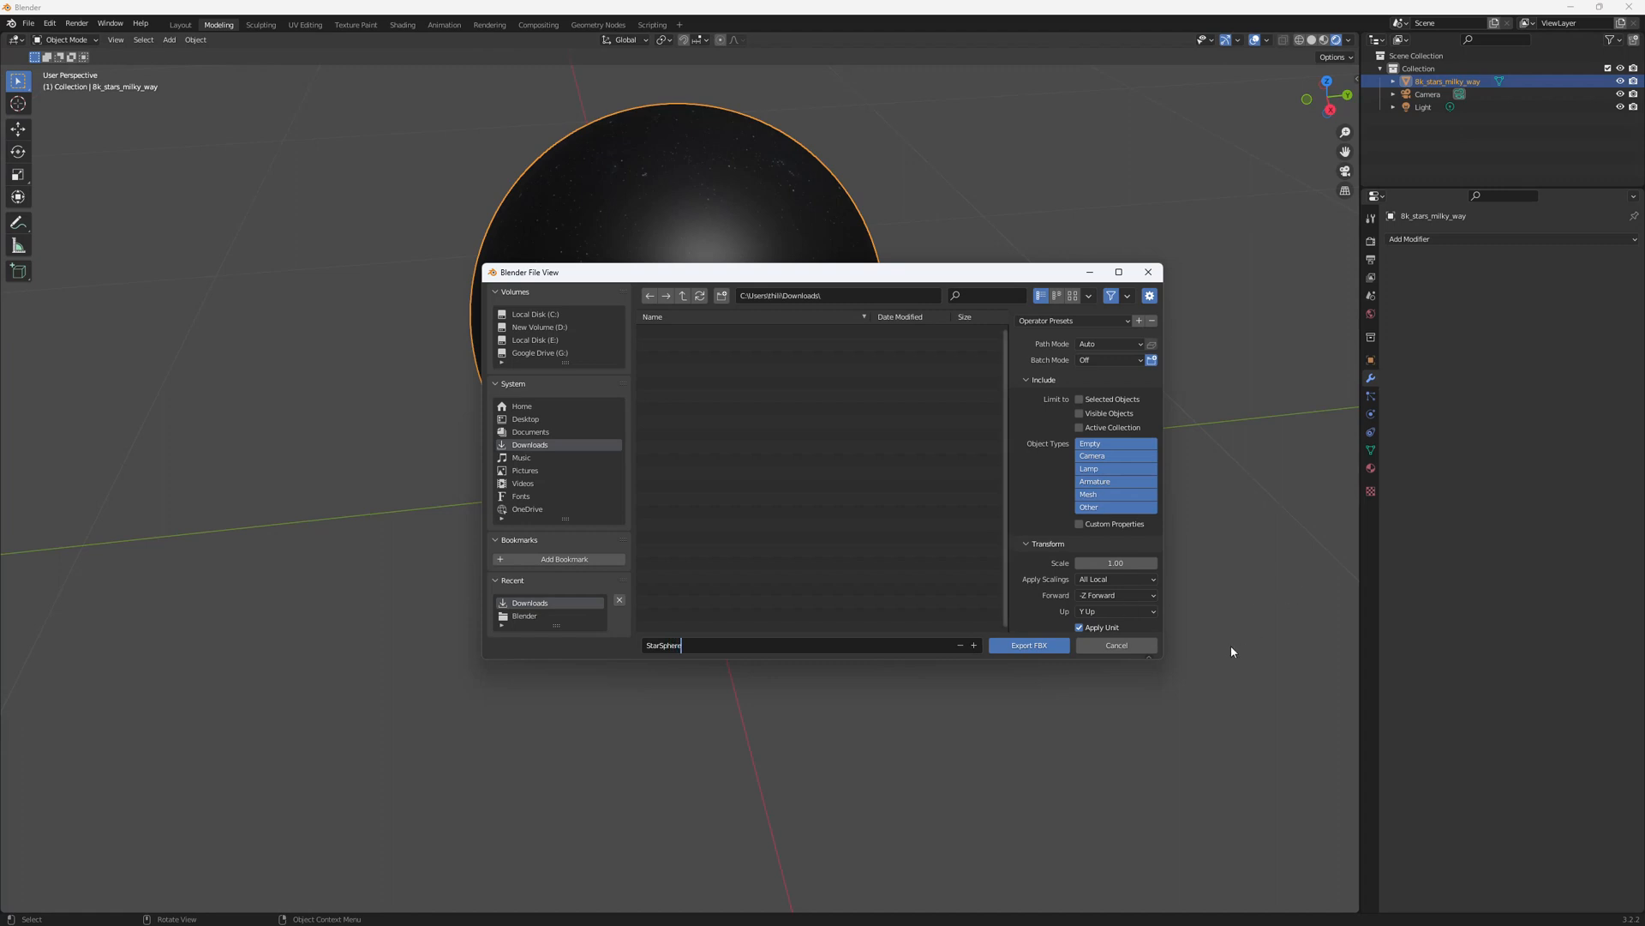
click(1115, 595)
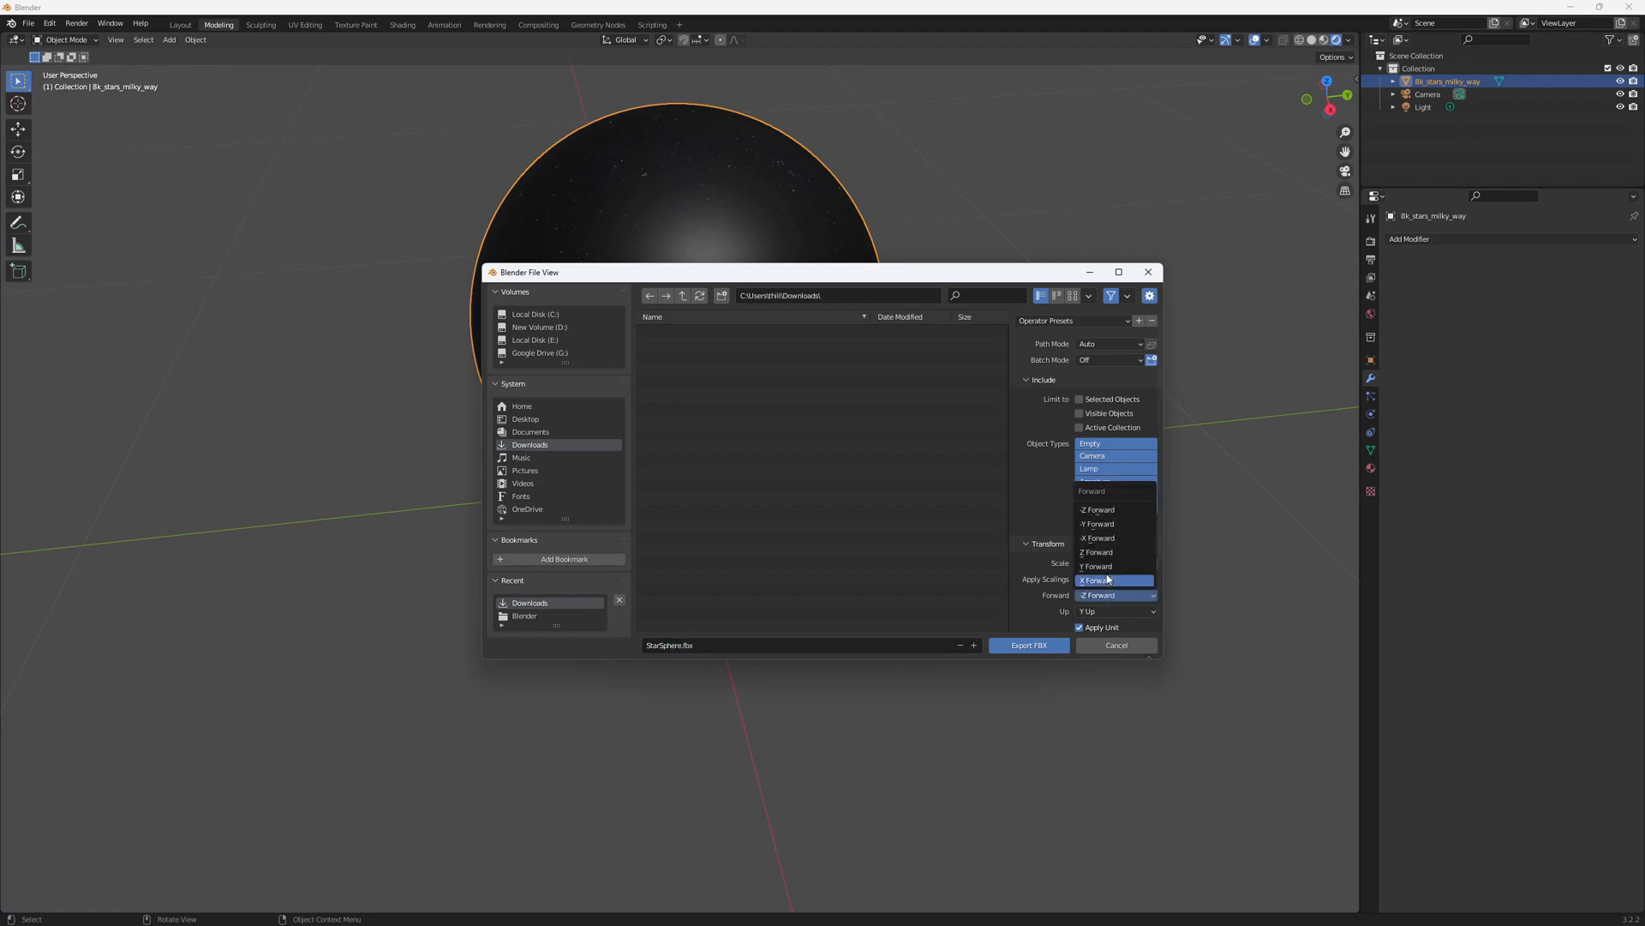
click(1114, 611)
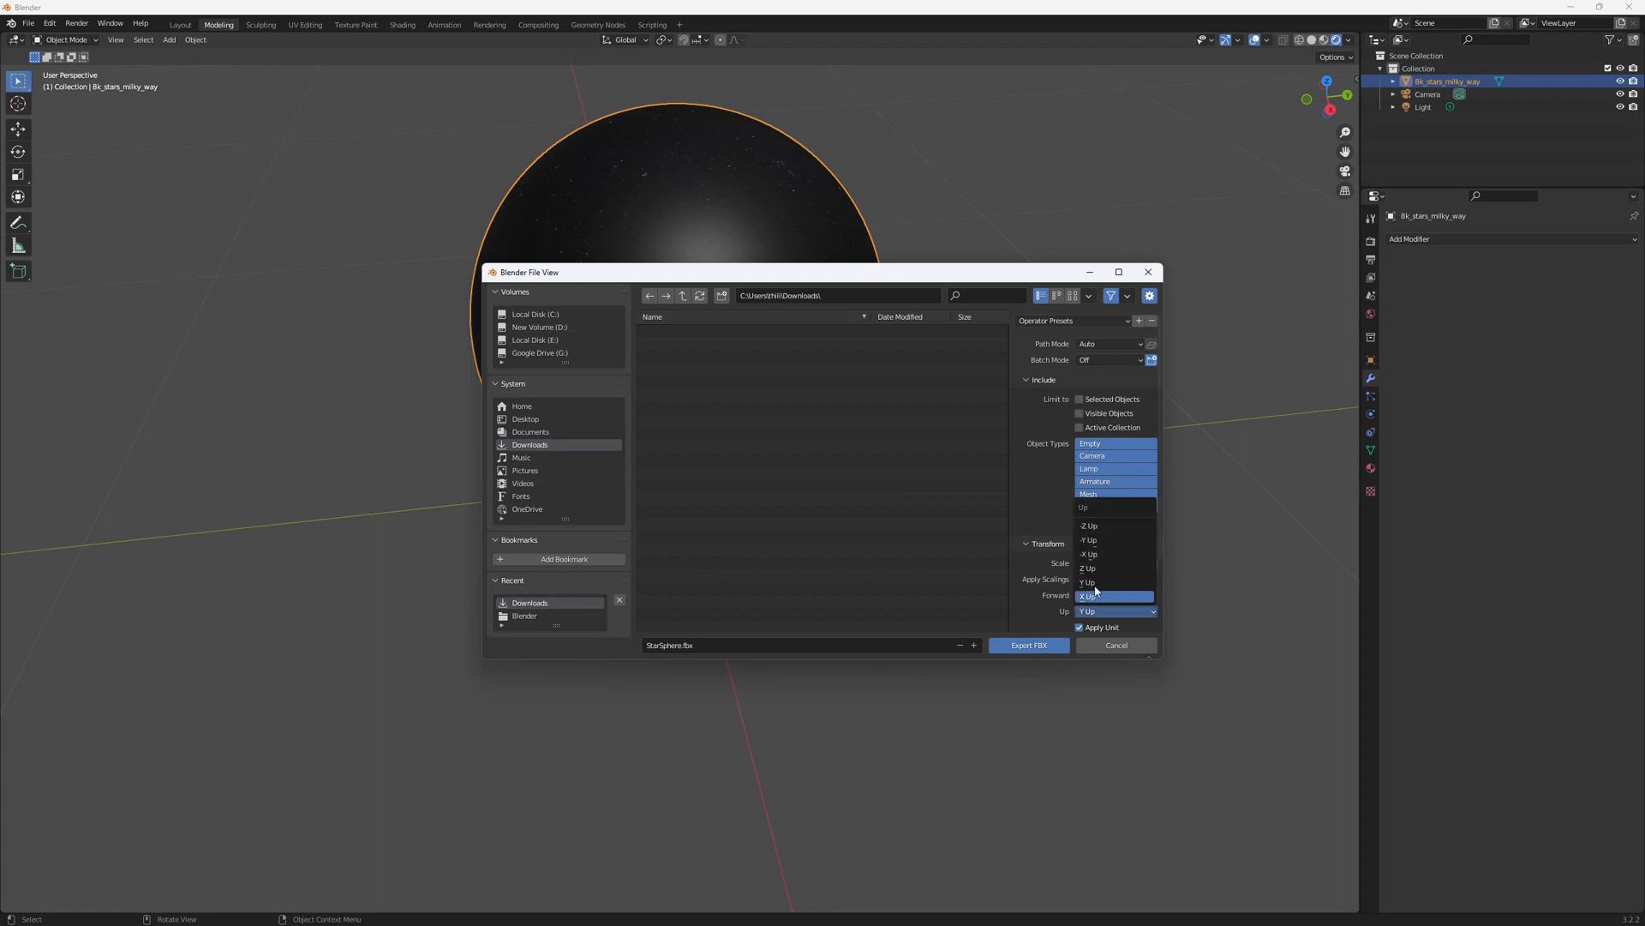
click(1089, 567)
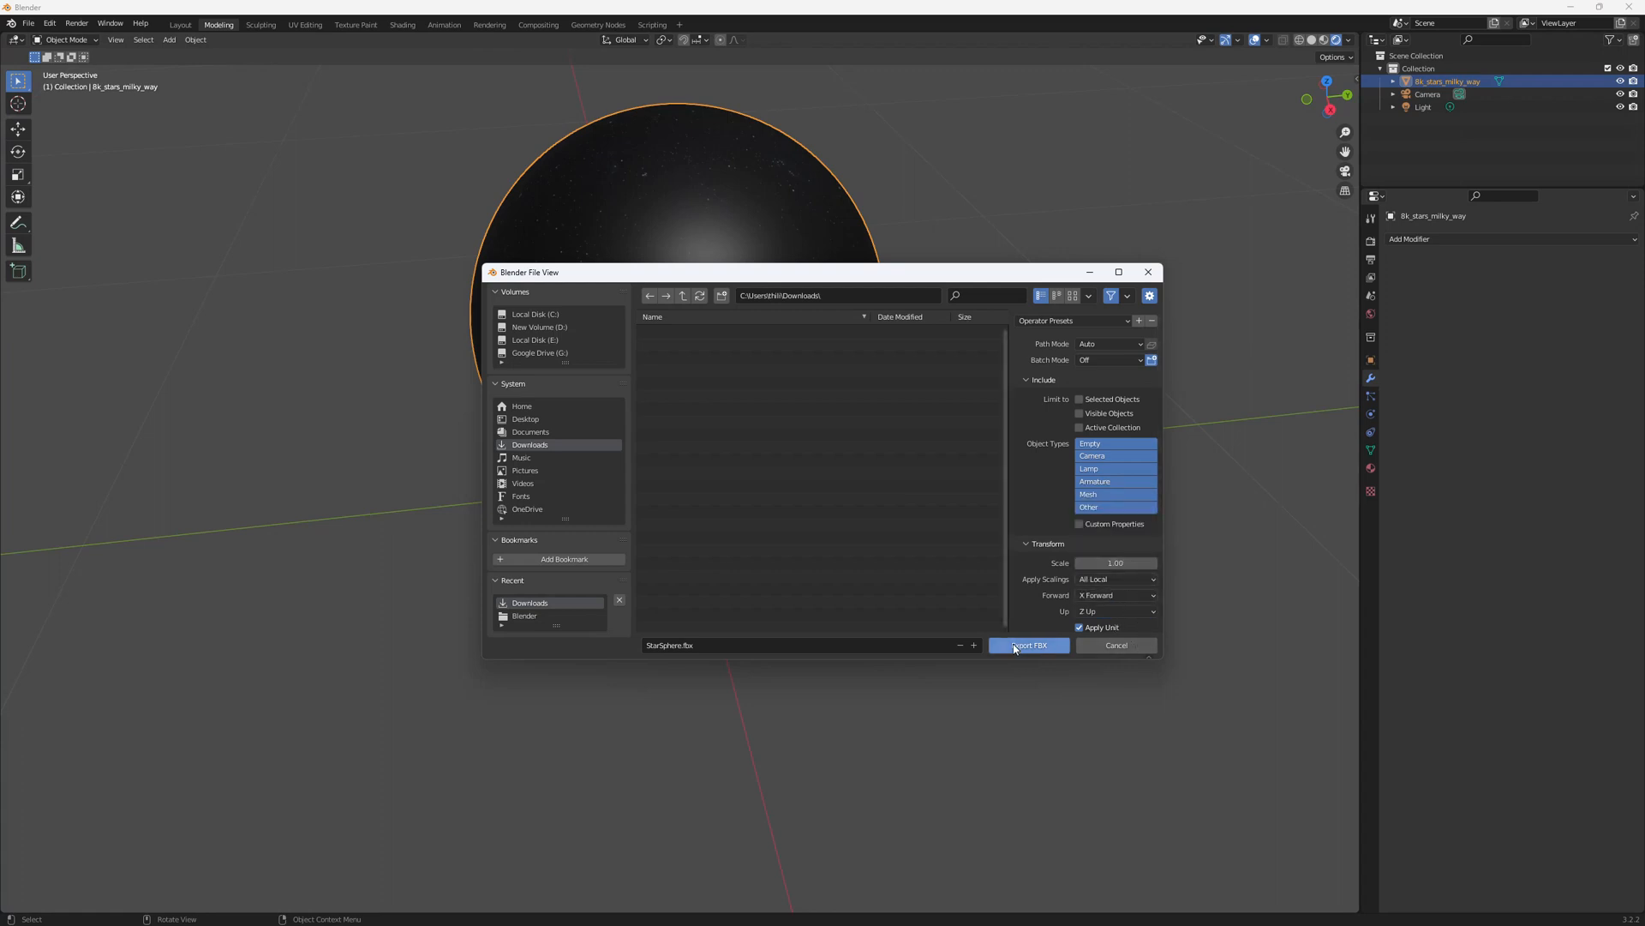
mouse_move(1037, 650)
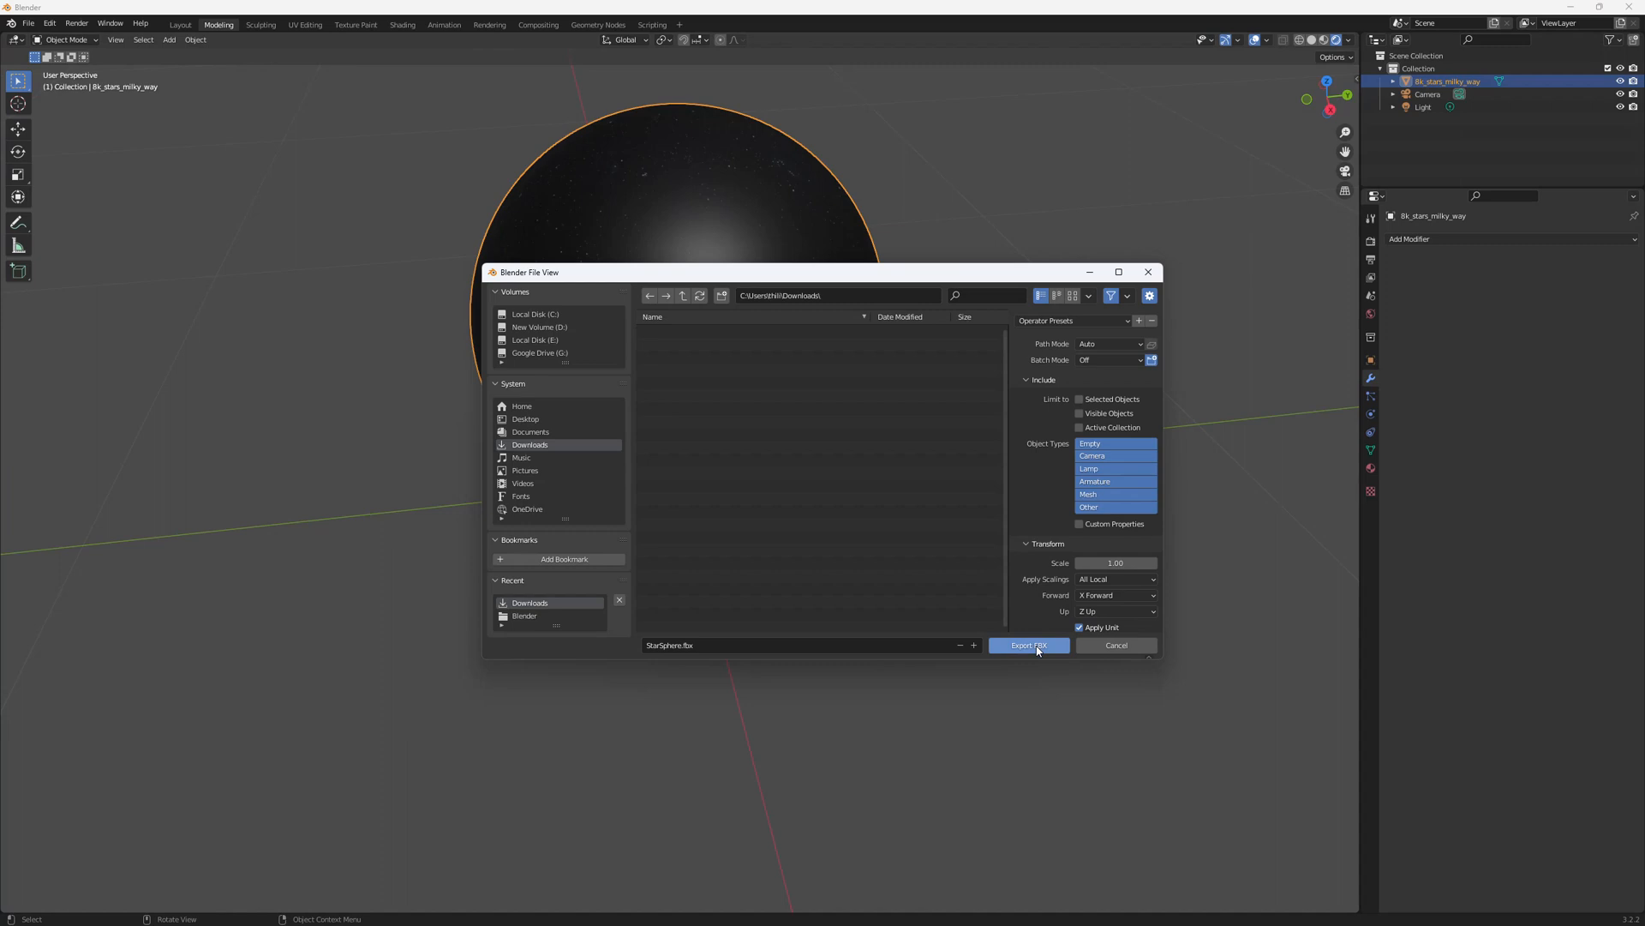
click(1027, 644)
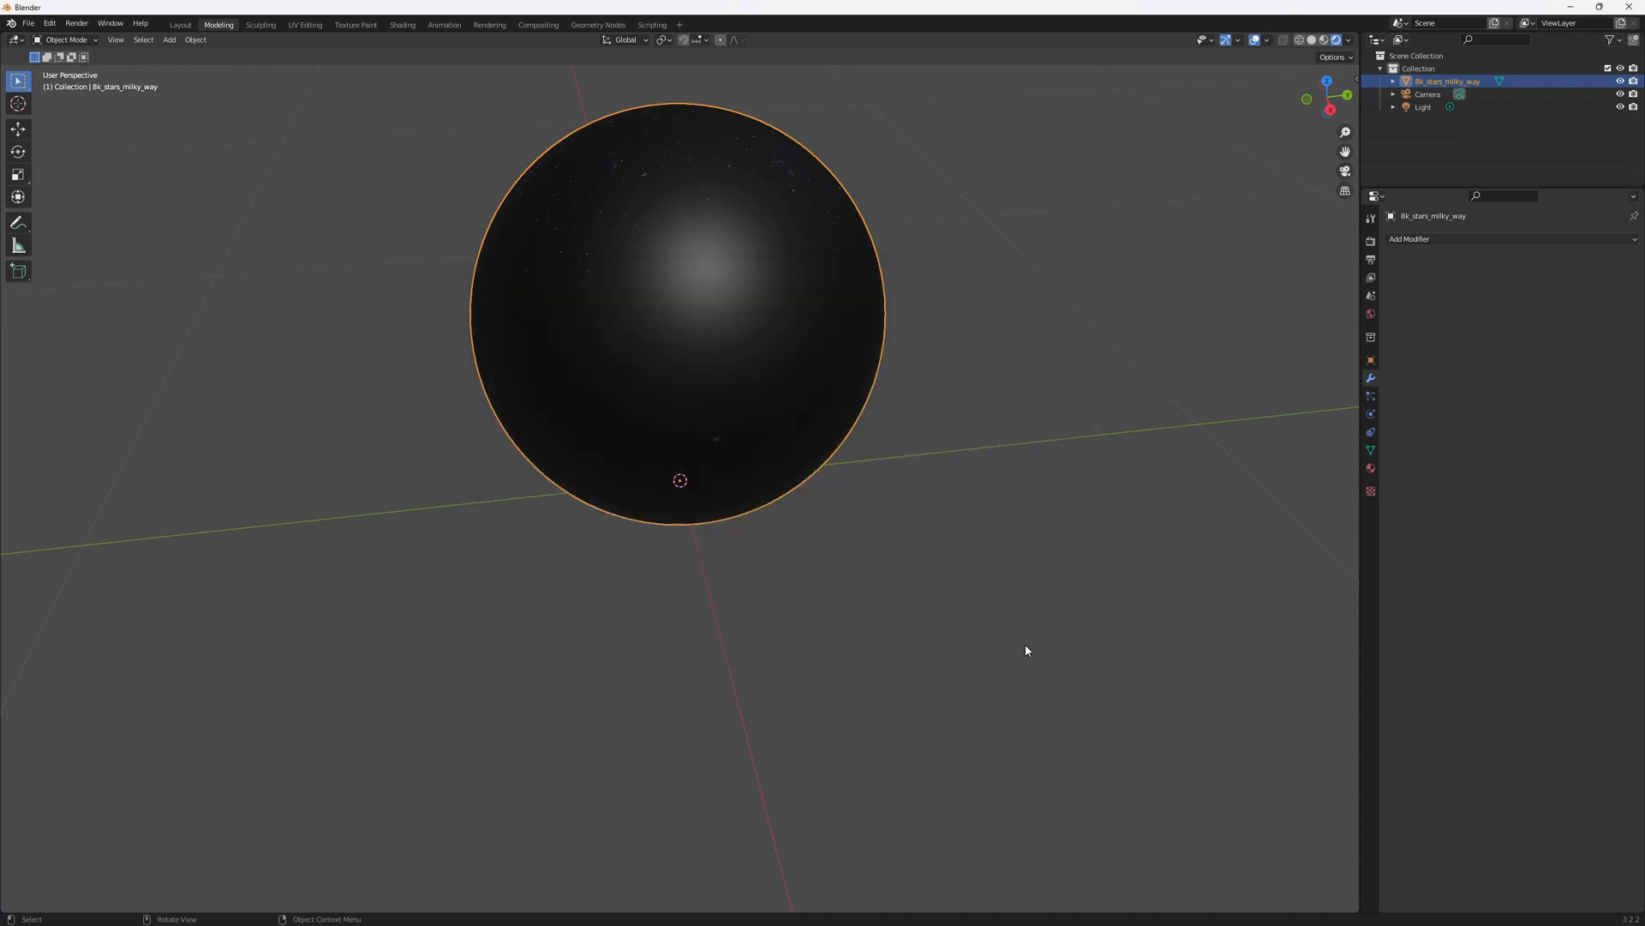
mouse_move(827, 487)
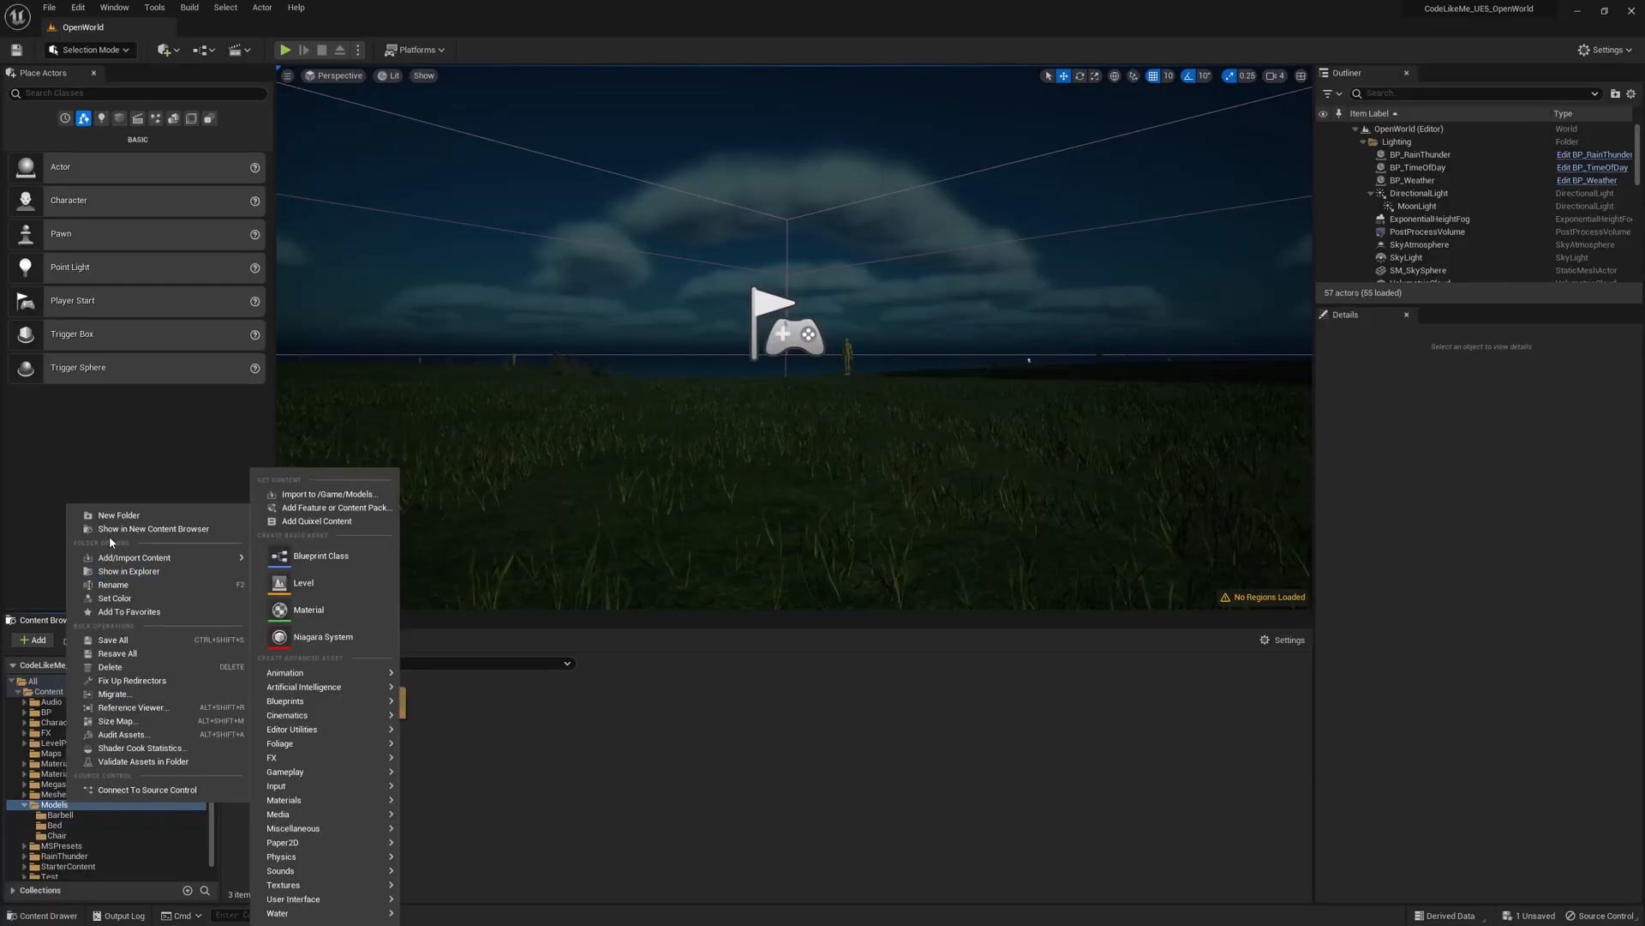
- Create a StarSphere folder under Models and open it
click(118, 514)
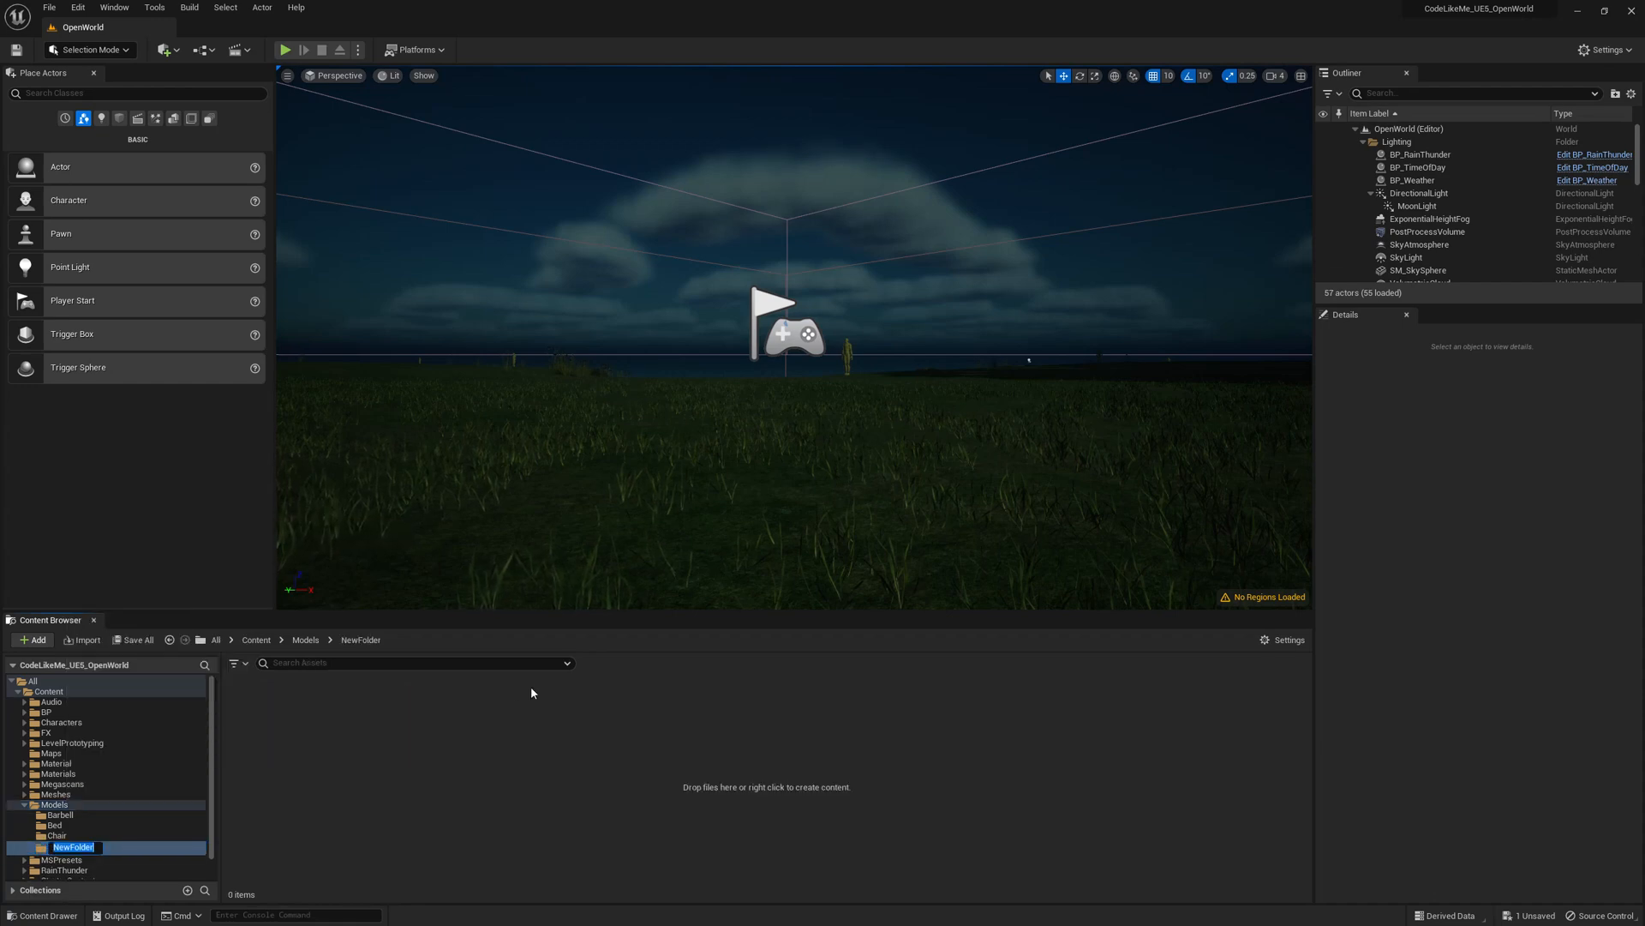
text(Star Sp)
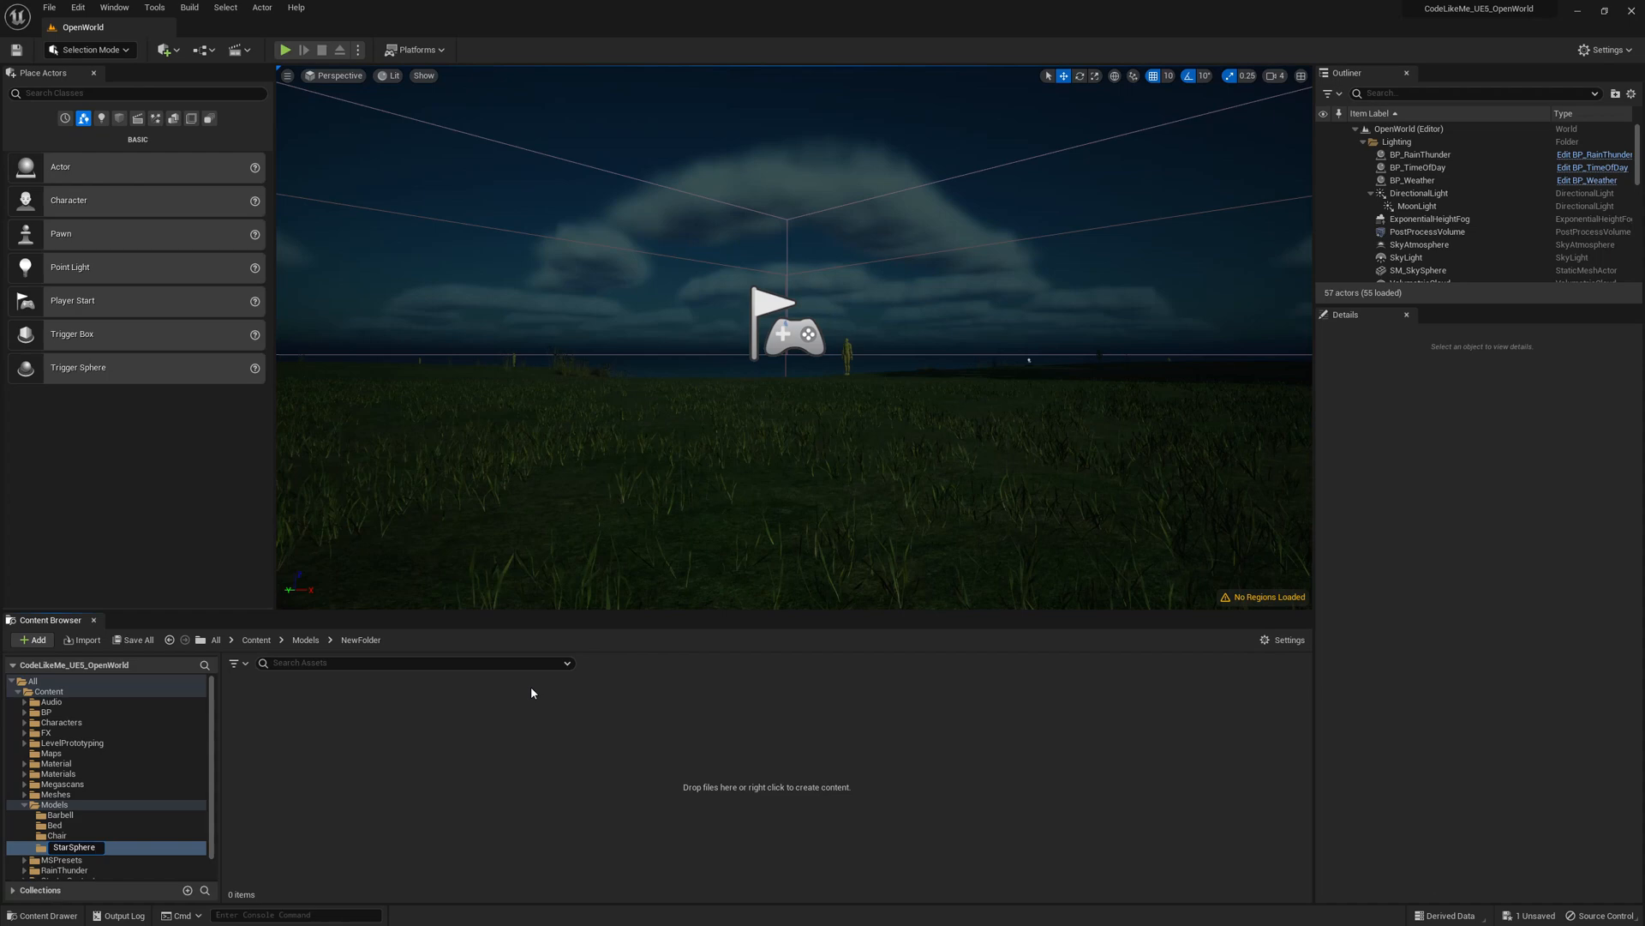
click(68, 845)
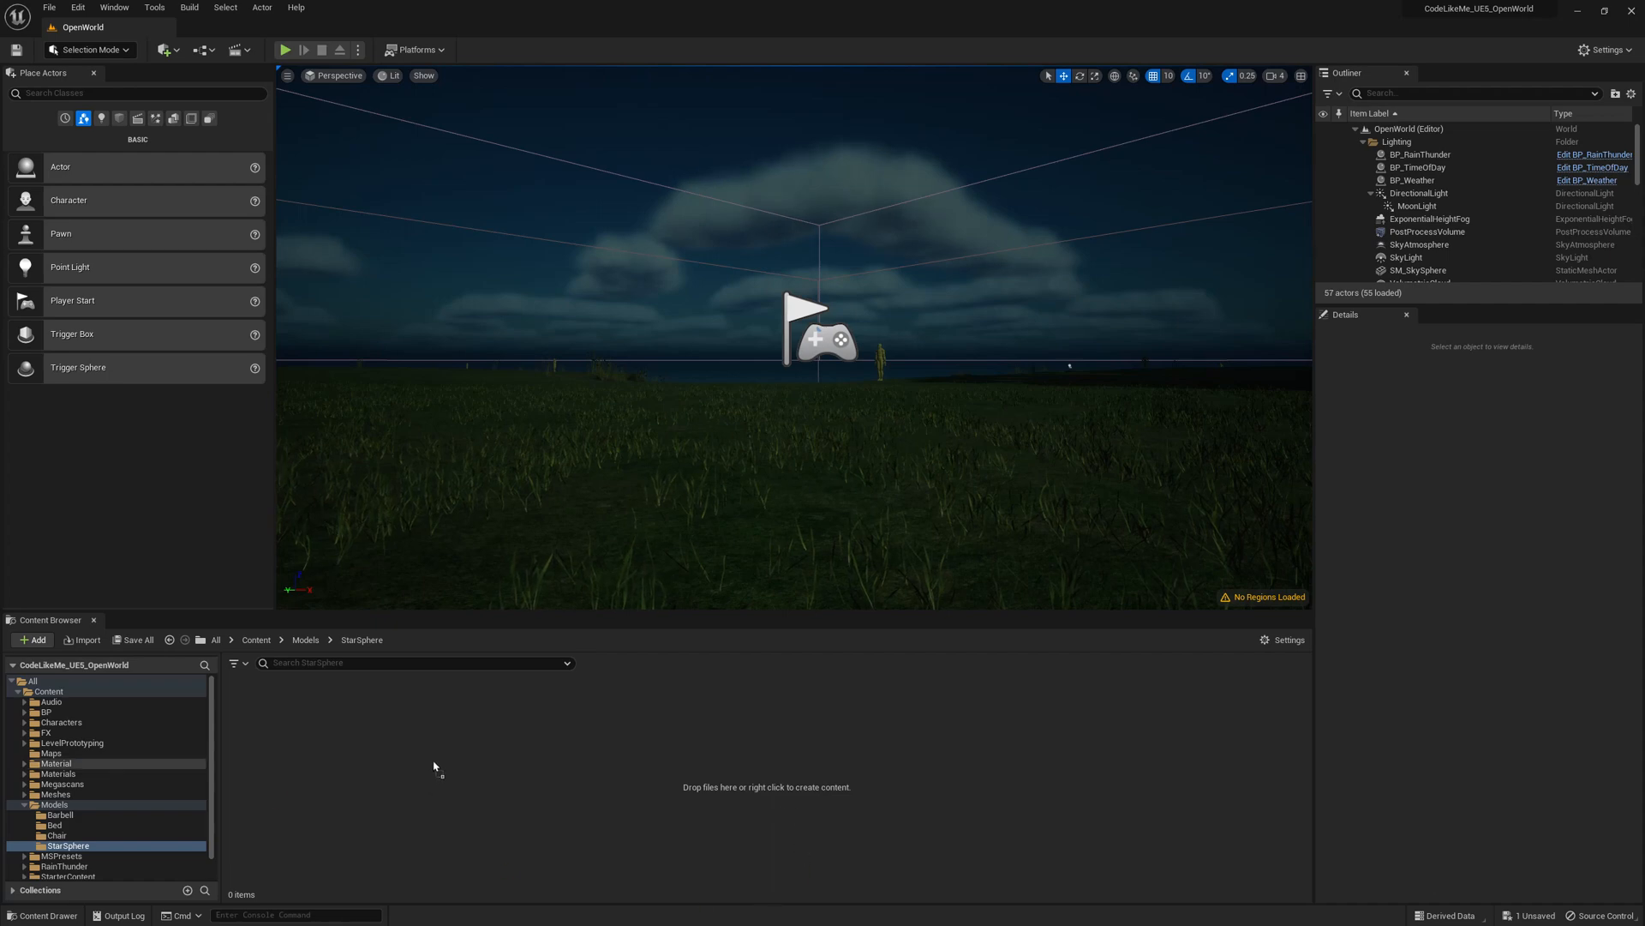
- Import StarSphere.fbx with Import All defaults and dismiss the message log
click(86, 640)
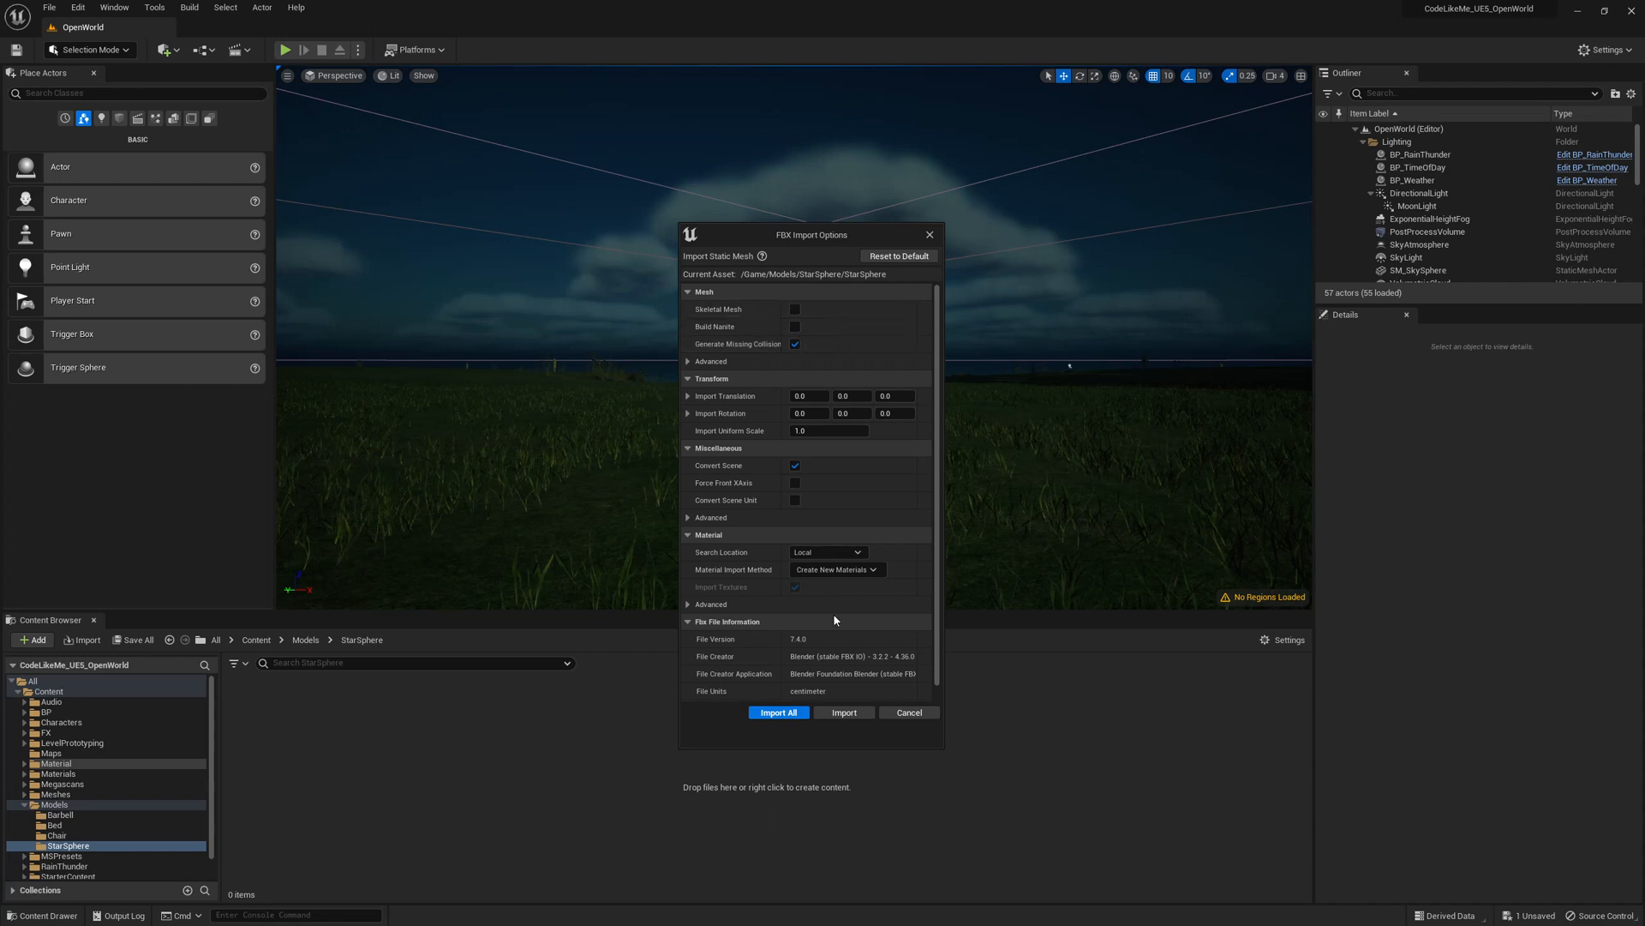
mouse_move(865, 524)
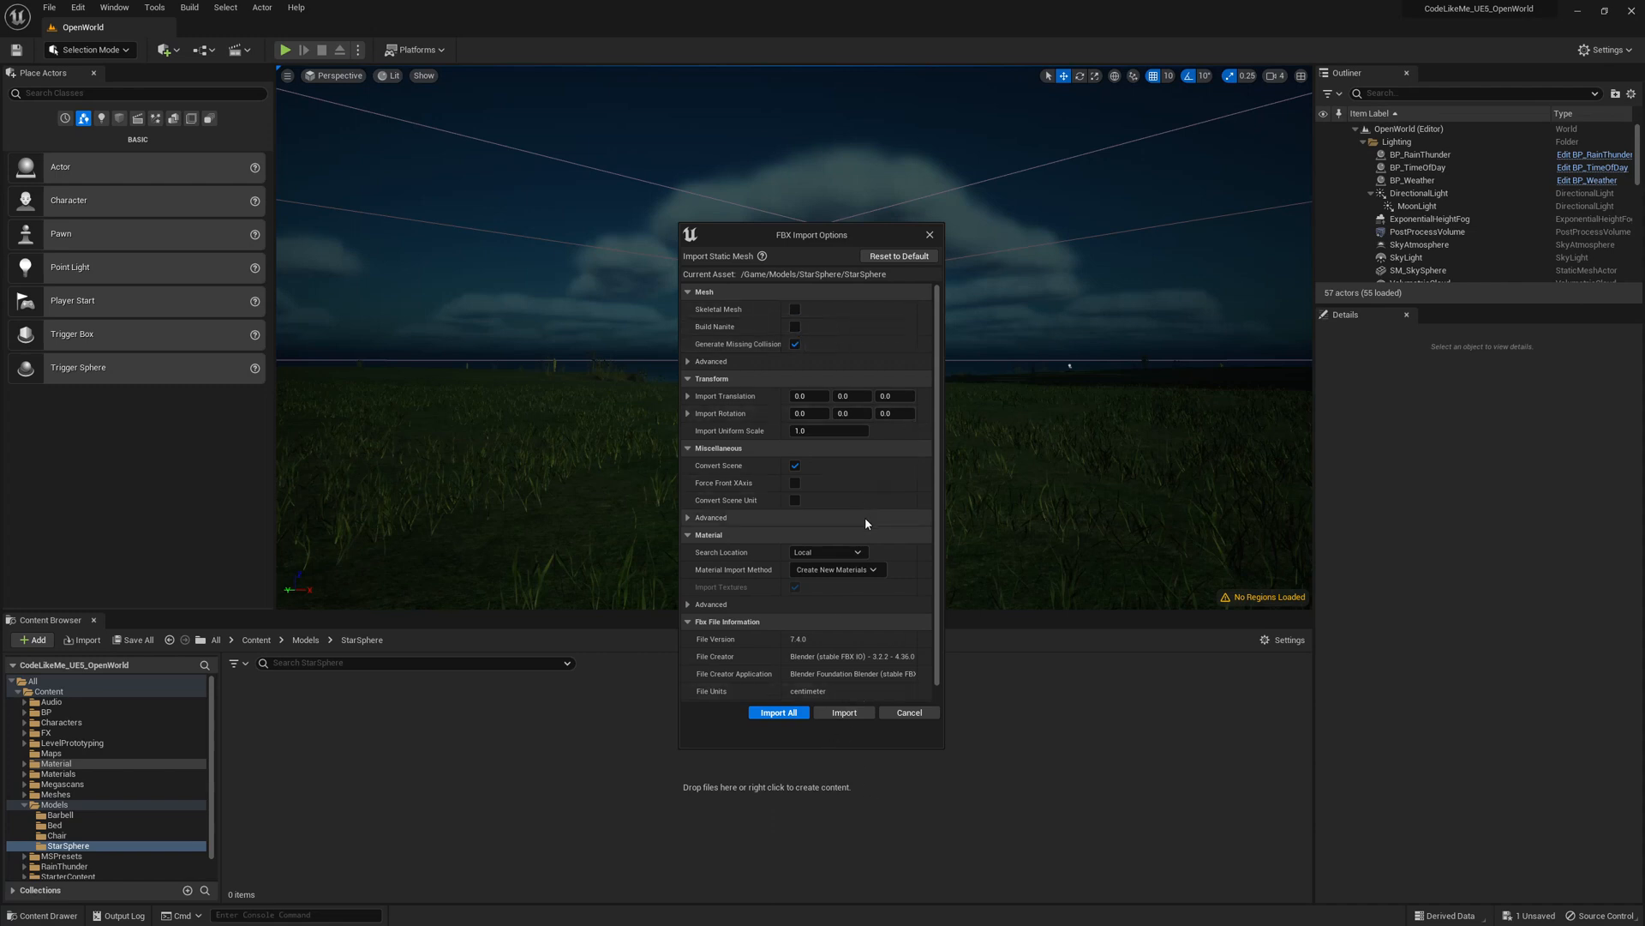
click(779, 712)
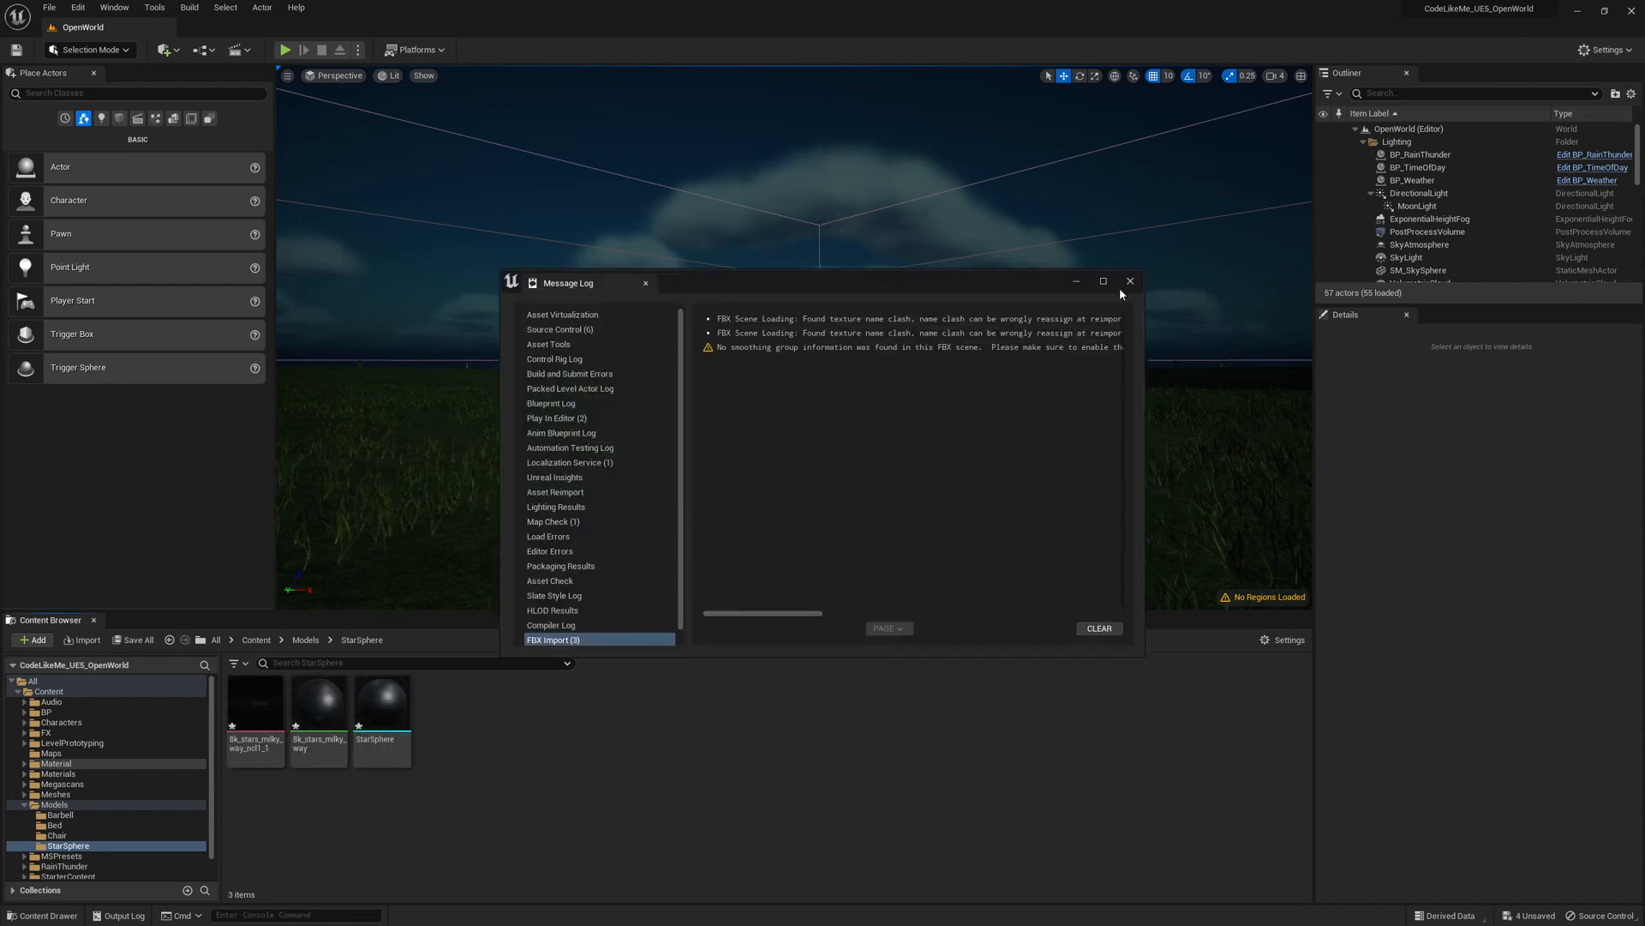
click(1130, 282)
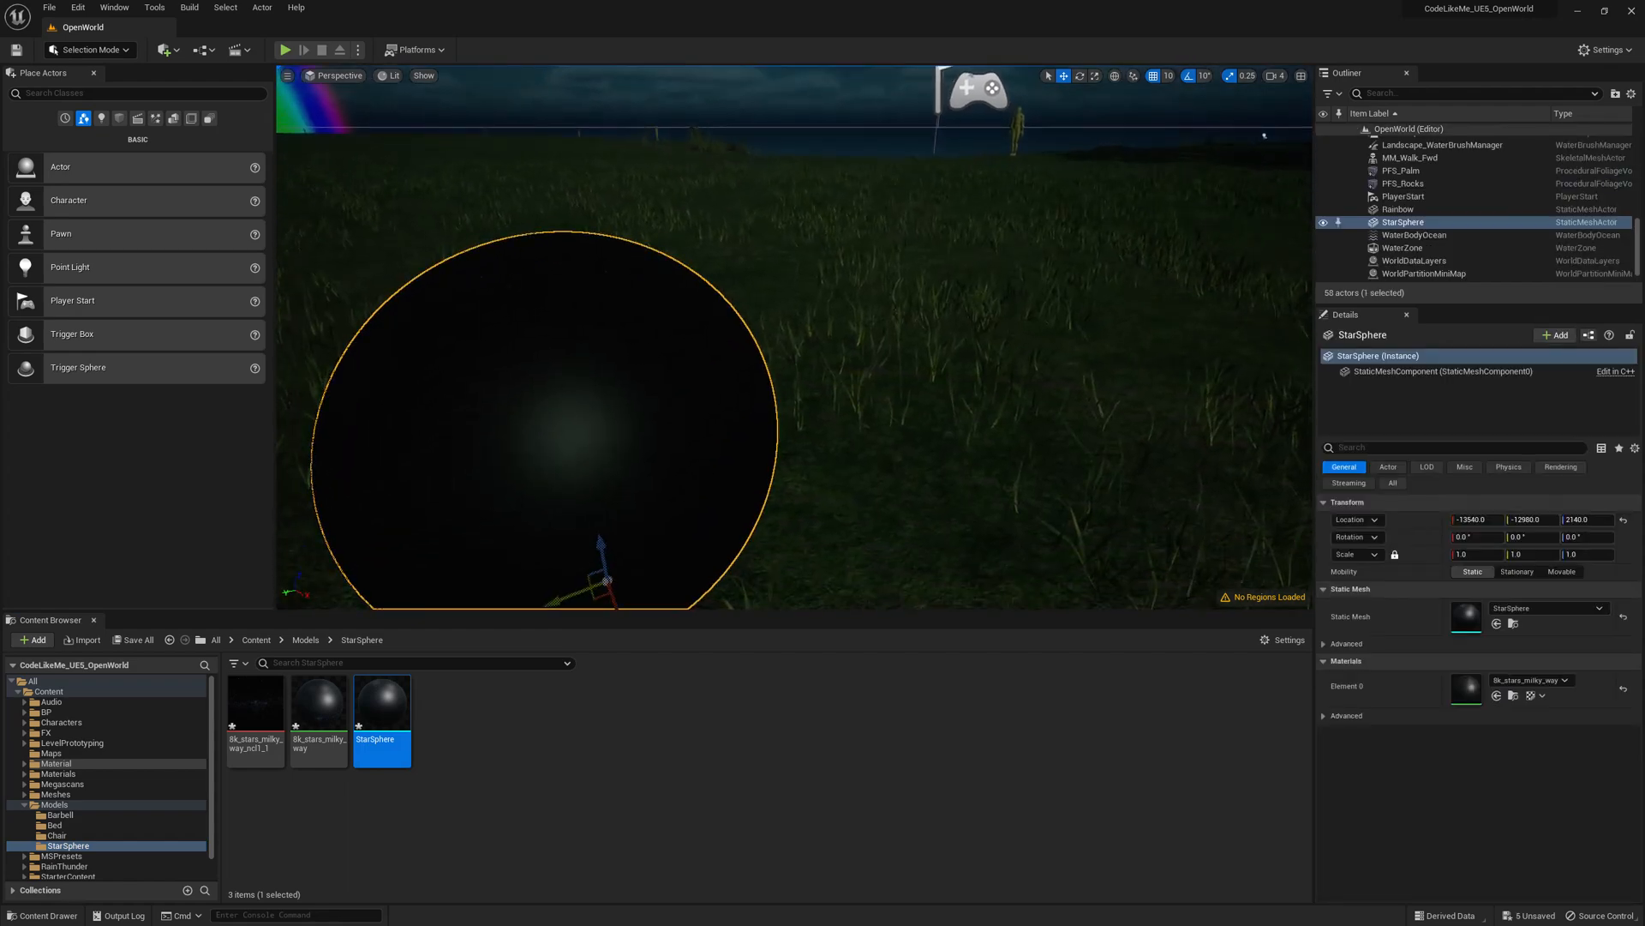
mouse_move(412, 691)
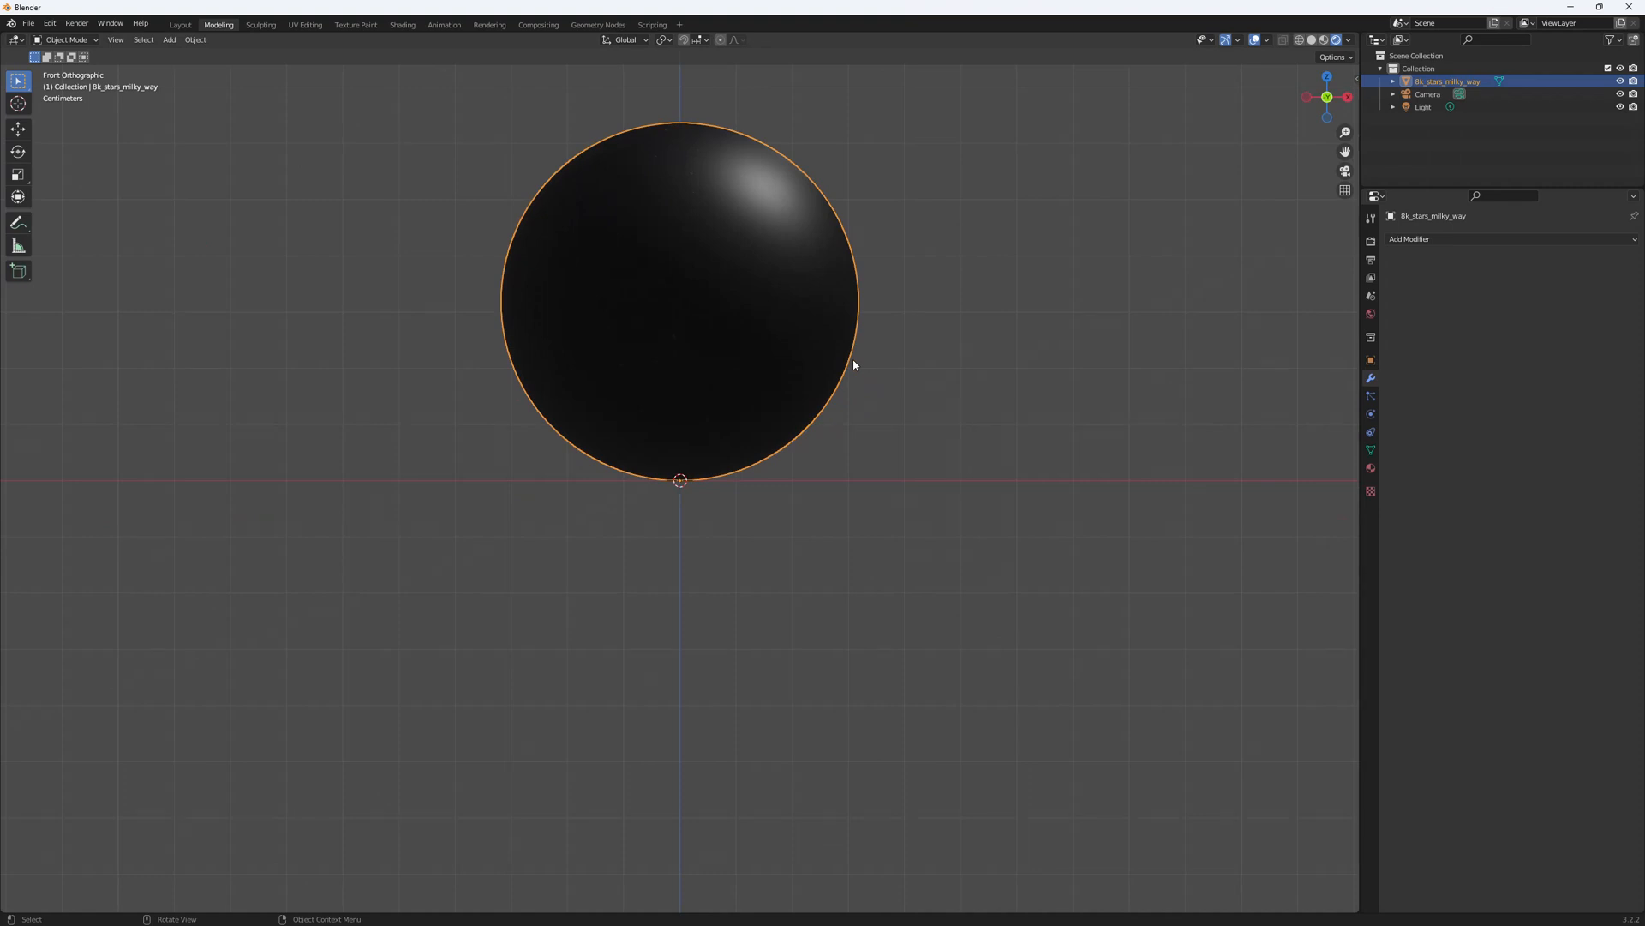
- In Edit Mode, move the sphere mesh down along Z onto its origin
key(Tab)
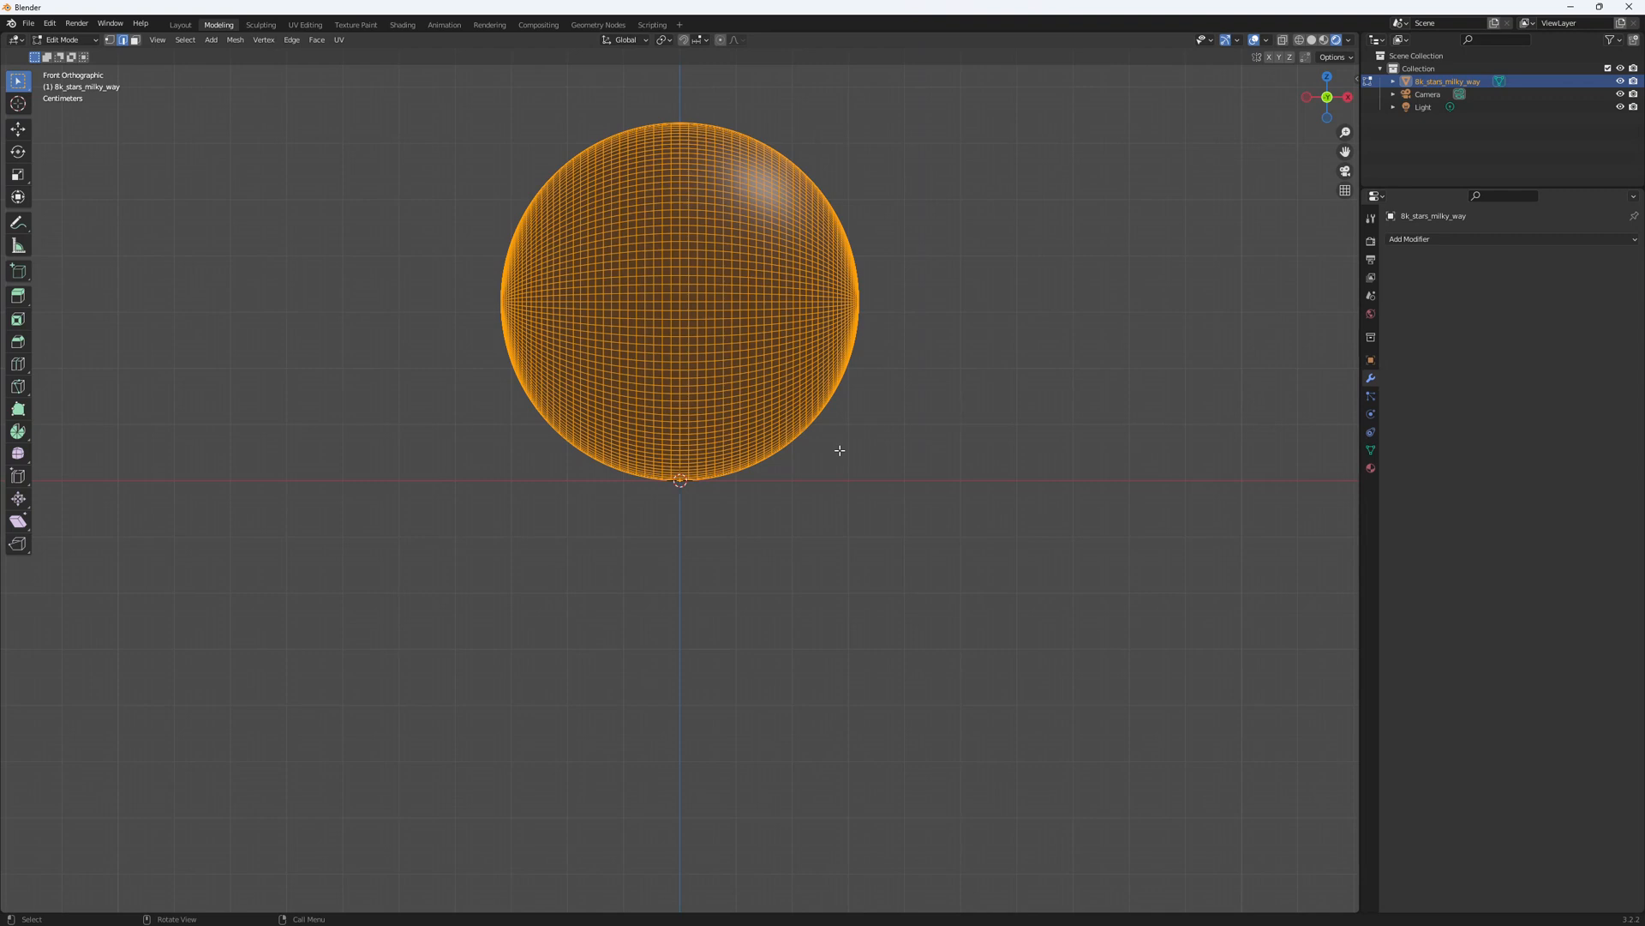
scroll(up, 3)
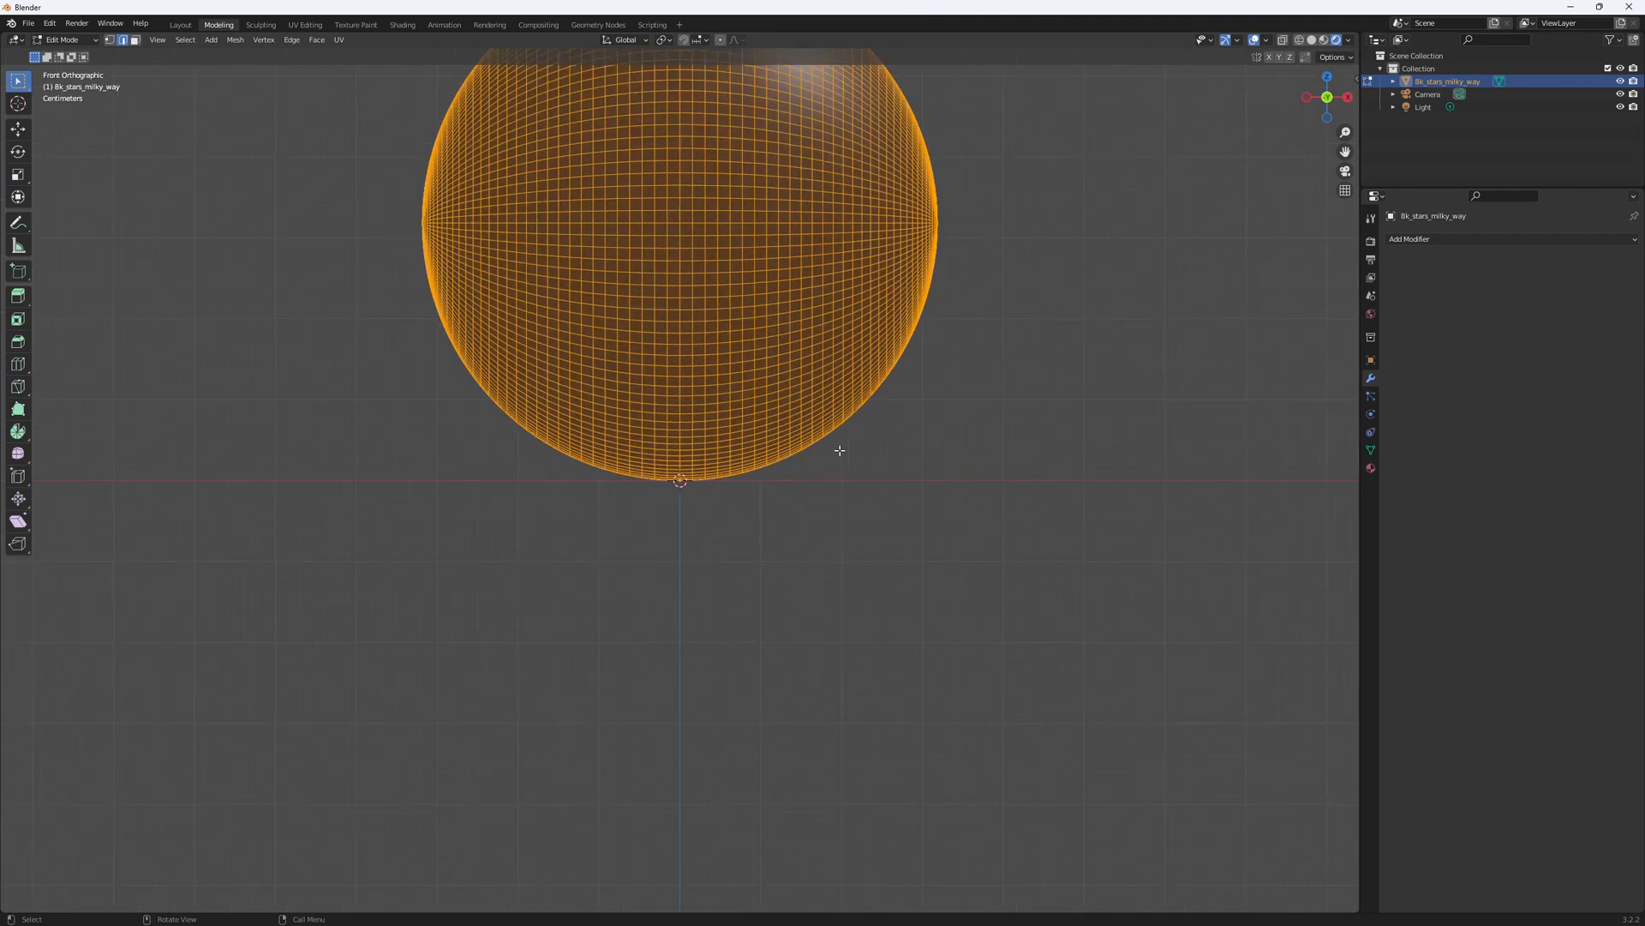
key(g)
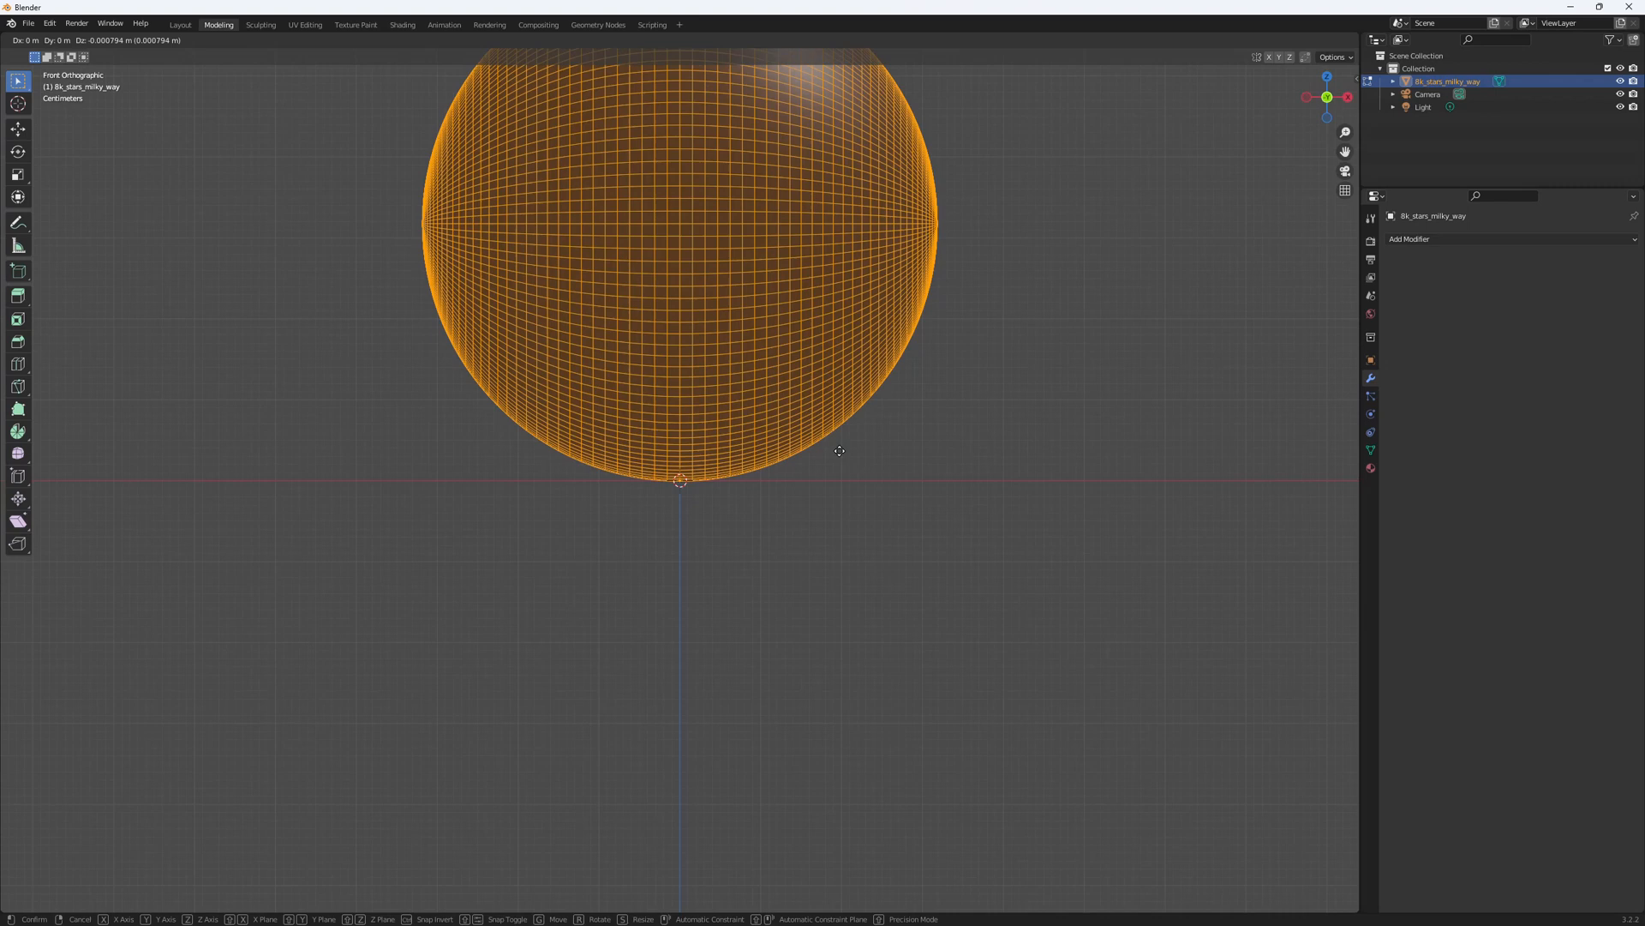
mouse_move(848, 679)
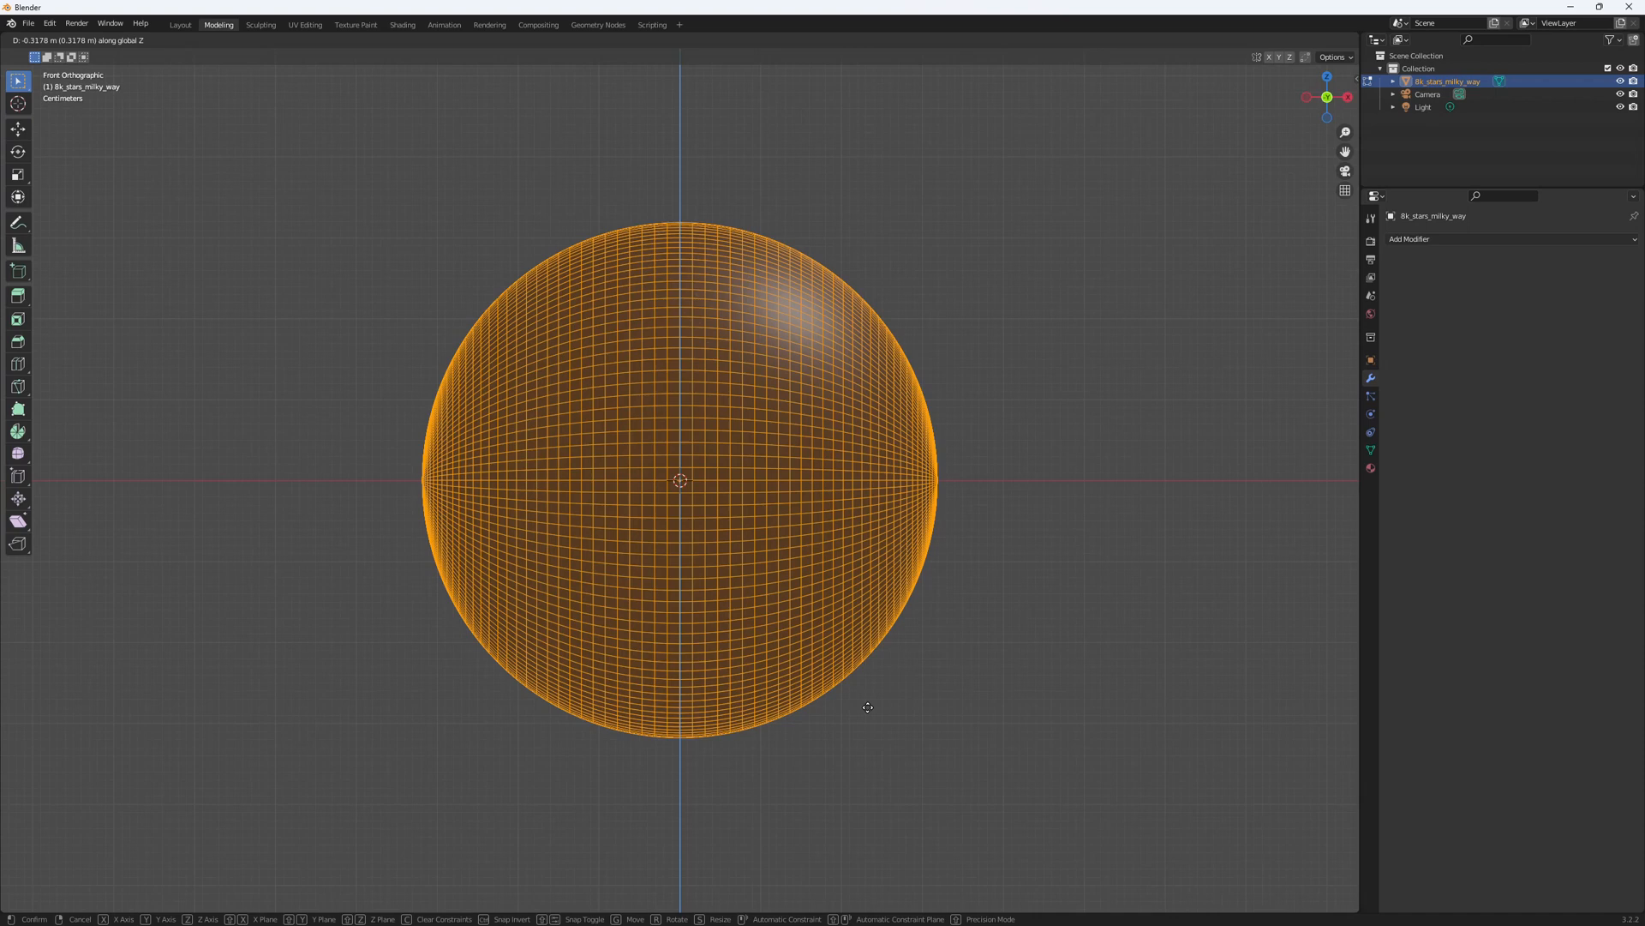
click(868, 707)
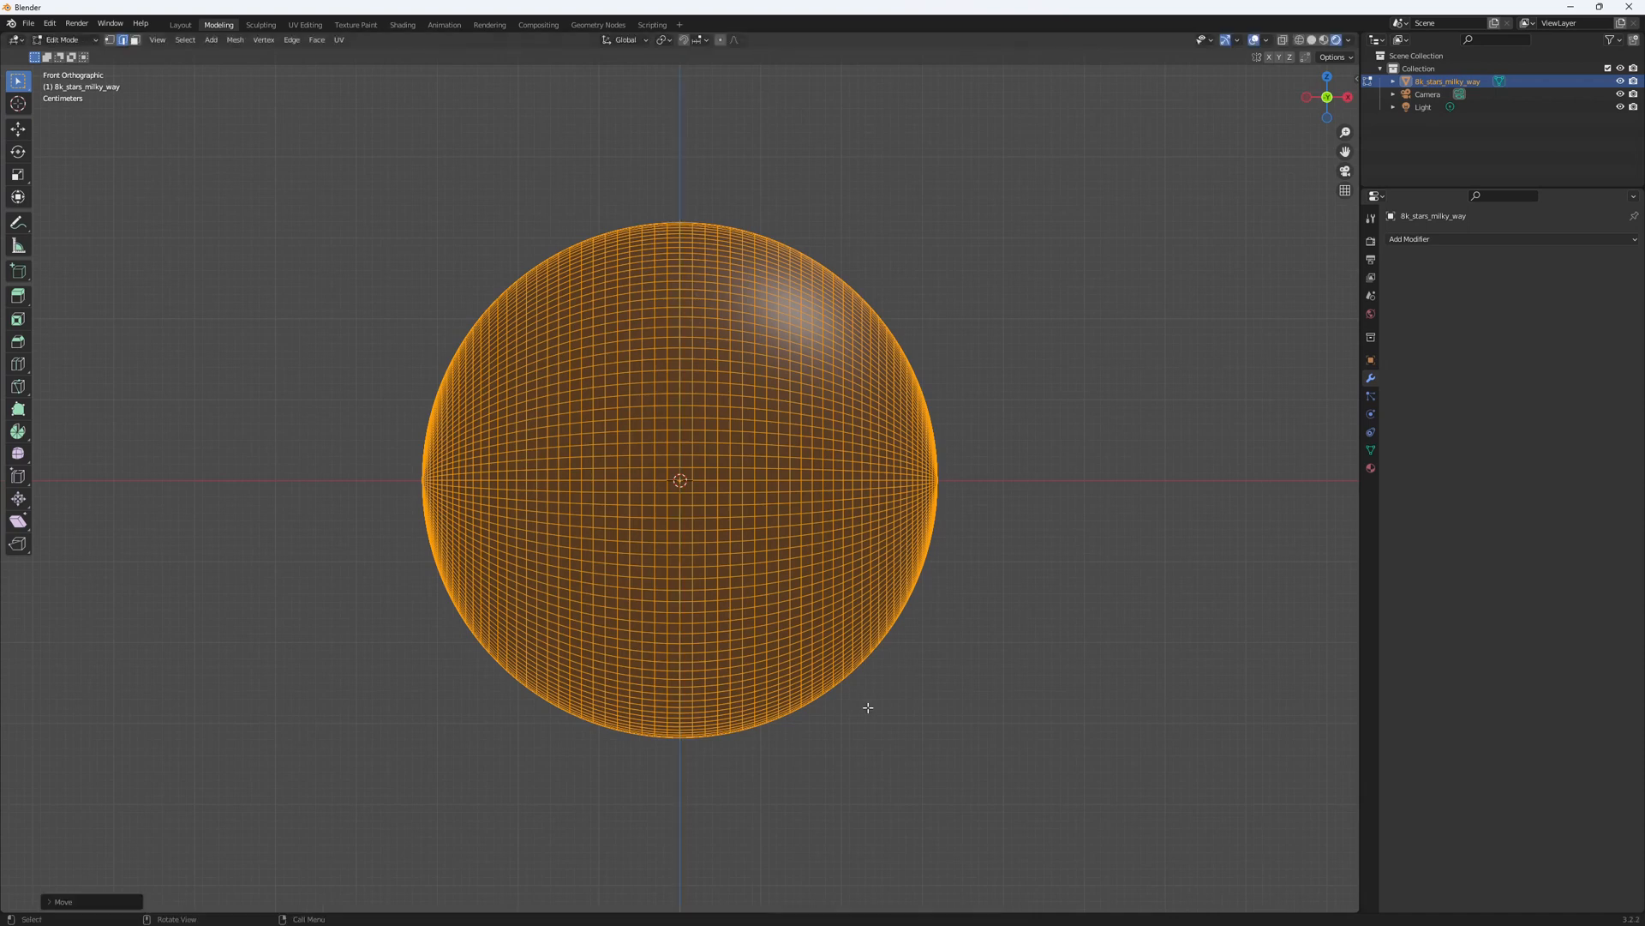
key(Tab)
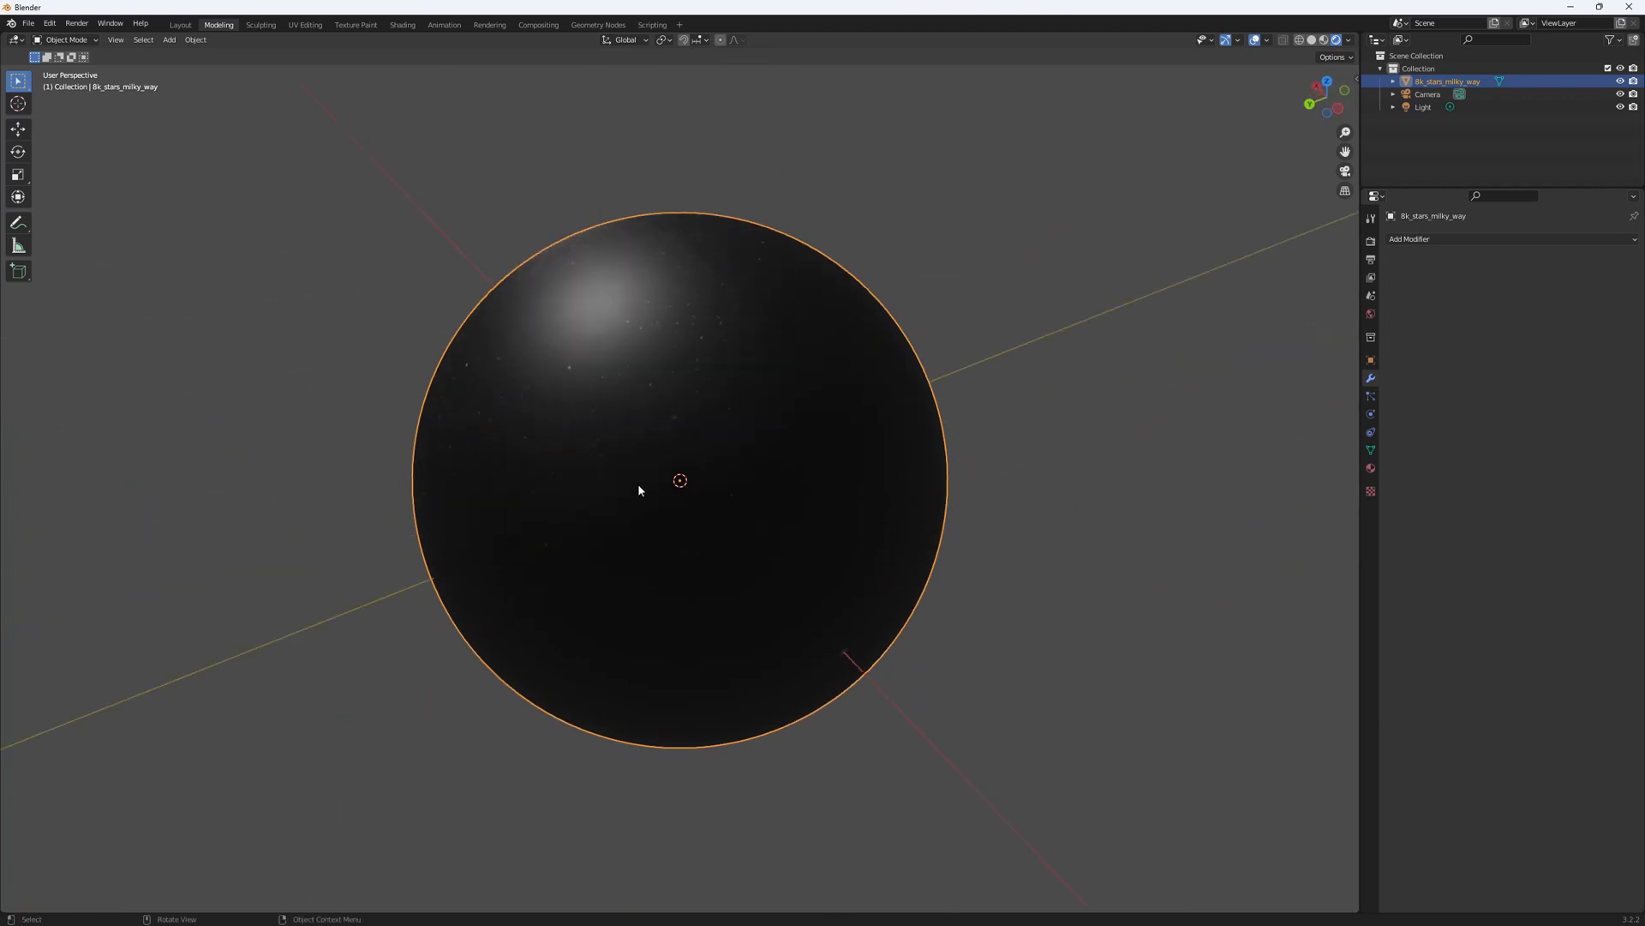
scroll(down, 3)
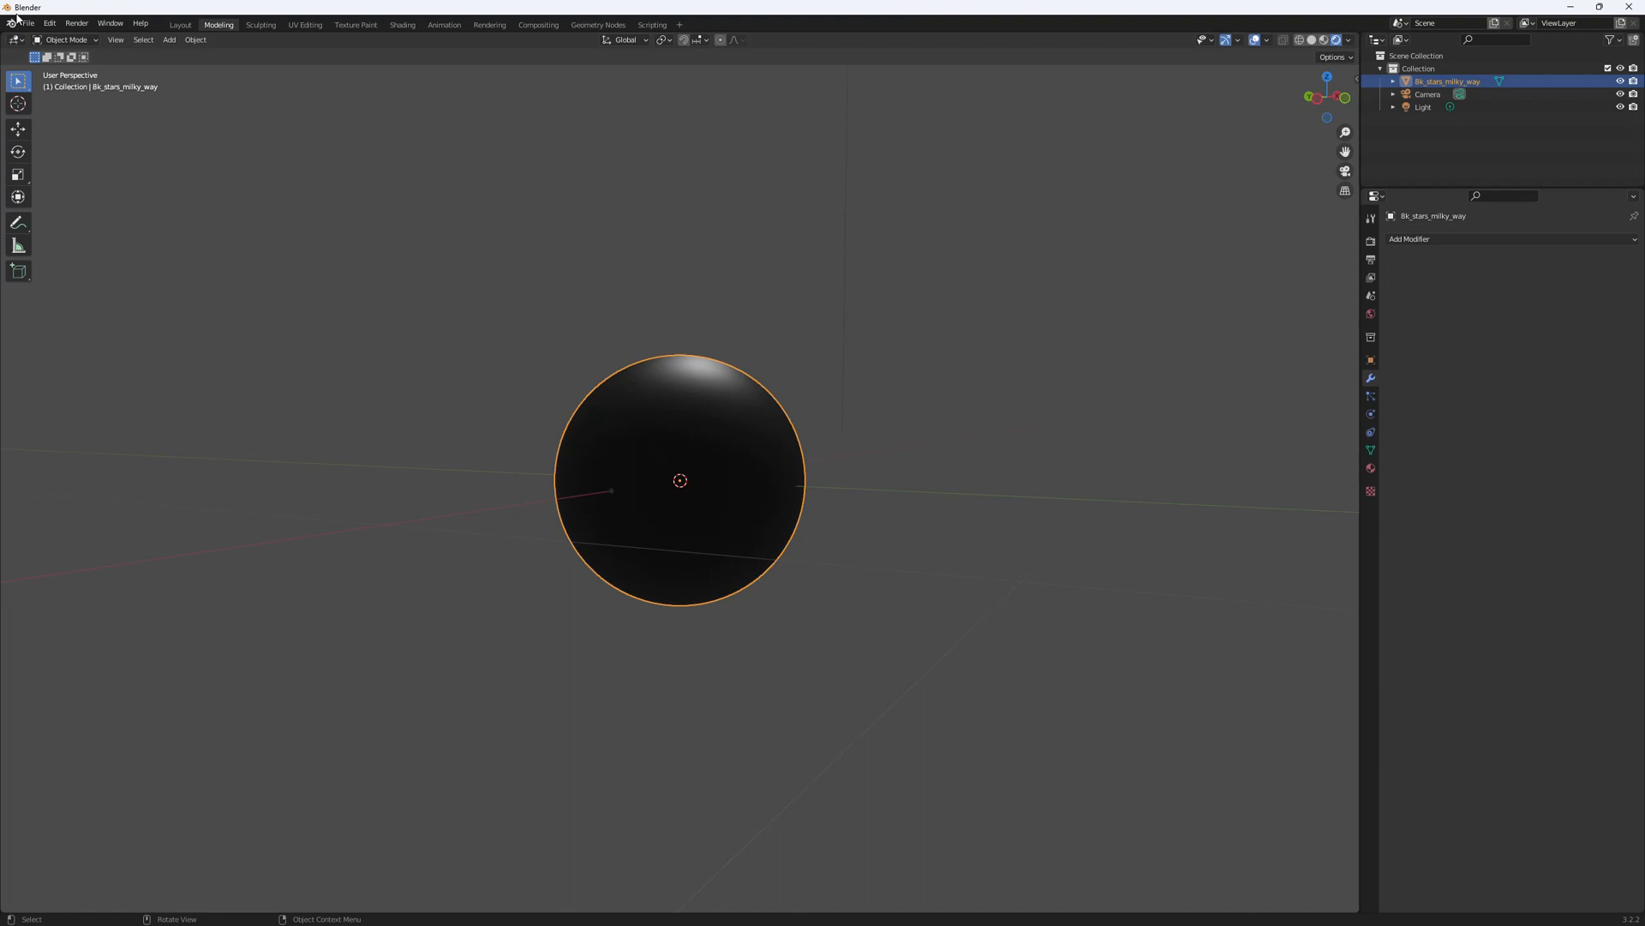
mouse_move(388, 226)
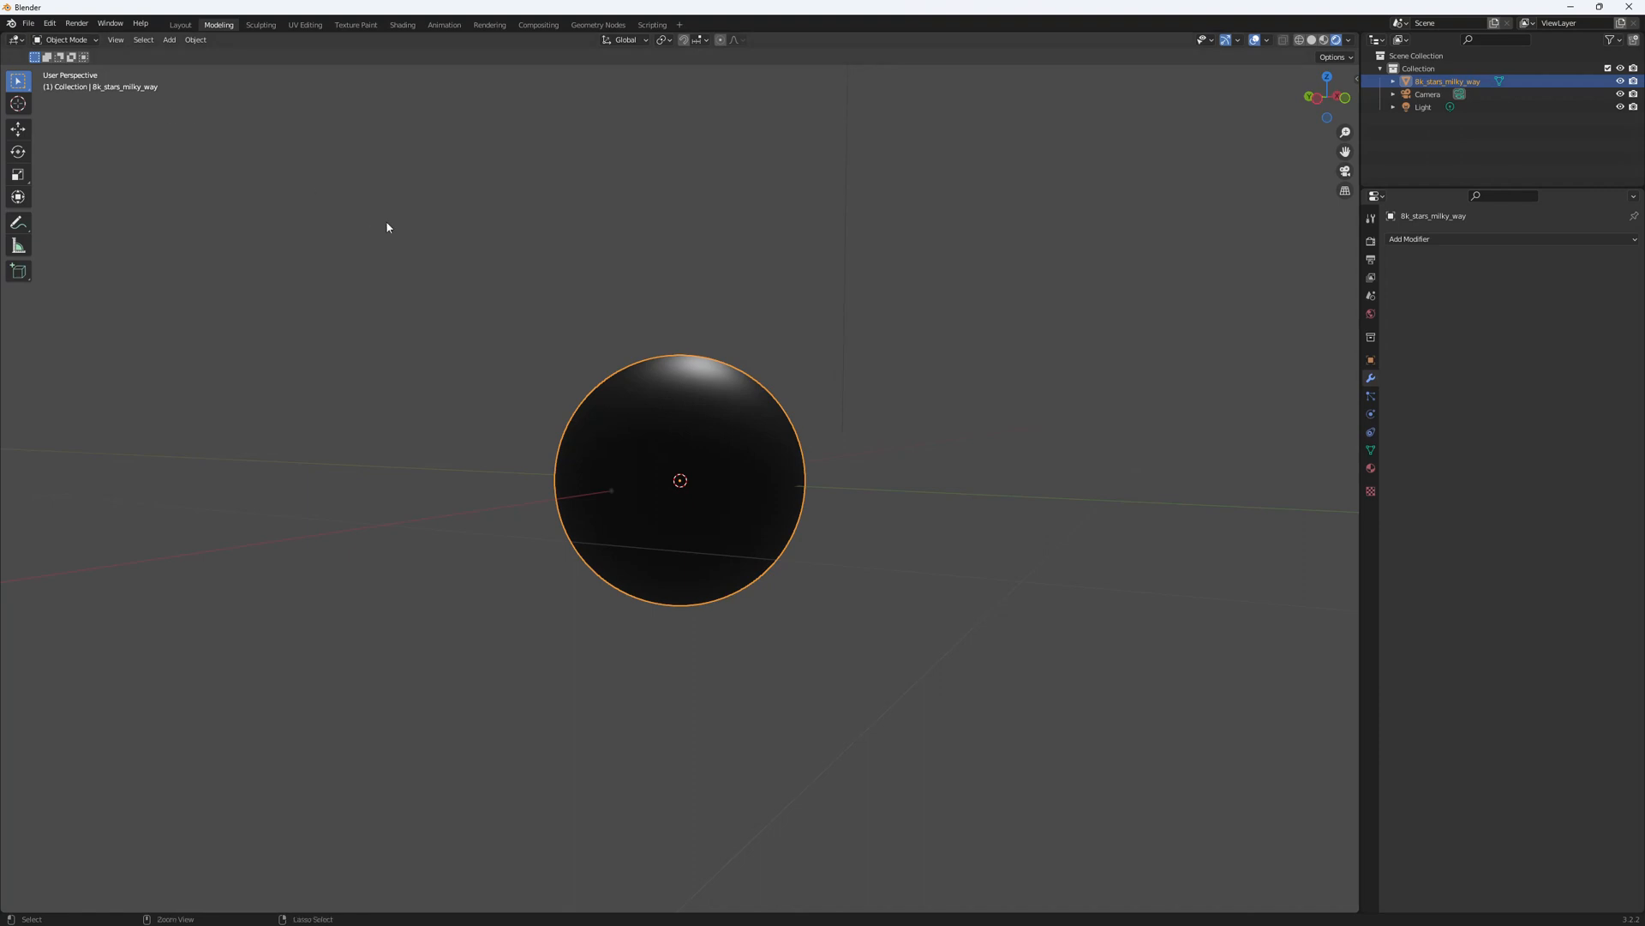
- Re-export the sphere as StarSphere.fbx, adjusting the export's unit option
click(29, 23)
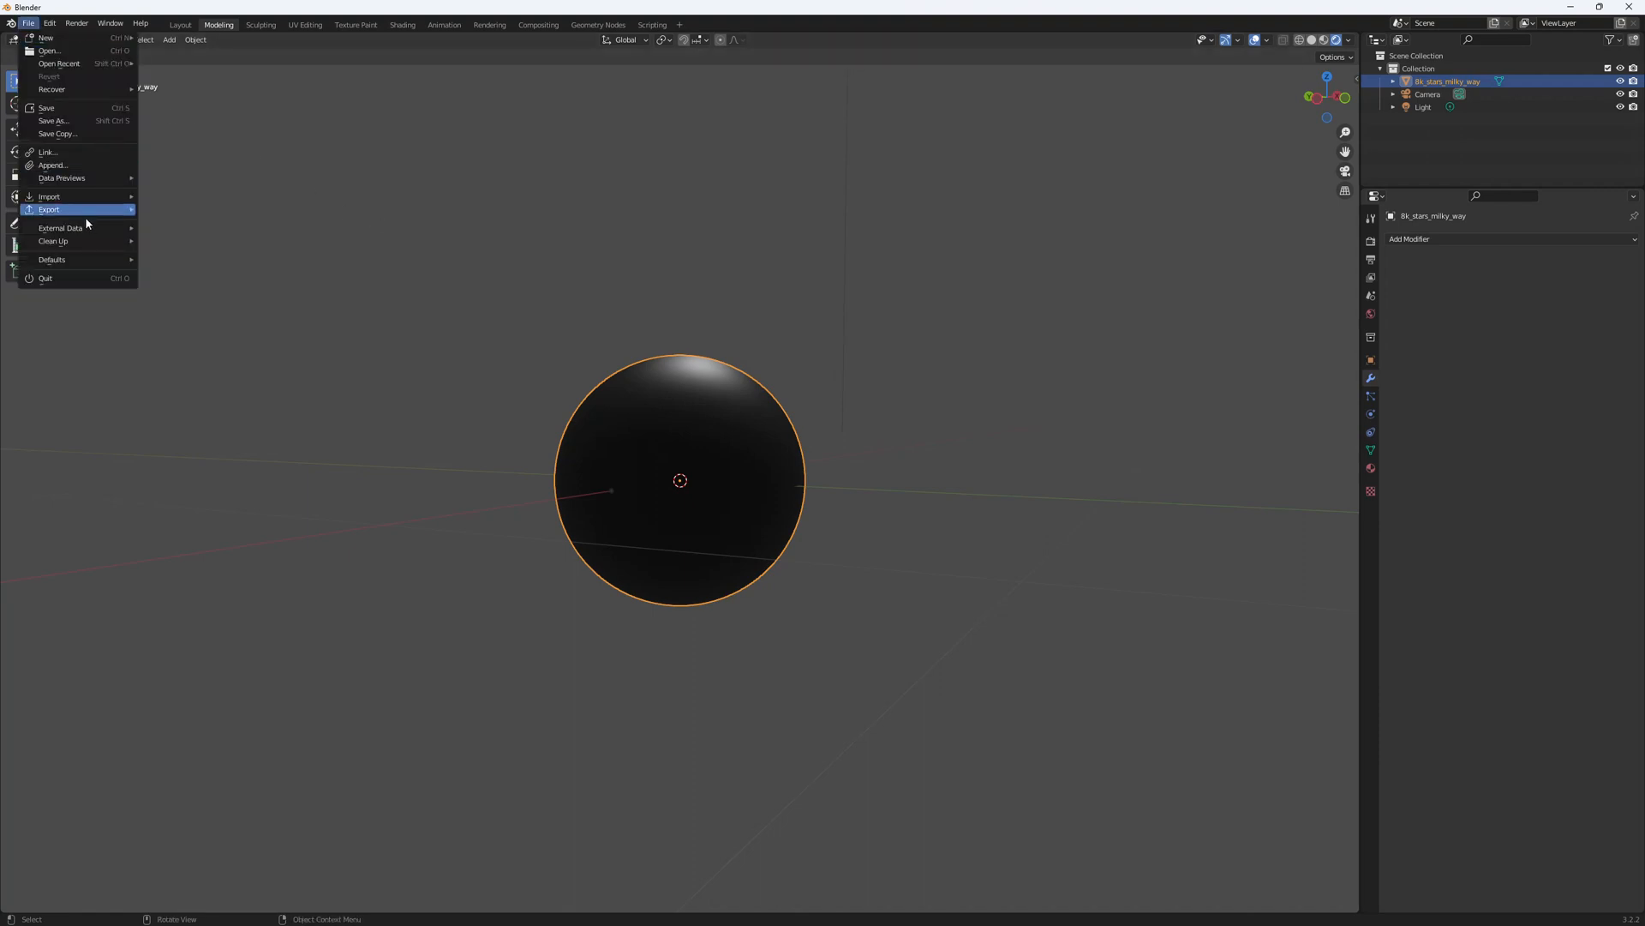
click(48, 209)
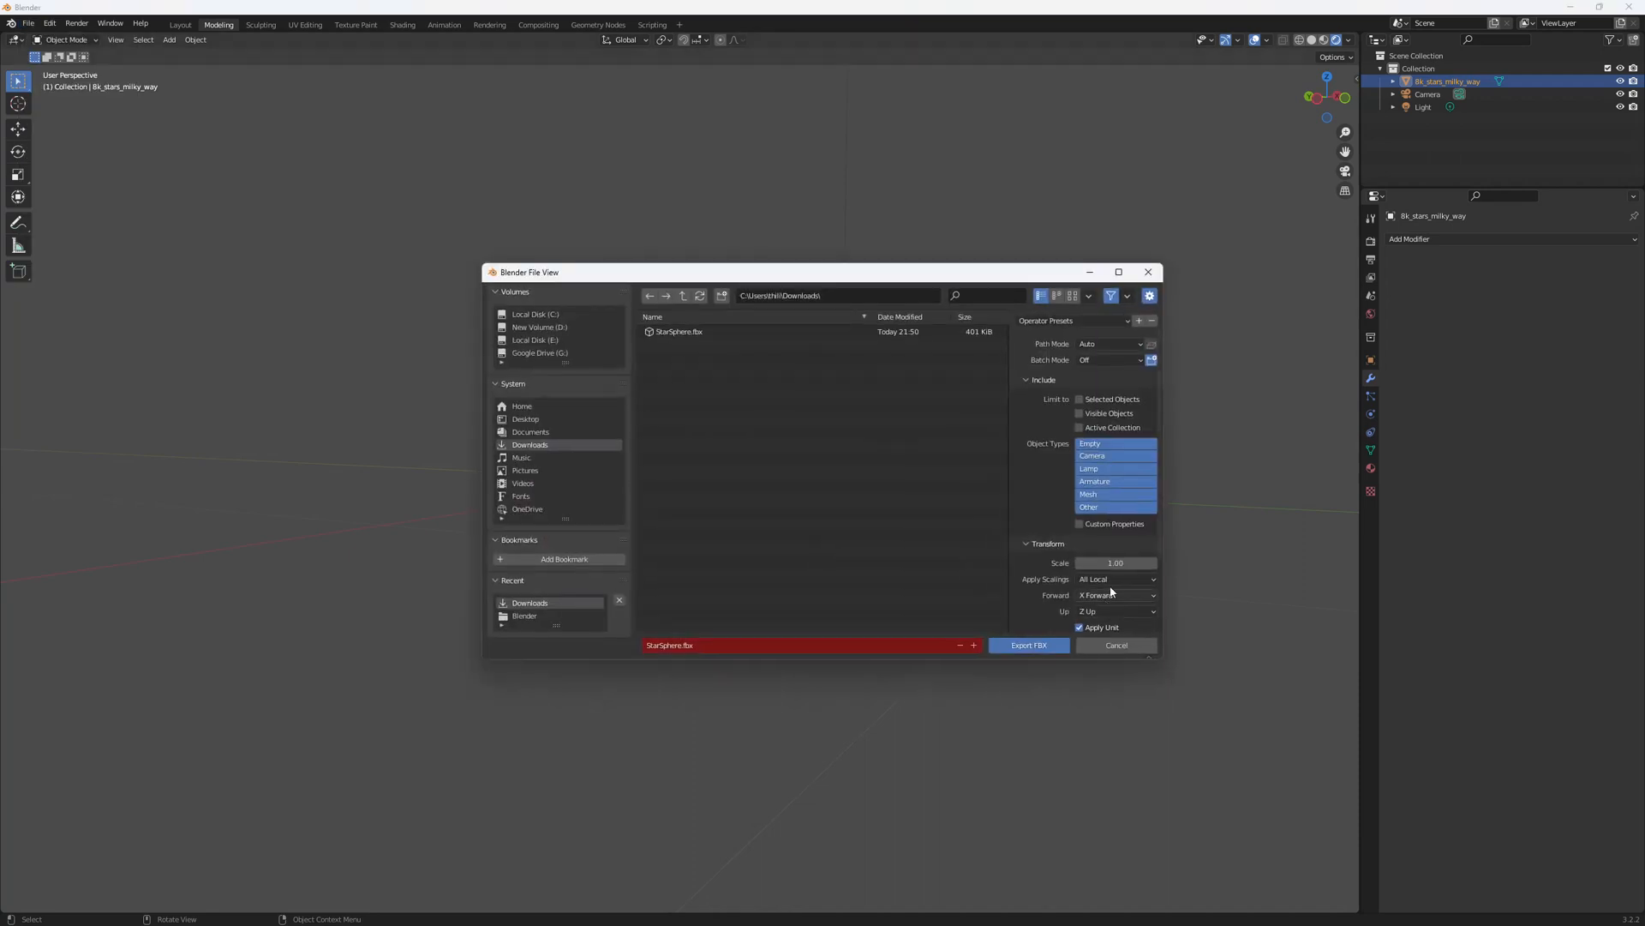
click(679, 330)
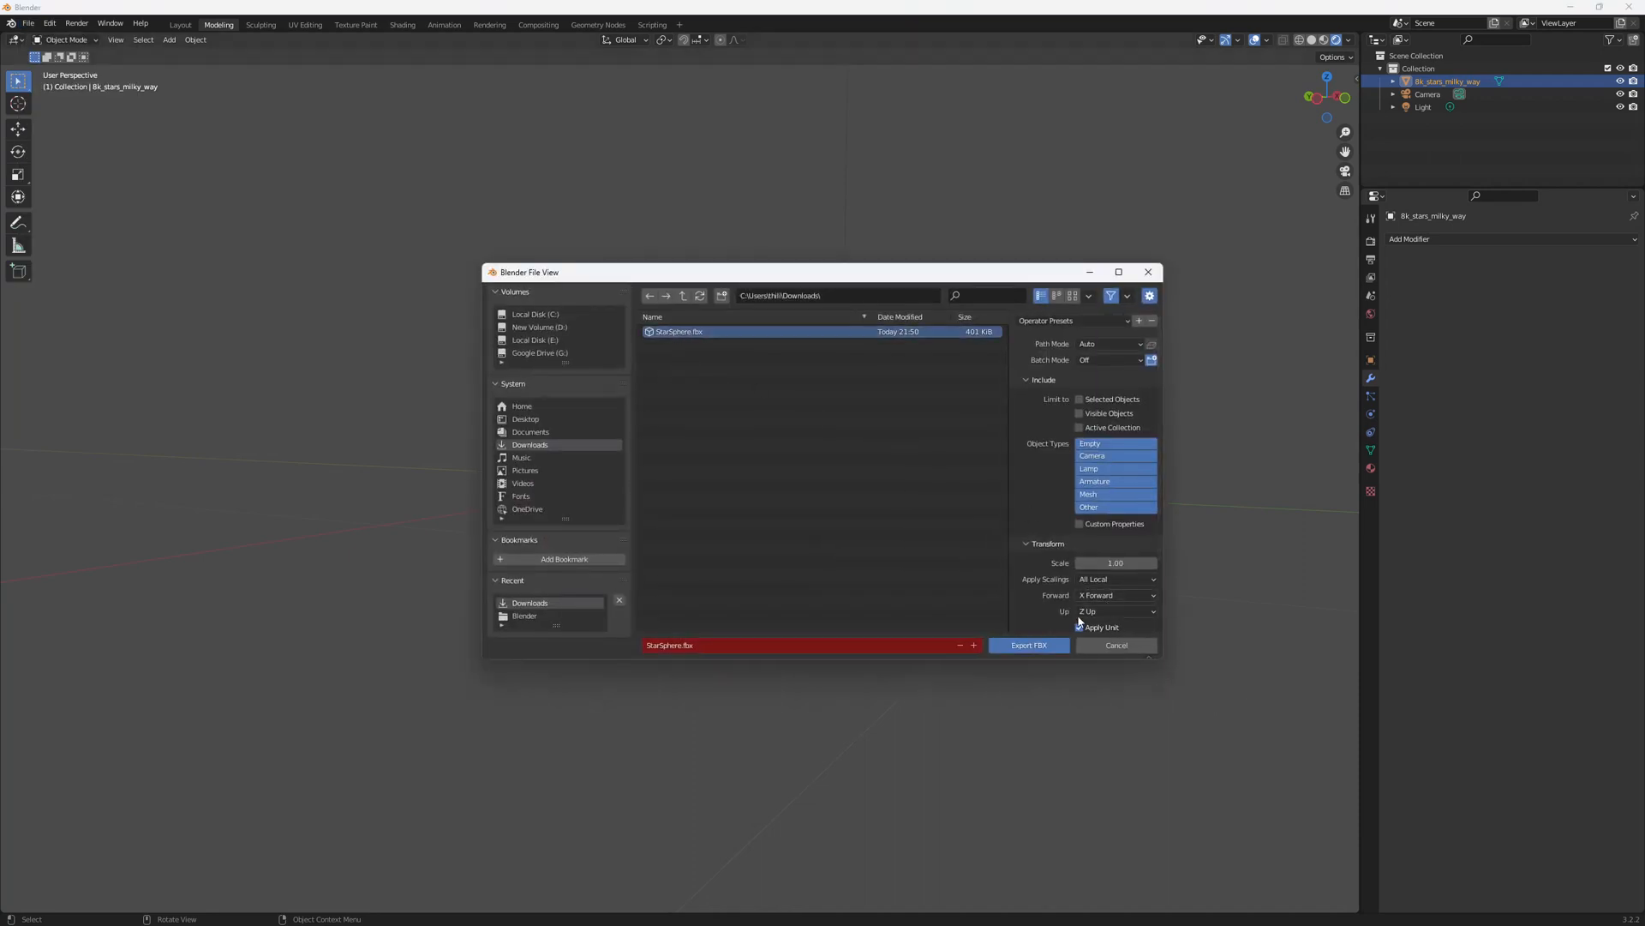
click(1028, 645)
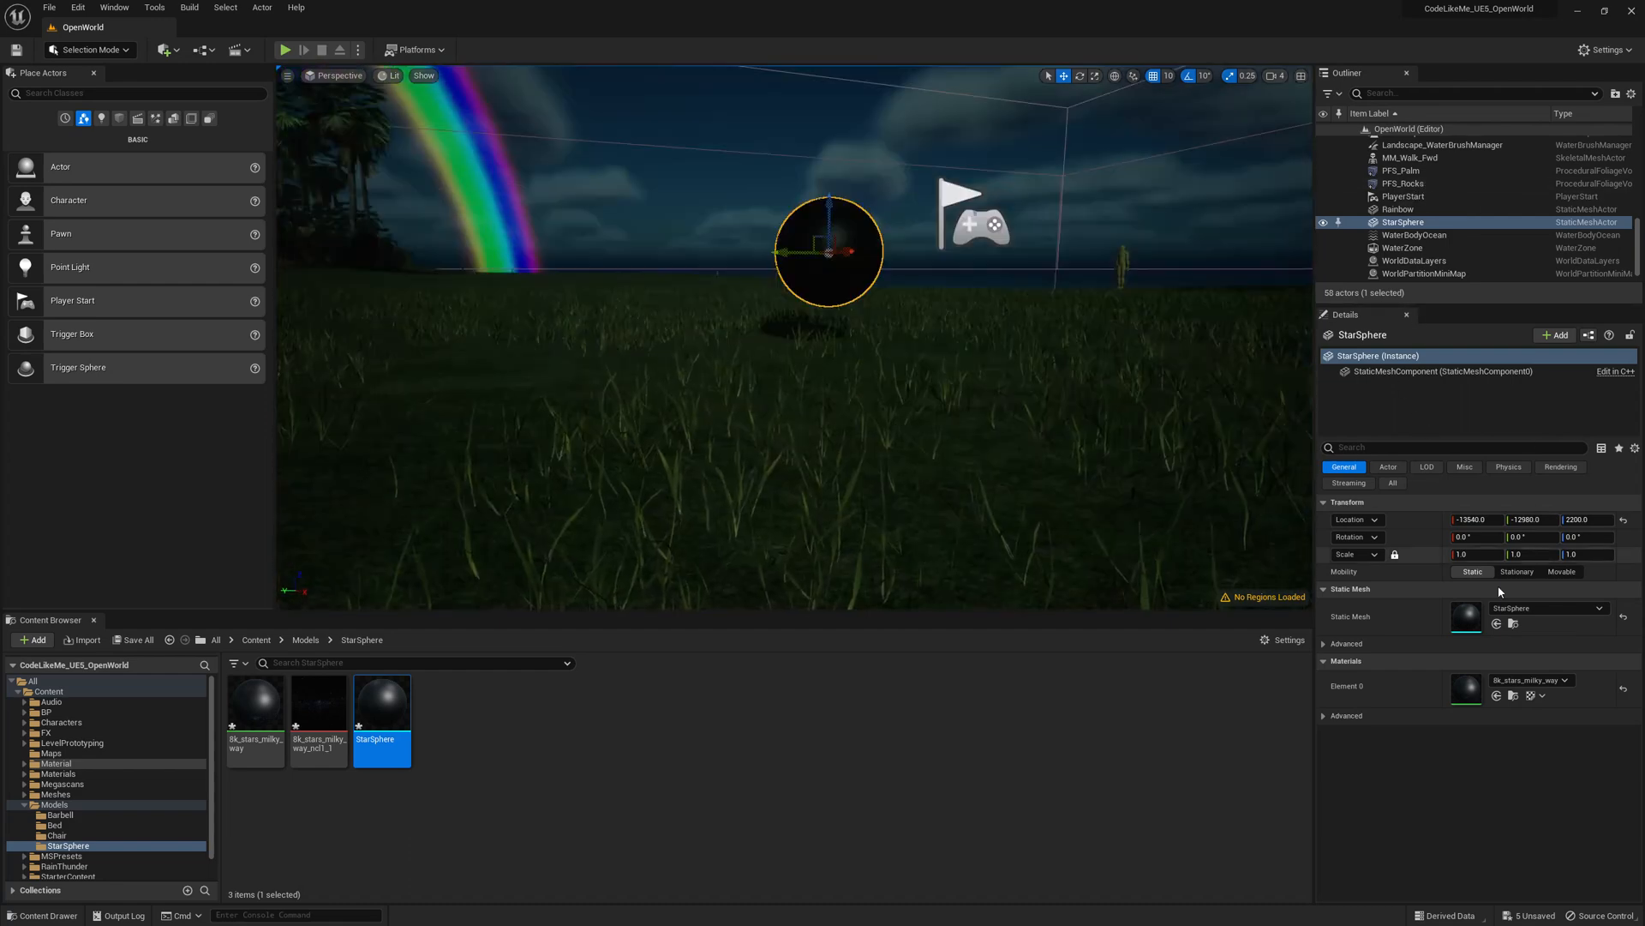
- Set the StarSphere scale to 10000 and open the 8k_stars_milky_way material
triple_click(1474, 555)
text(10000)
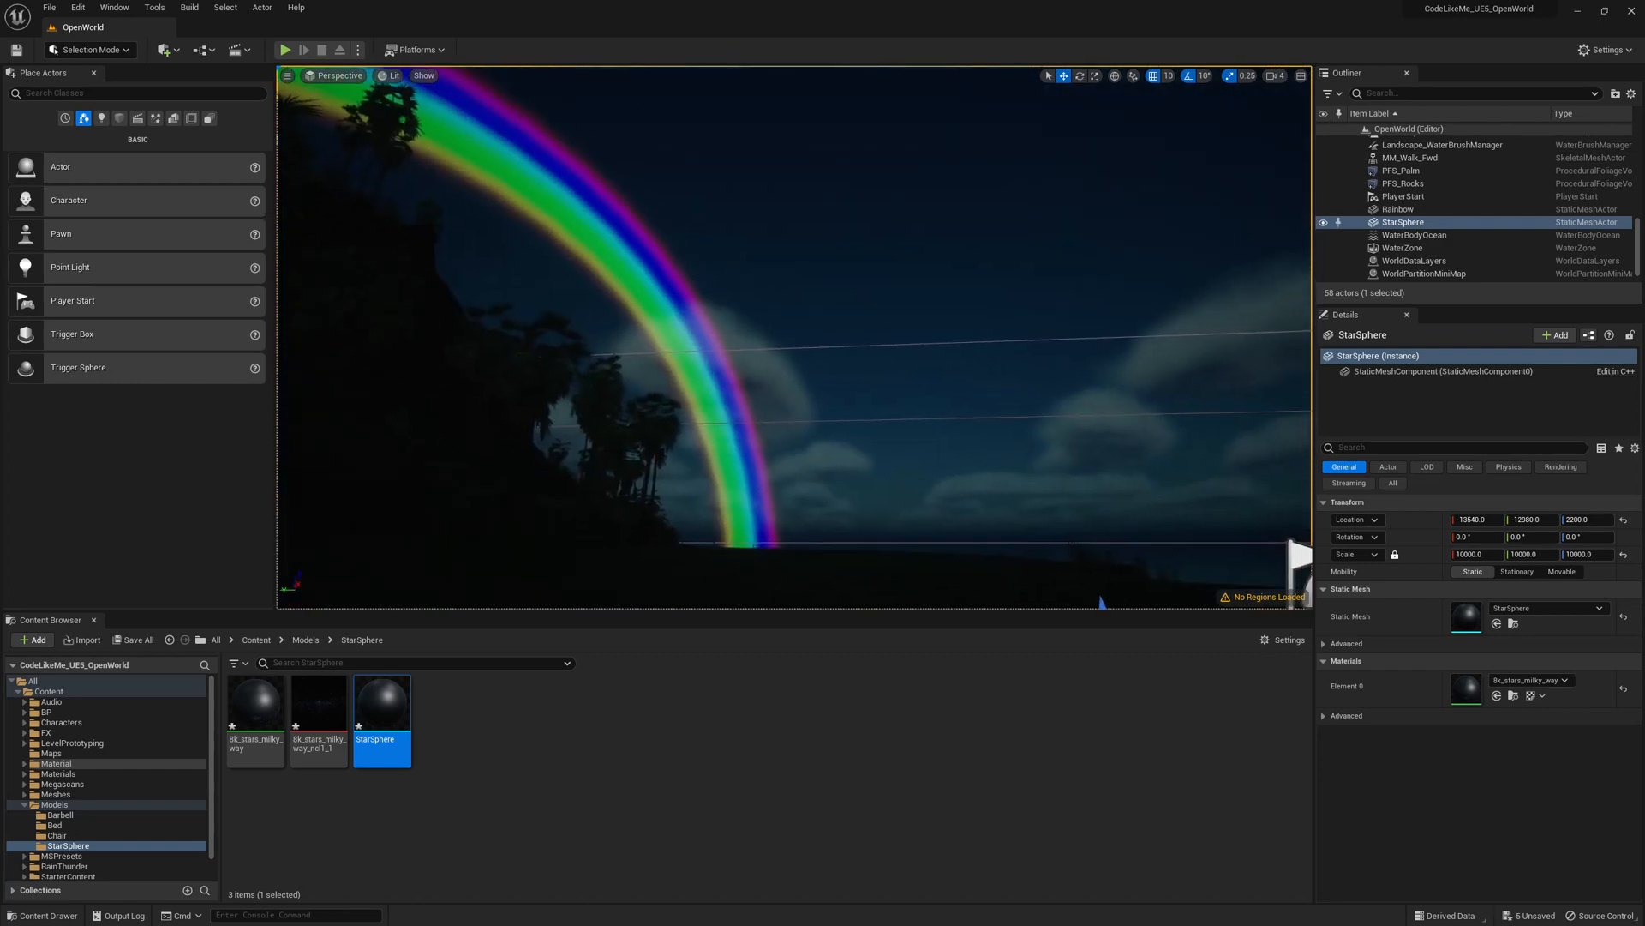
double_click(254, 700)
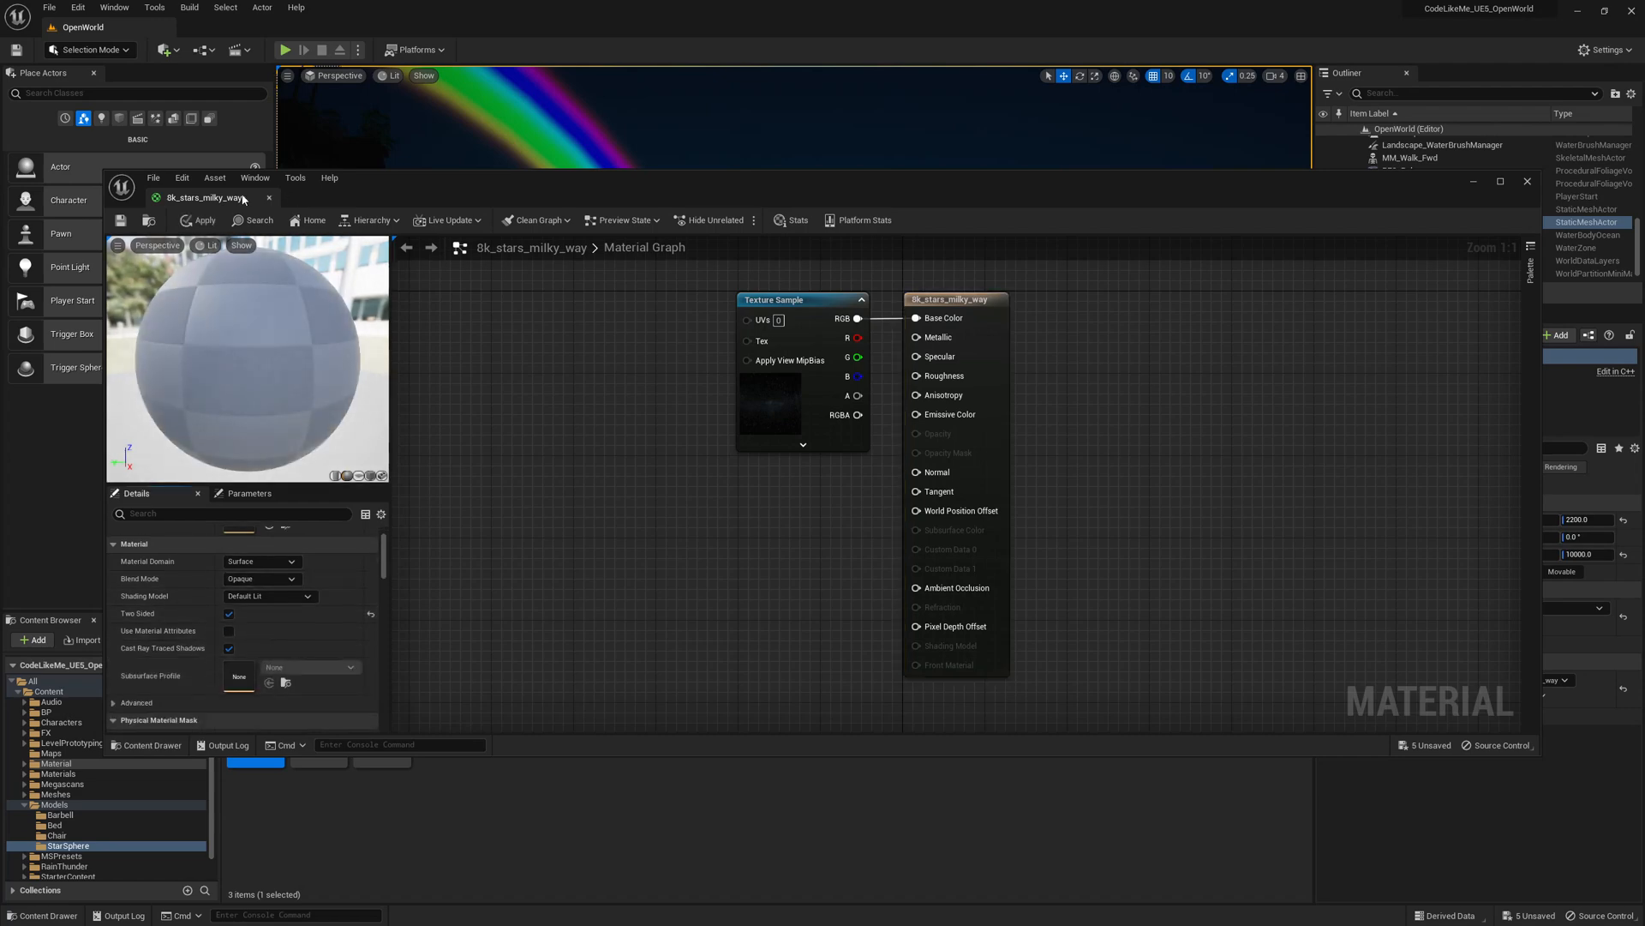
- Switch from the material editor back to the OpenWorld level tab
click(198, 220)
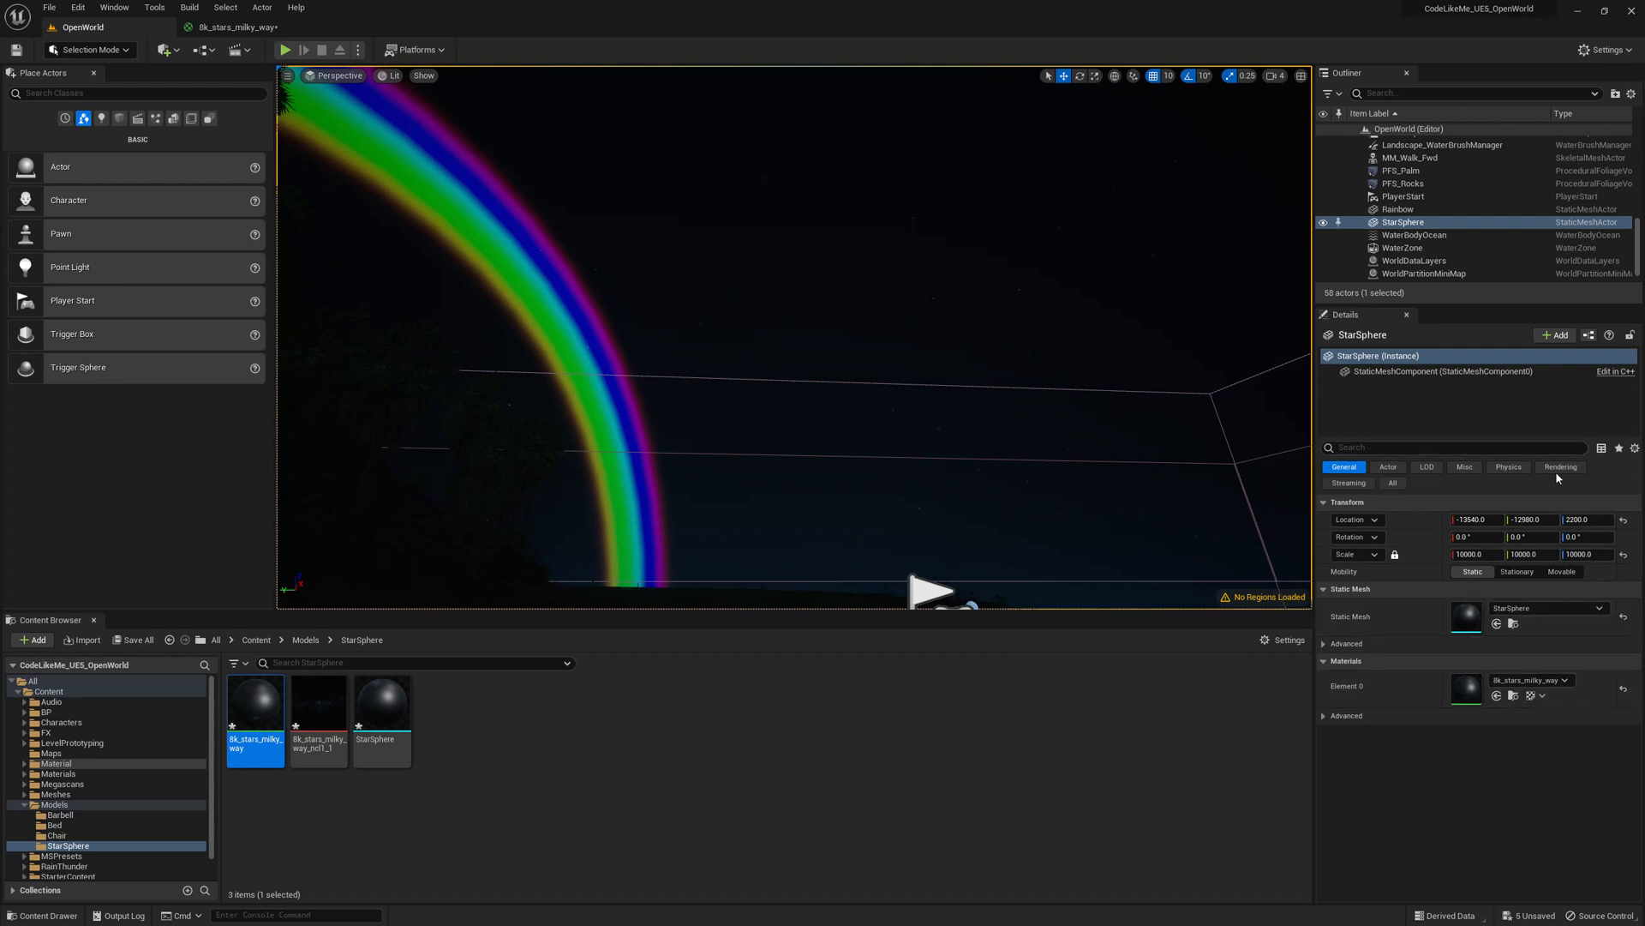
- Turn off Cast Shadow in the StarSphere's rendering settings
click(1561, 466)
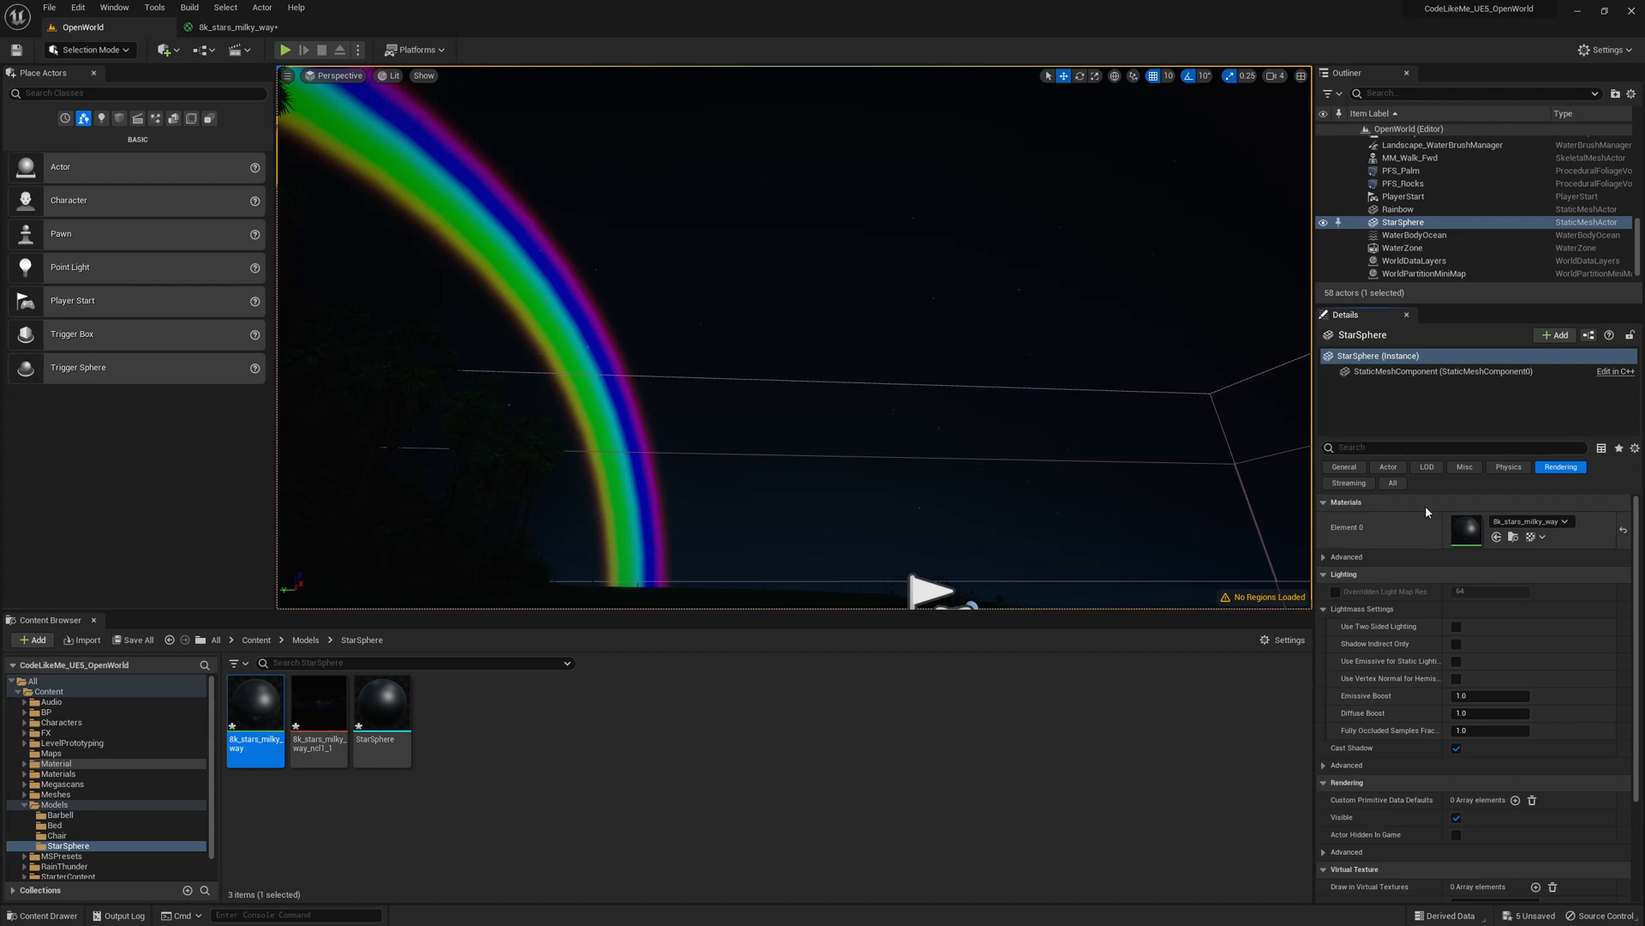
scroll(down, 3)
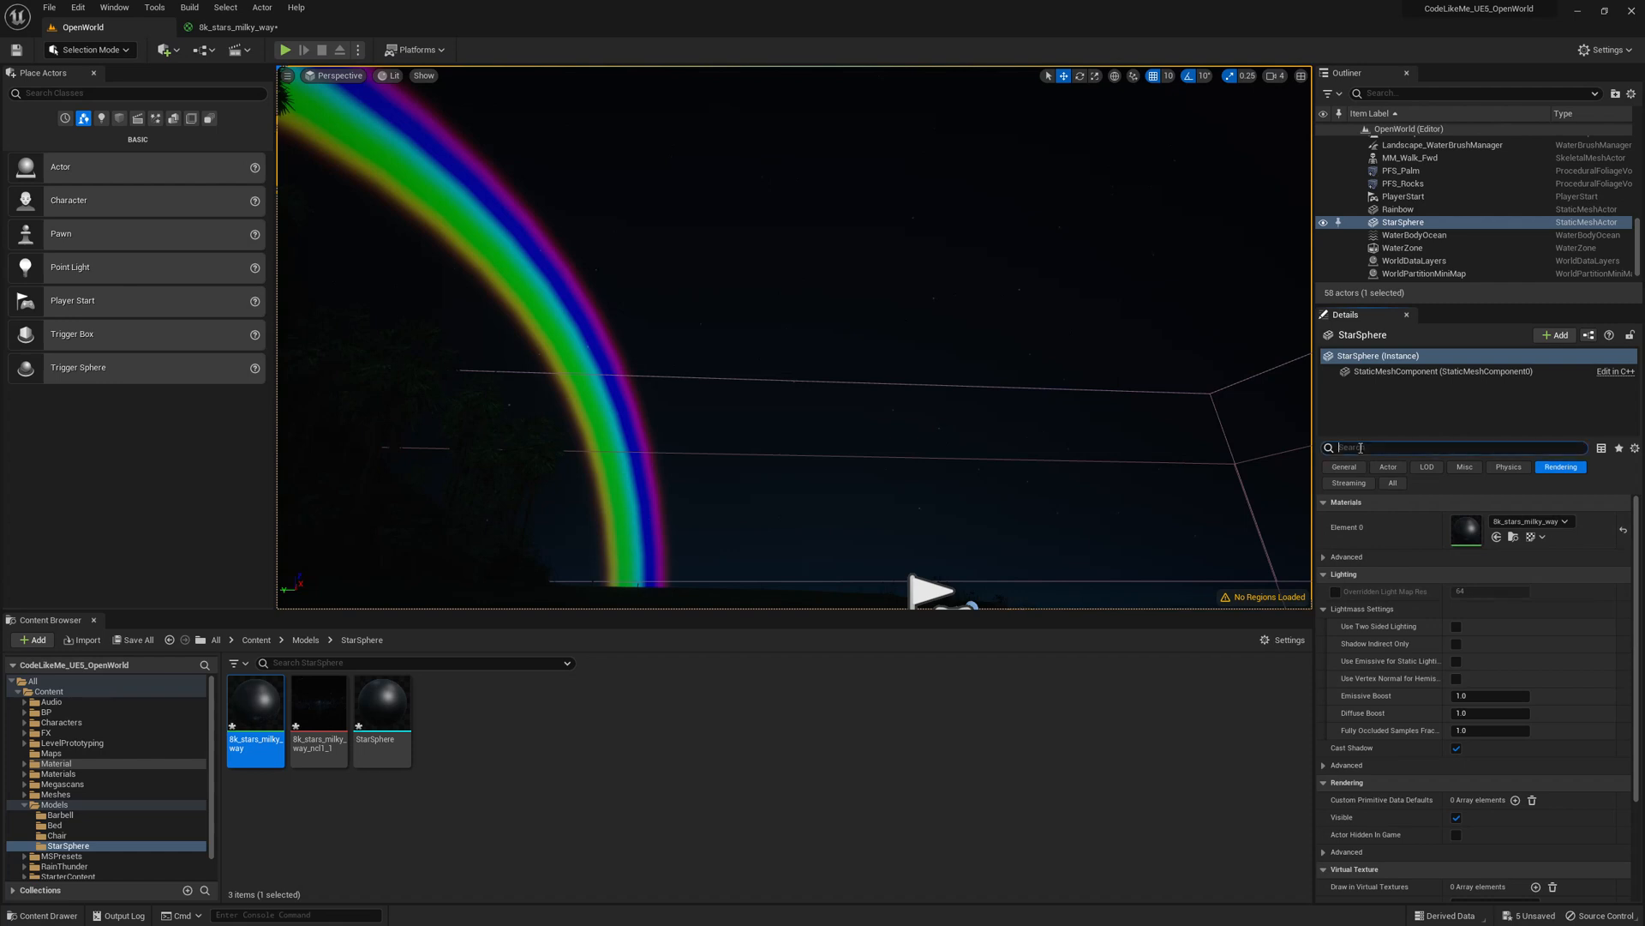
text(shad)
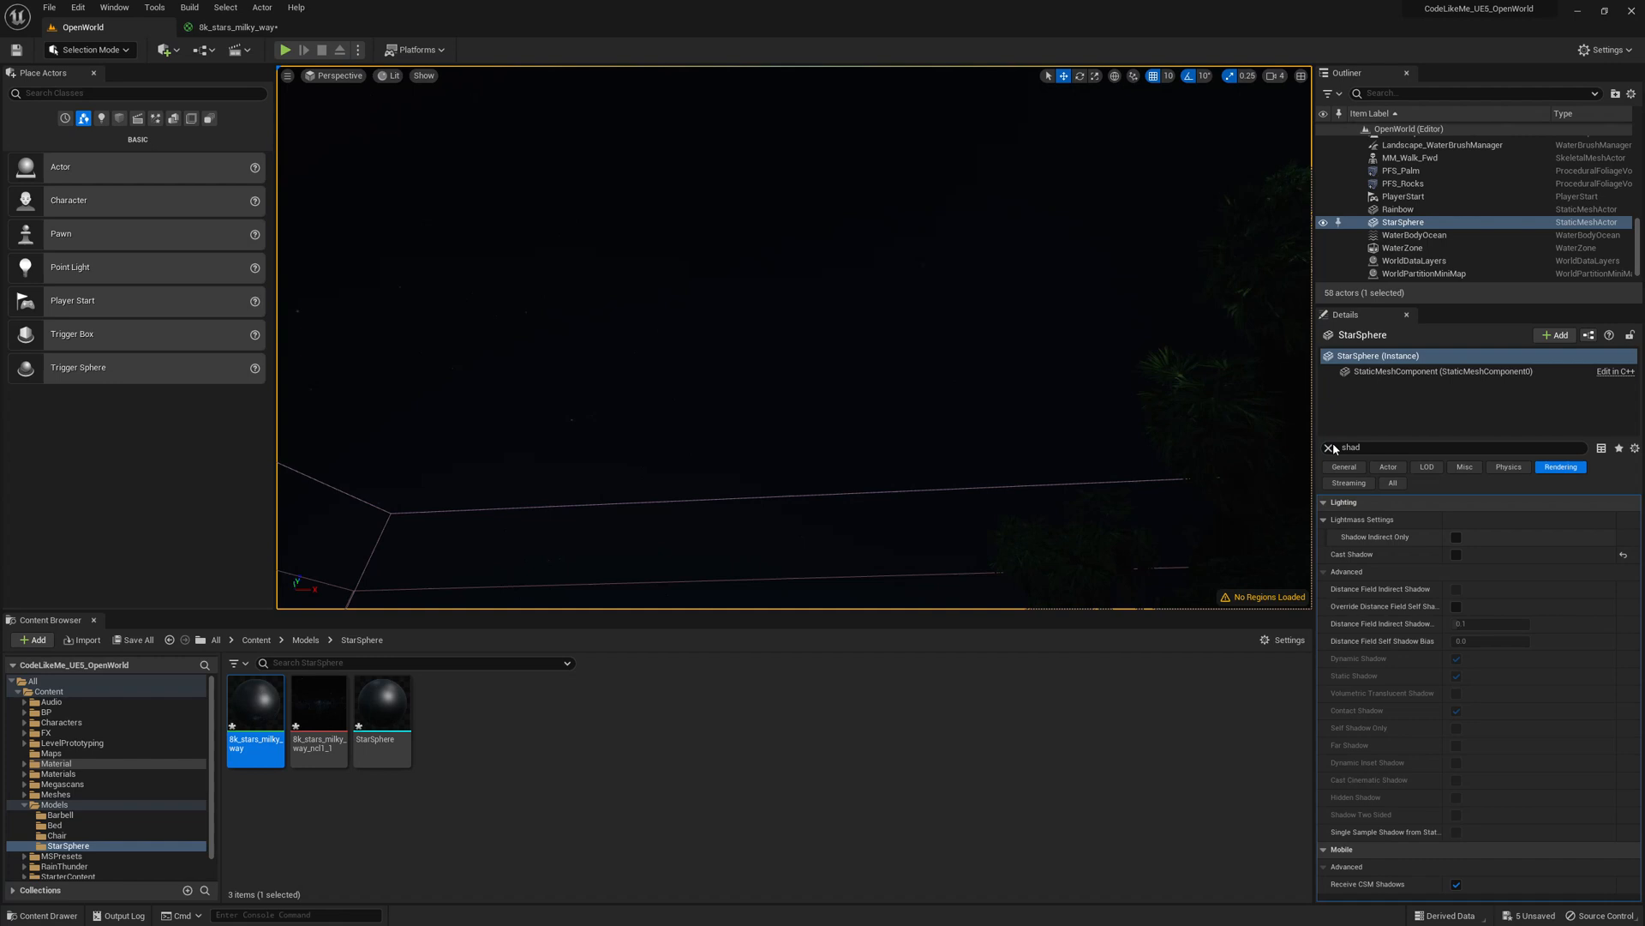
- Set the StarSphere's Collision Presets to NoCollision and reopen the star material
click(1508, 467)
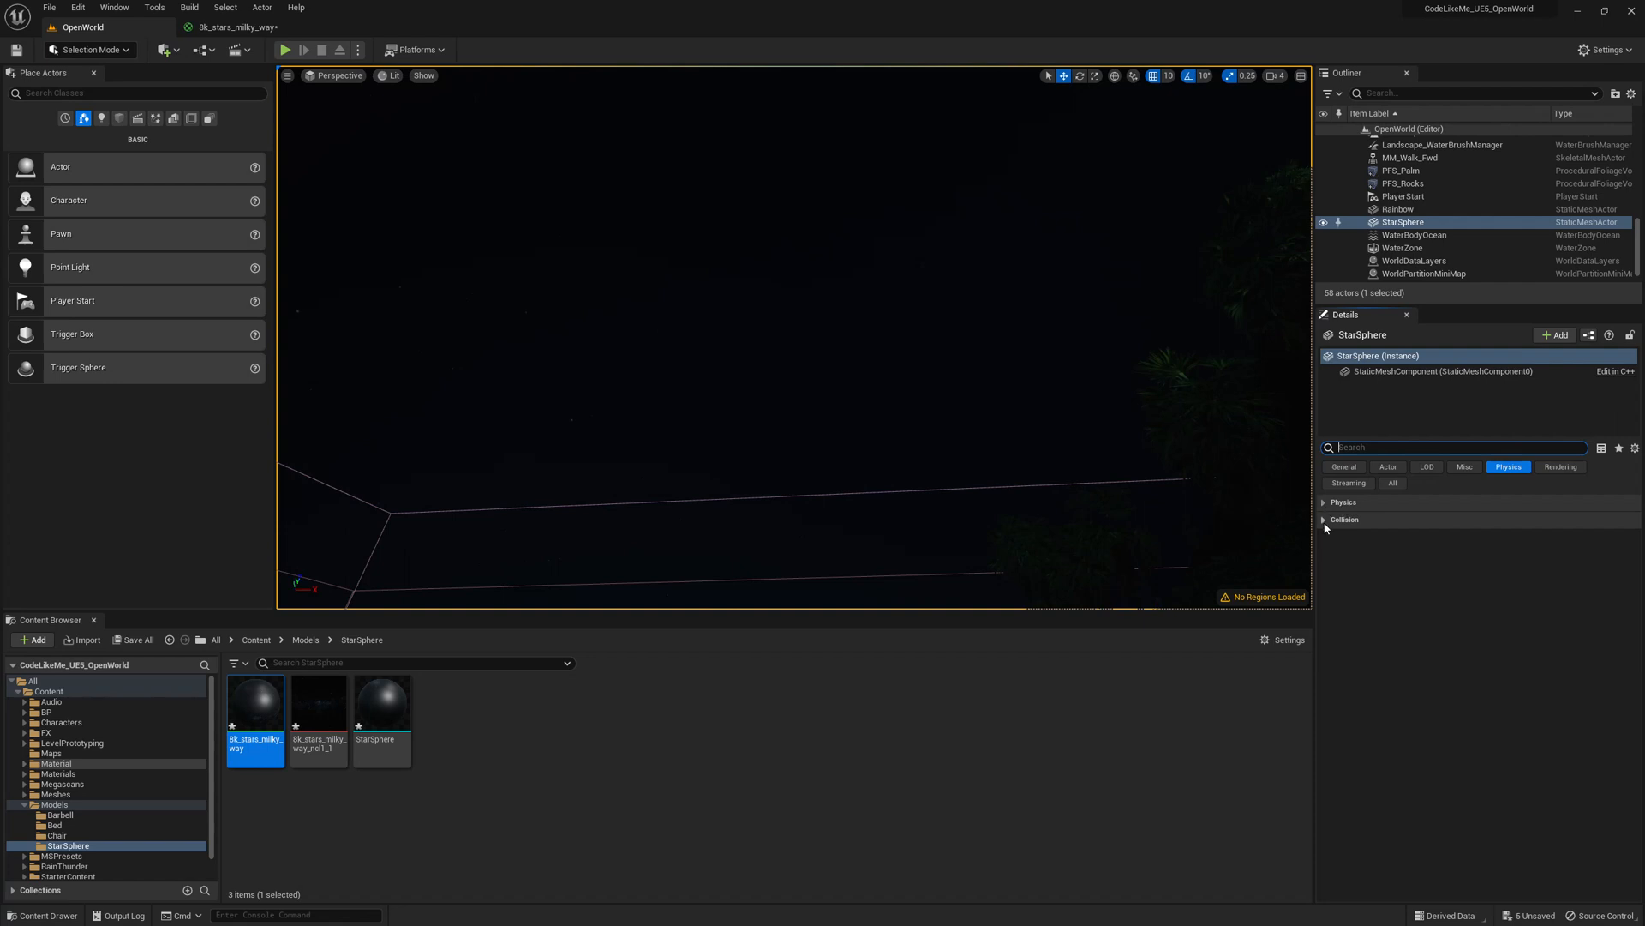
click(1487, 626)
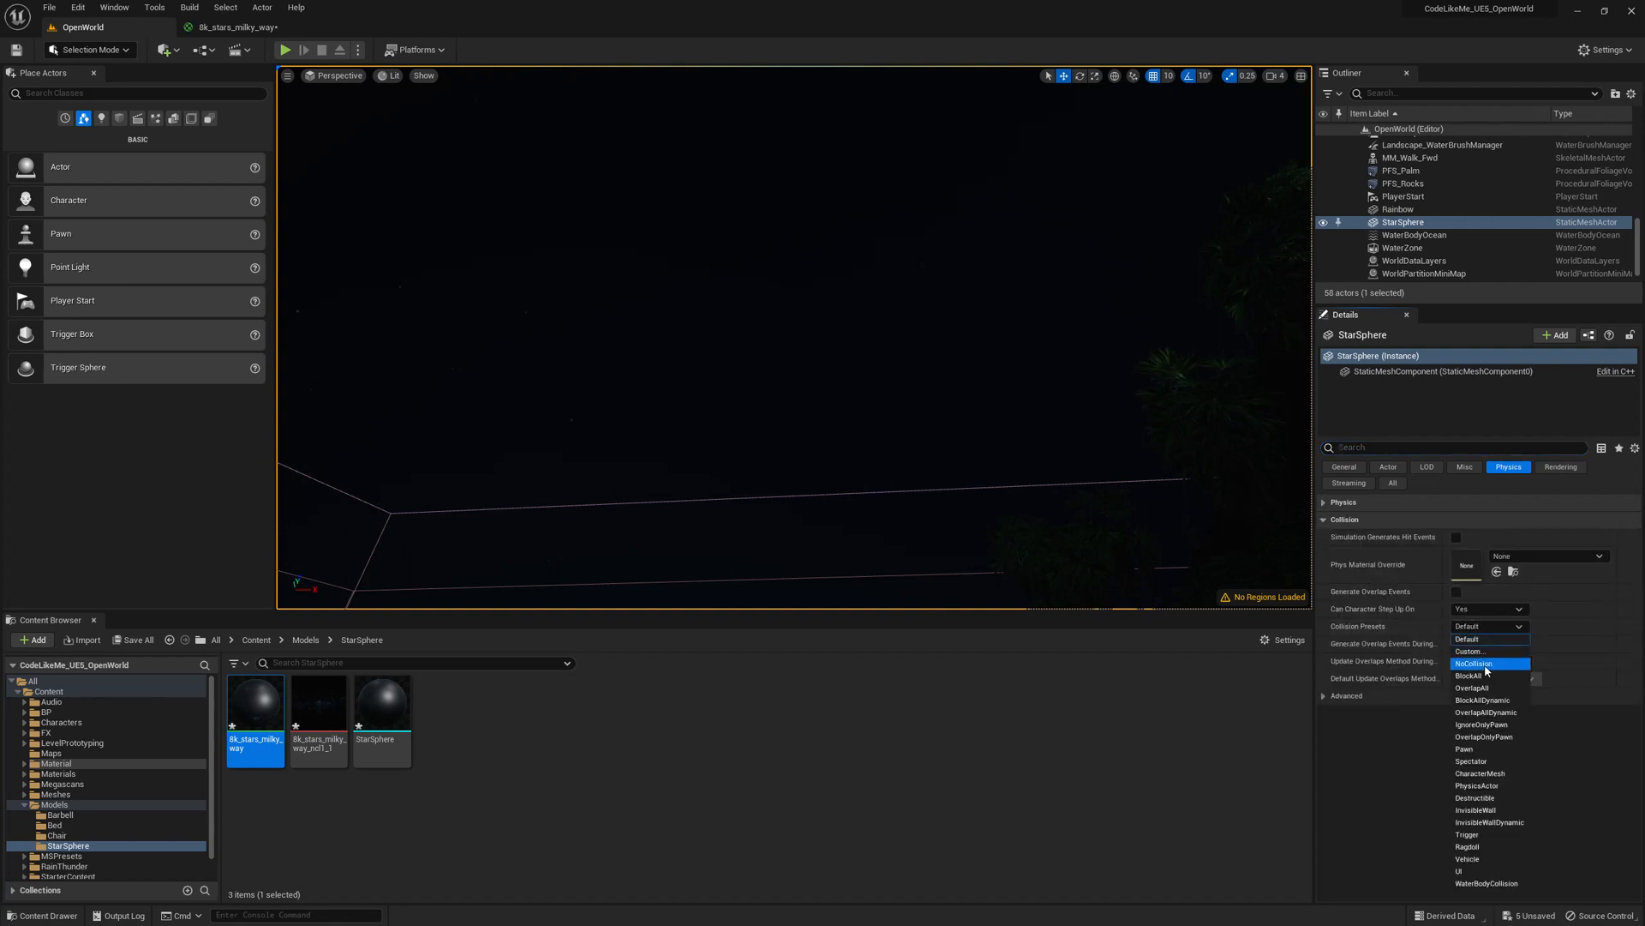
click(1472, 662)
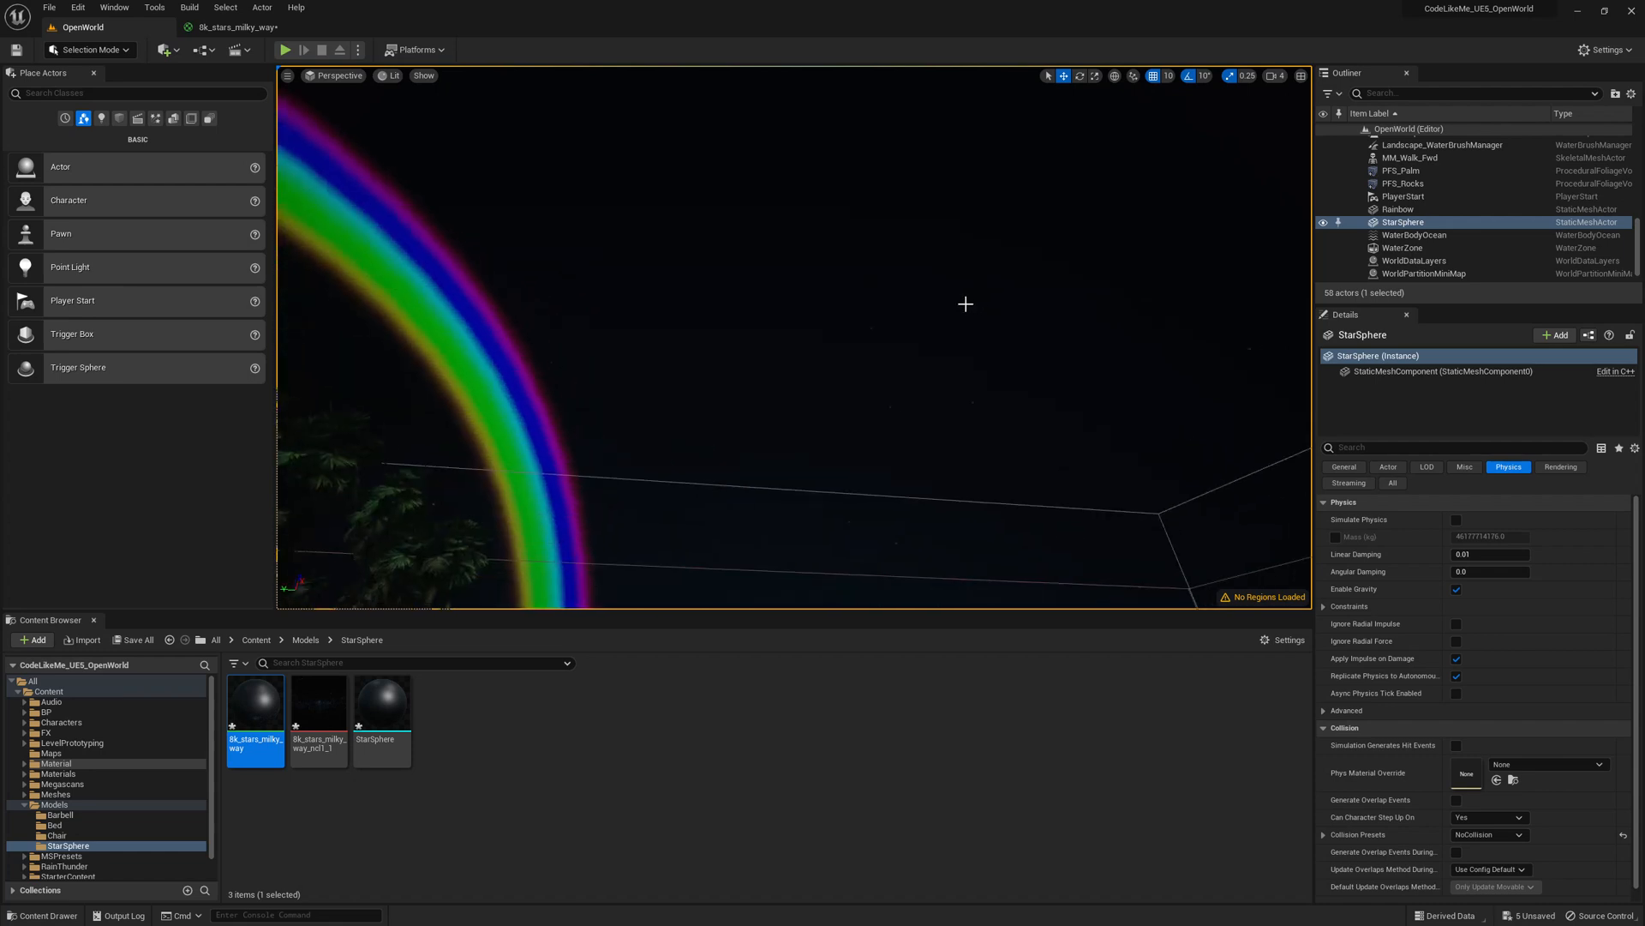
mouse_move(254, 701)
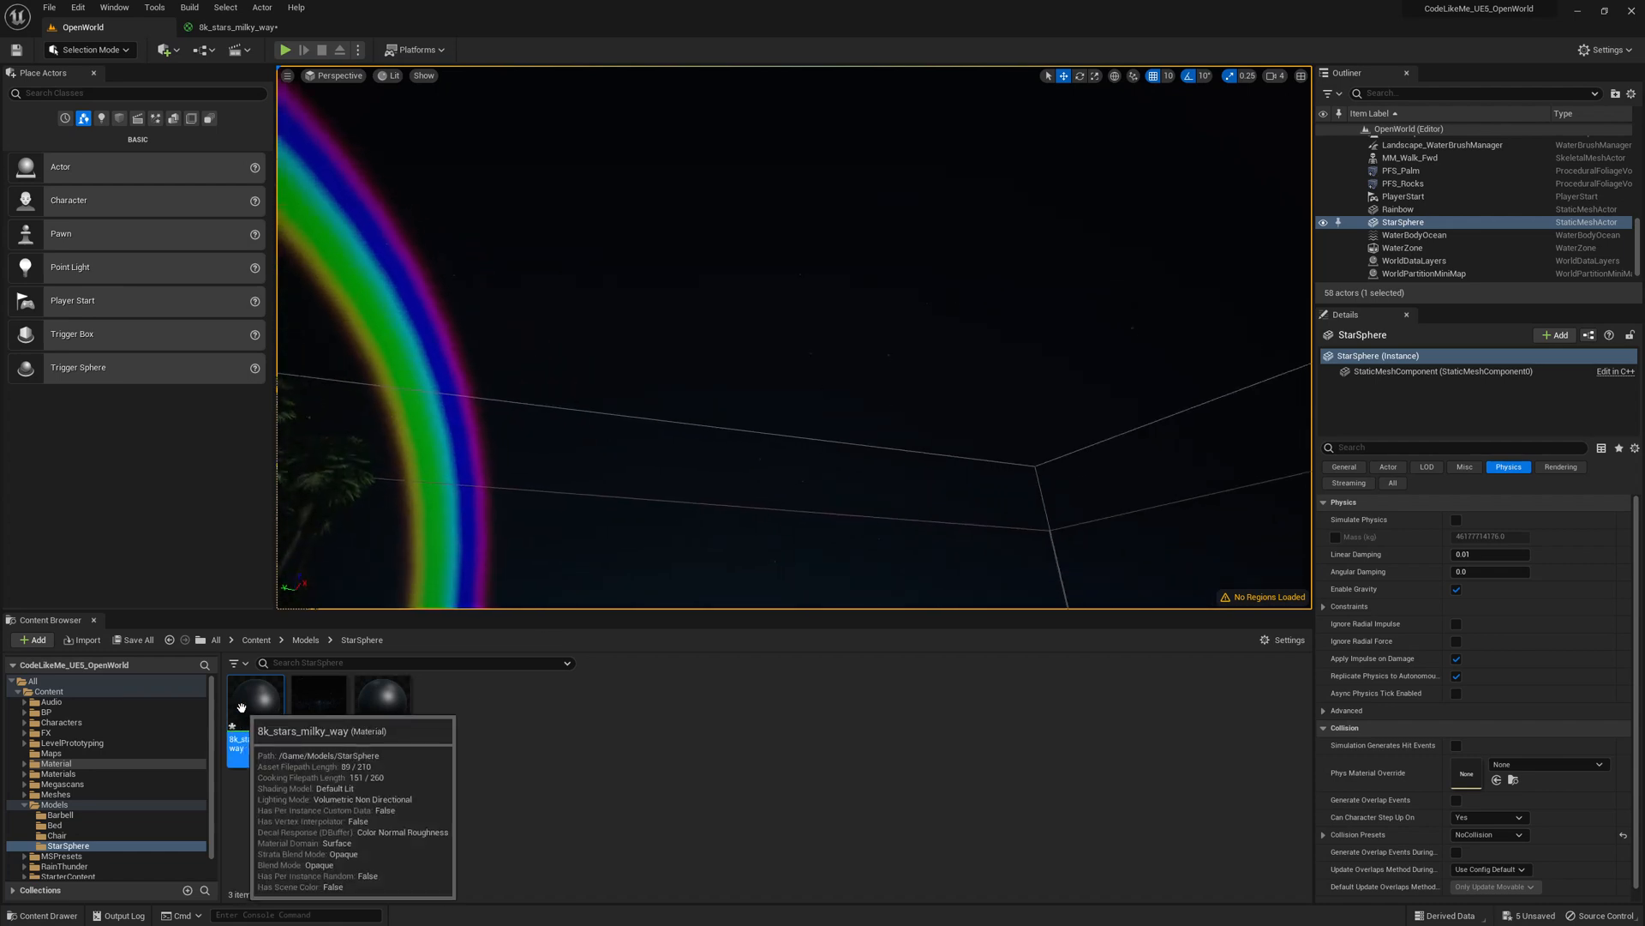
click(254, 701)
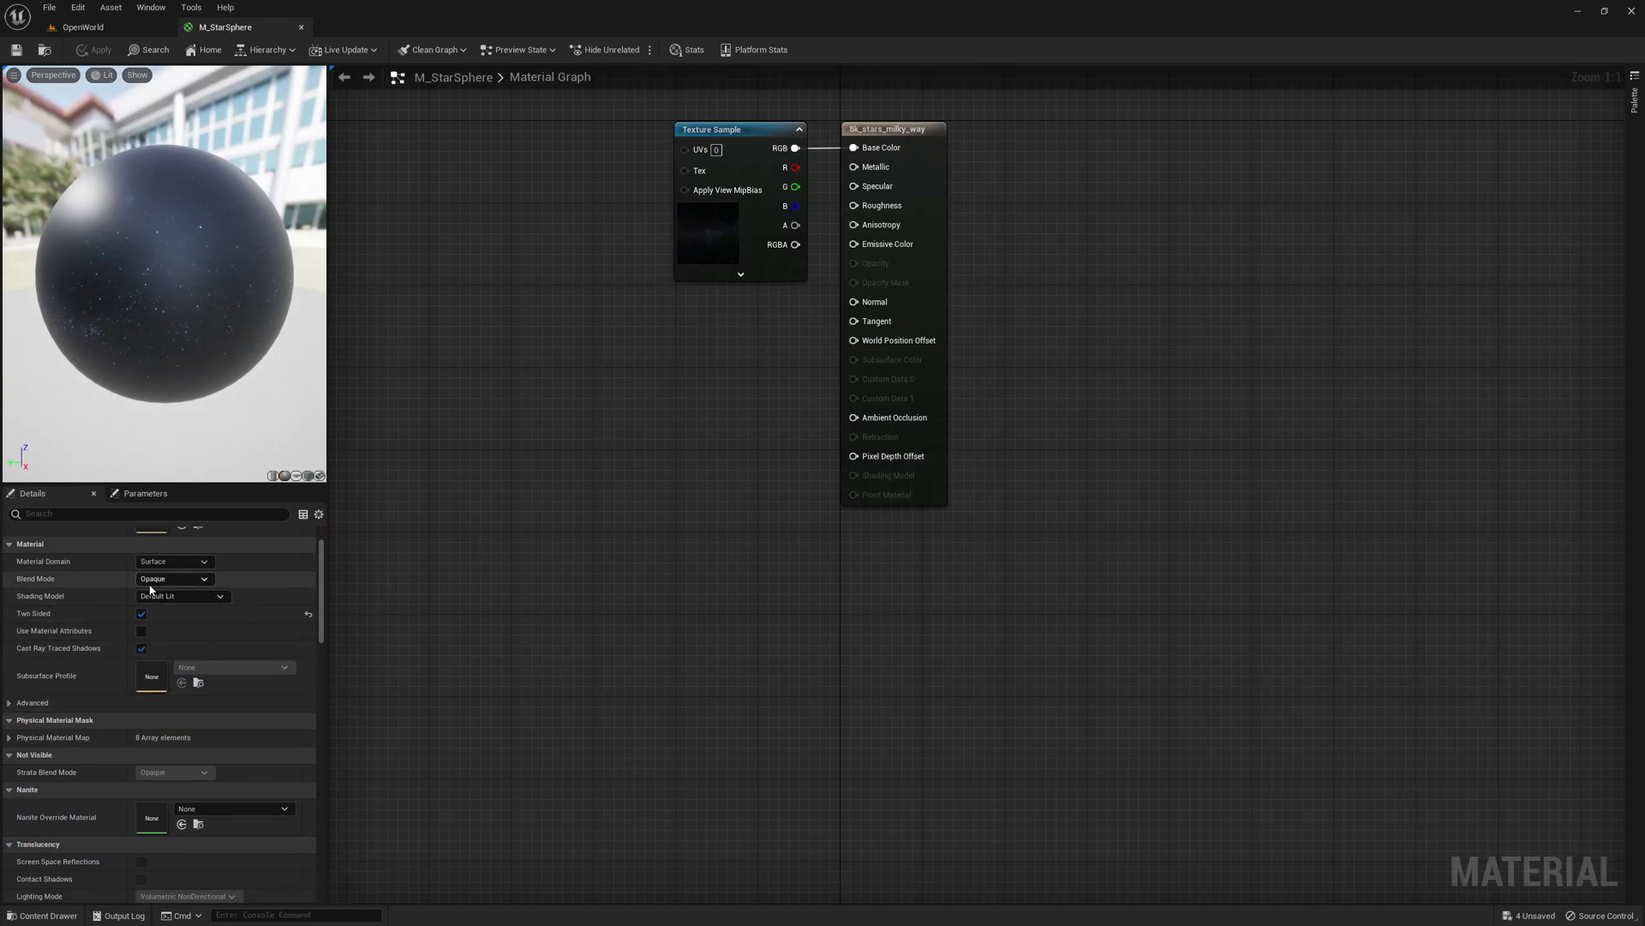
- Change the star material's Blend Mode
click(173, 579)
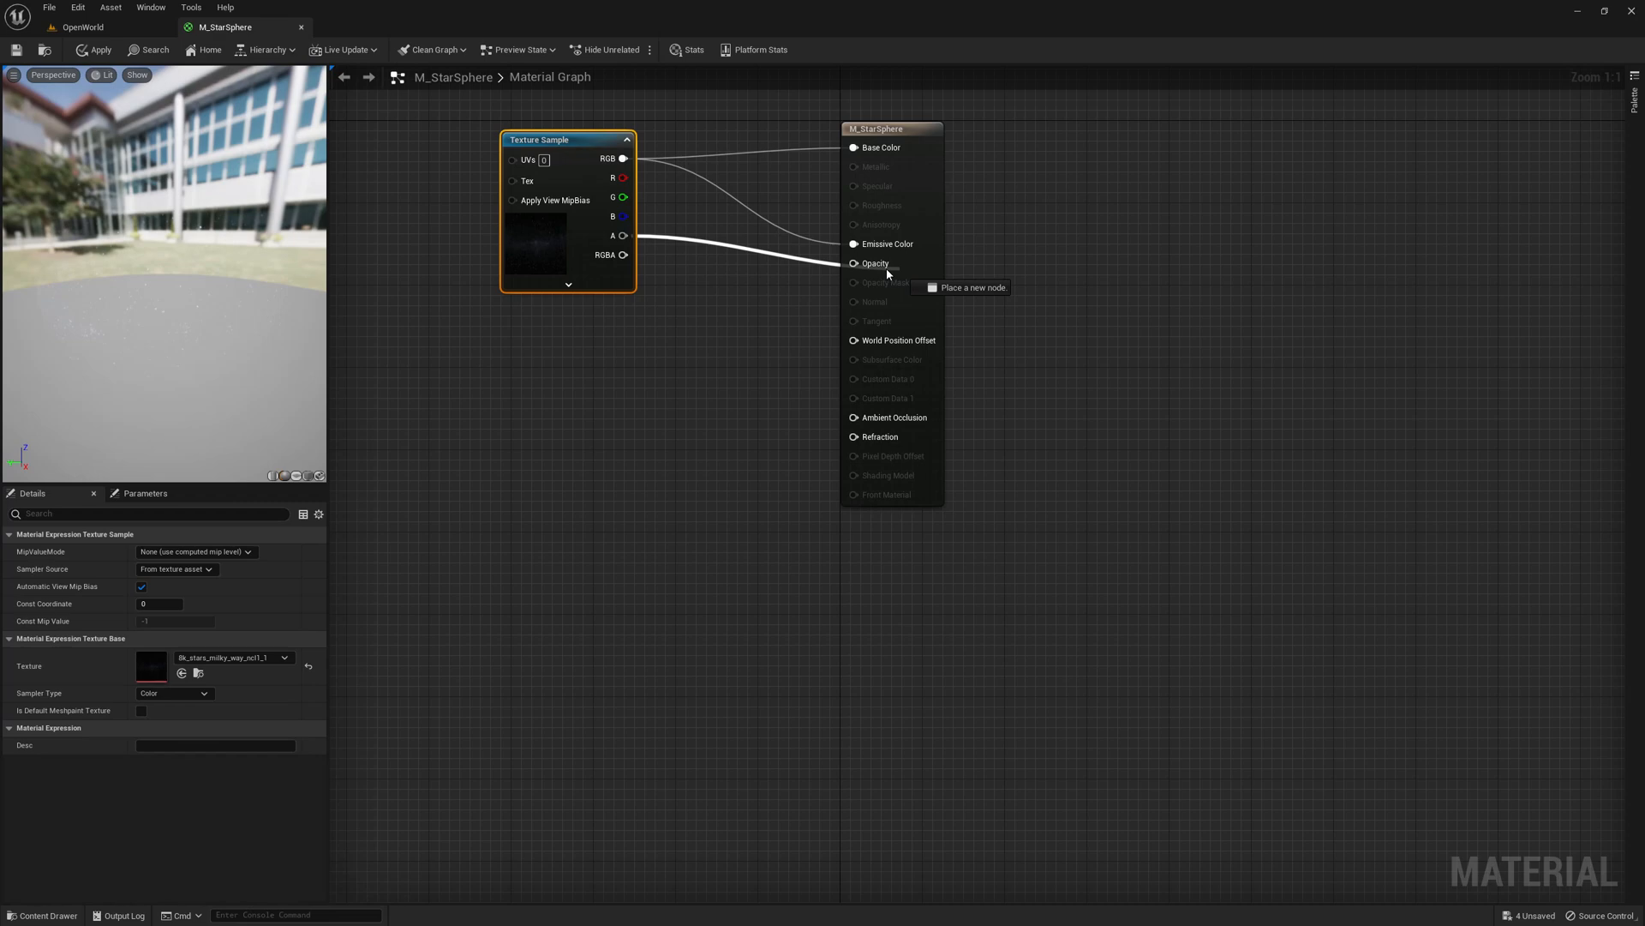
mouse_move(92, 50)
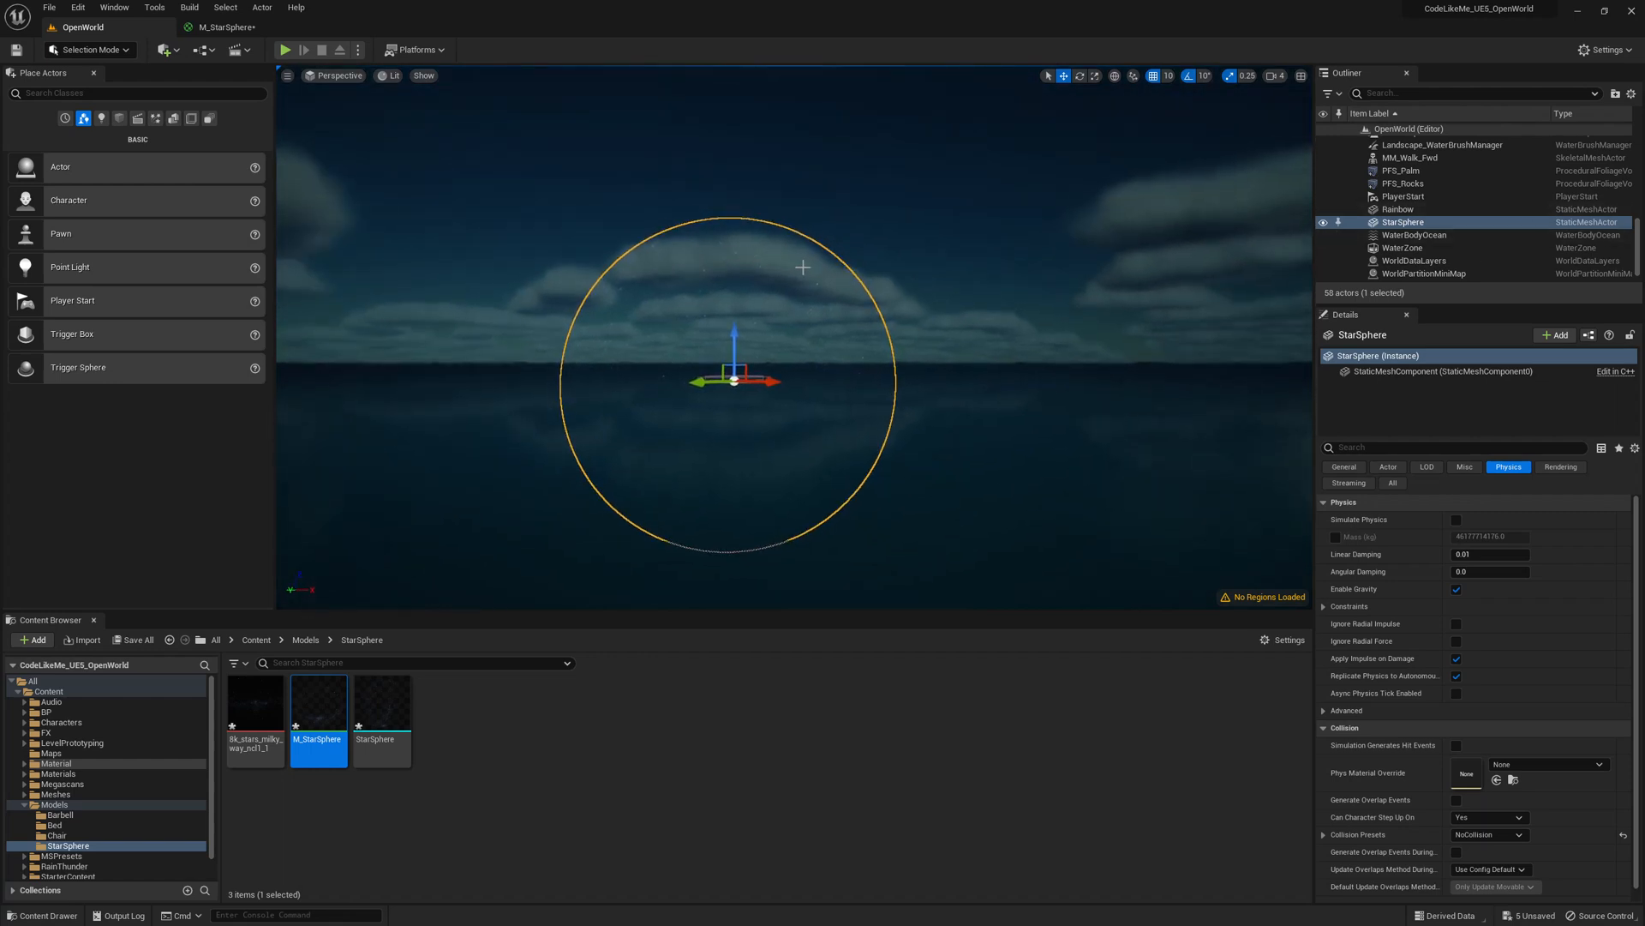
- Select StarSphere, set its scale to 1000000, and play to check the sky
click(1265, 76)
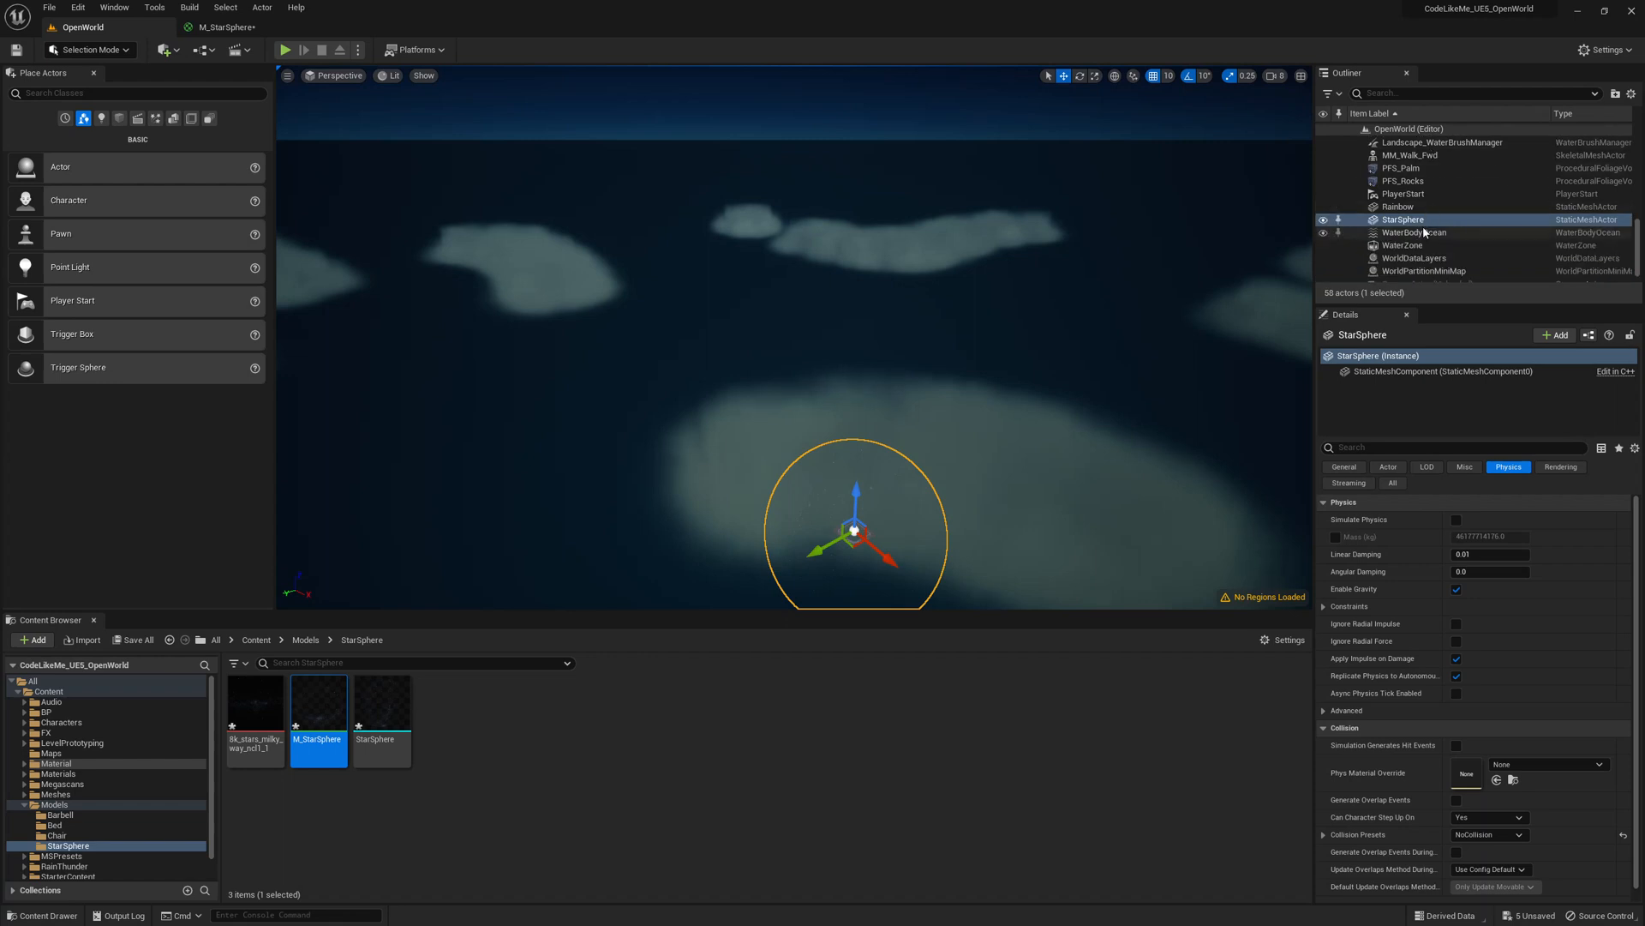
click(1343, 466)
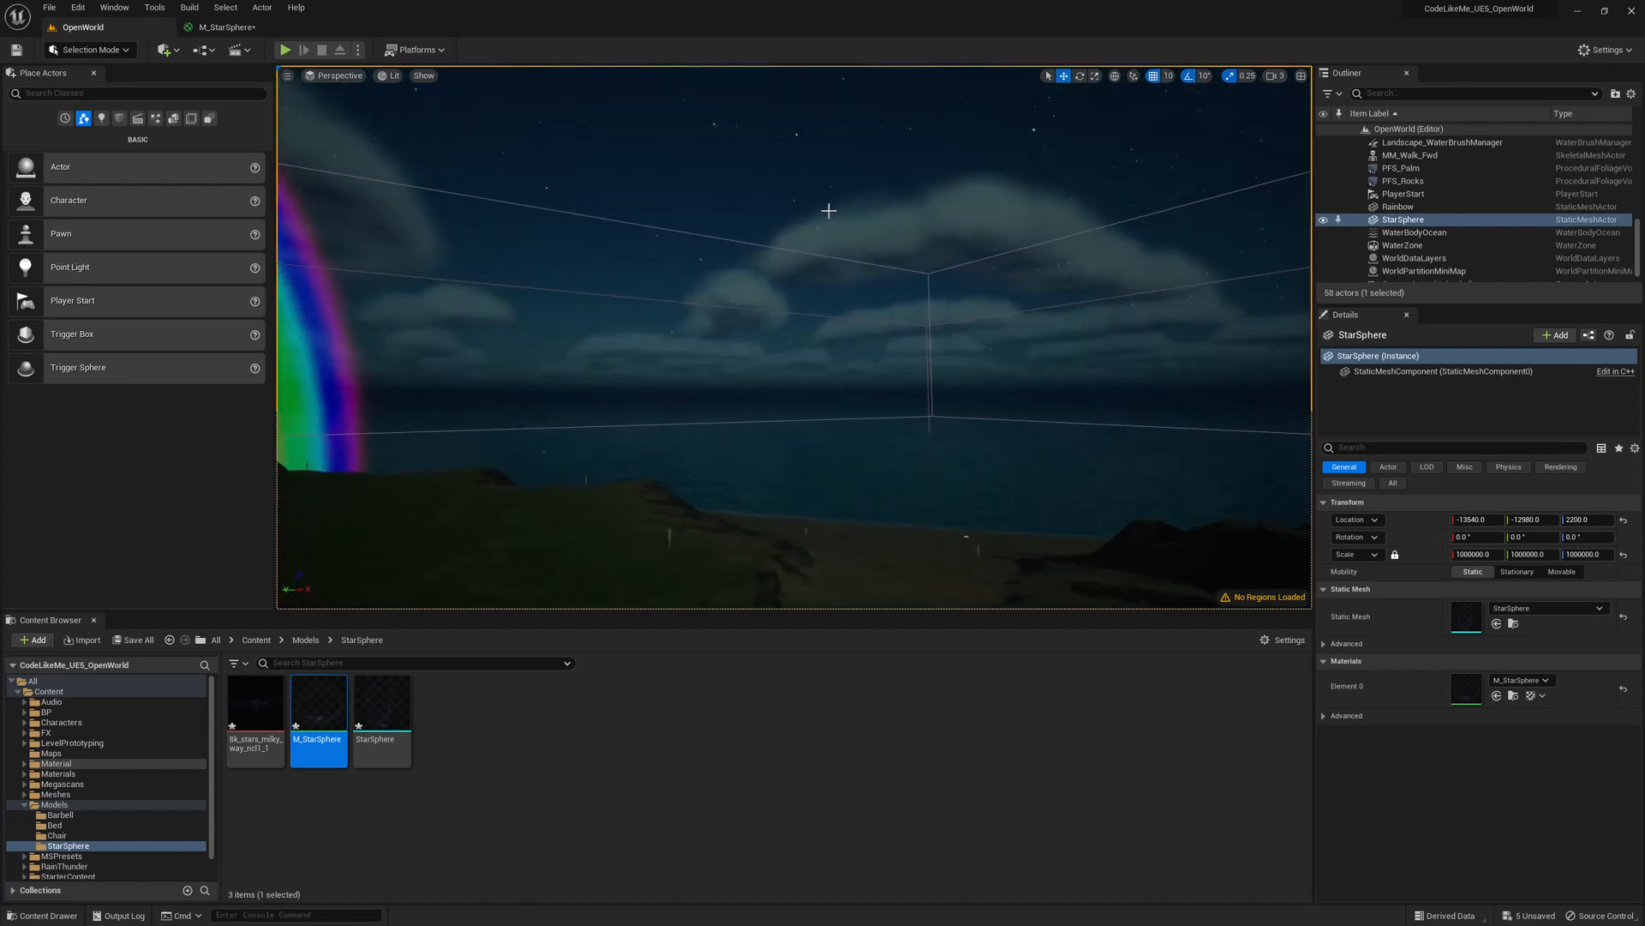
click(285, 50)
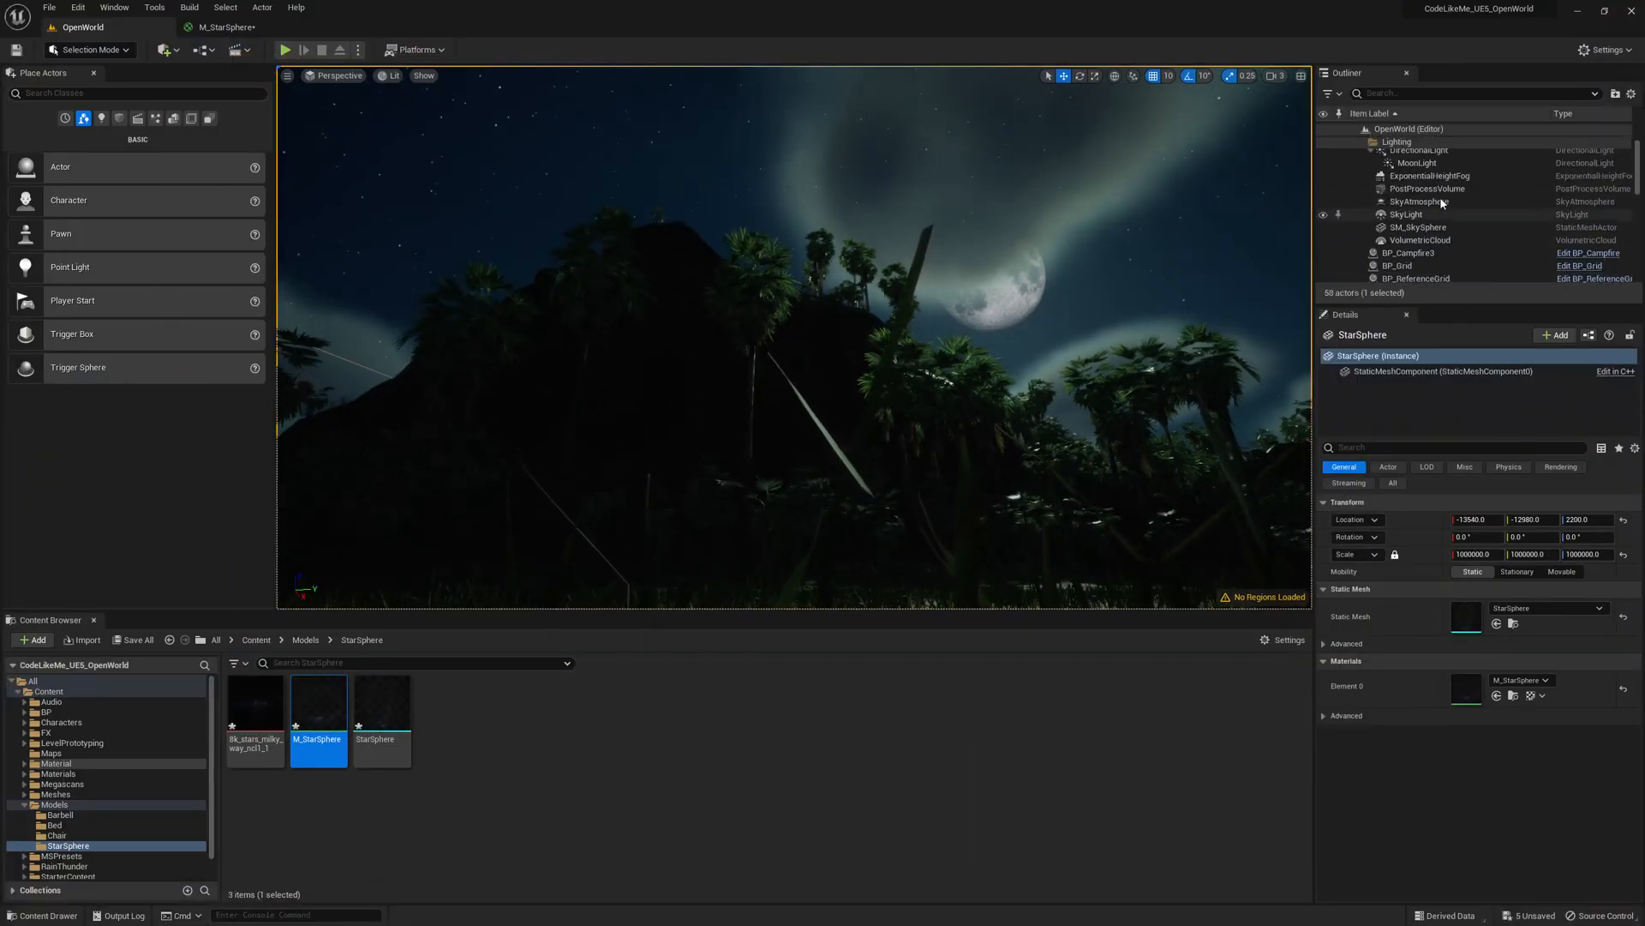
- Set BP_TimeOfDay's Time to 1.0 and preview the night in play mode
click(1417, 165)
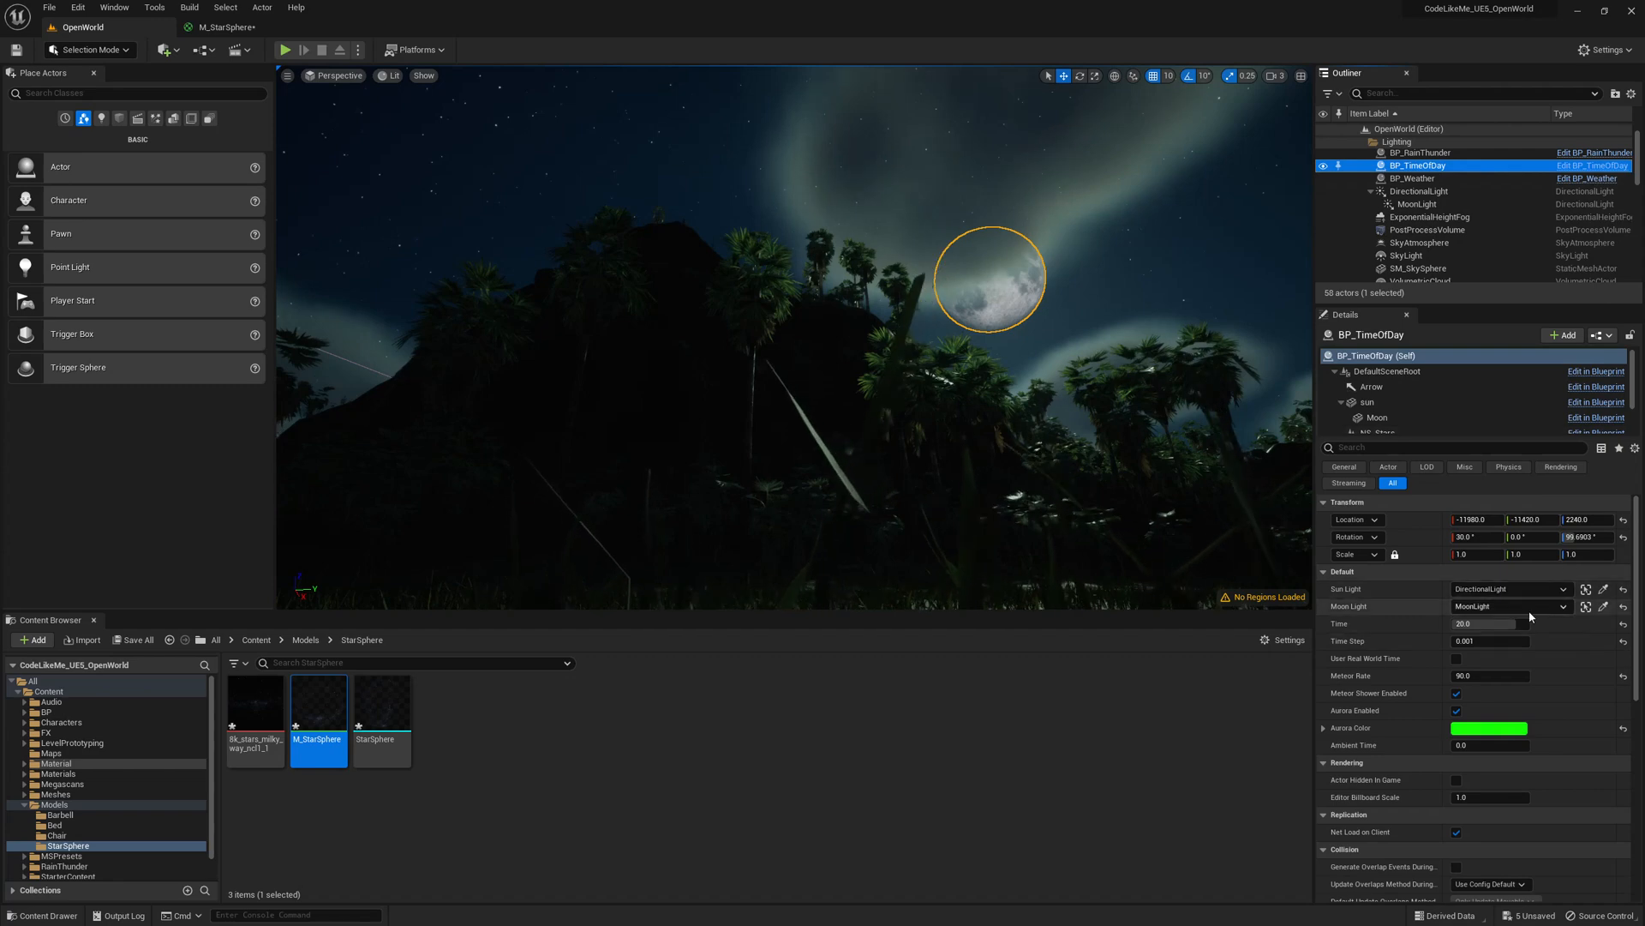
triple_click(1490, 623)
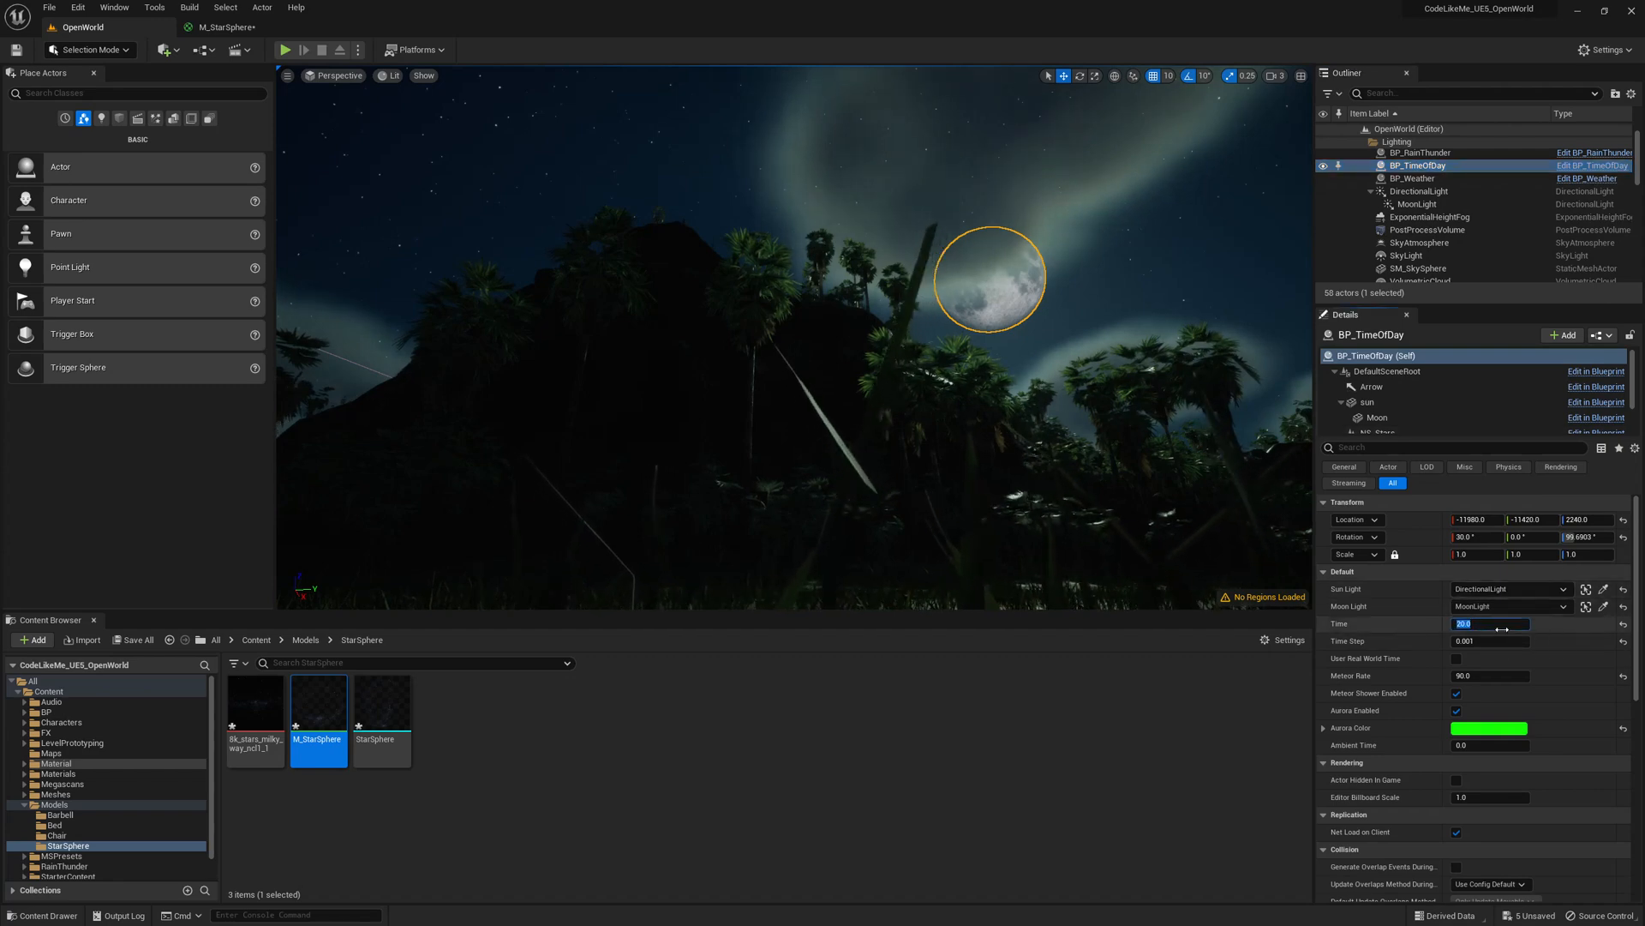
text(1.0)
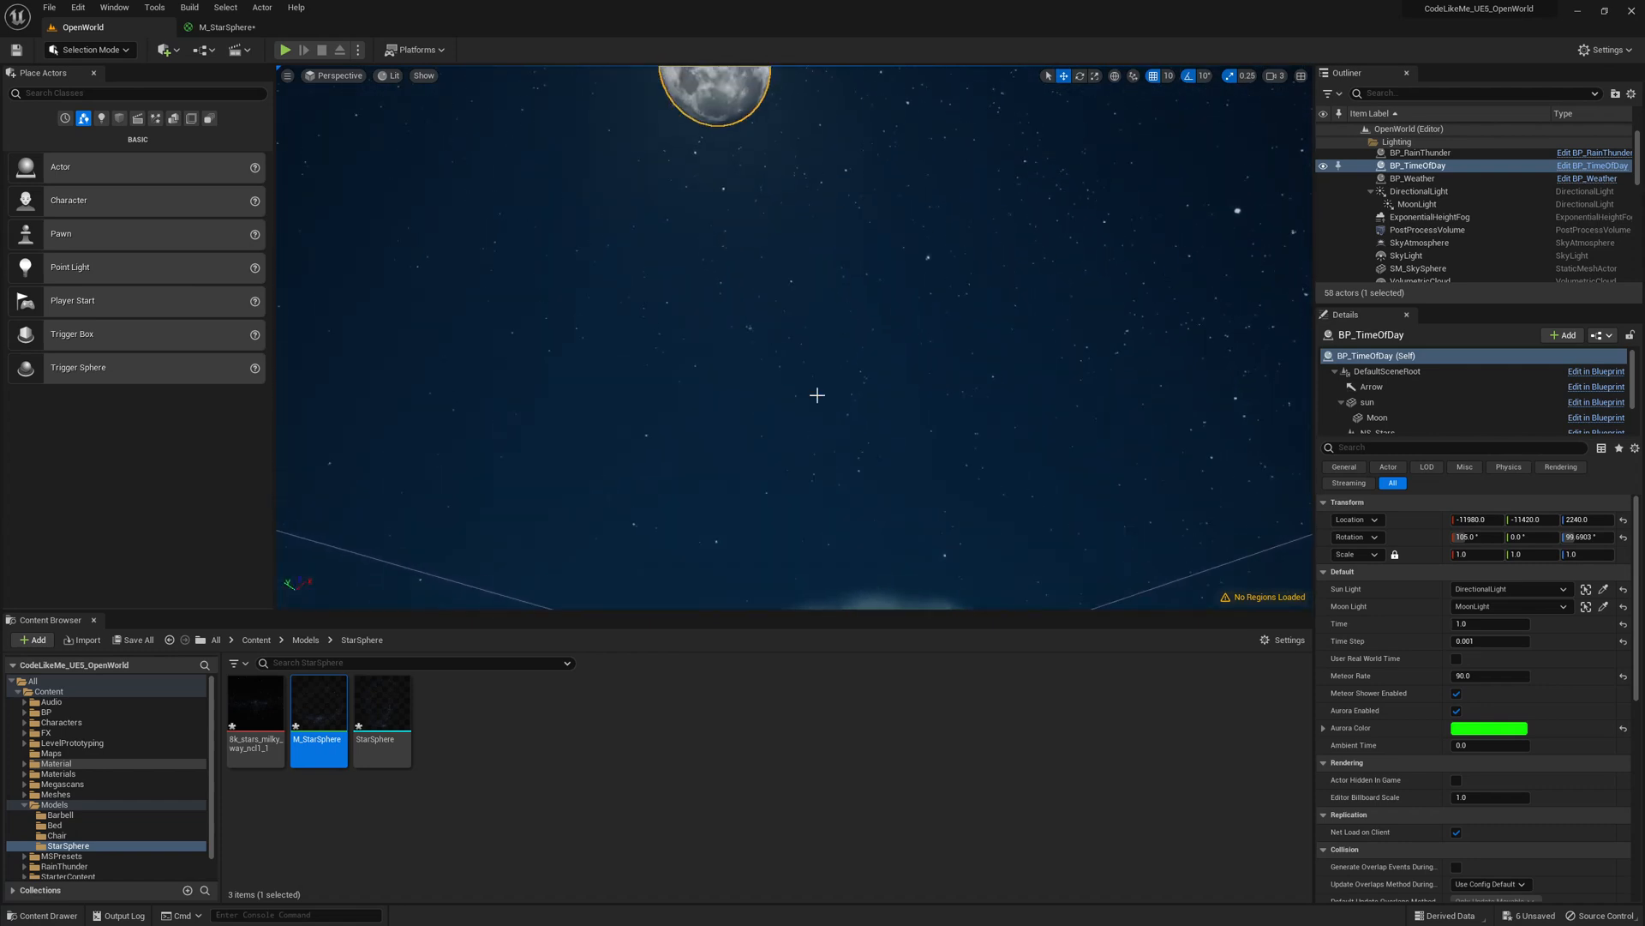
click(285, 50)
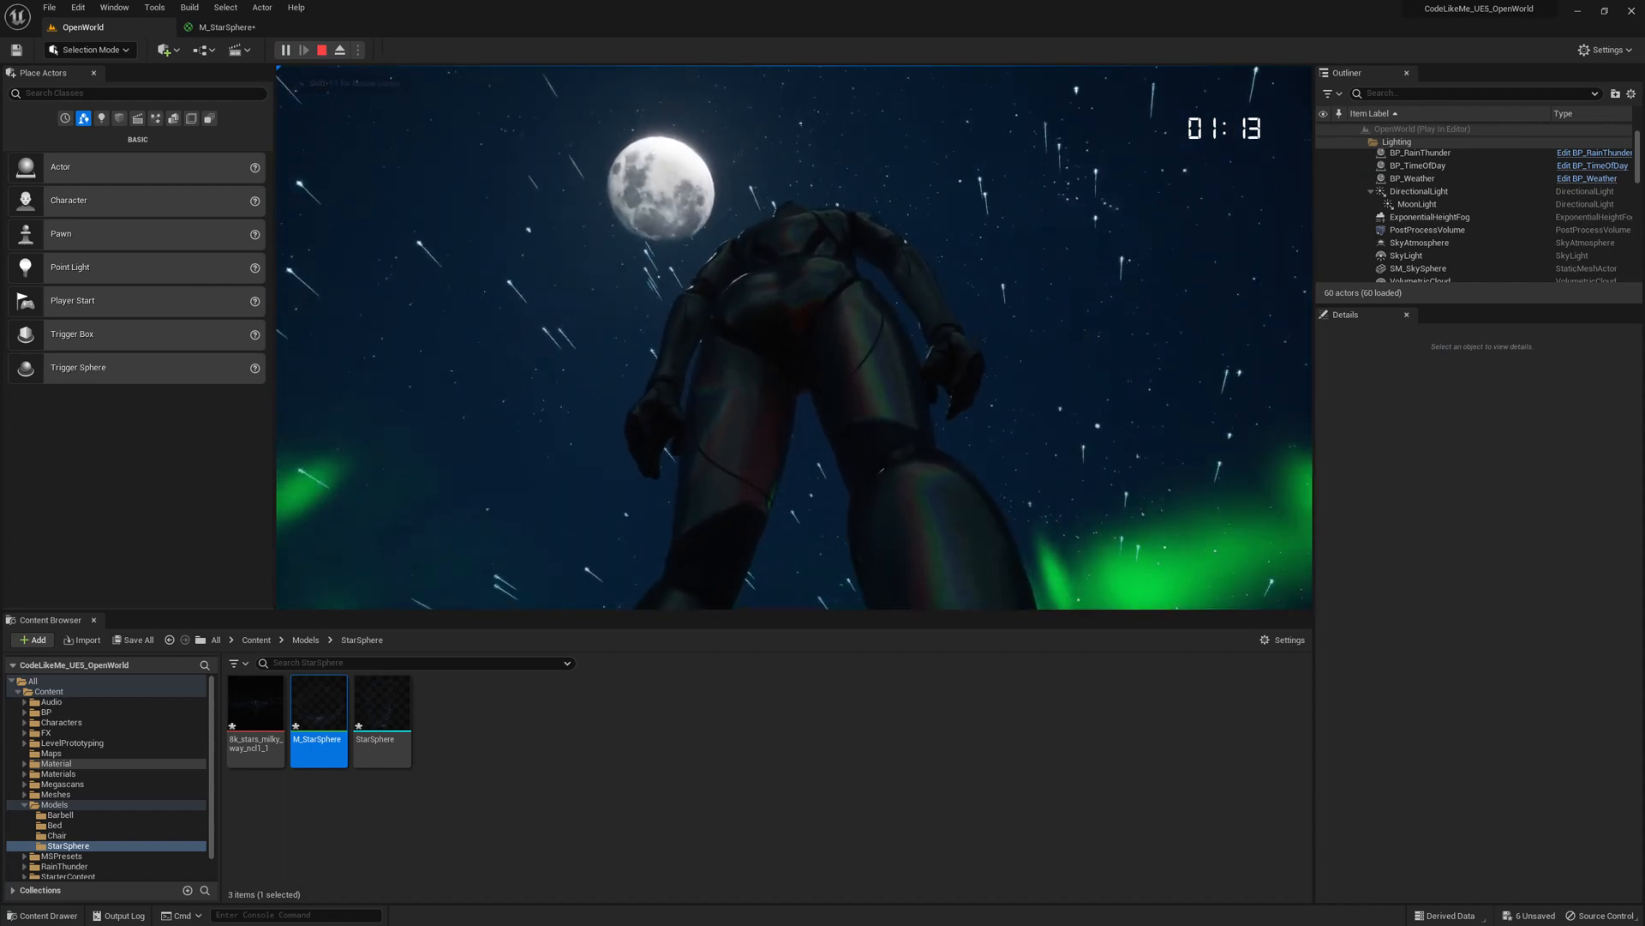
click(321, 50)
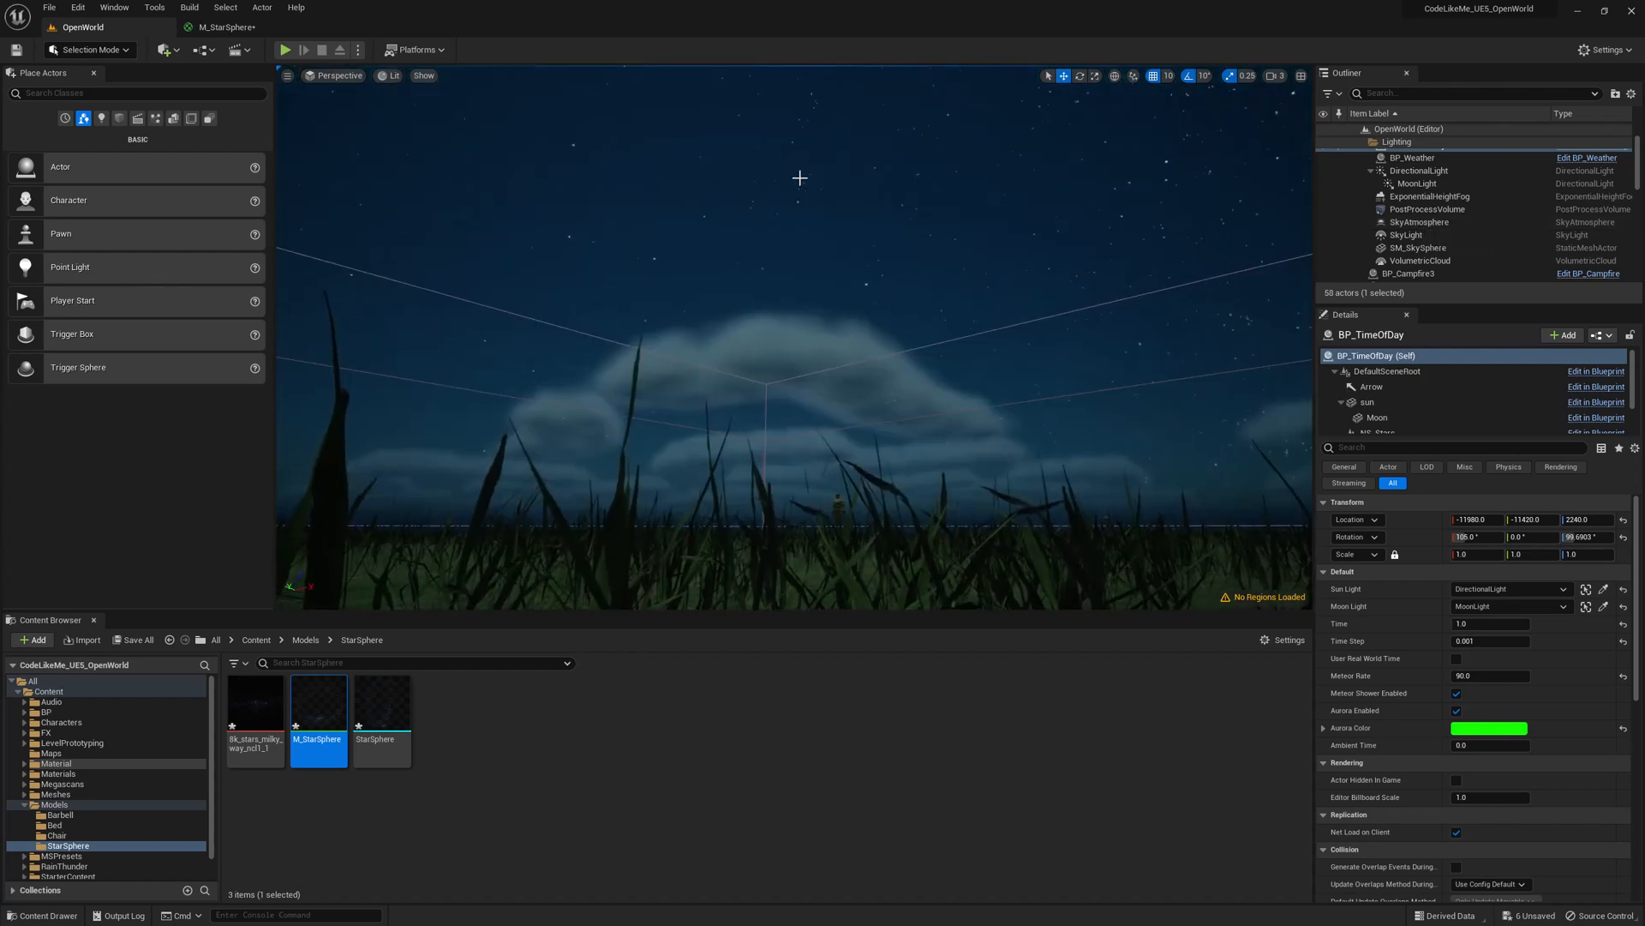
- Filter the Outliner by 'star' and delete the selected actor
click(1419, 248)
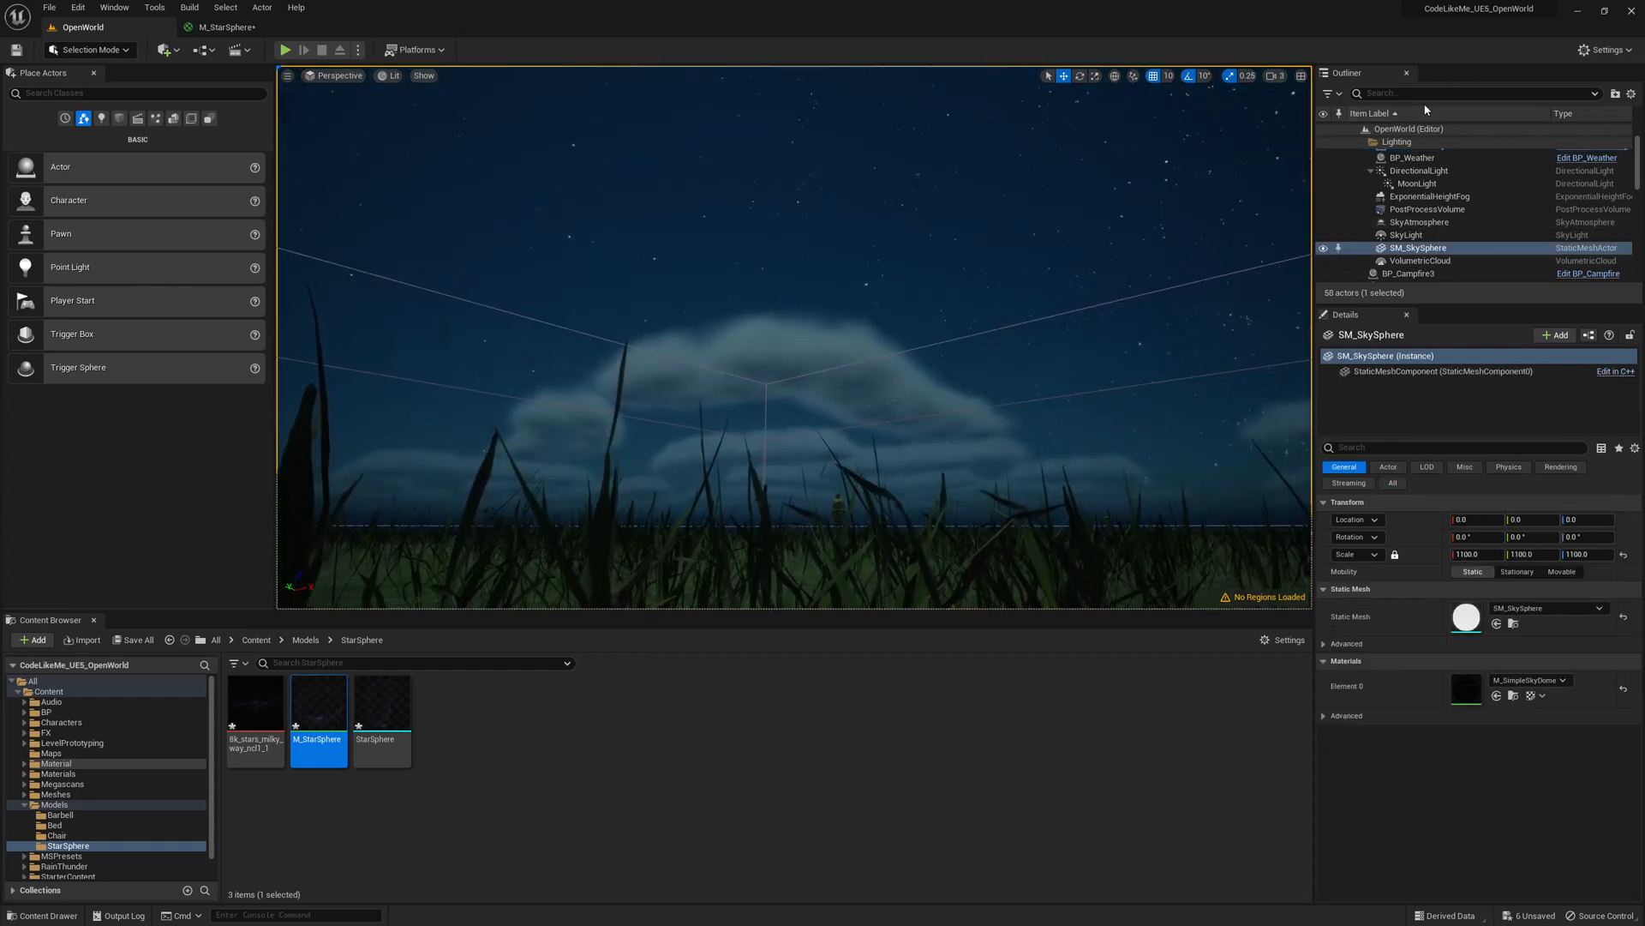
text(s)
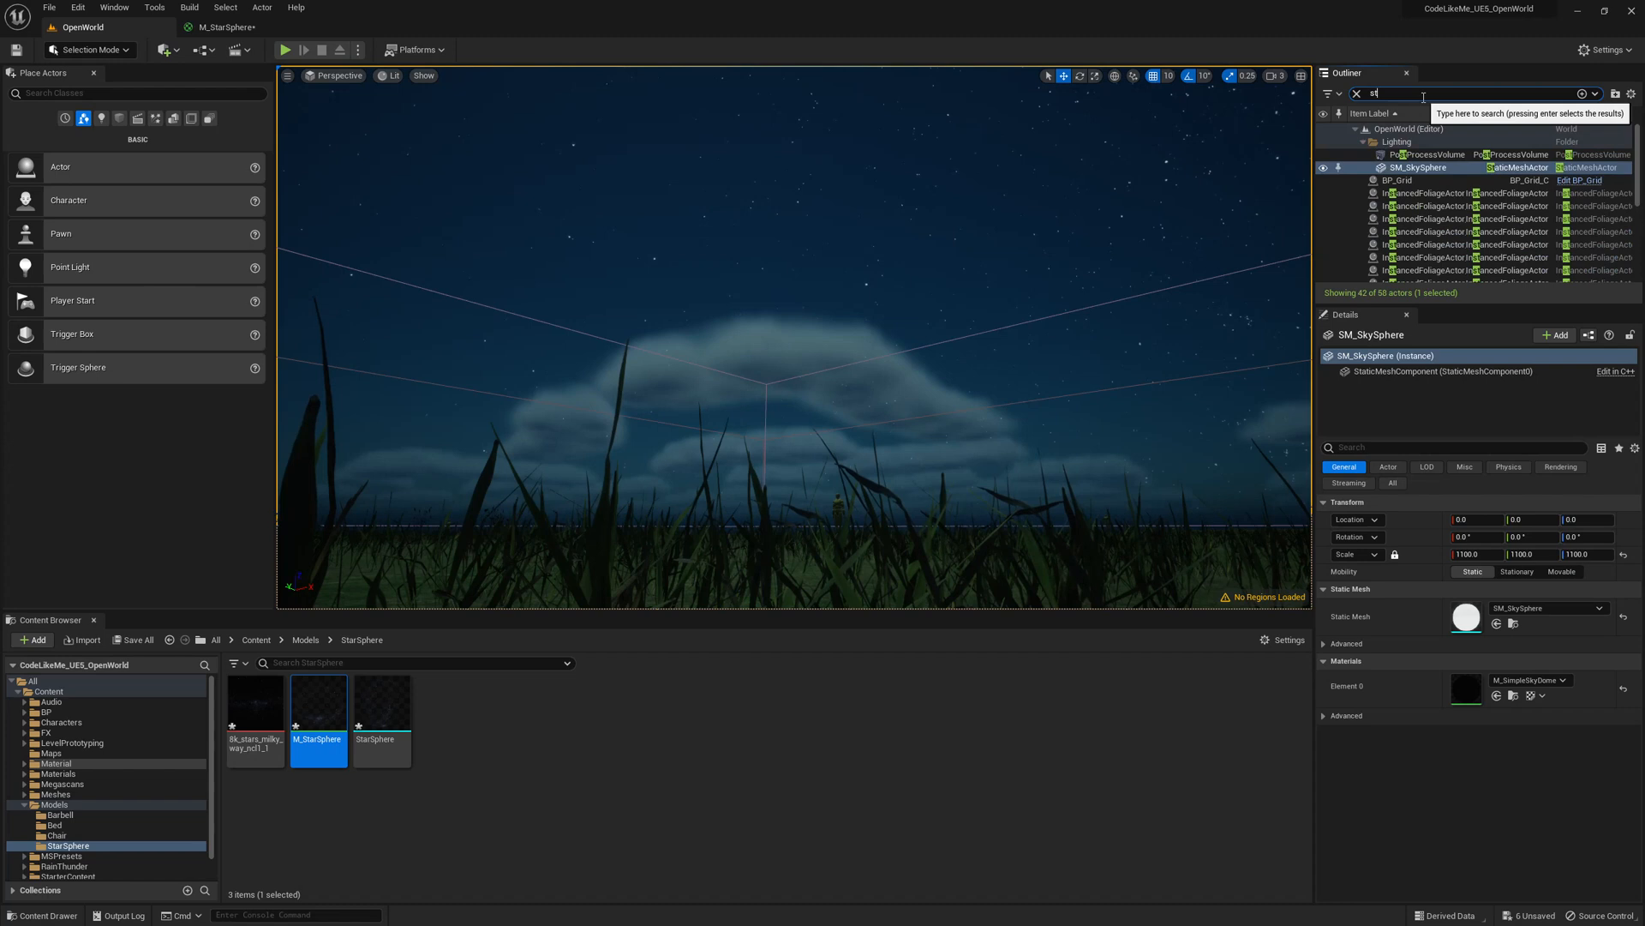
text(tar)
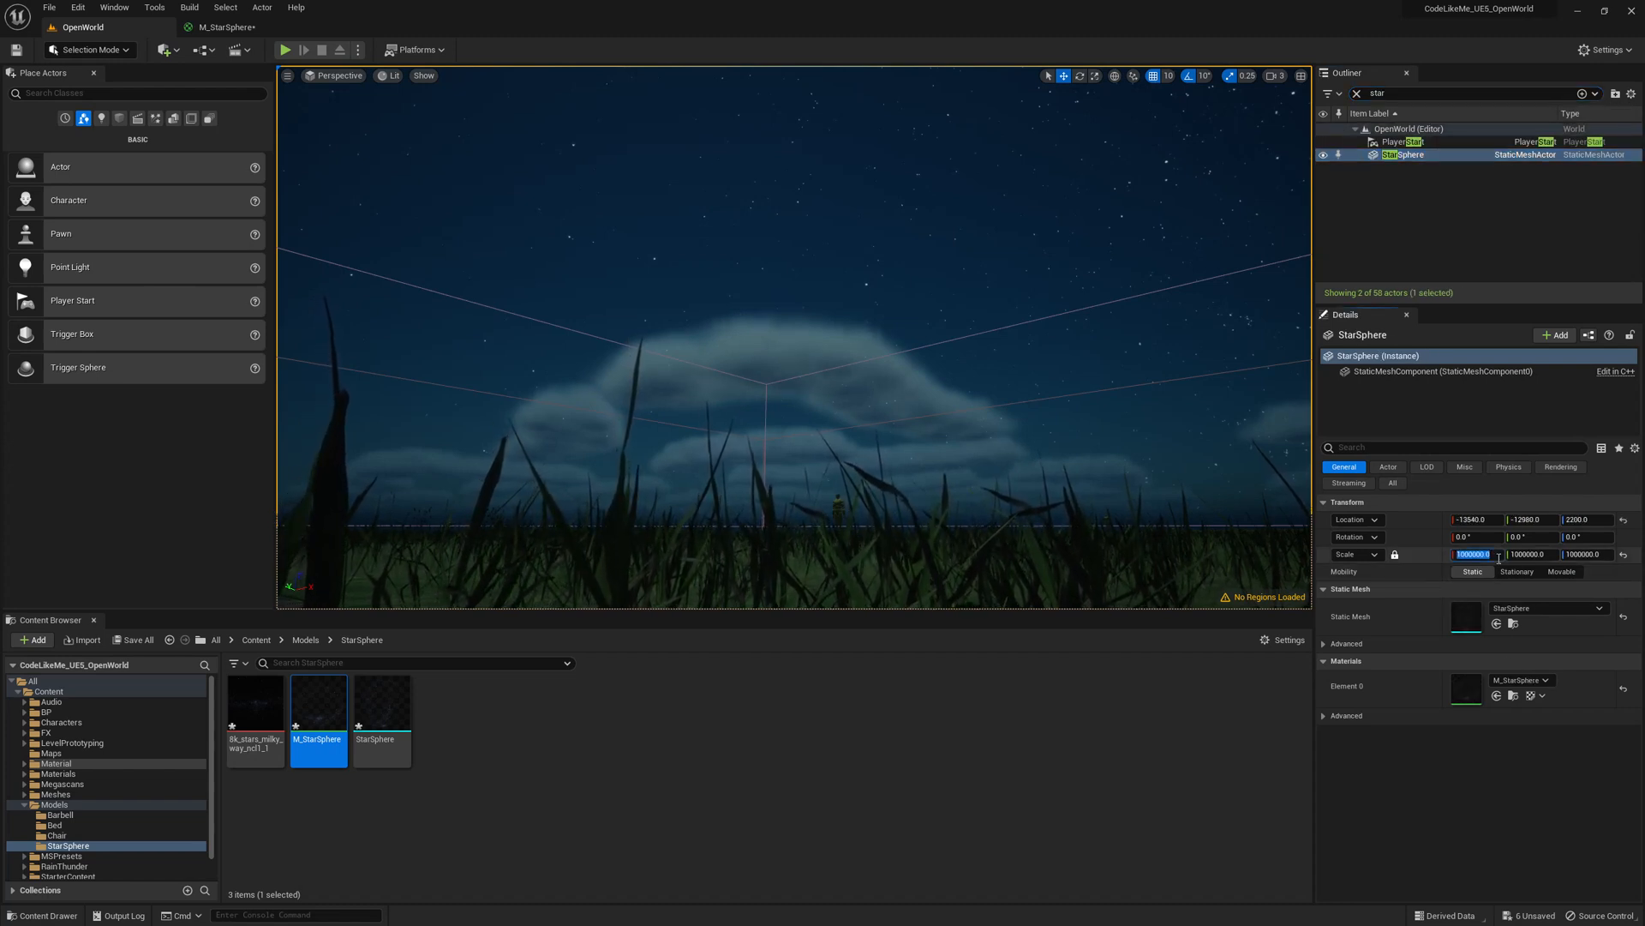
click(1396, 142)
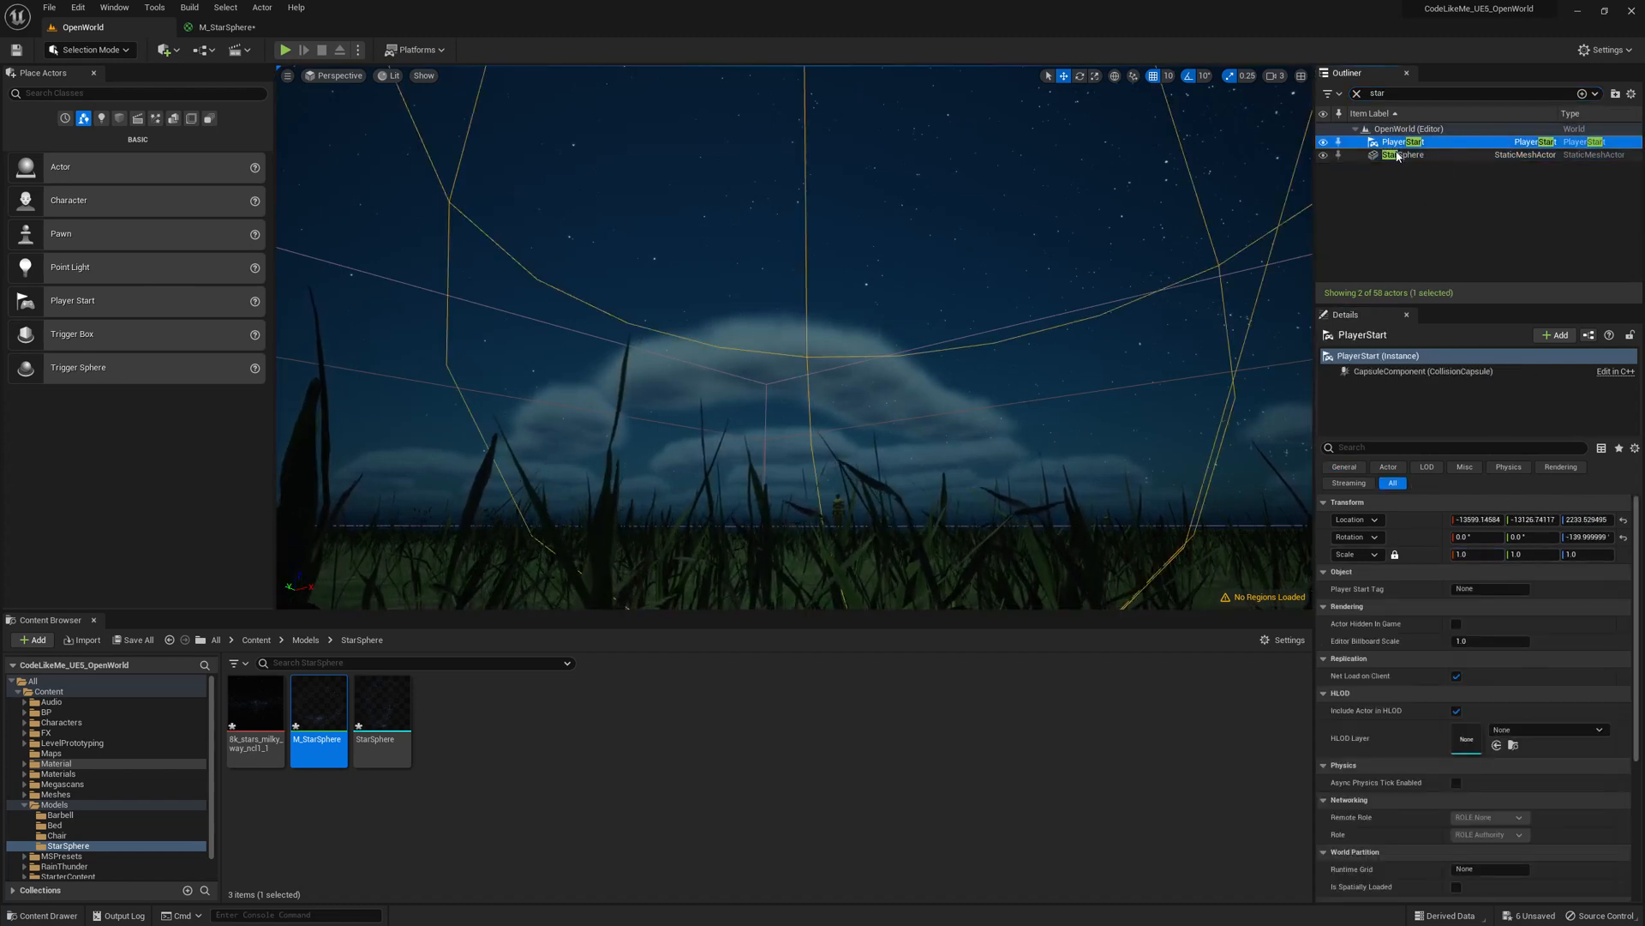
key(delete)
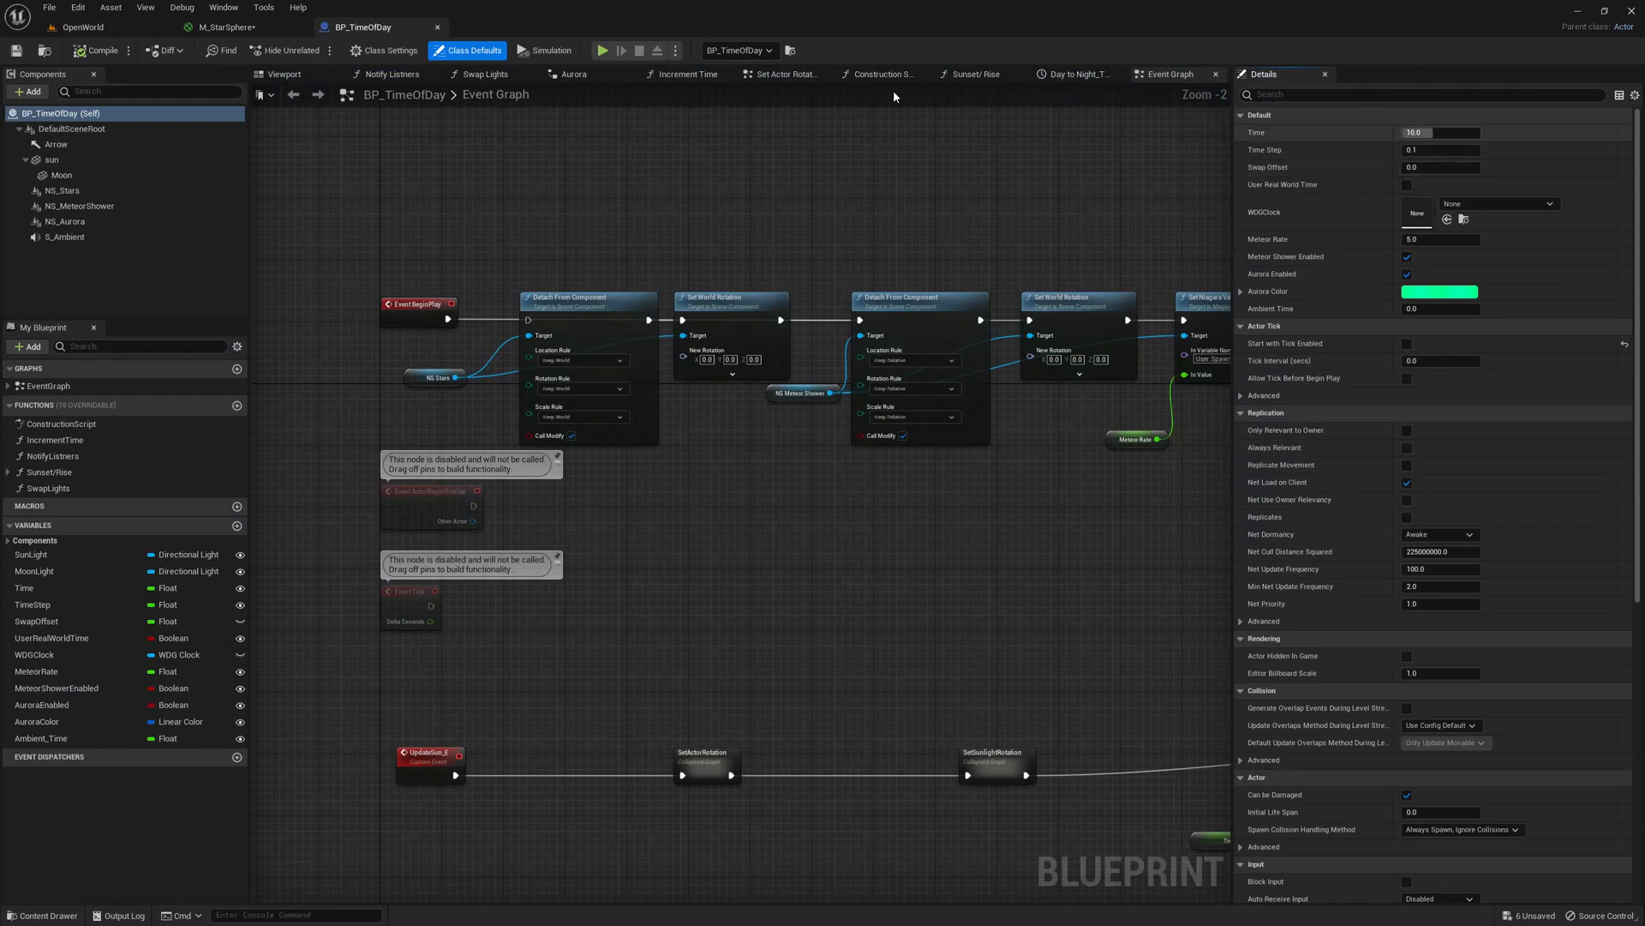
mouse_move(31, 91)
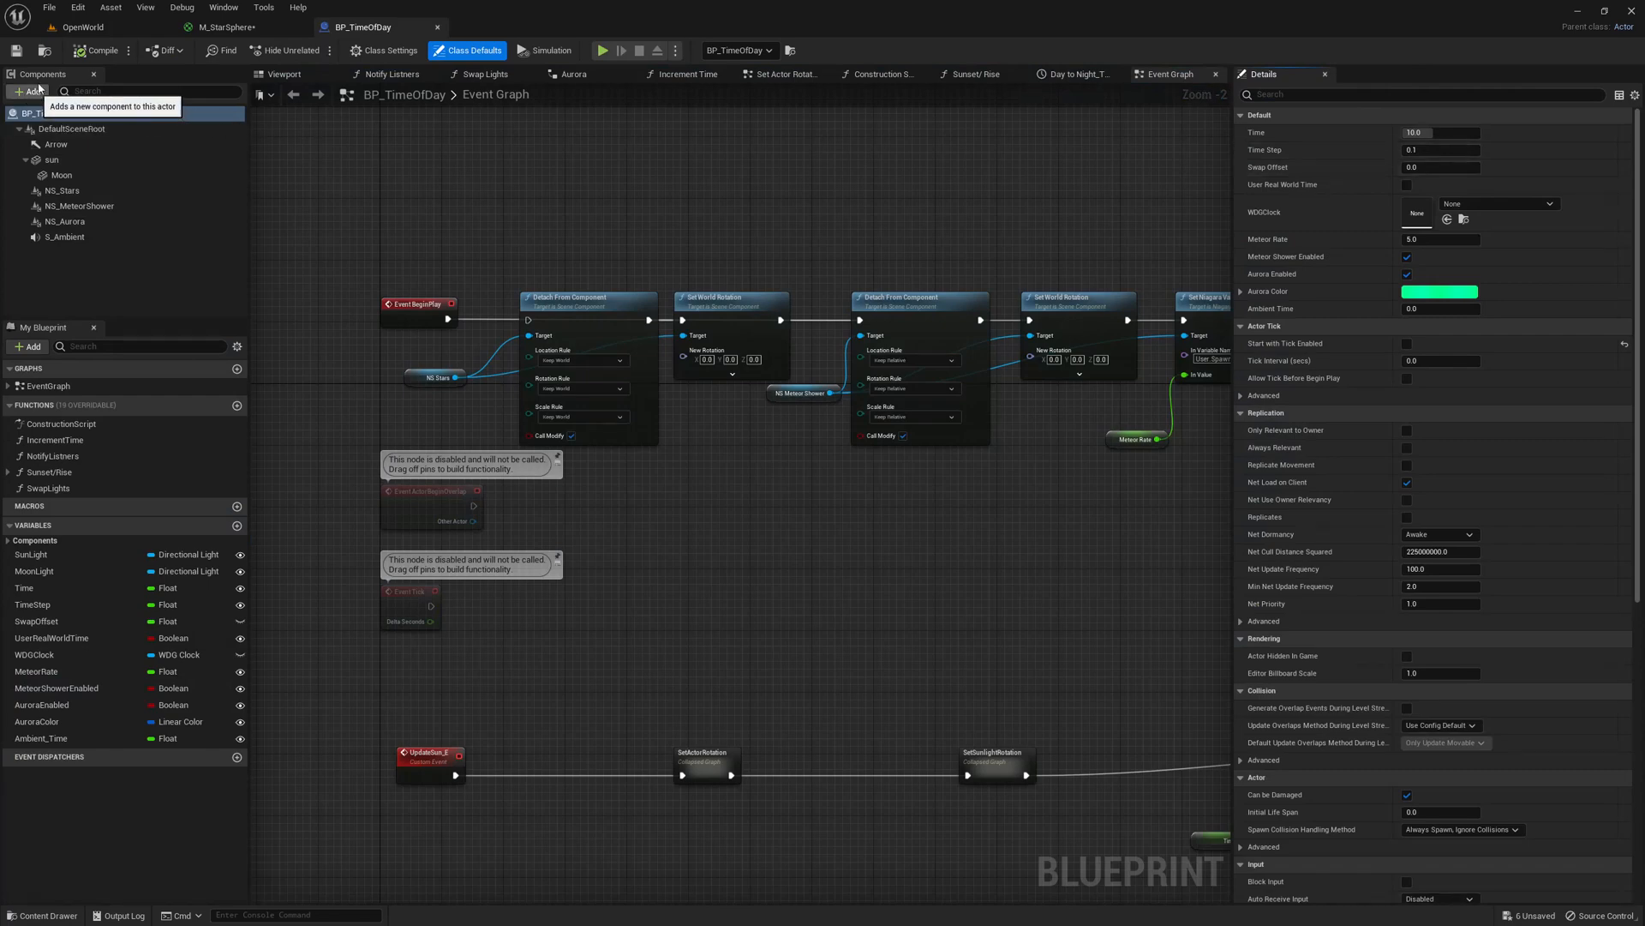
- Attach the StarSphere component under DefaultSceneRoot and set its collision to NoCollision
click(84, 27)
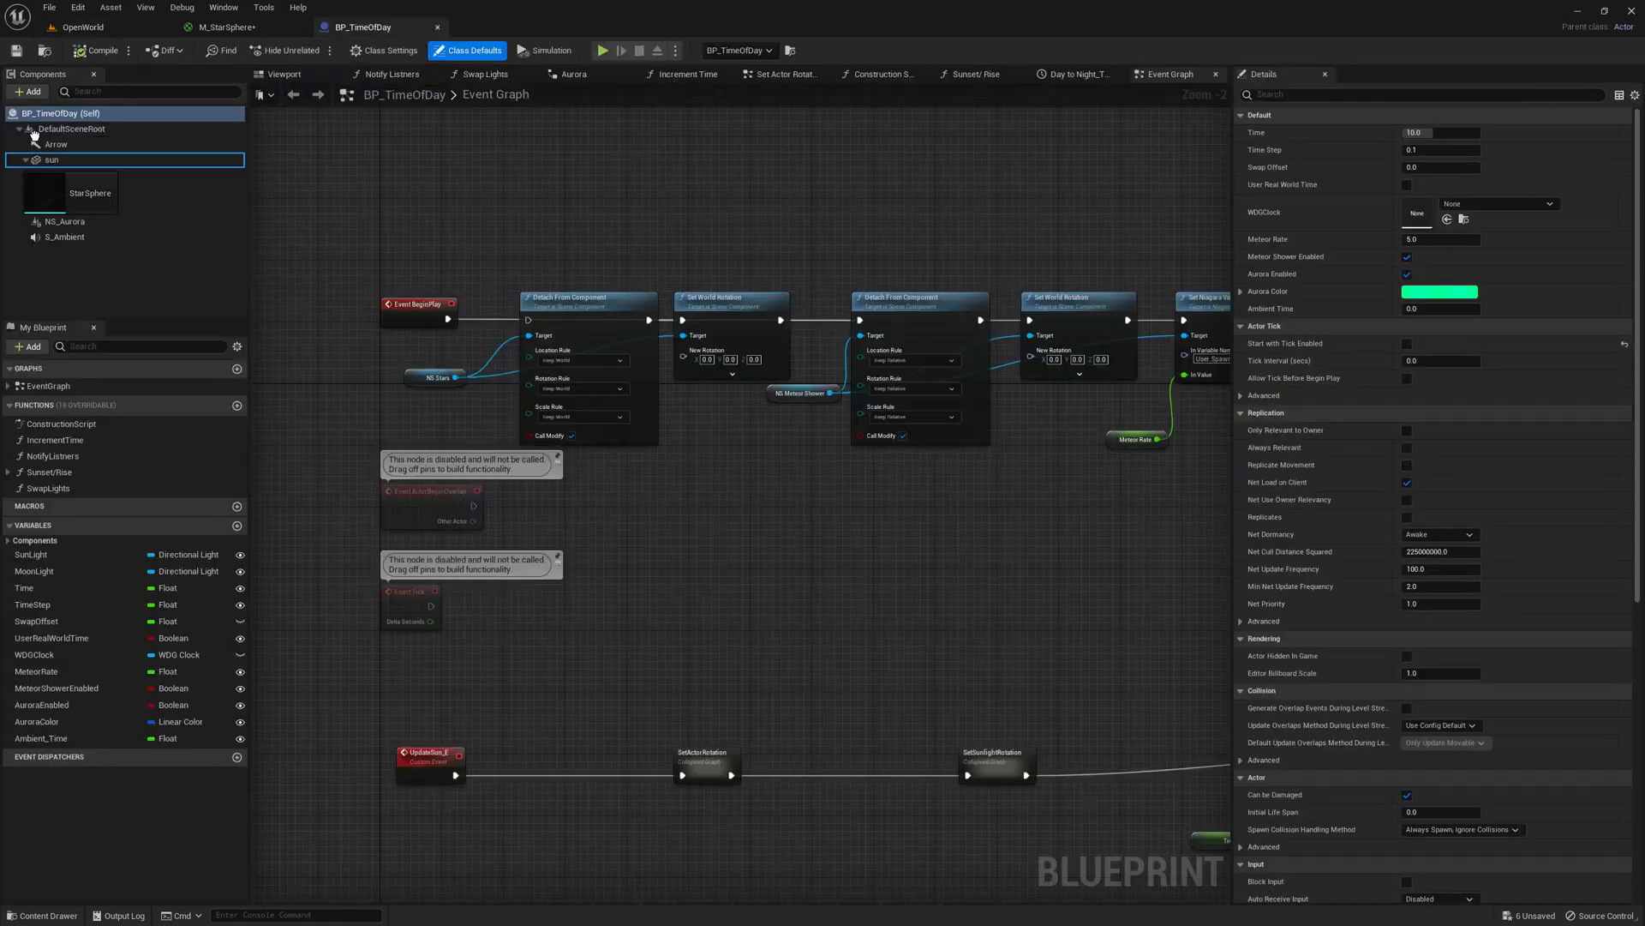
click(20, 127)
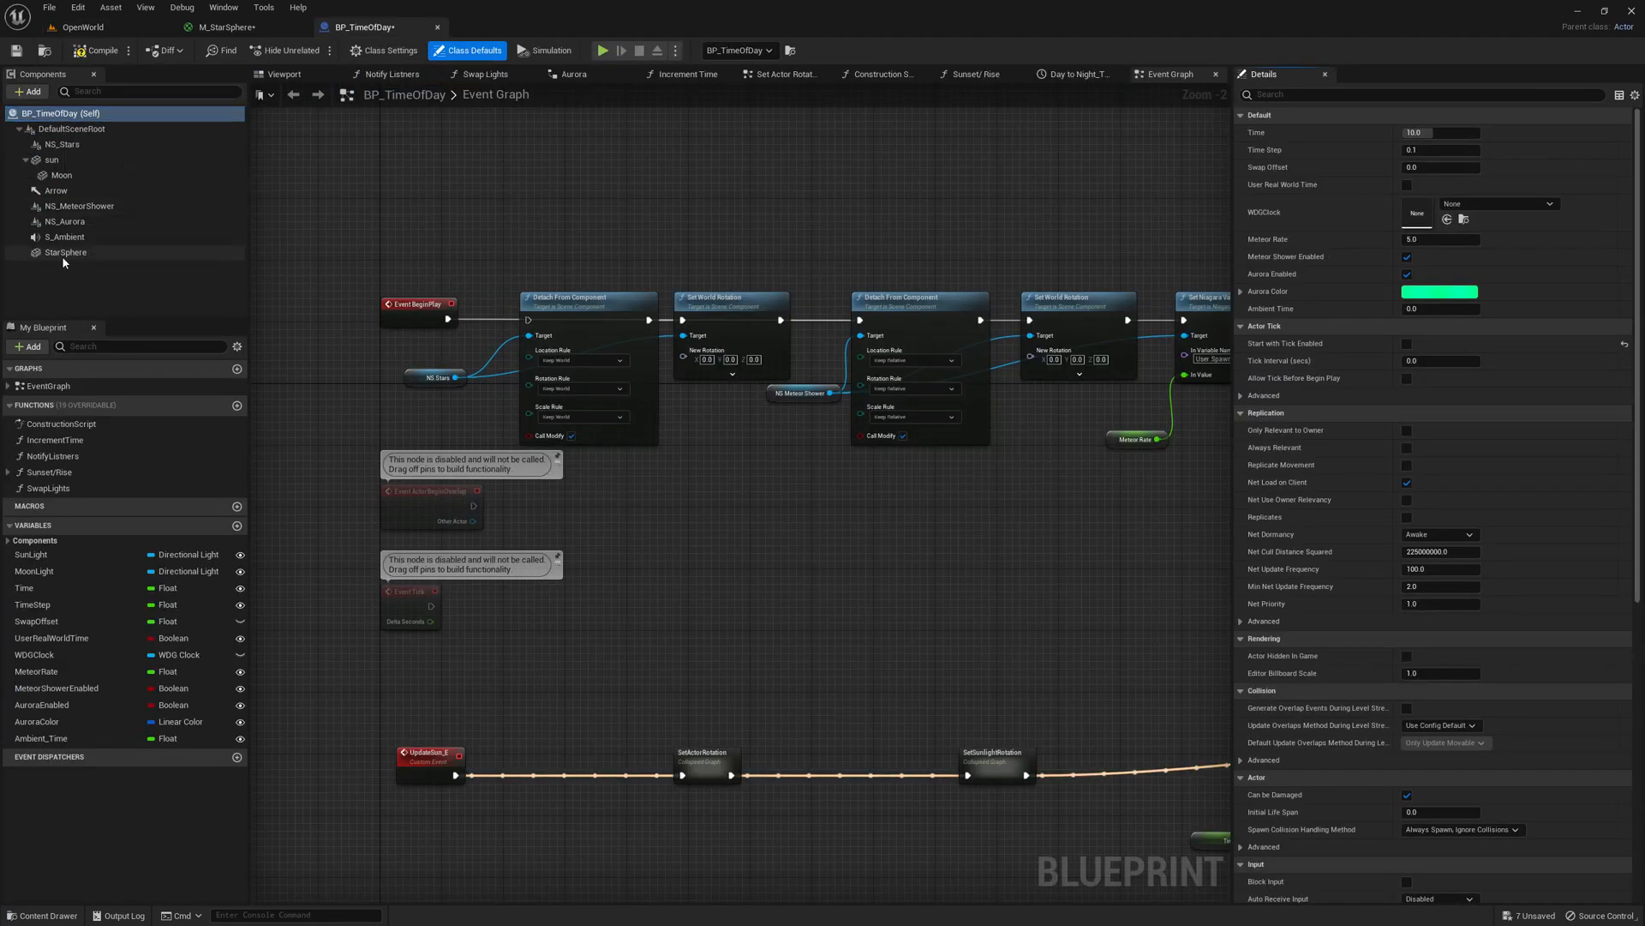
click(65, 252)
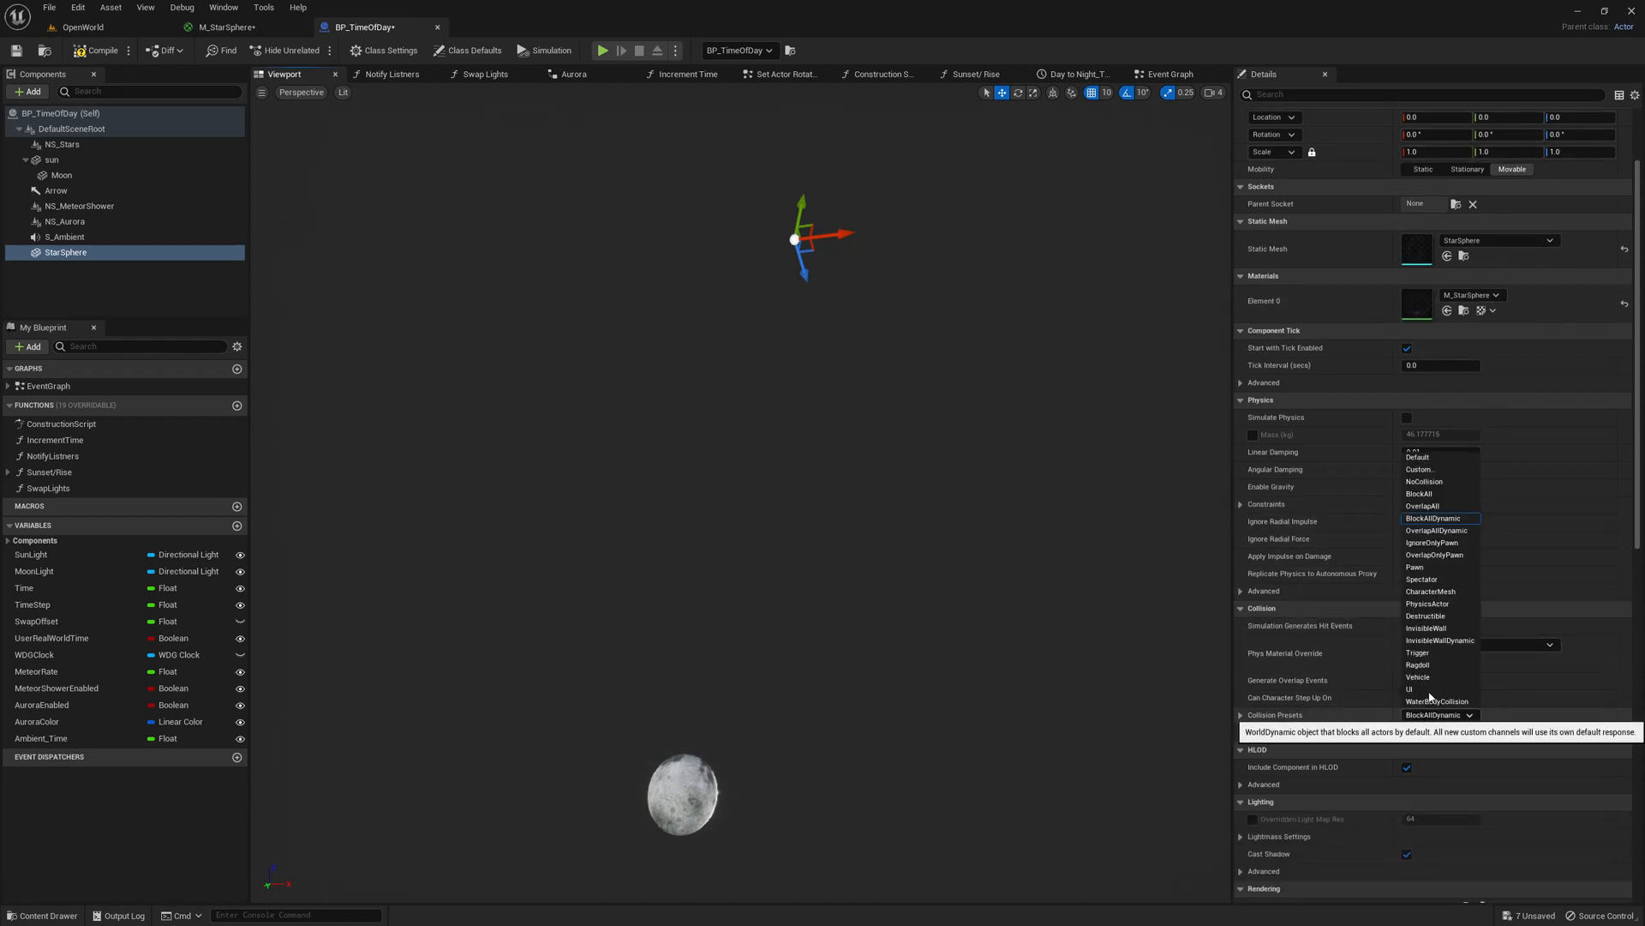
click(1424, 482)
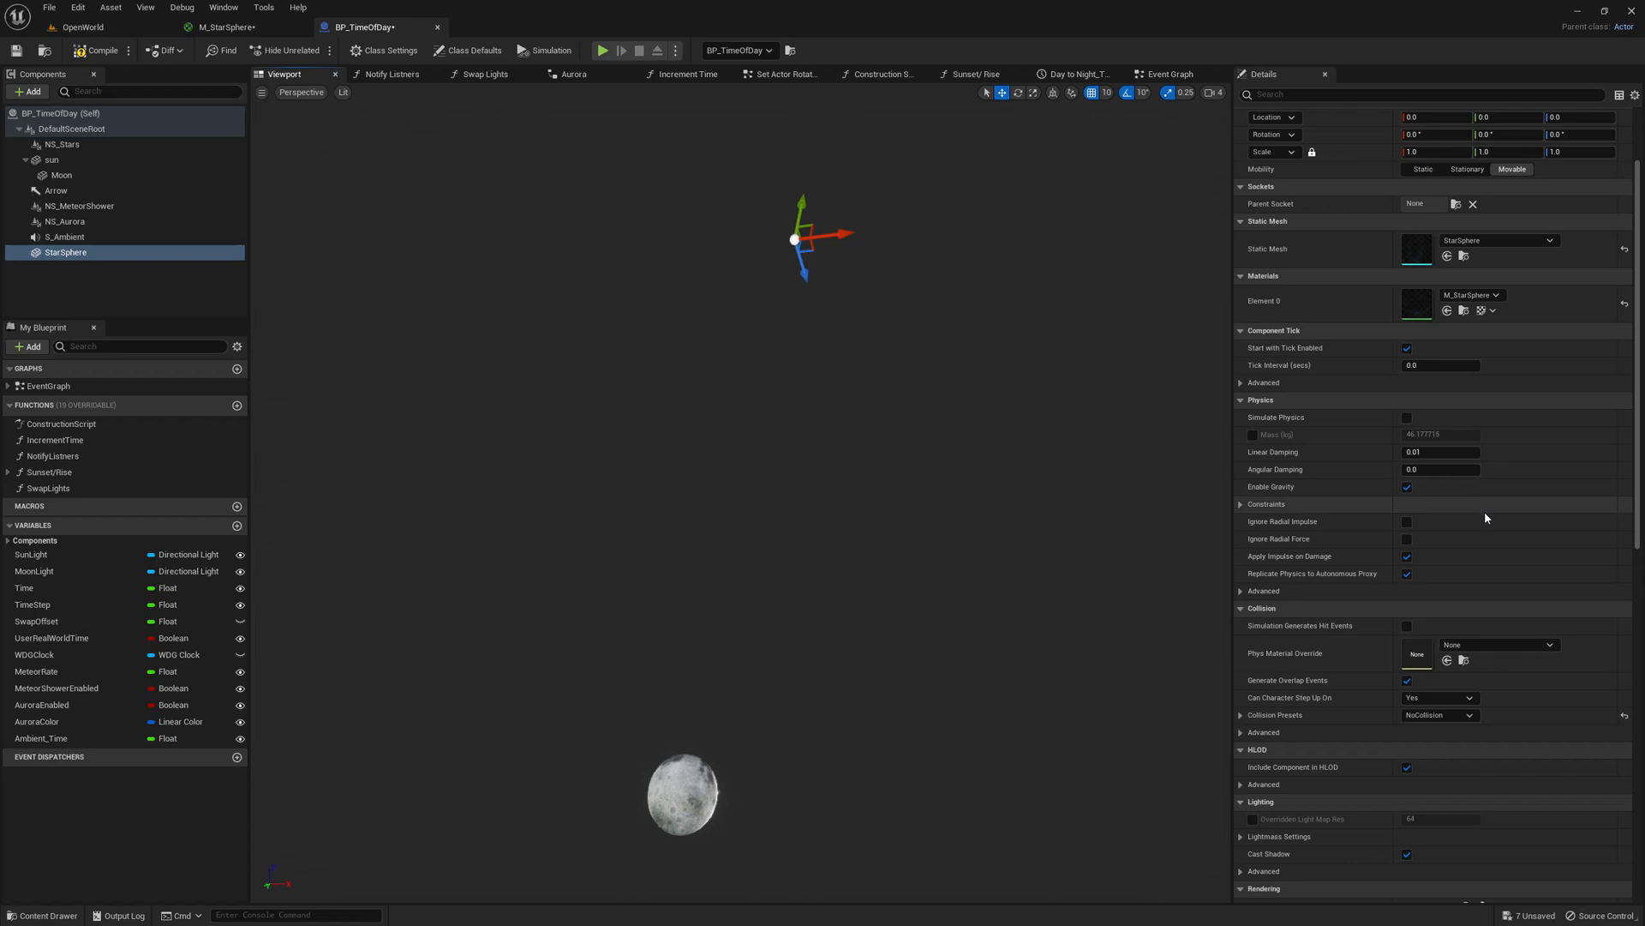
- Scale StarSphere to 1000000, compile BP_TimeOfDay, and return to the OpenWorld level
scroll(down, 3)
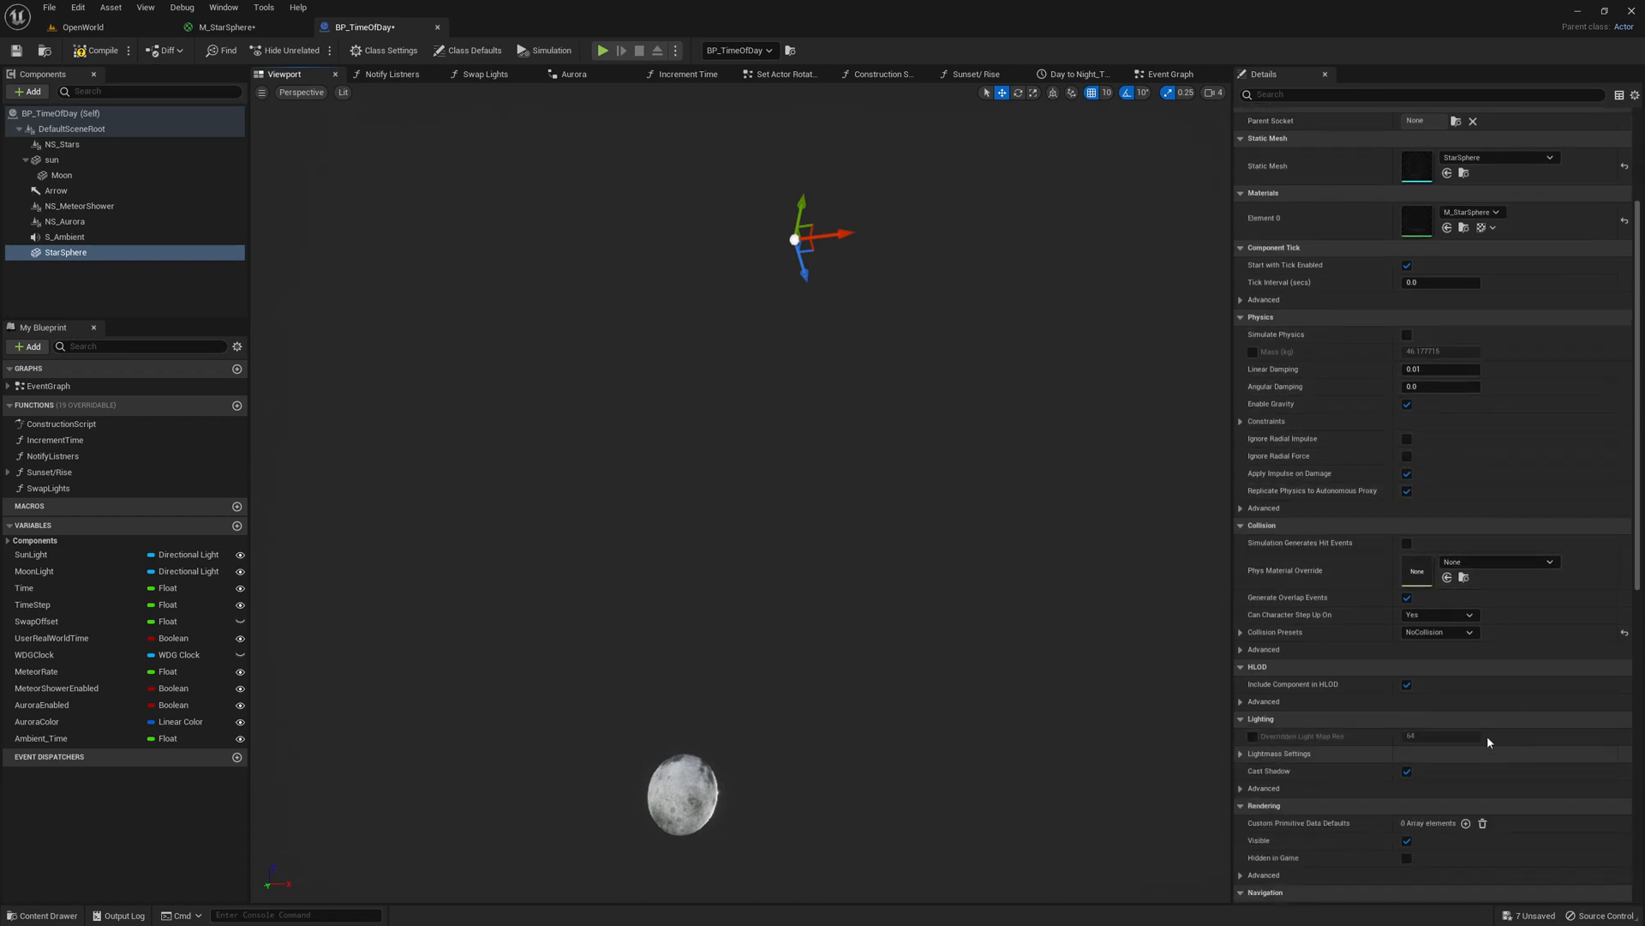
scroll(up, 3)
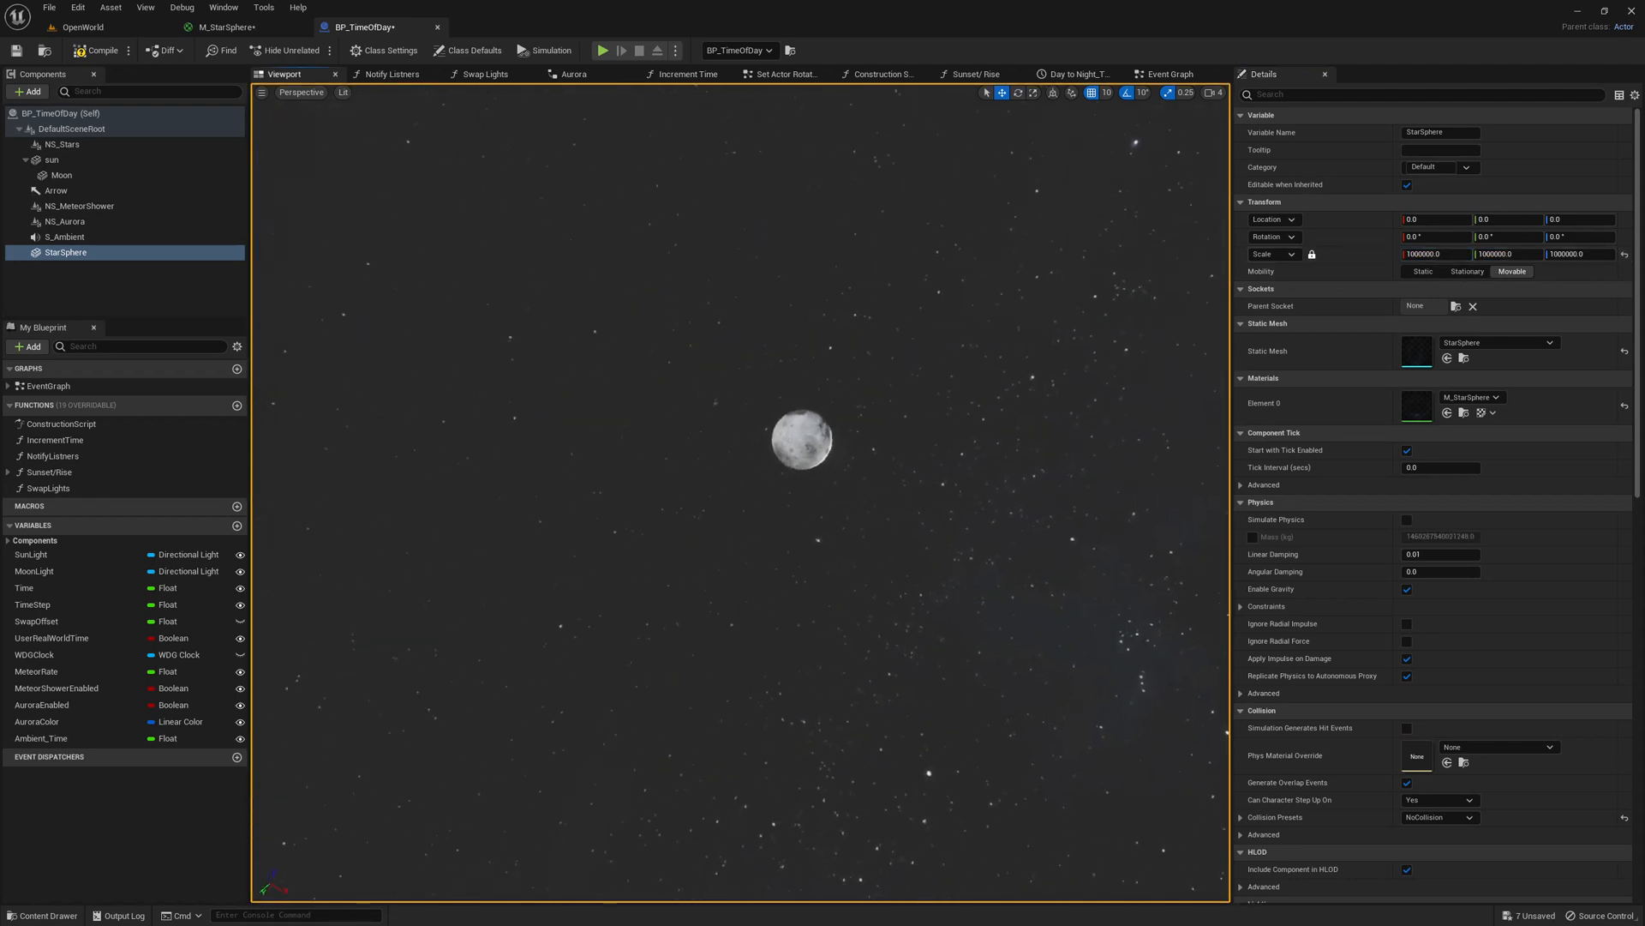
click(101, 50)
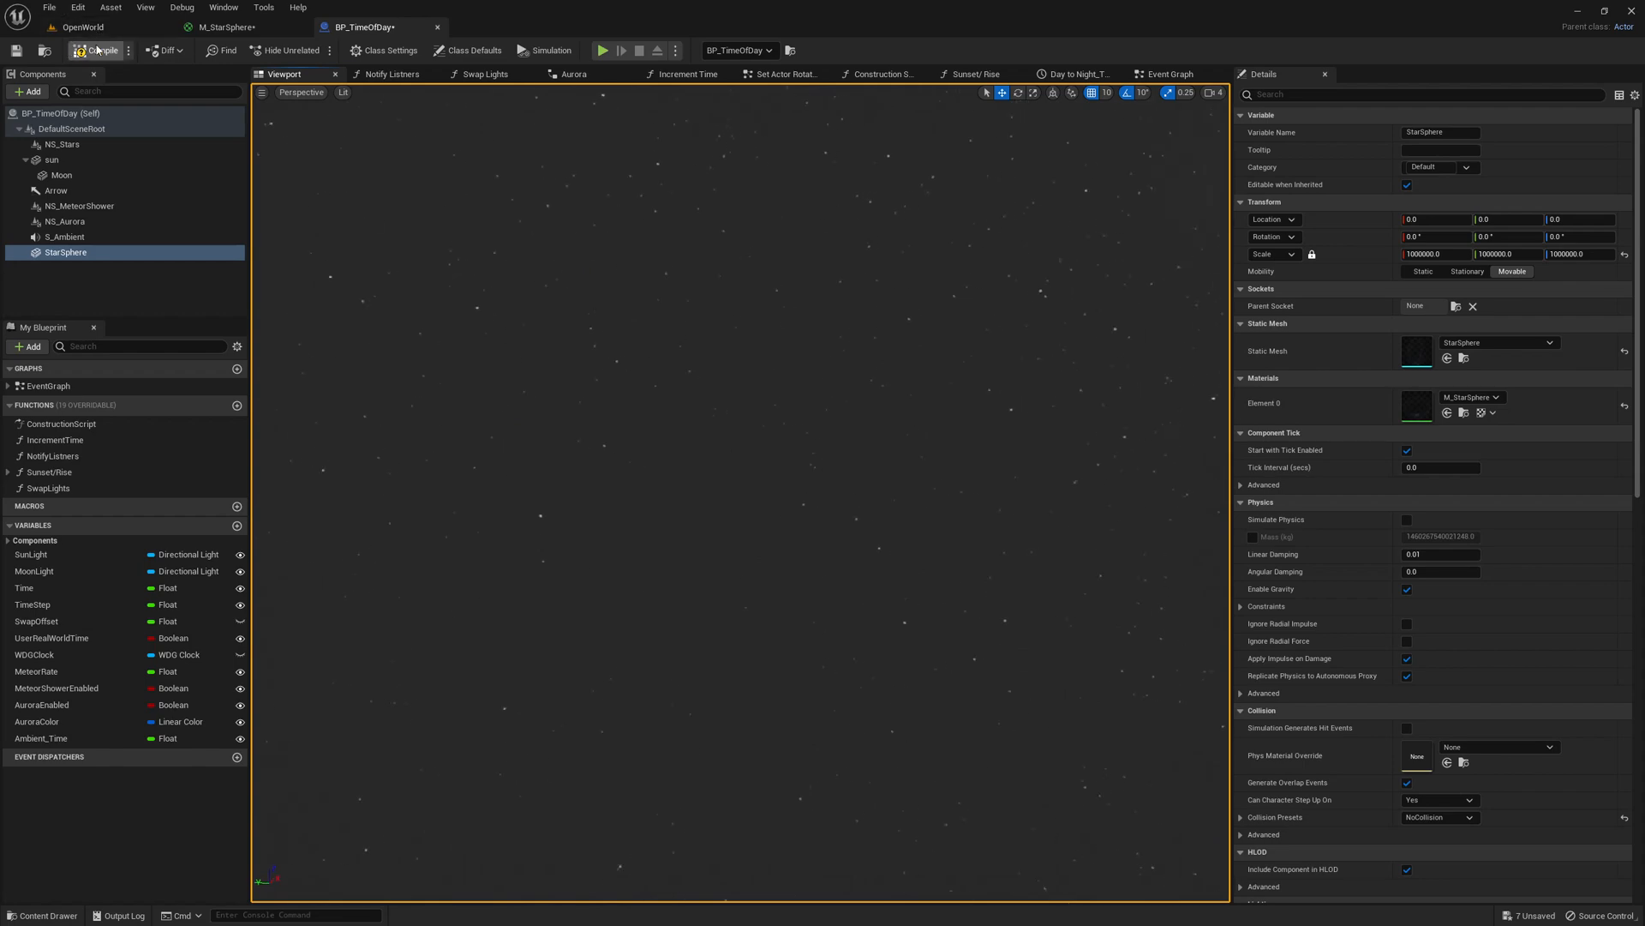
click(80, 27)
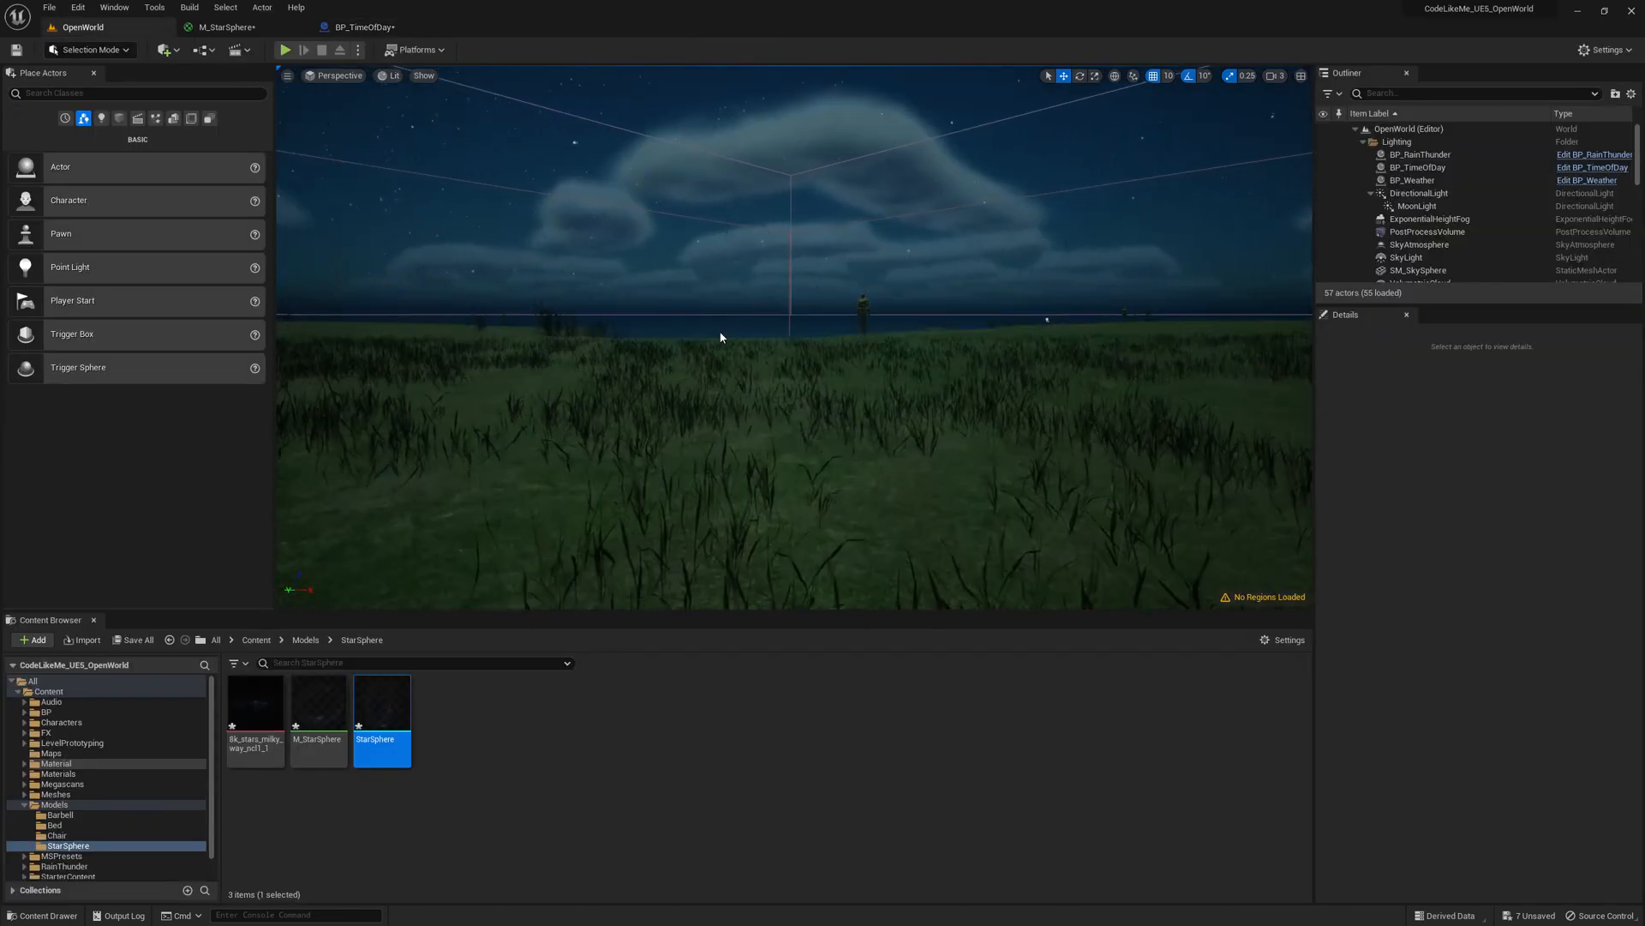
- Reopen BP_TimeOfDay showing the StarSphere component with M_StarSphere at 1000000 scale
click(285, 49)
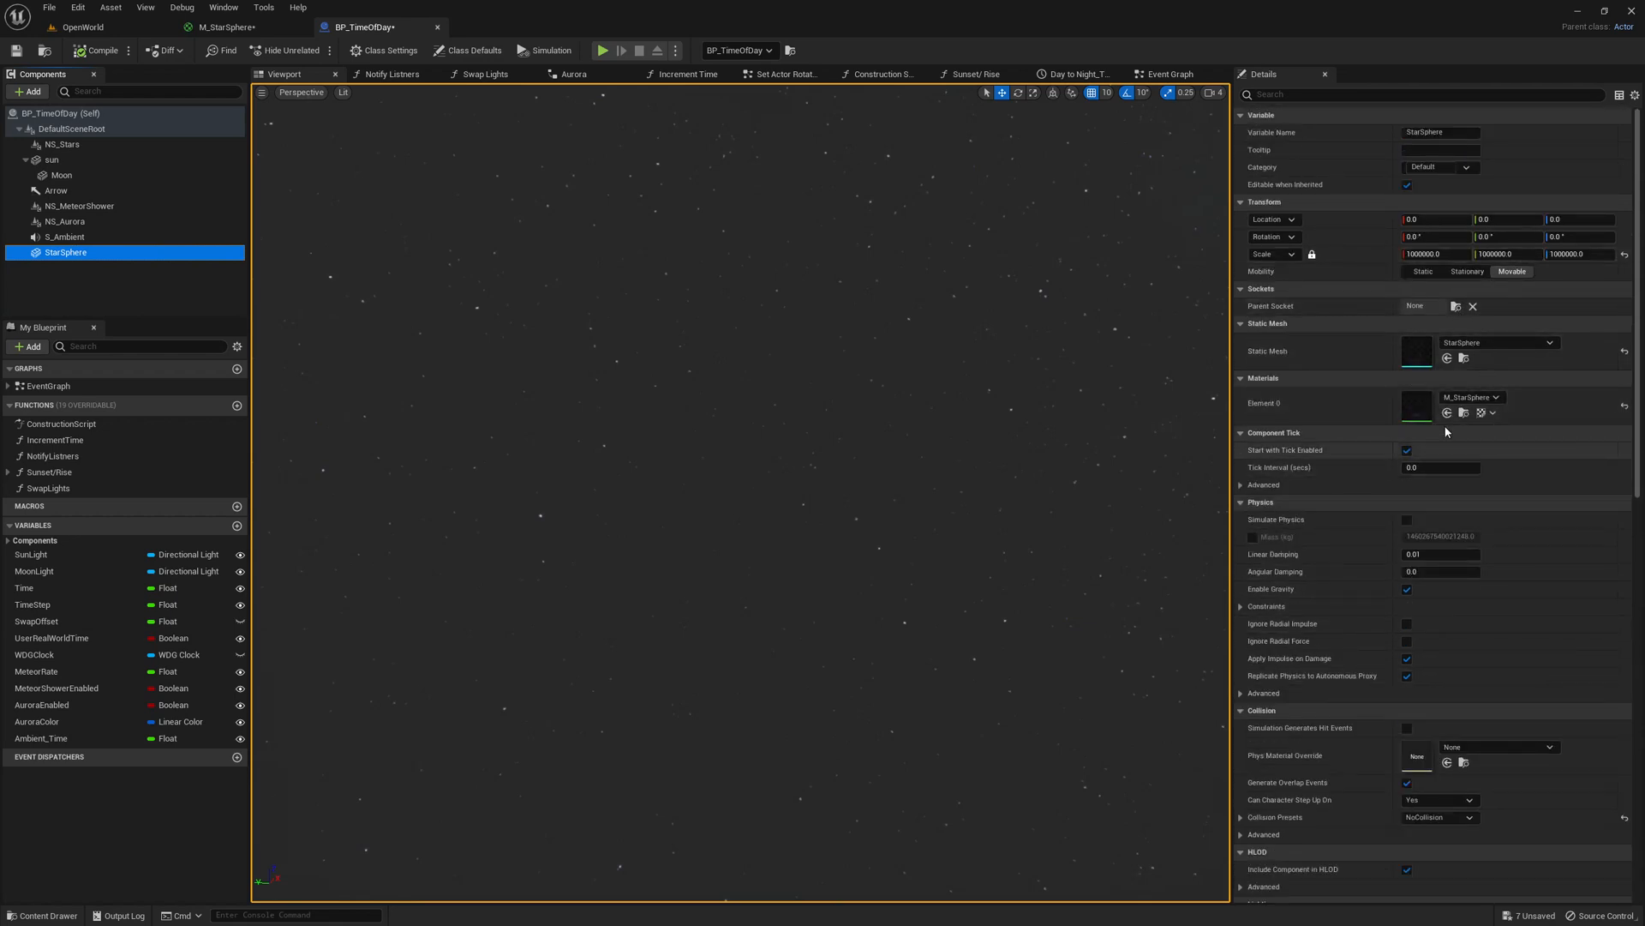
mouse_move(1454, 630)
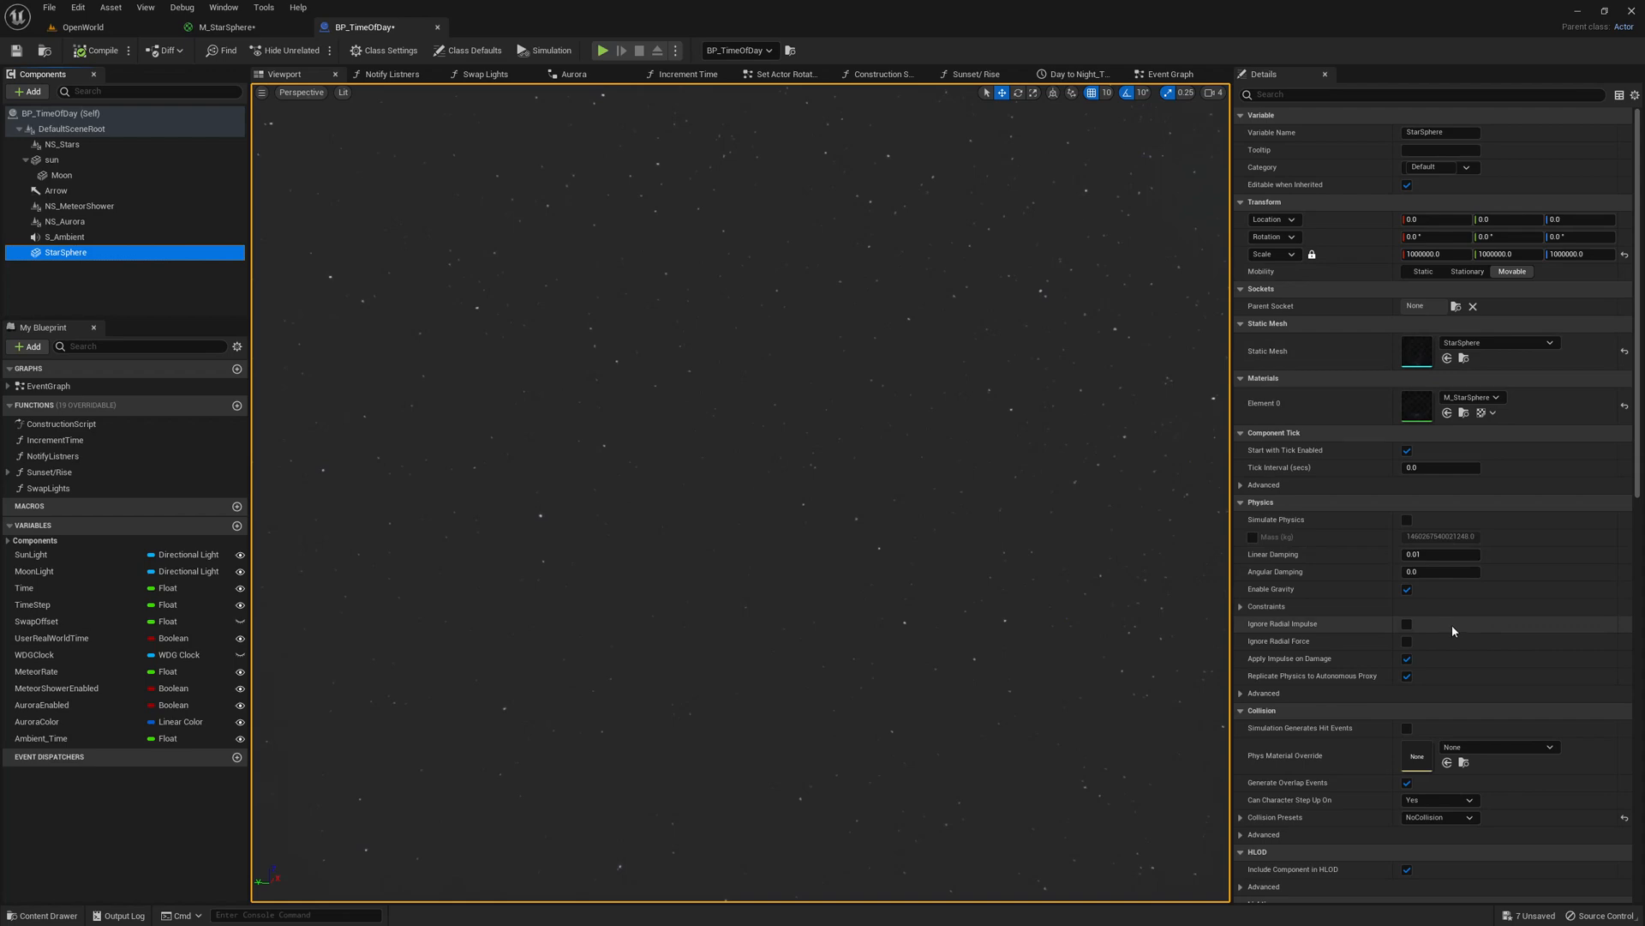
- Play-test the night sky in OpenWorld, then return to BP_TimeOfDay to switch StarSphere's Visible off
scroll(down, 3)
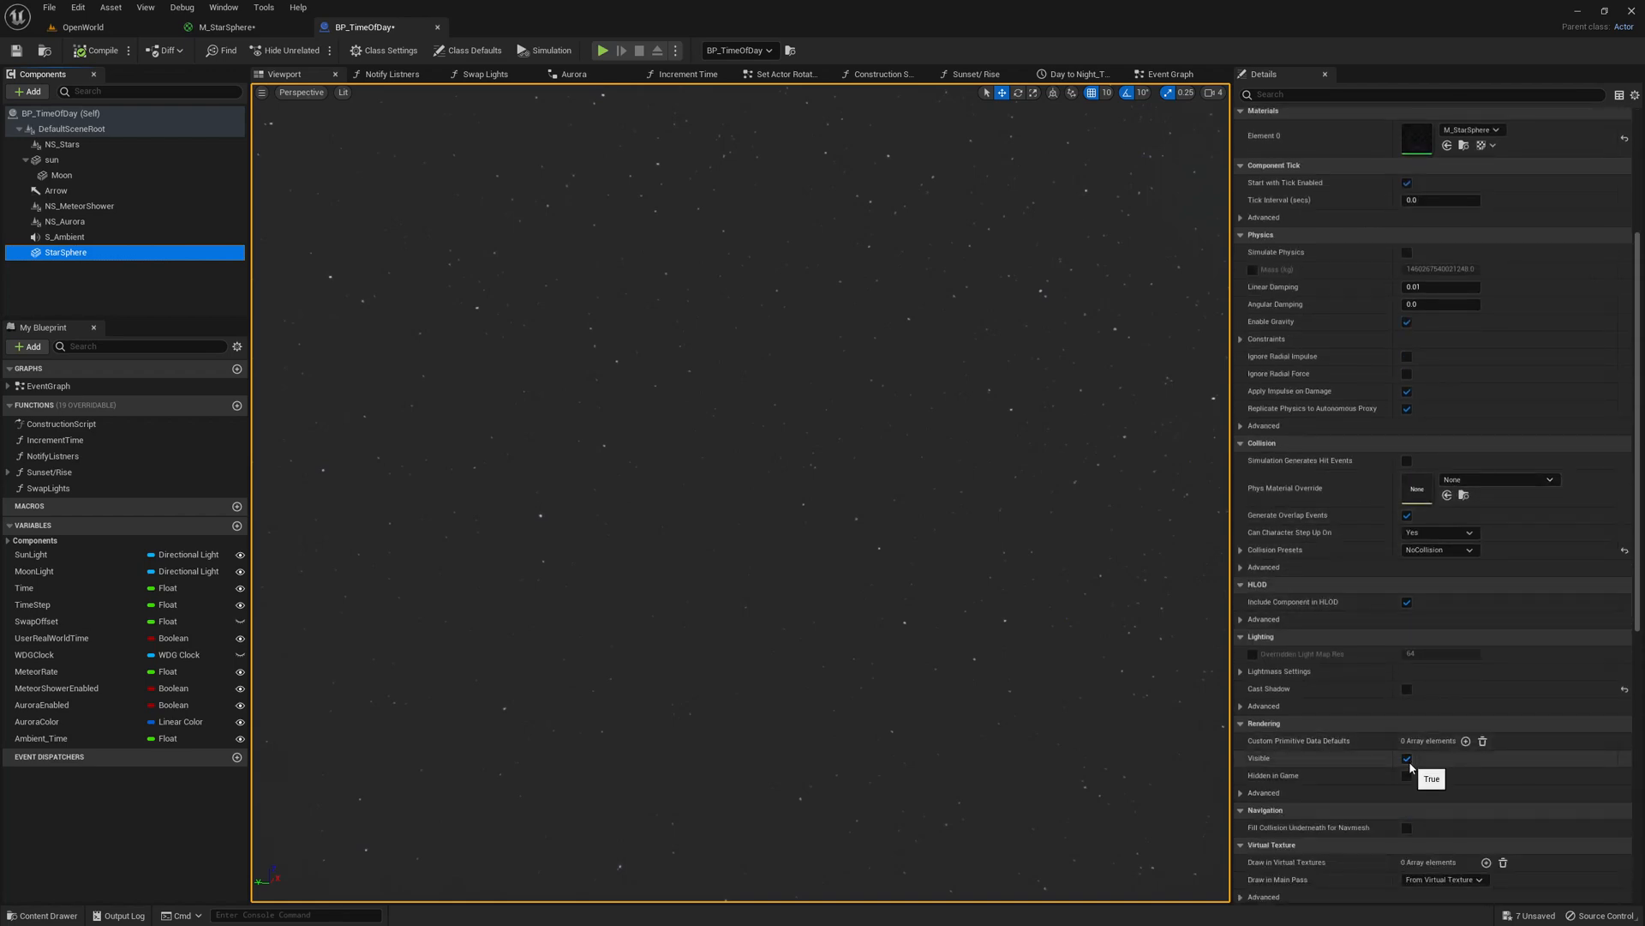
click(79, 27)
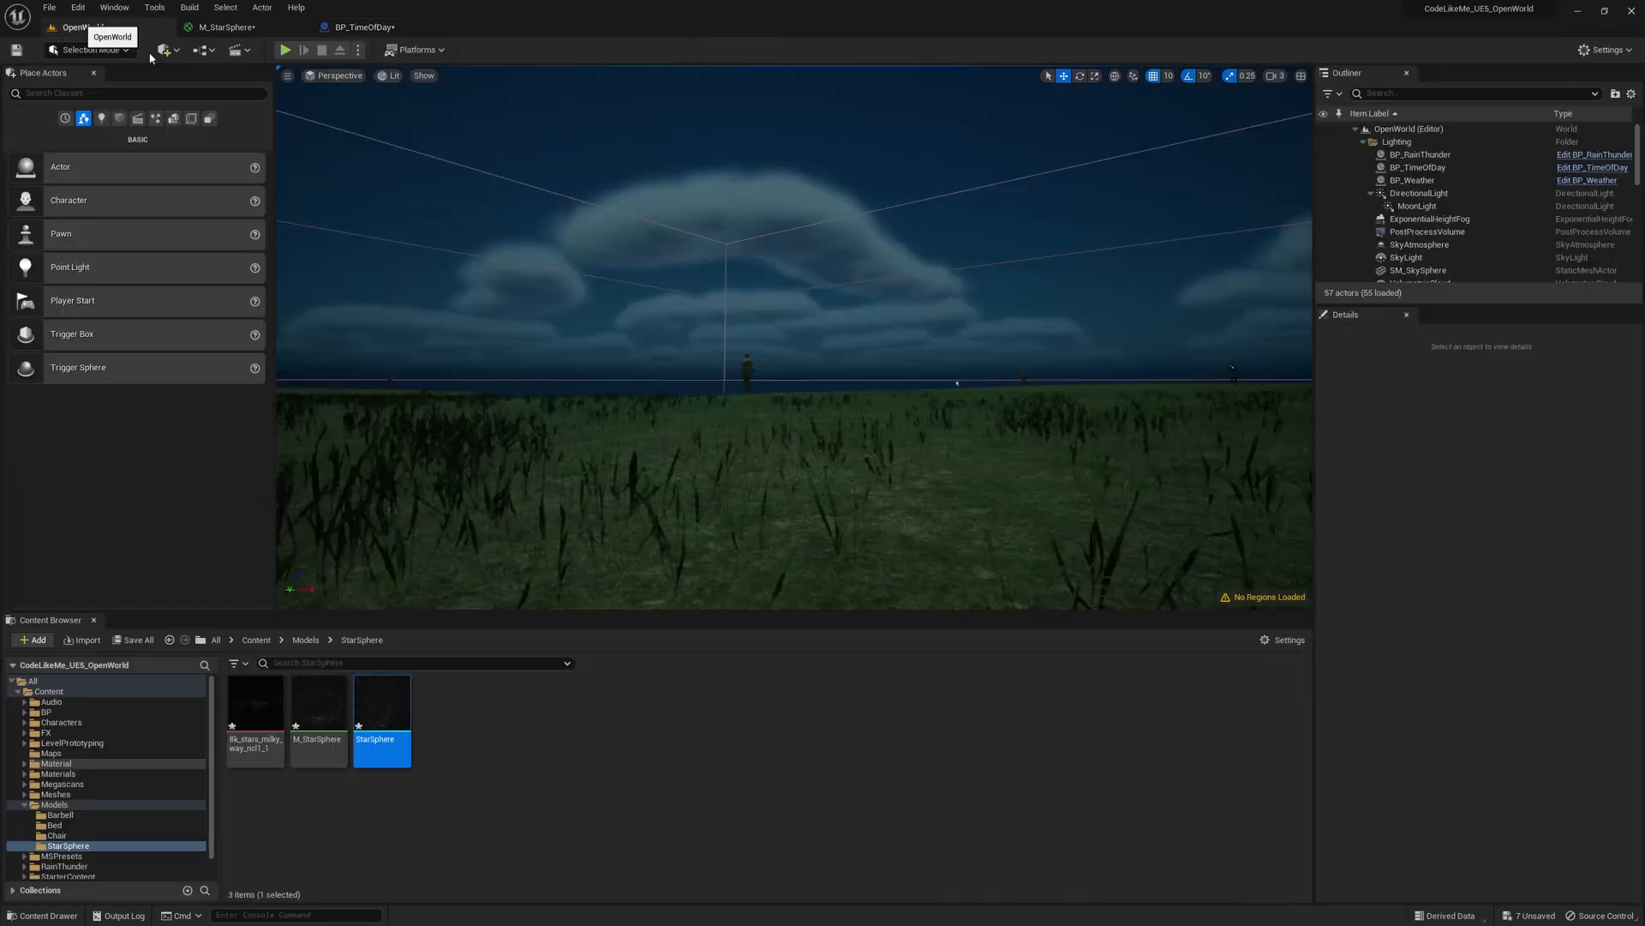
click(284, 50)
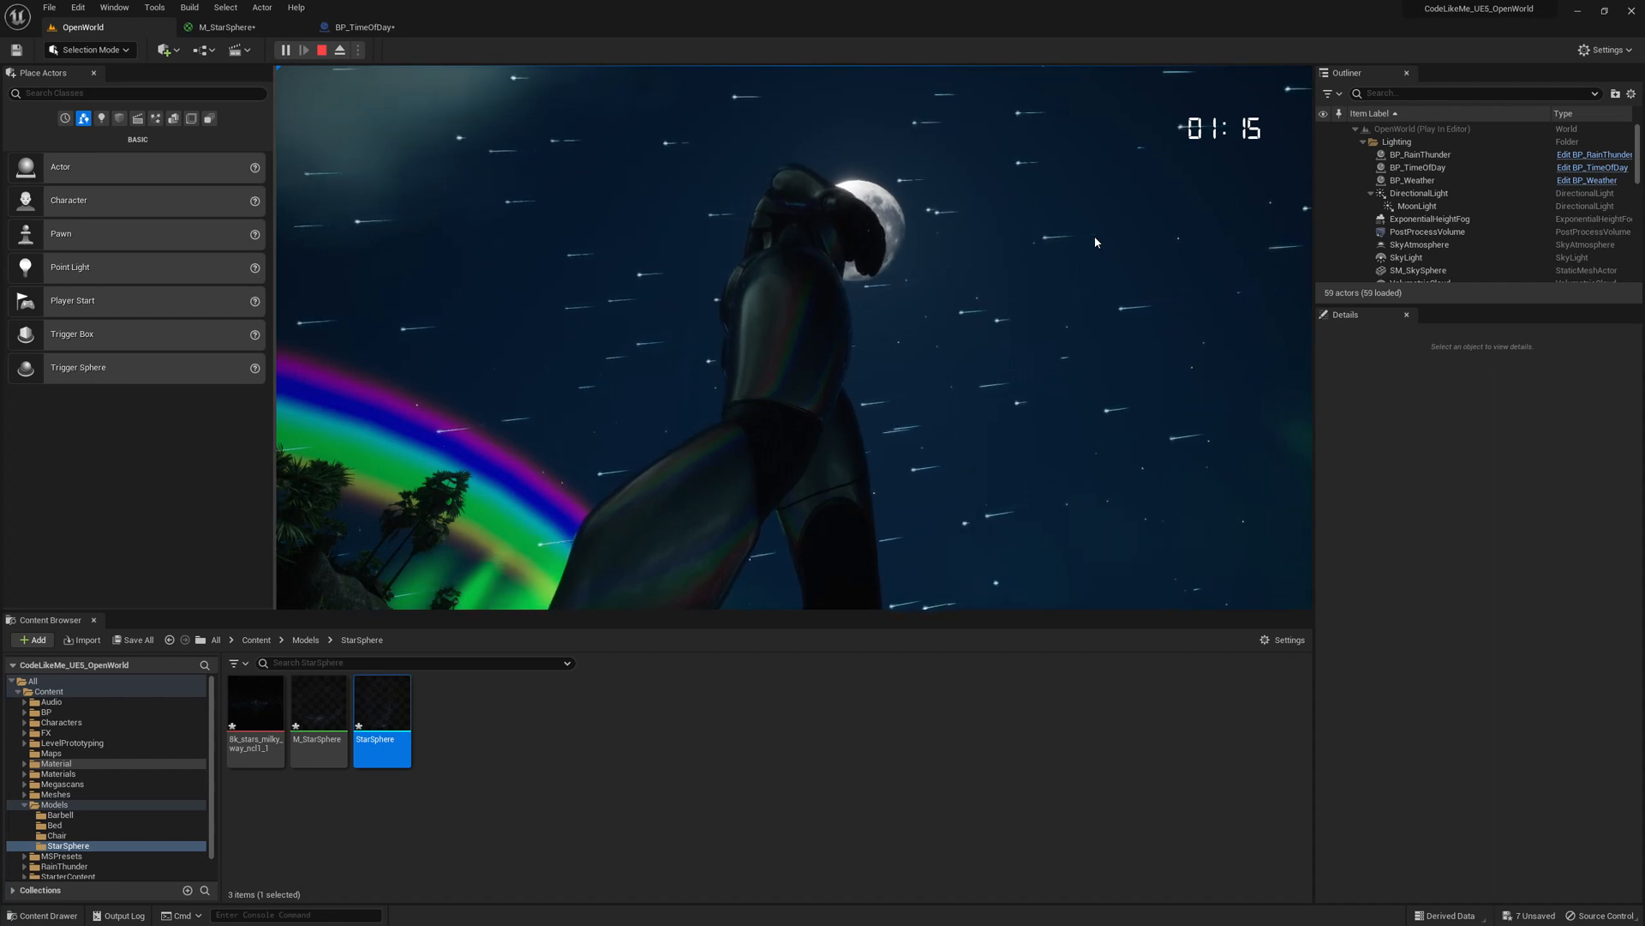
click(322, 50)
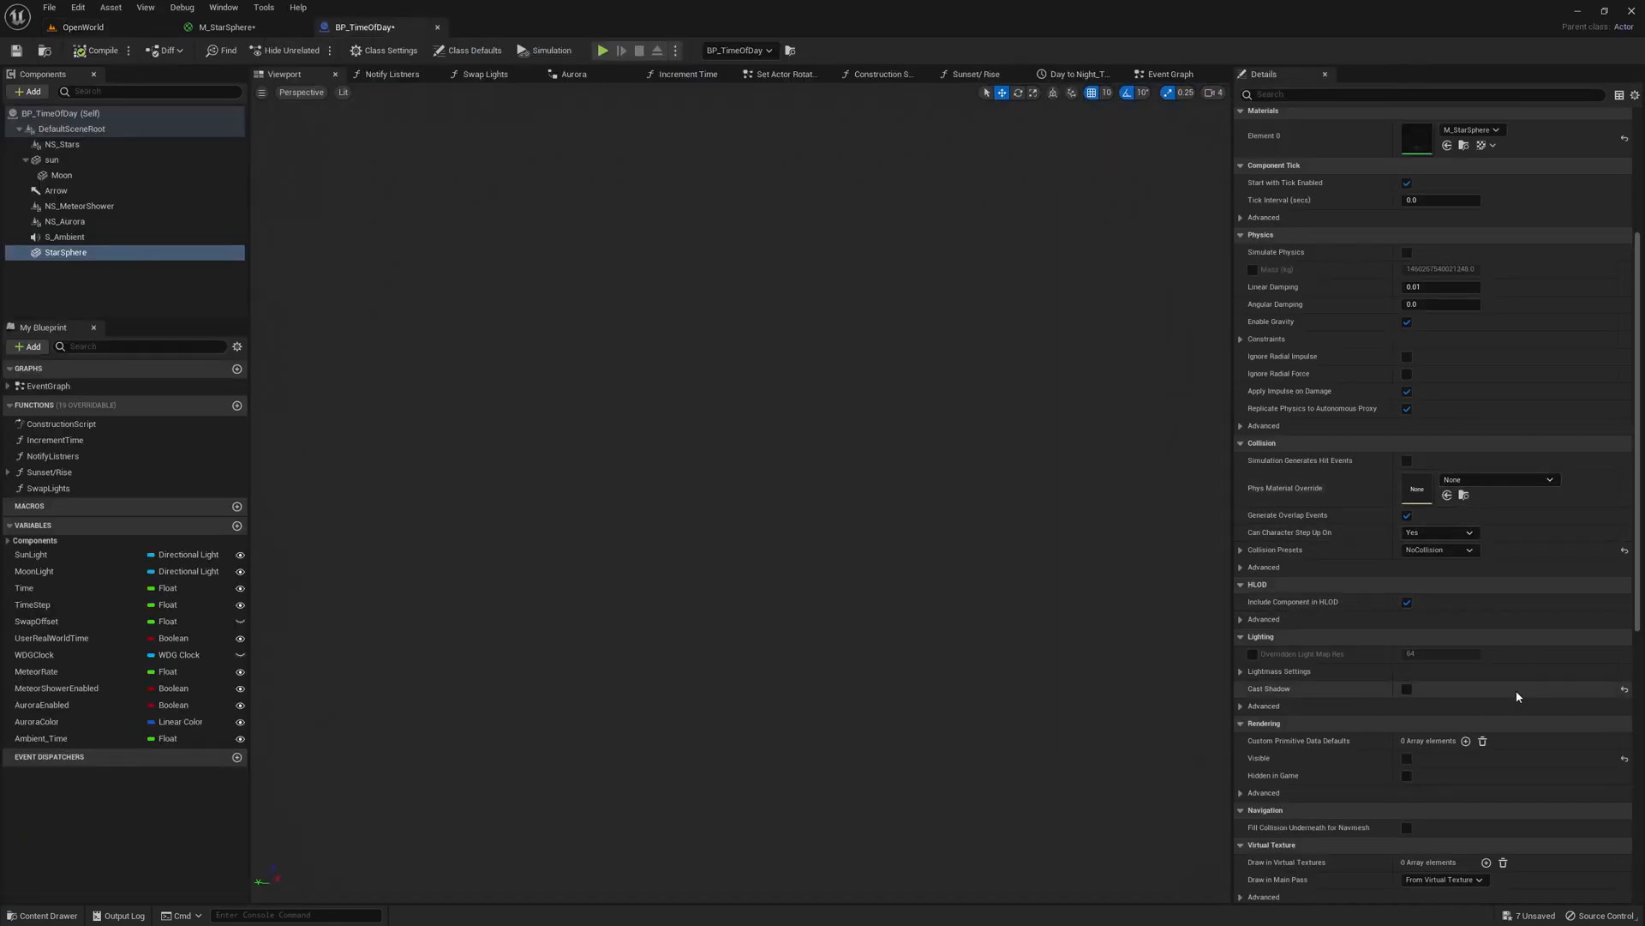
- Turn StarSphere's Visible back on and view the stars above the clouds in OpenWorld
scroll(down, 3)
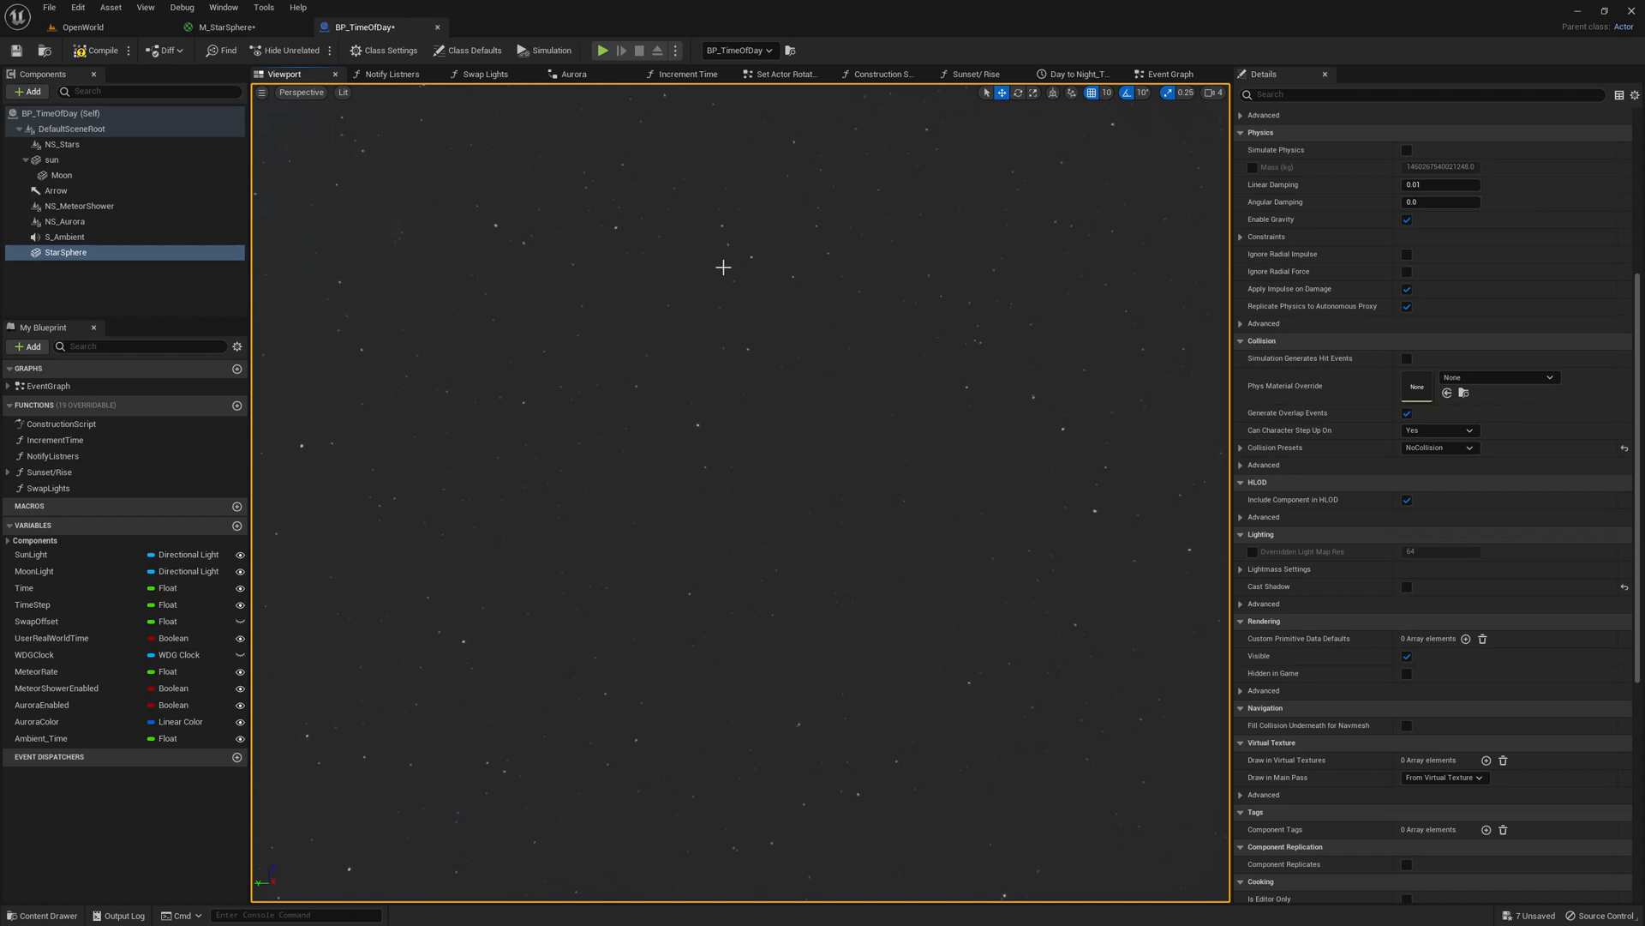
click(80, 27)
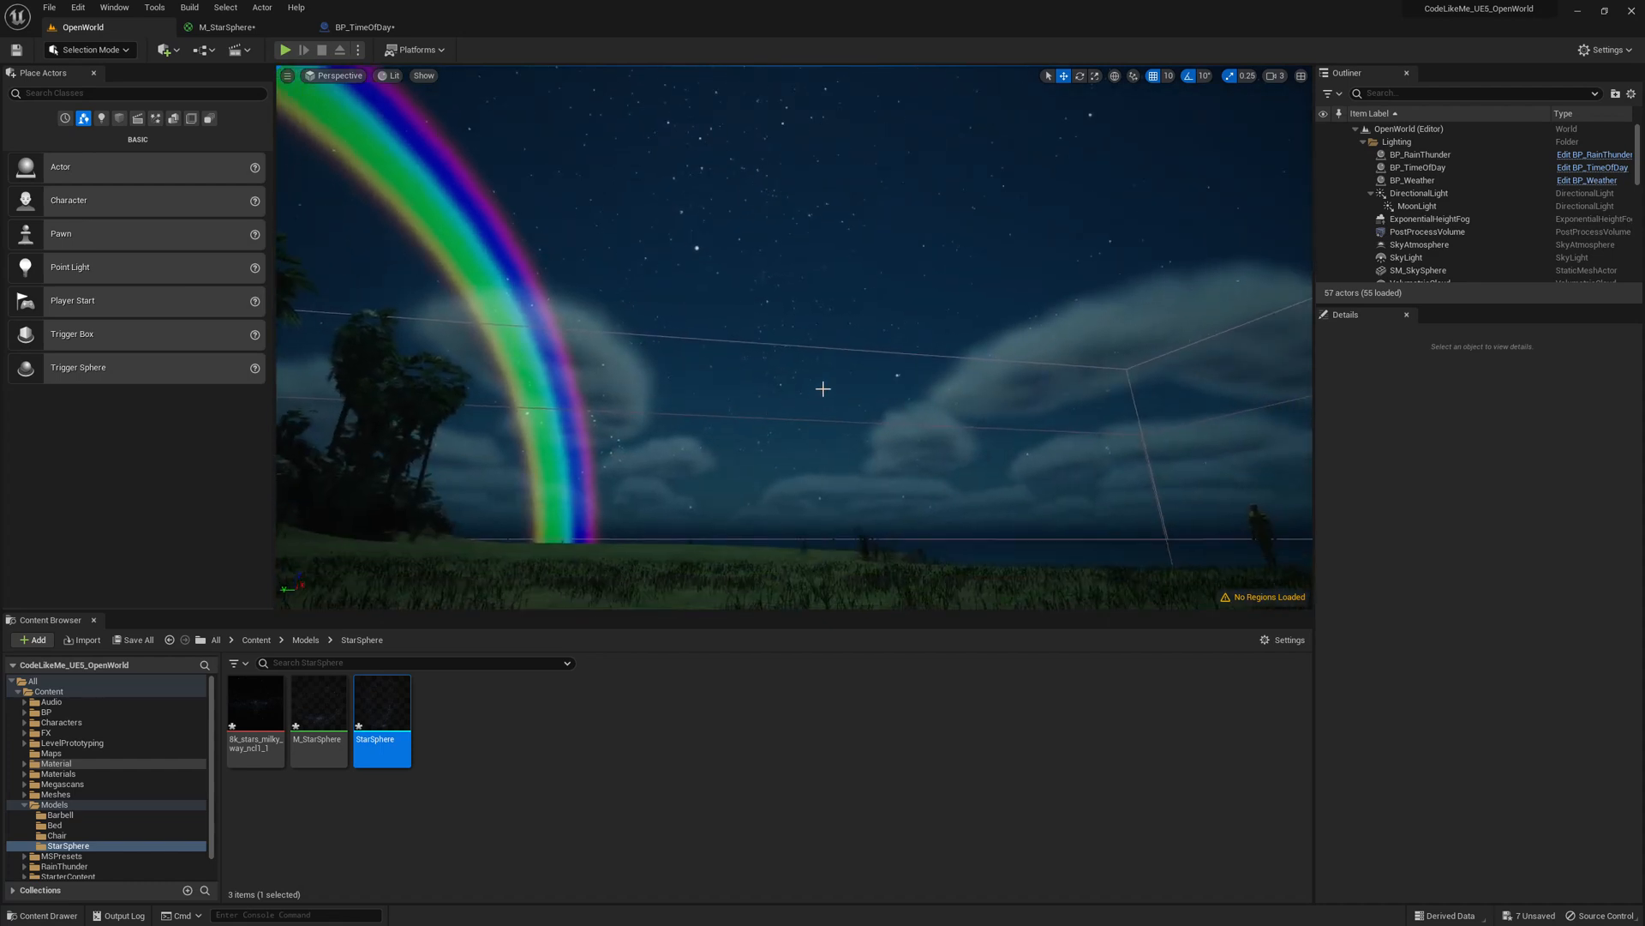
mouse_move(782, 261)
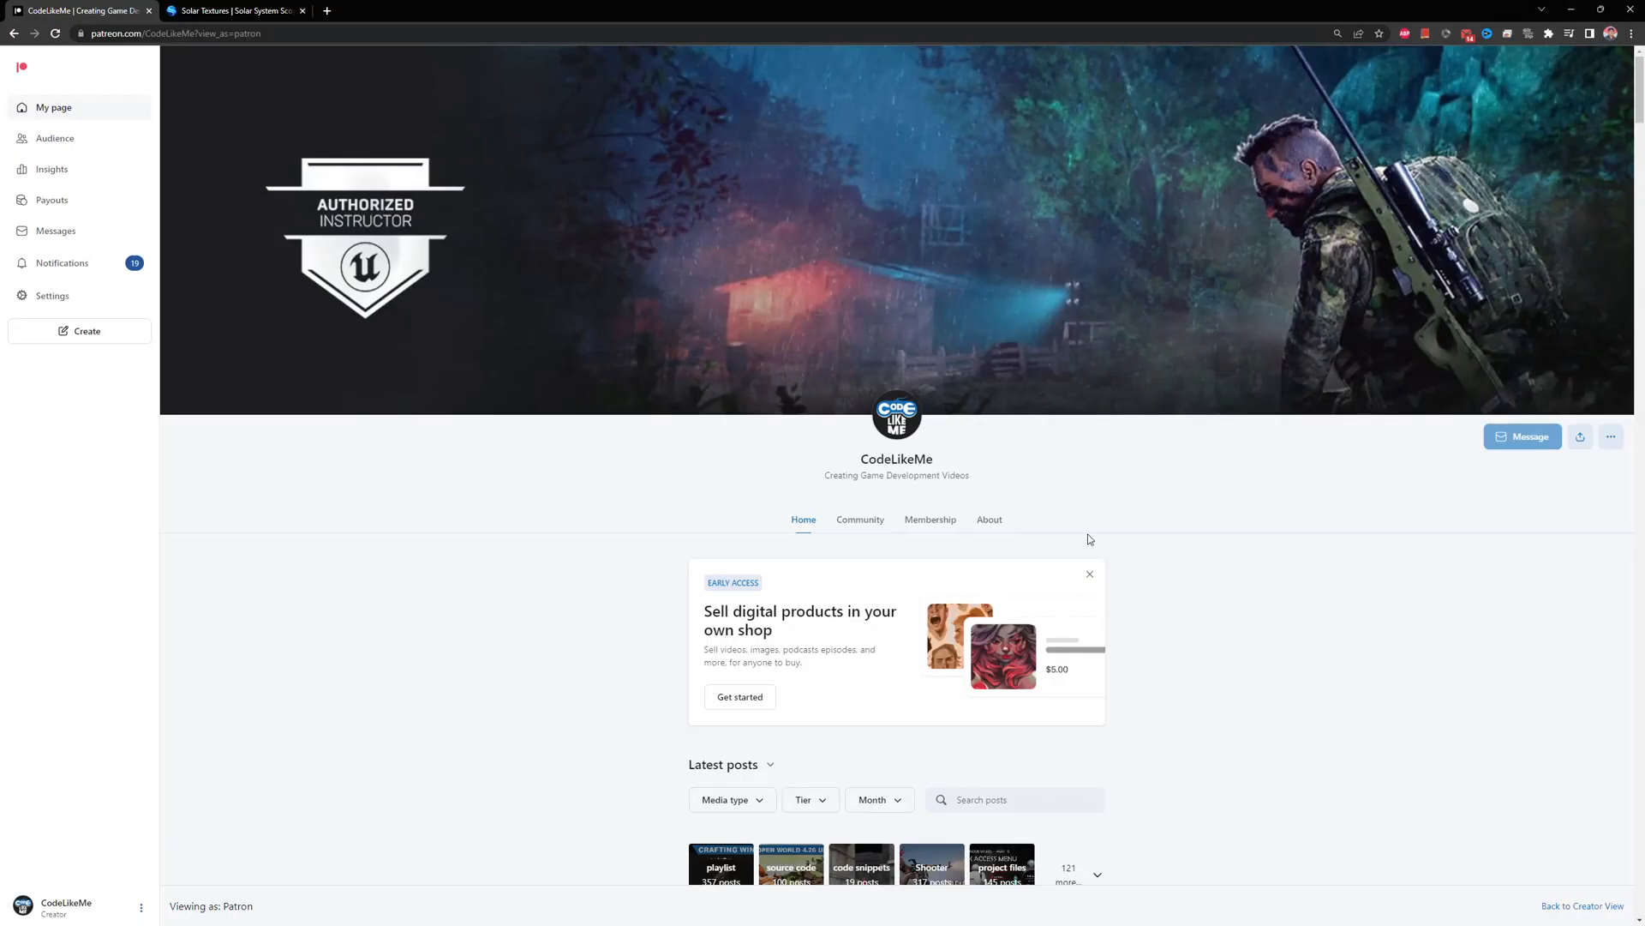
- Scroll the CodeLikeMe Patreon feed down to the Aurora Color Variations post
scroll(down, 3)
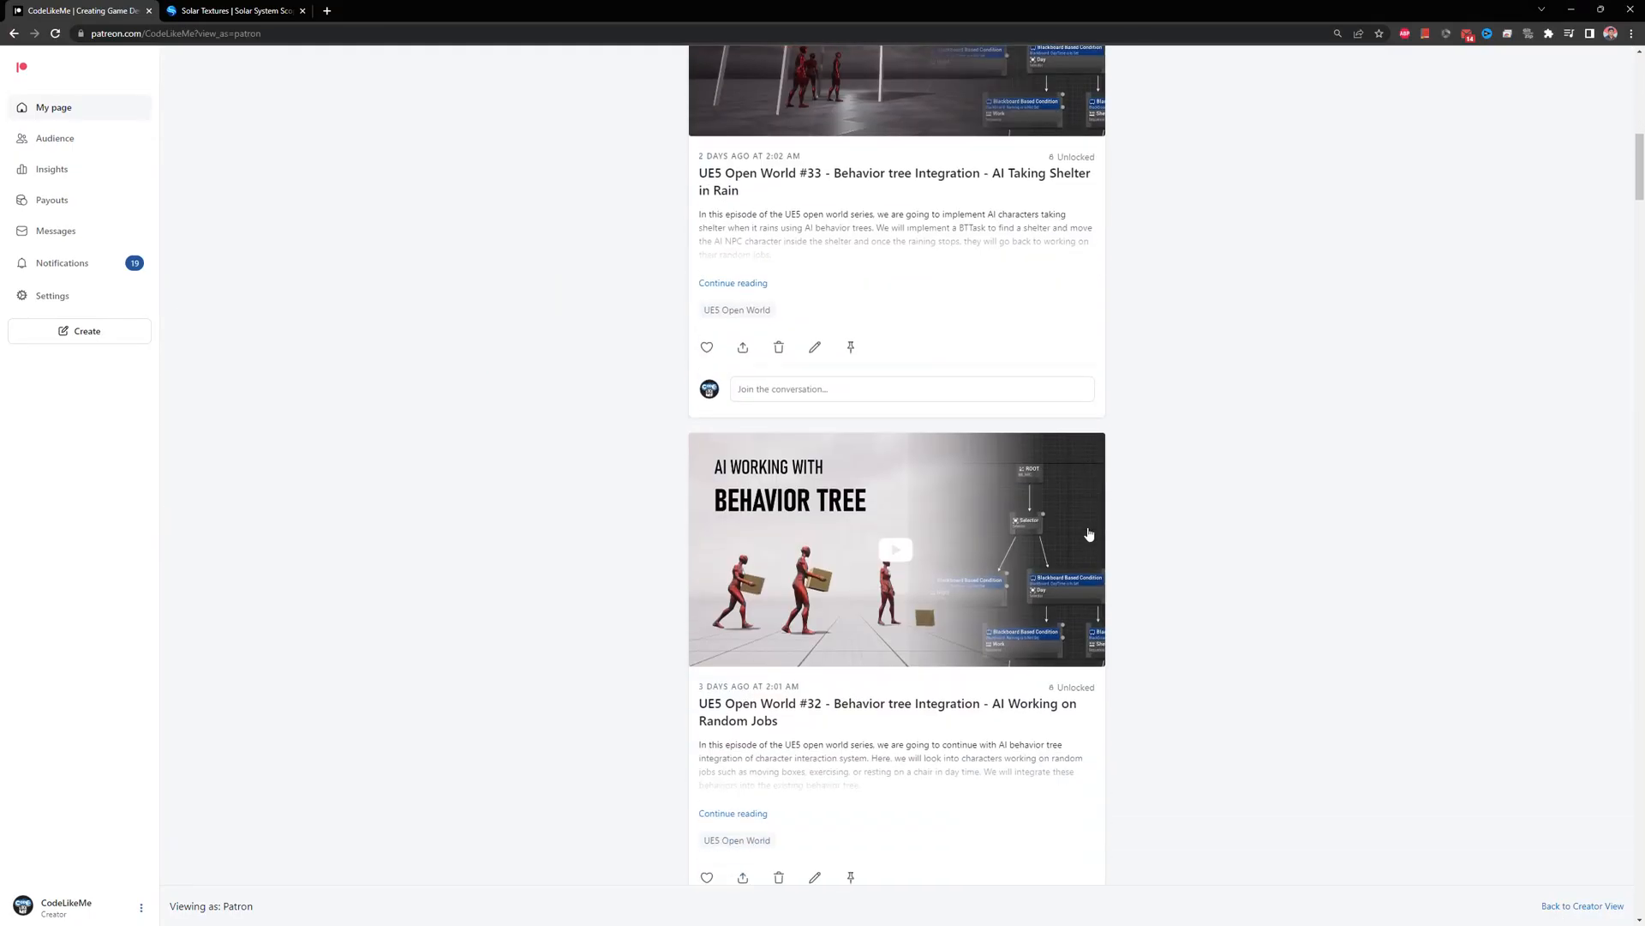
scroll(down, 3)
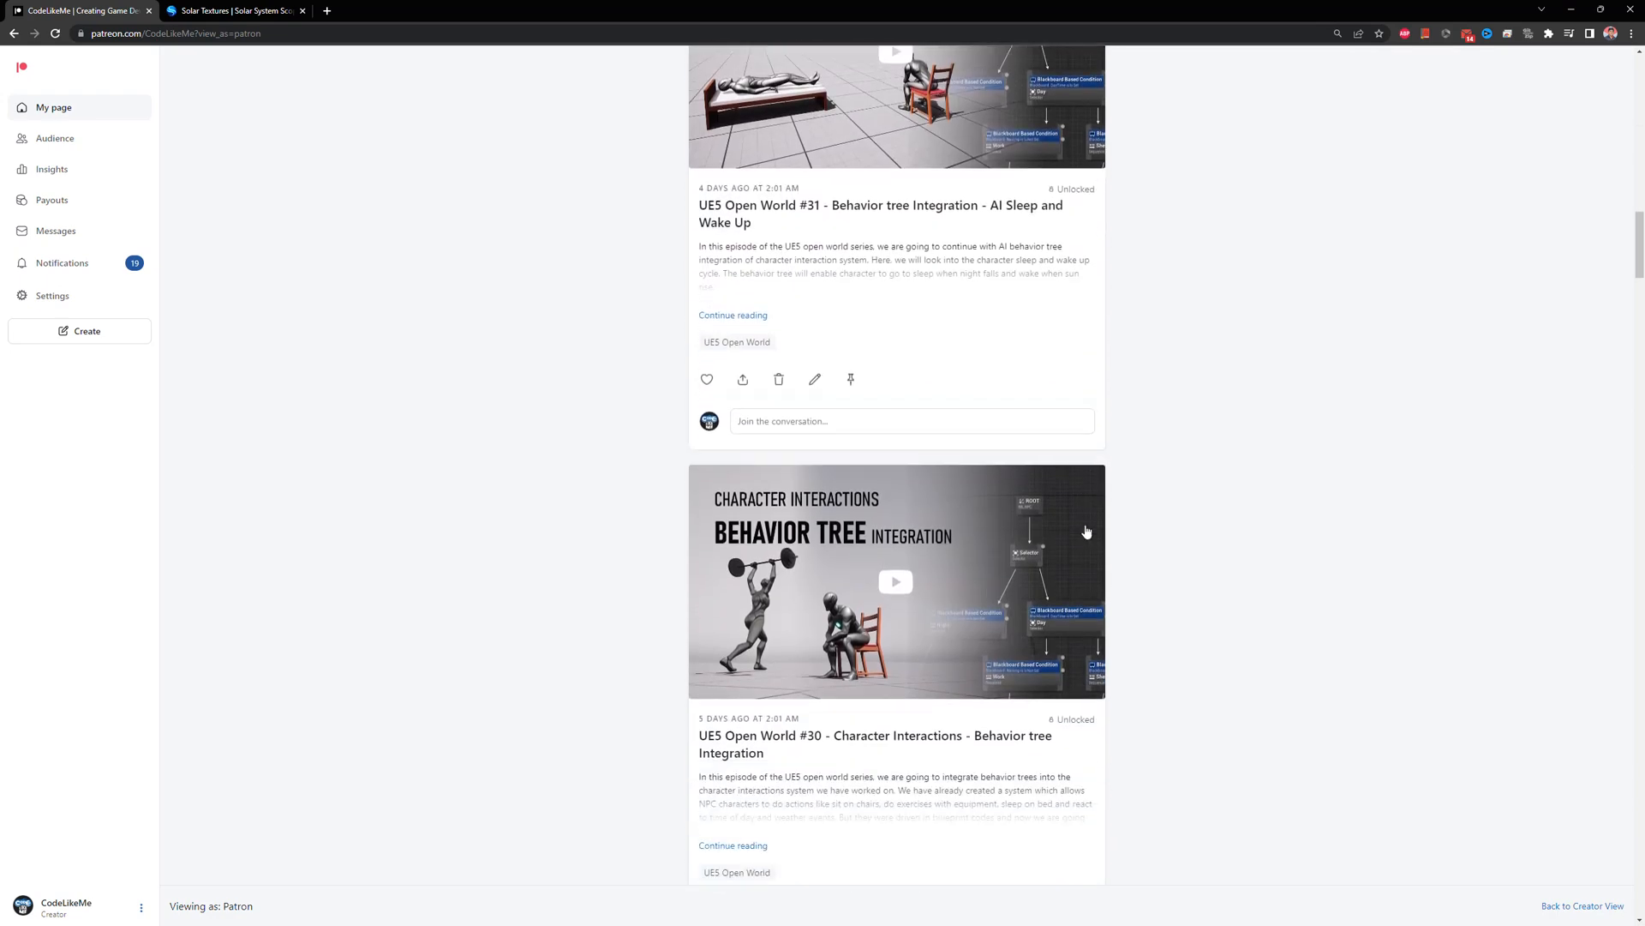
scroll(down, 3)
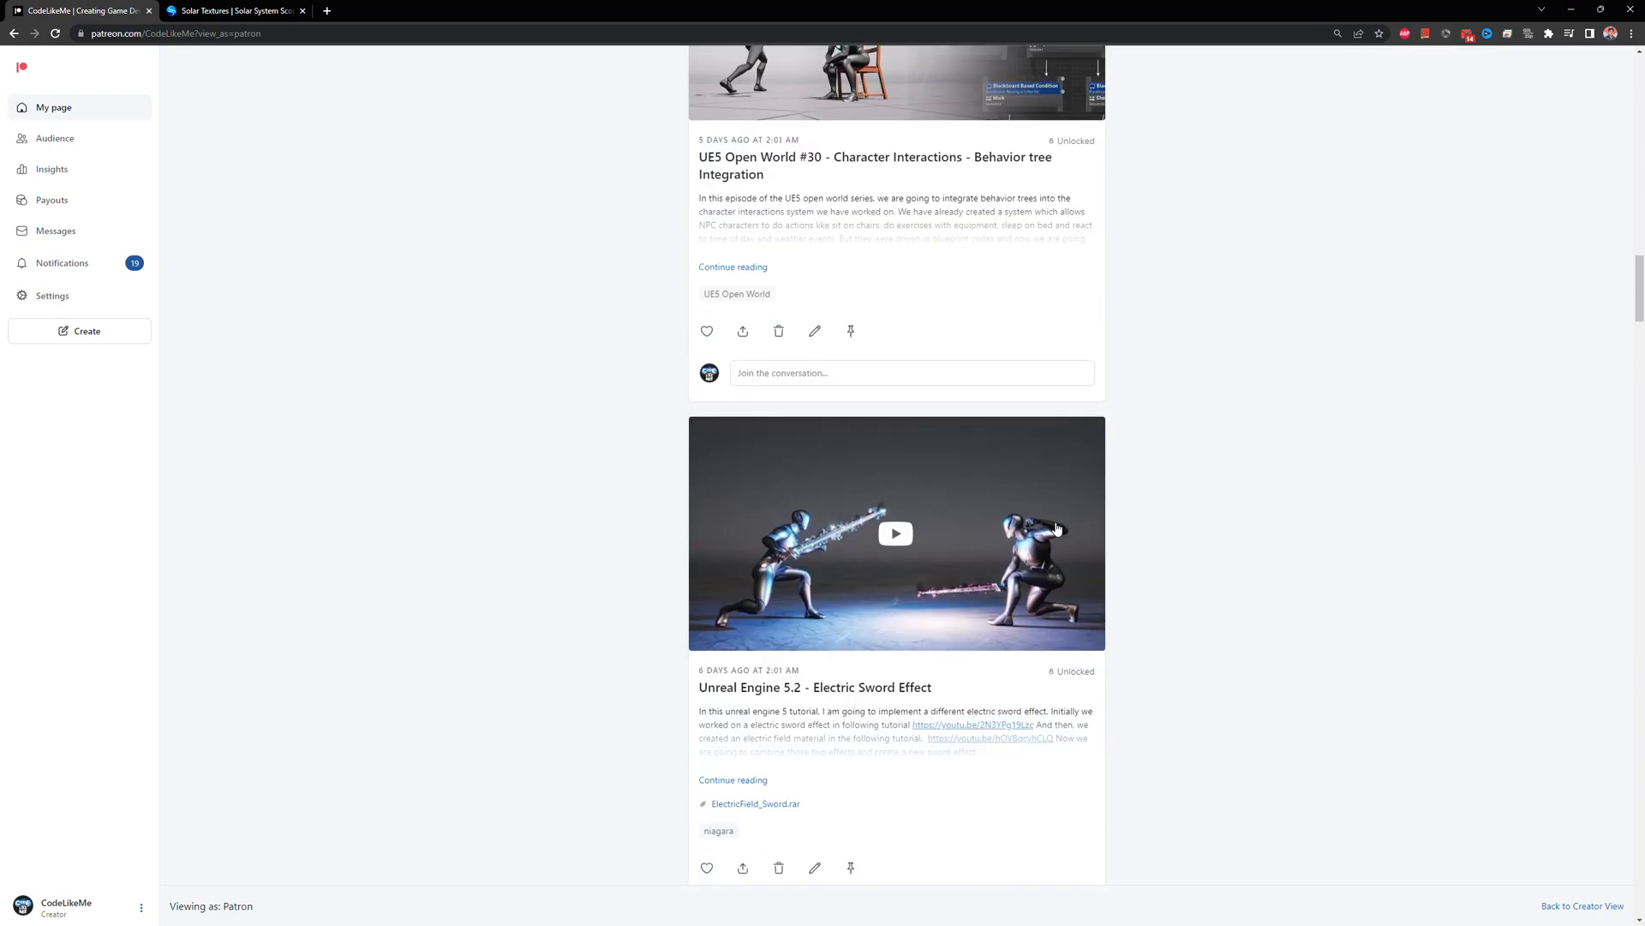
scroll(down, 3)
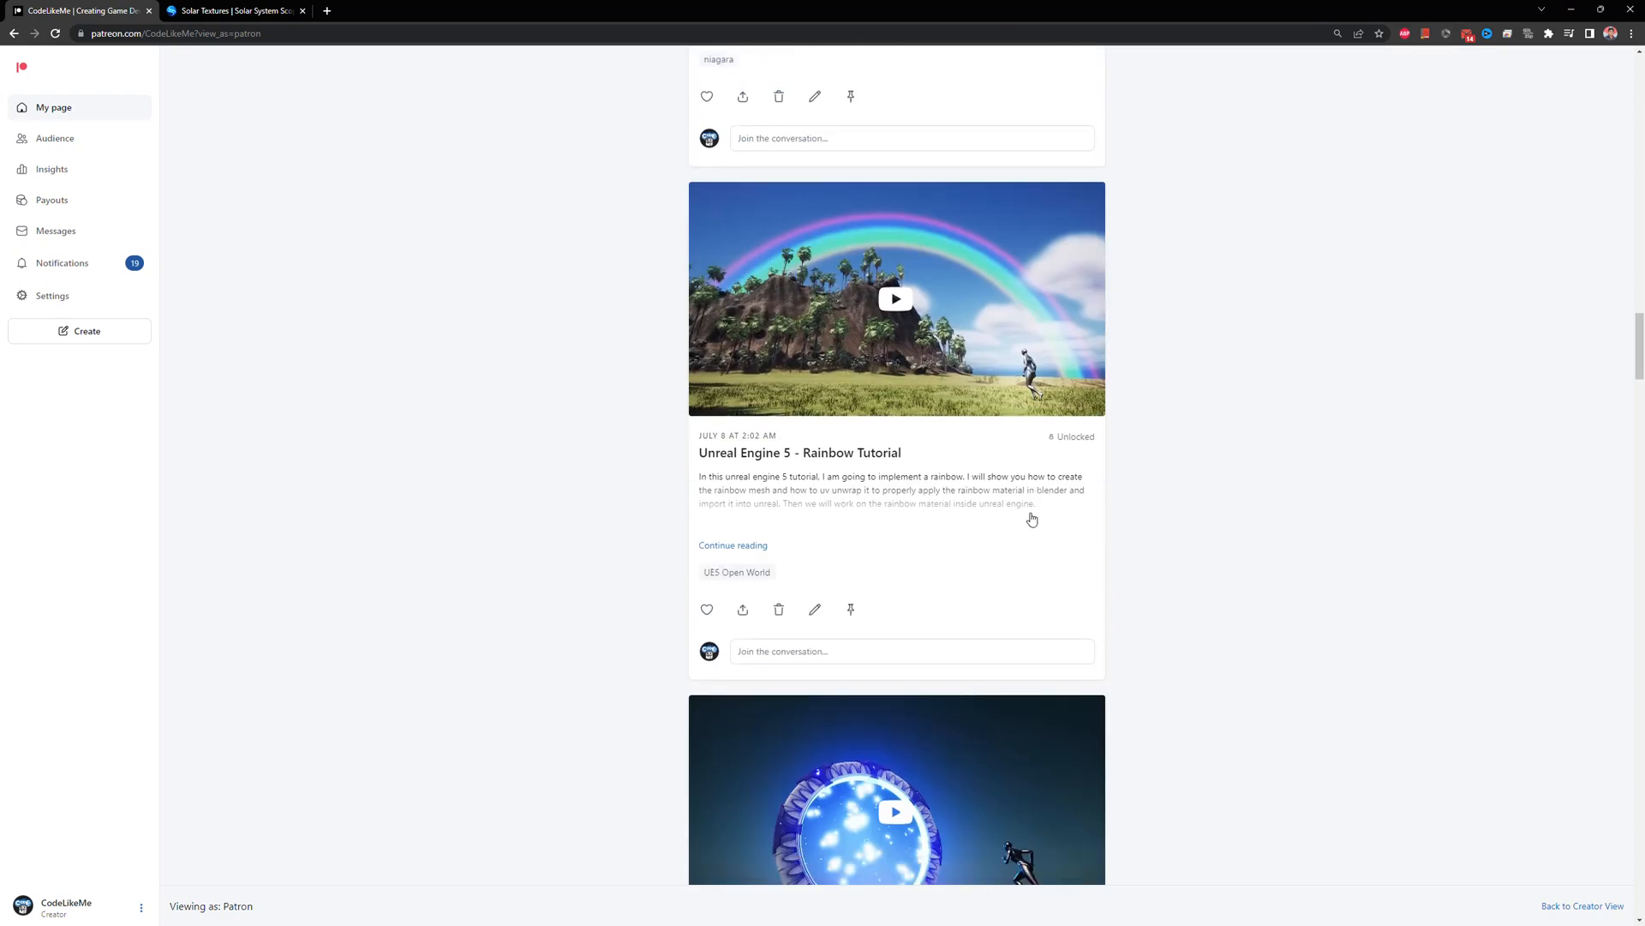
scroll(down, 3)
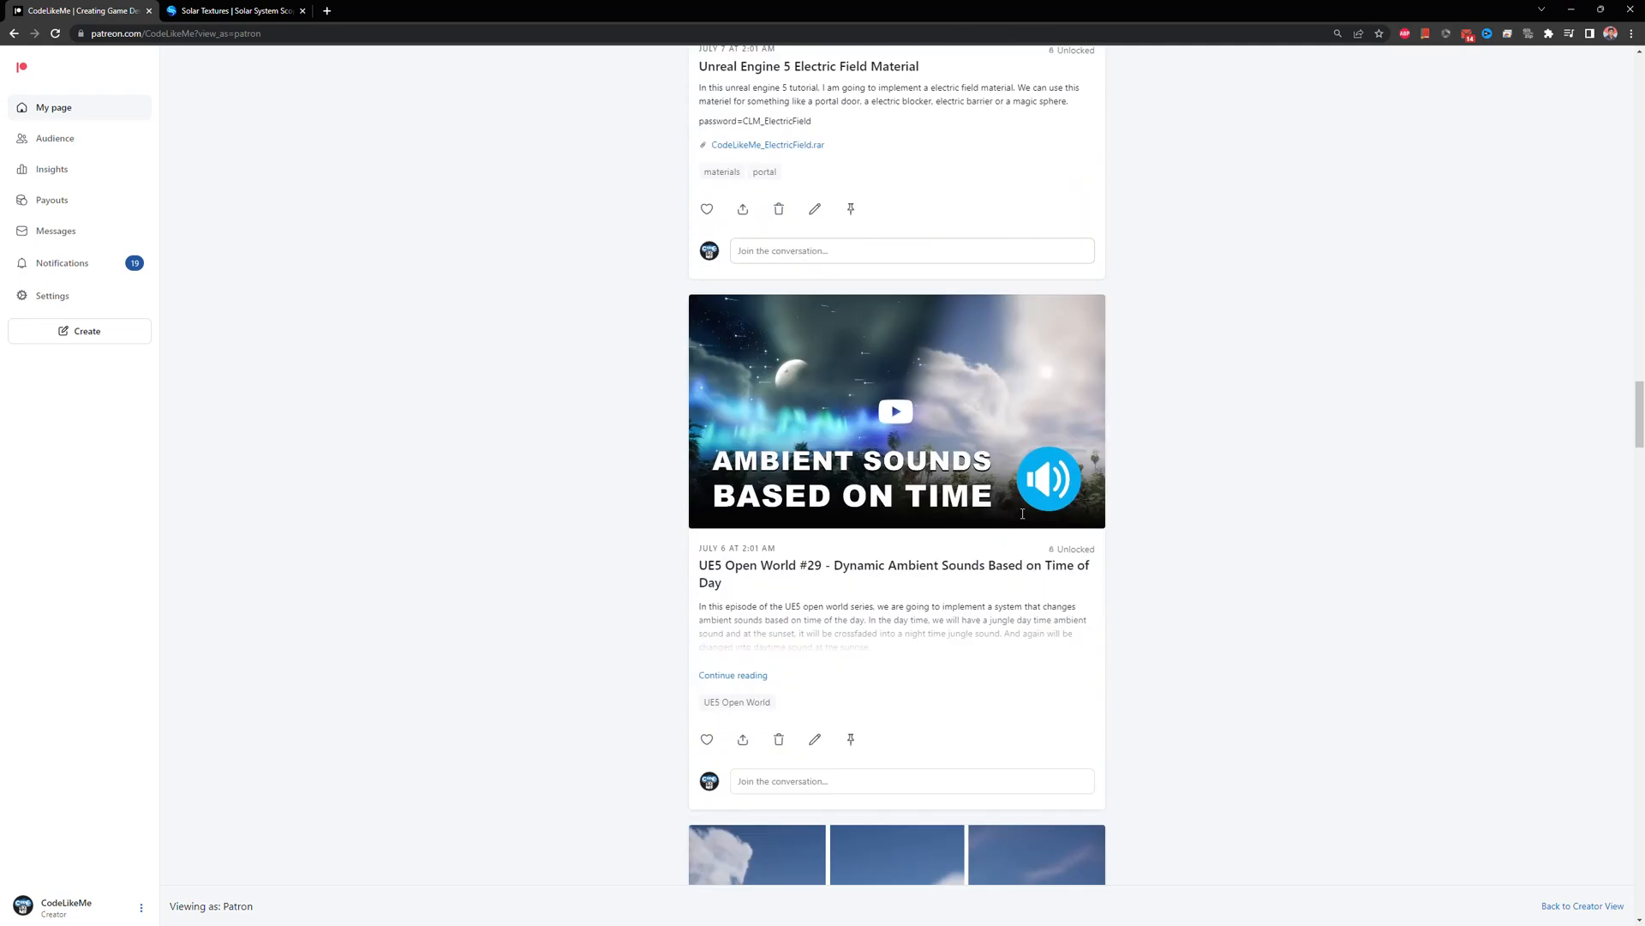
scroll(down, 3)
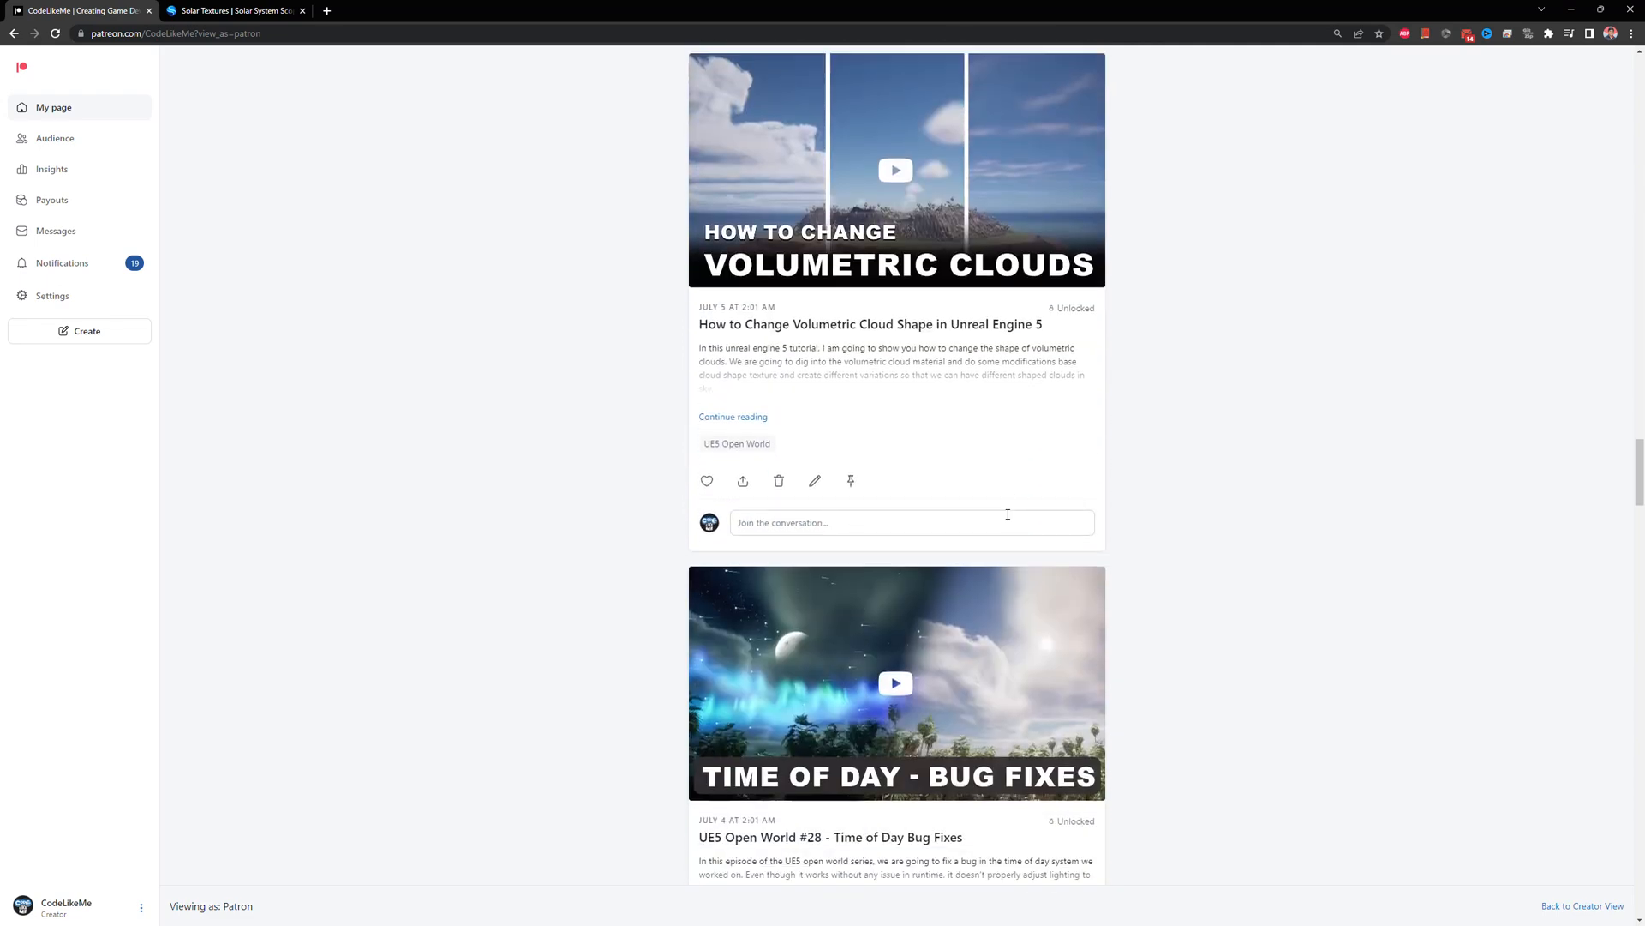
scroll(down, 3)
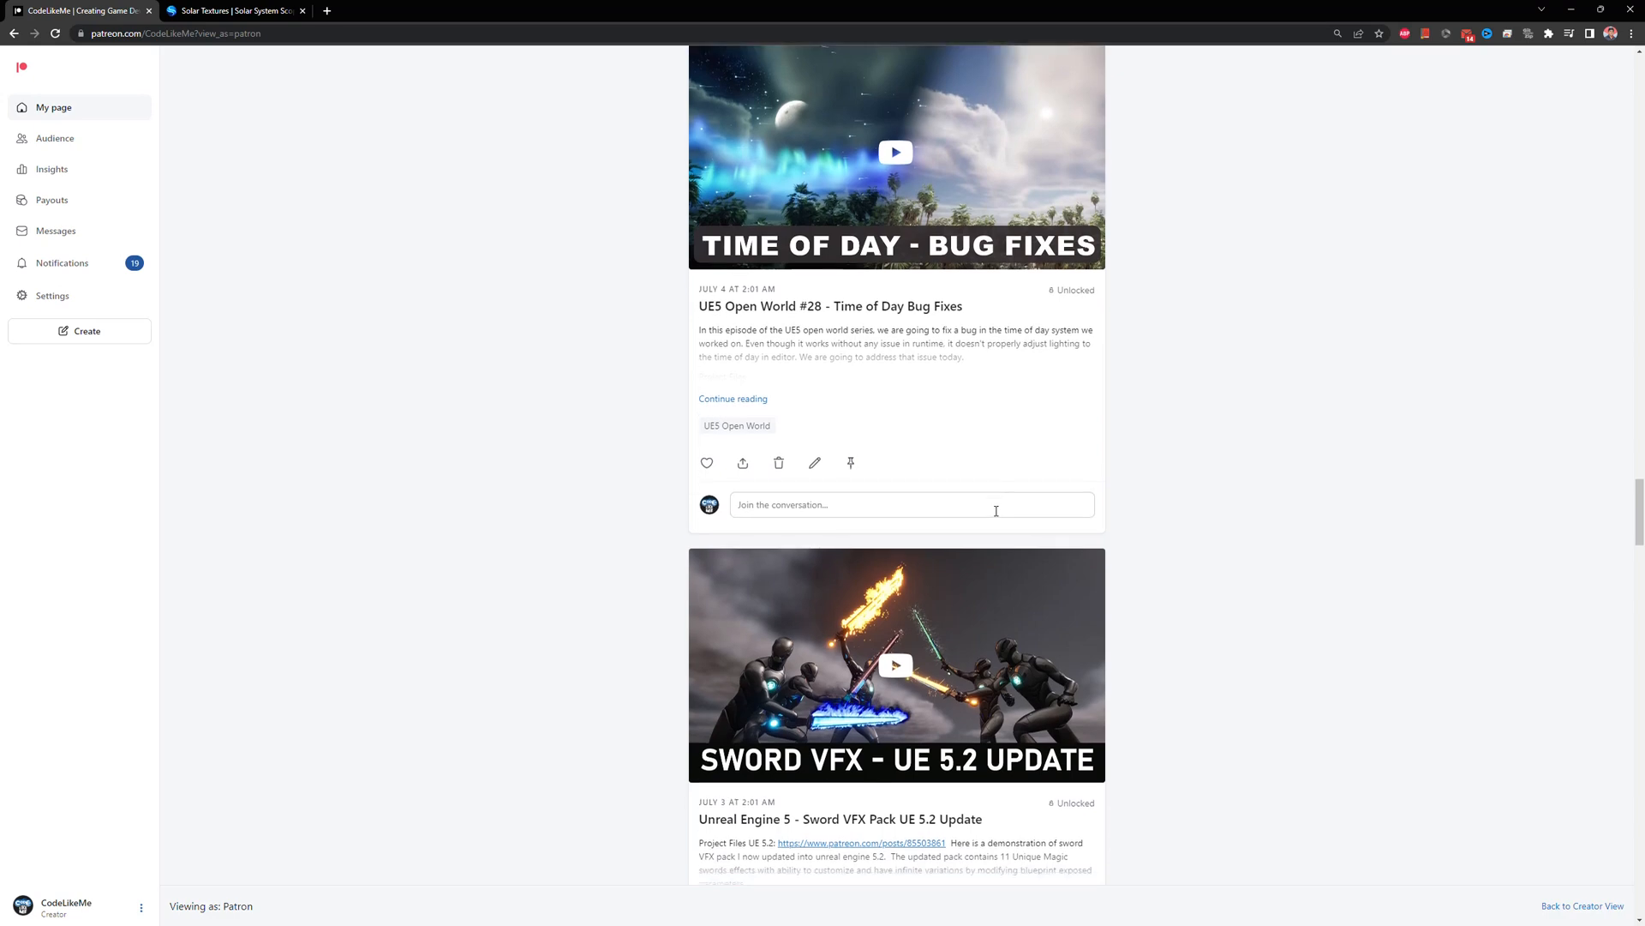
scroll(down, 3)
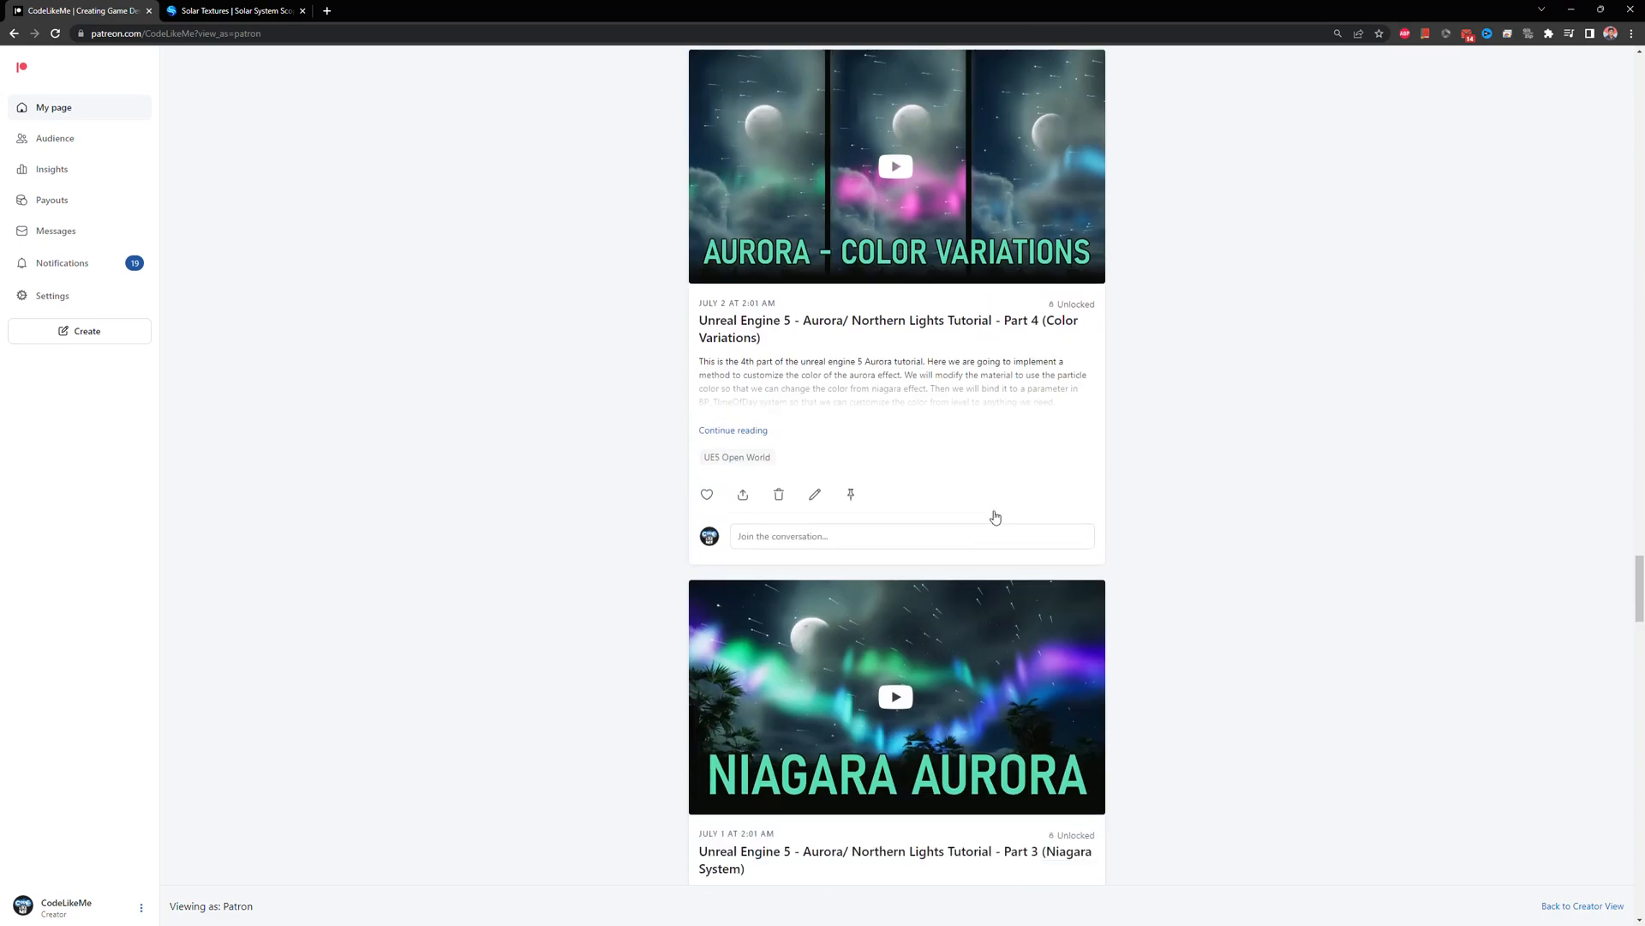